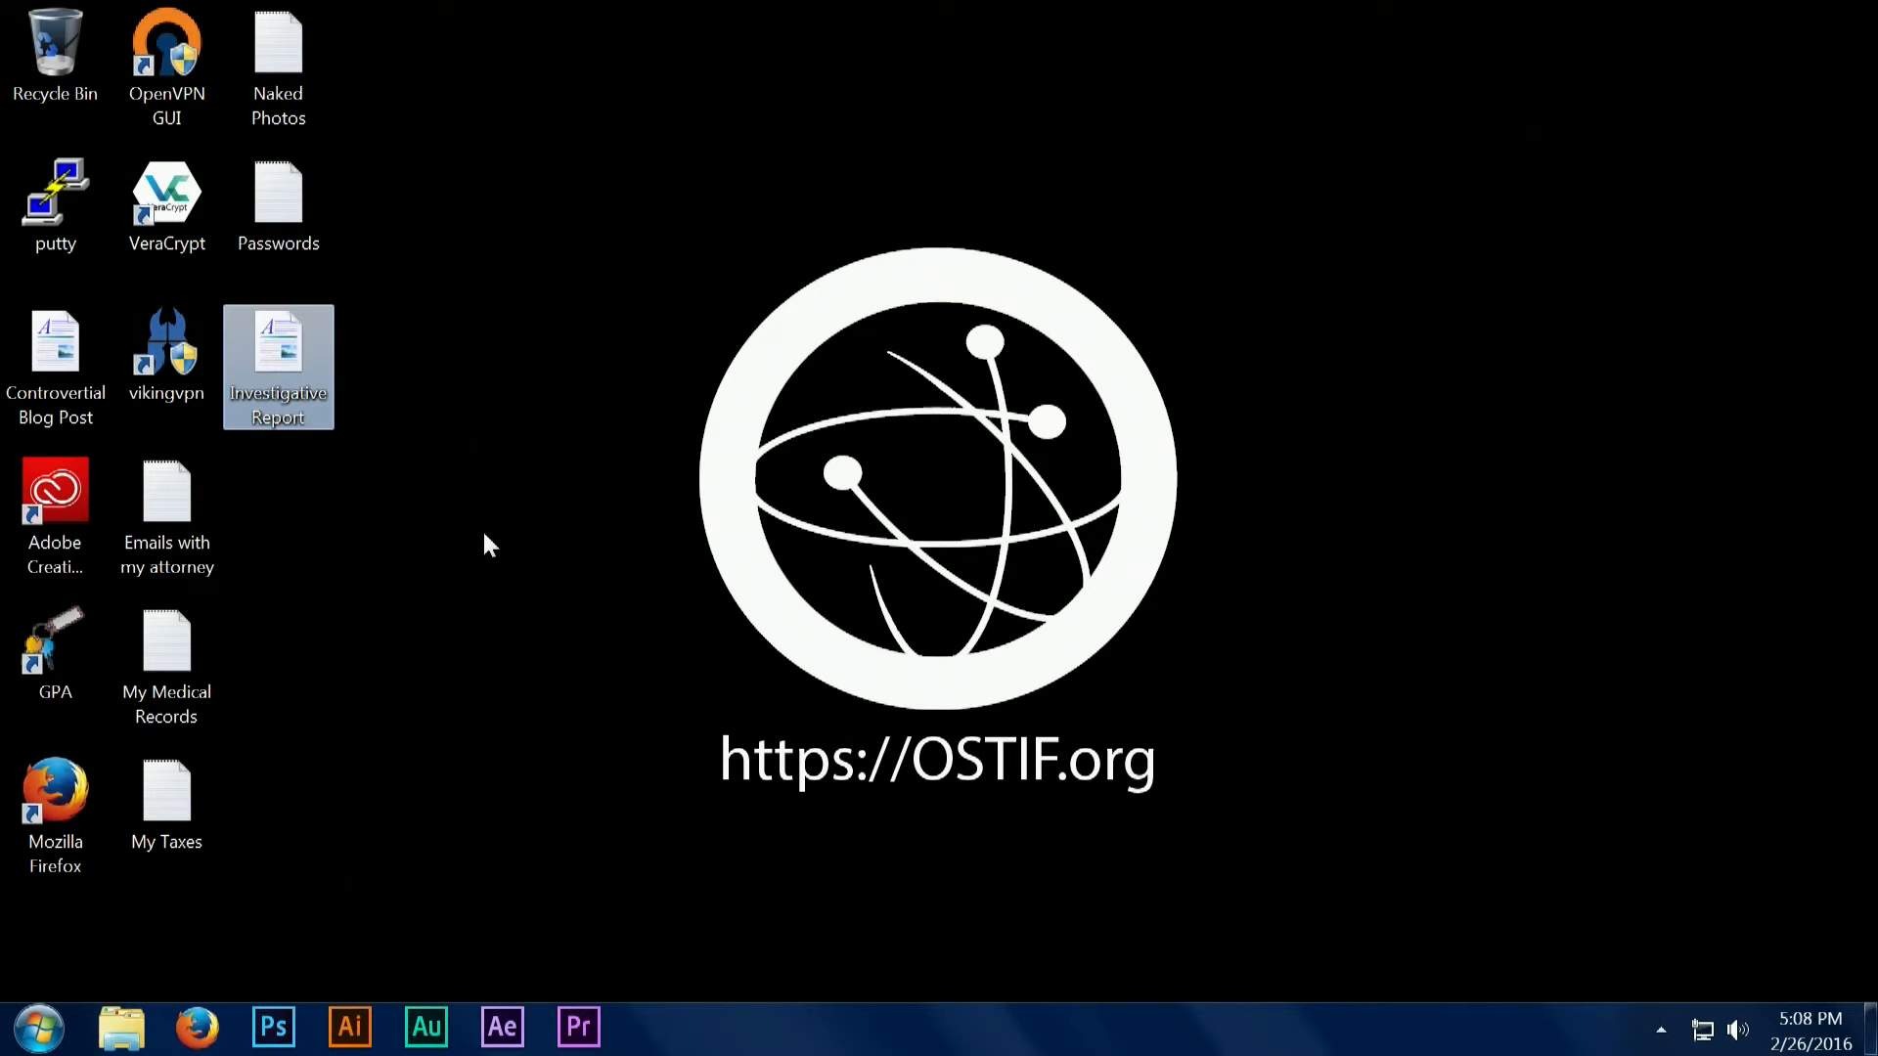
pyautogui.moveTo(1072, 211)
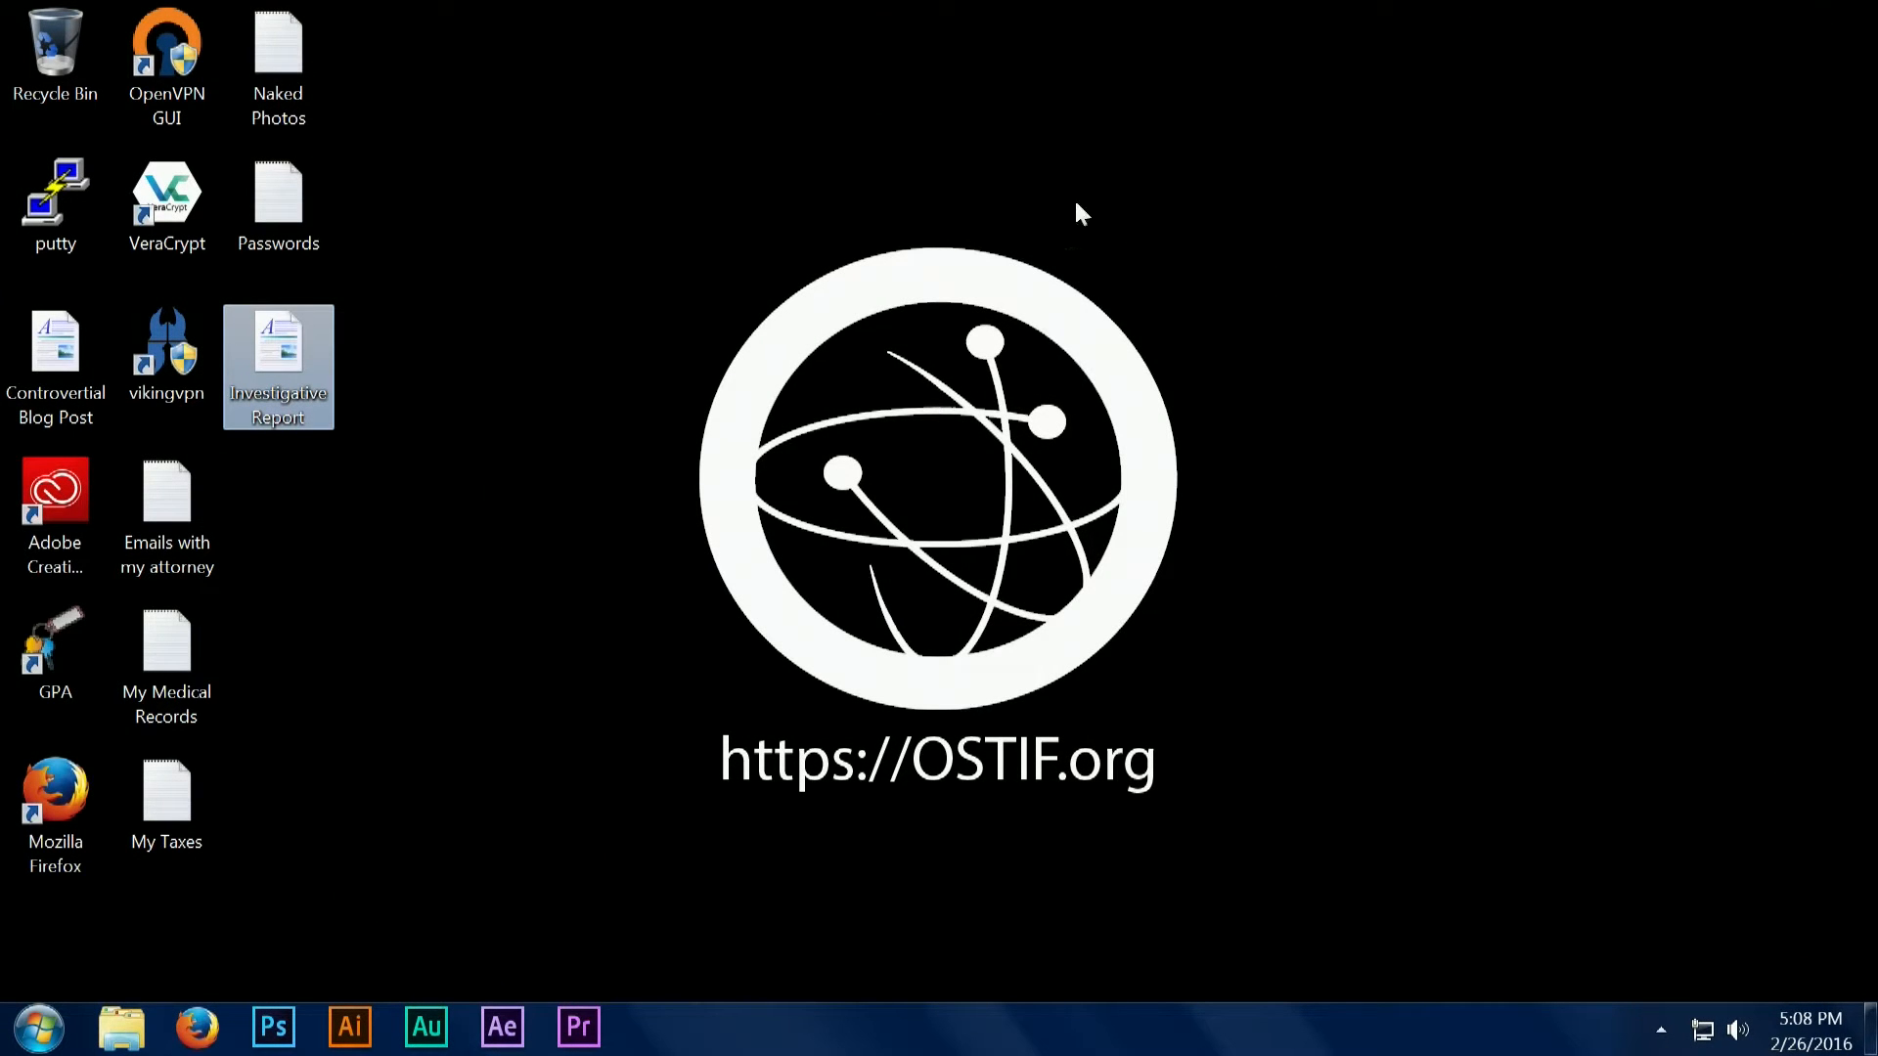
pyautogui.moveTo(1388, 187)
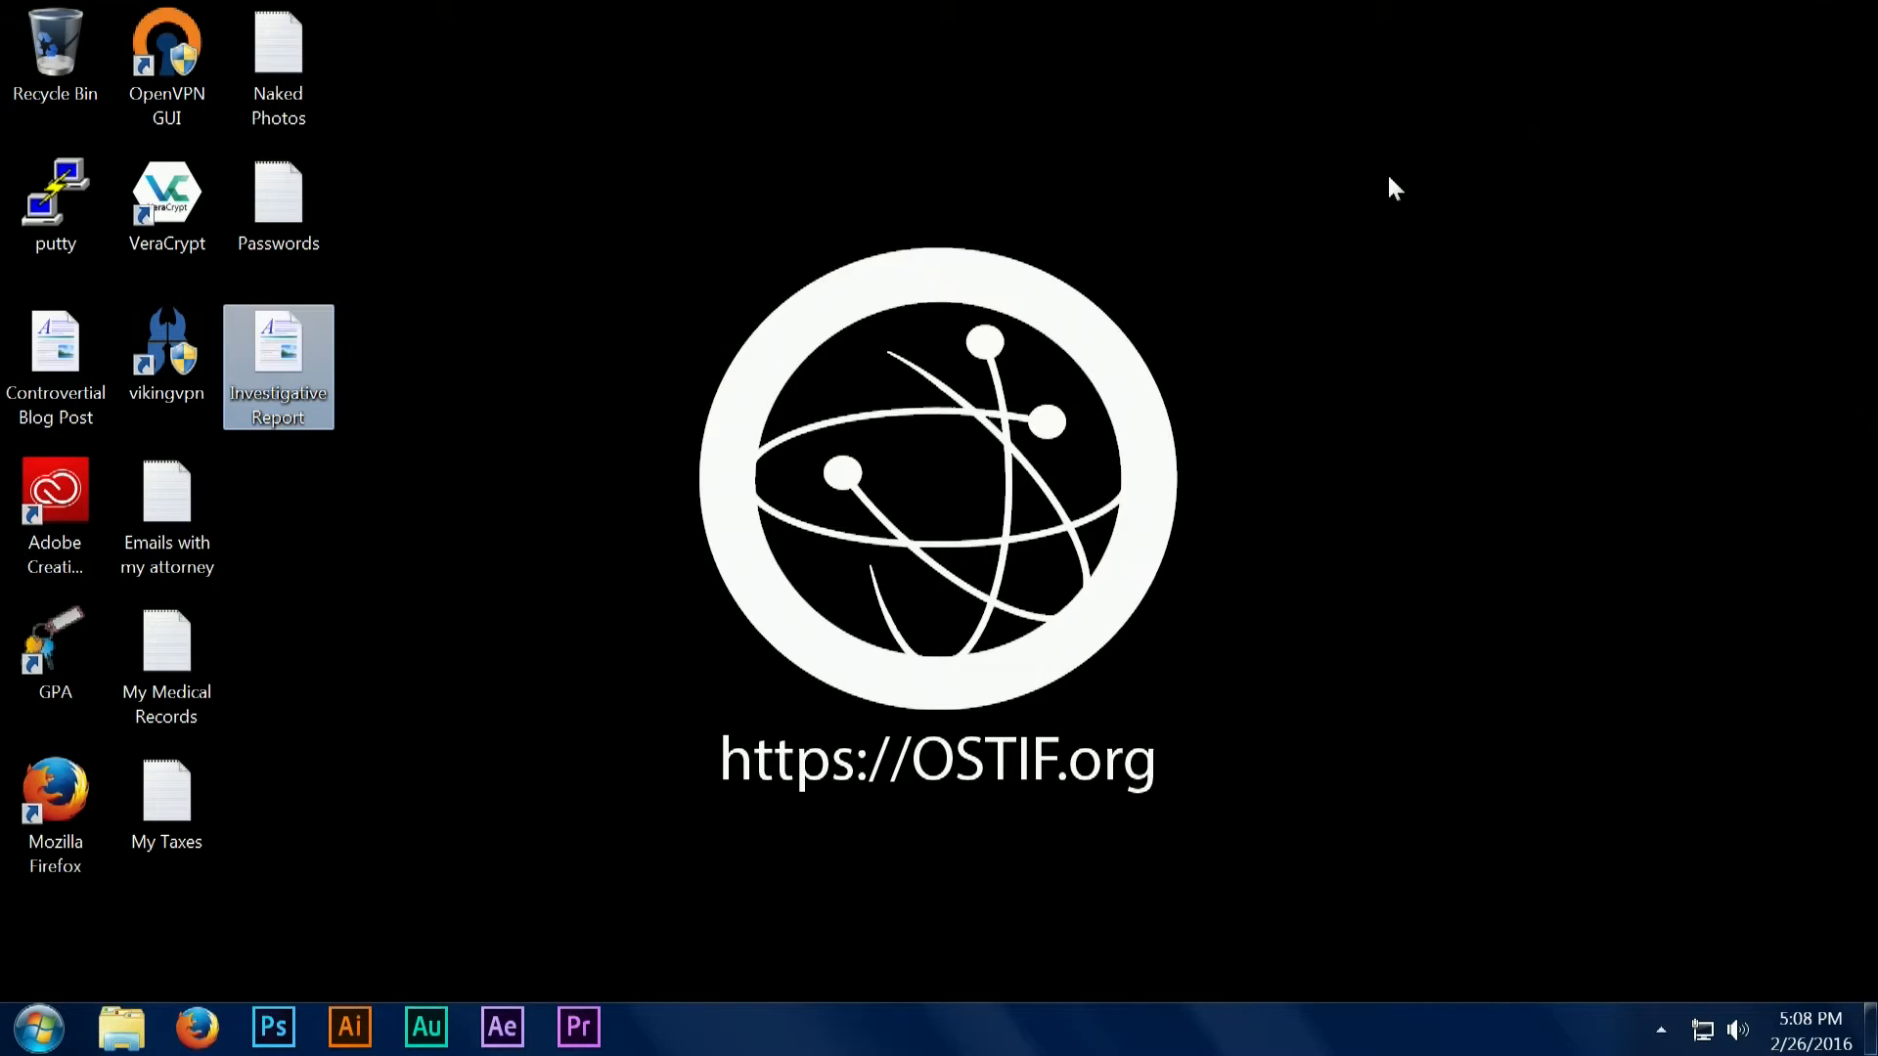
pyautogui.moveTo(494, 440)
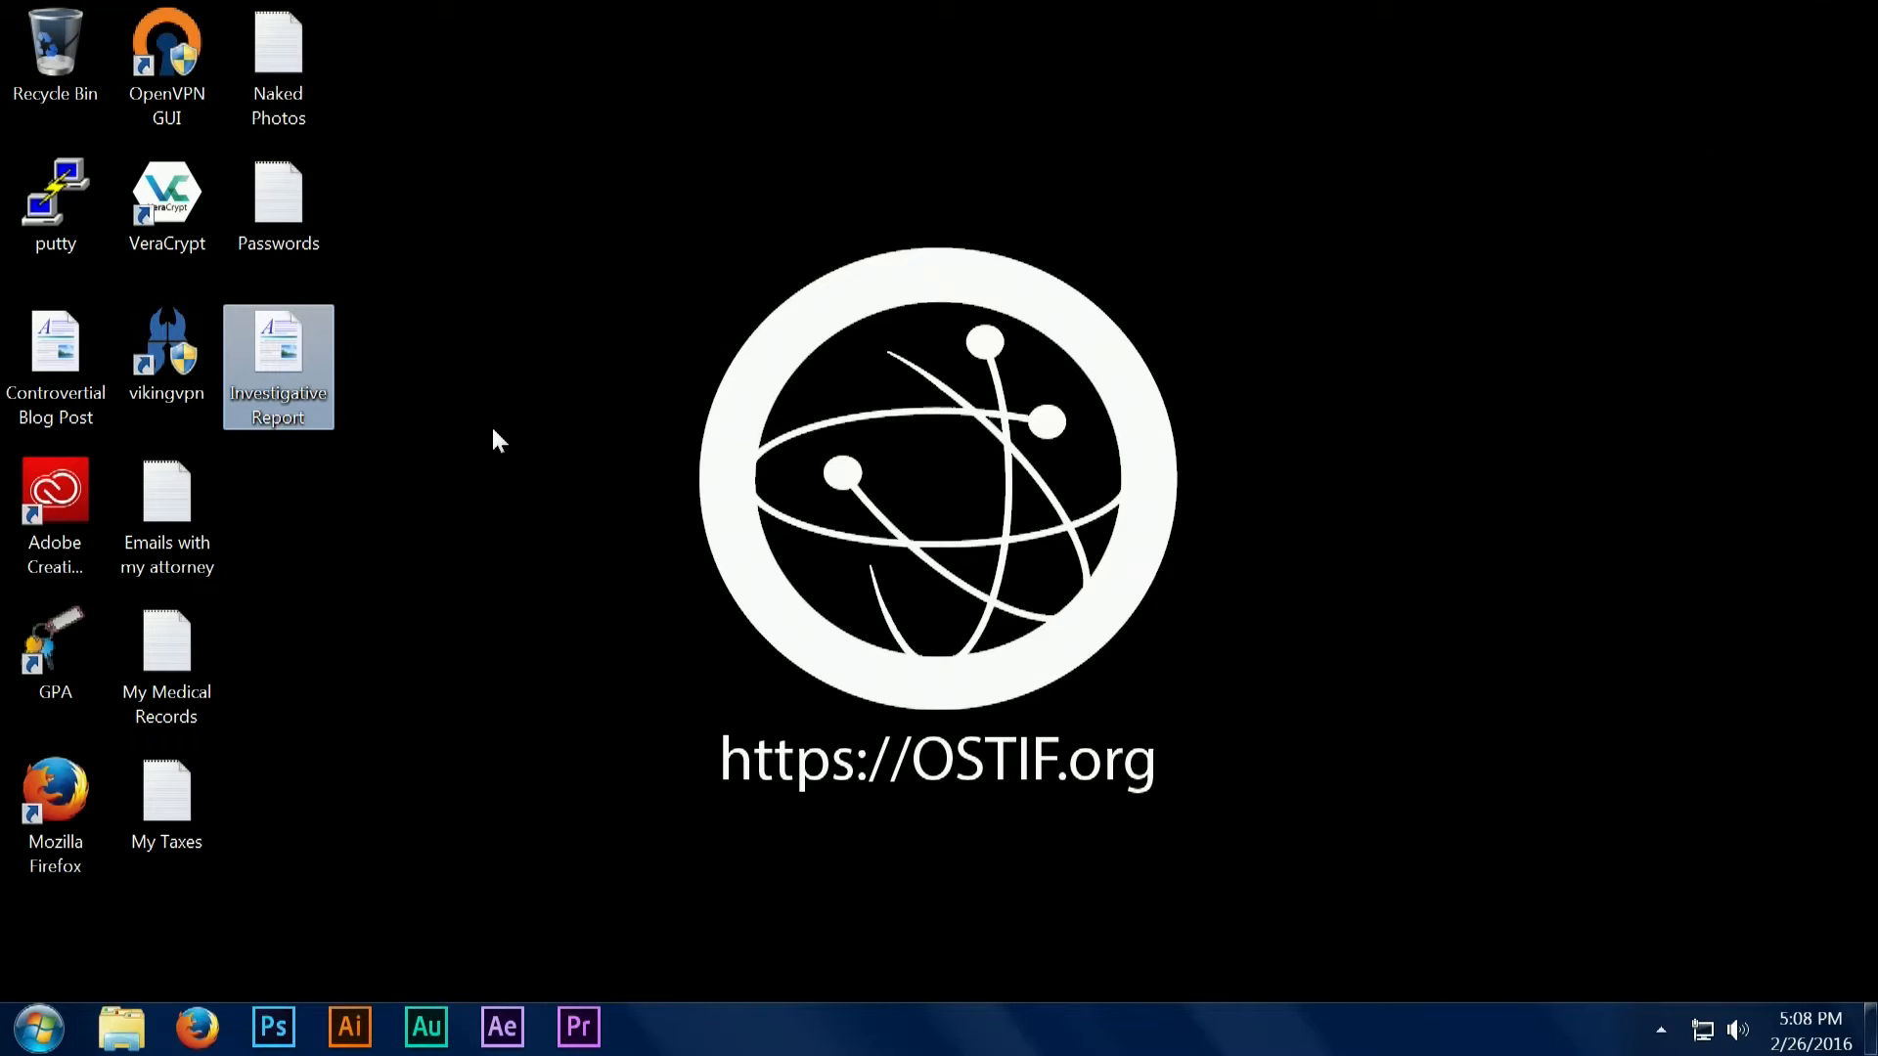
pyautogui.moveTo(317, 614)
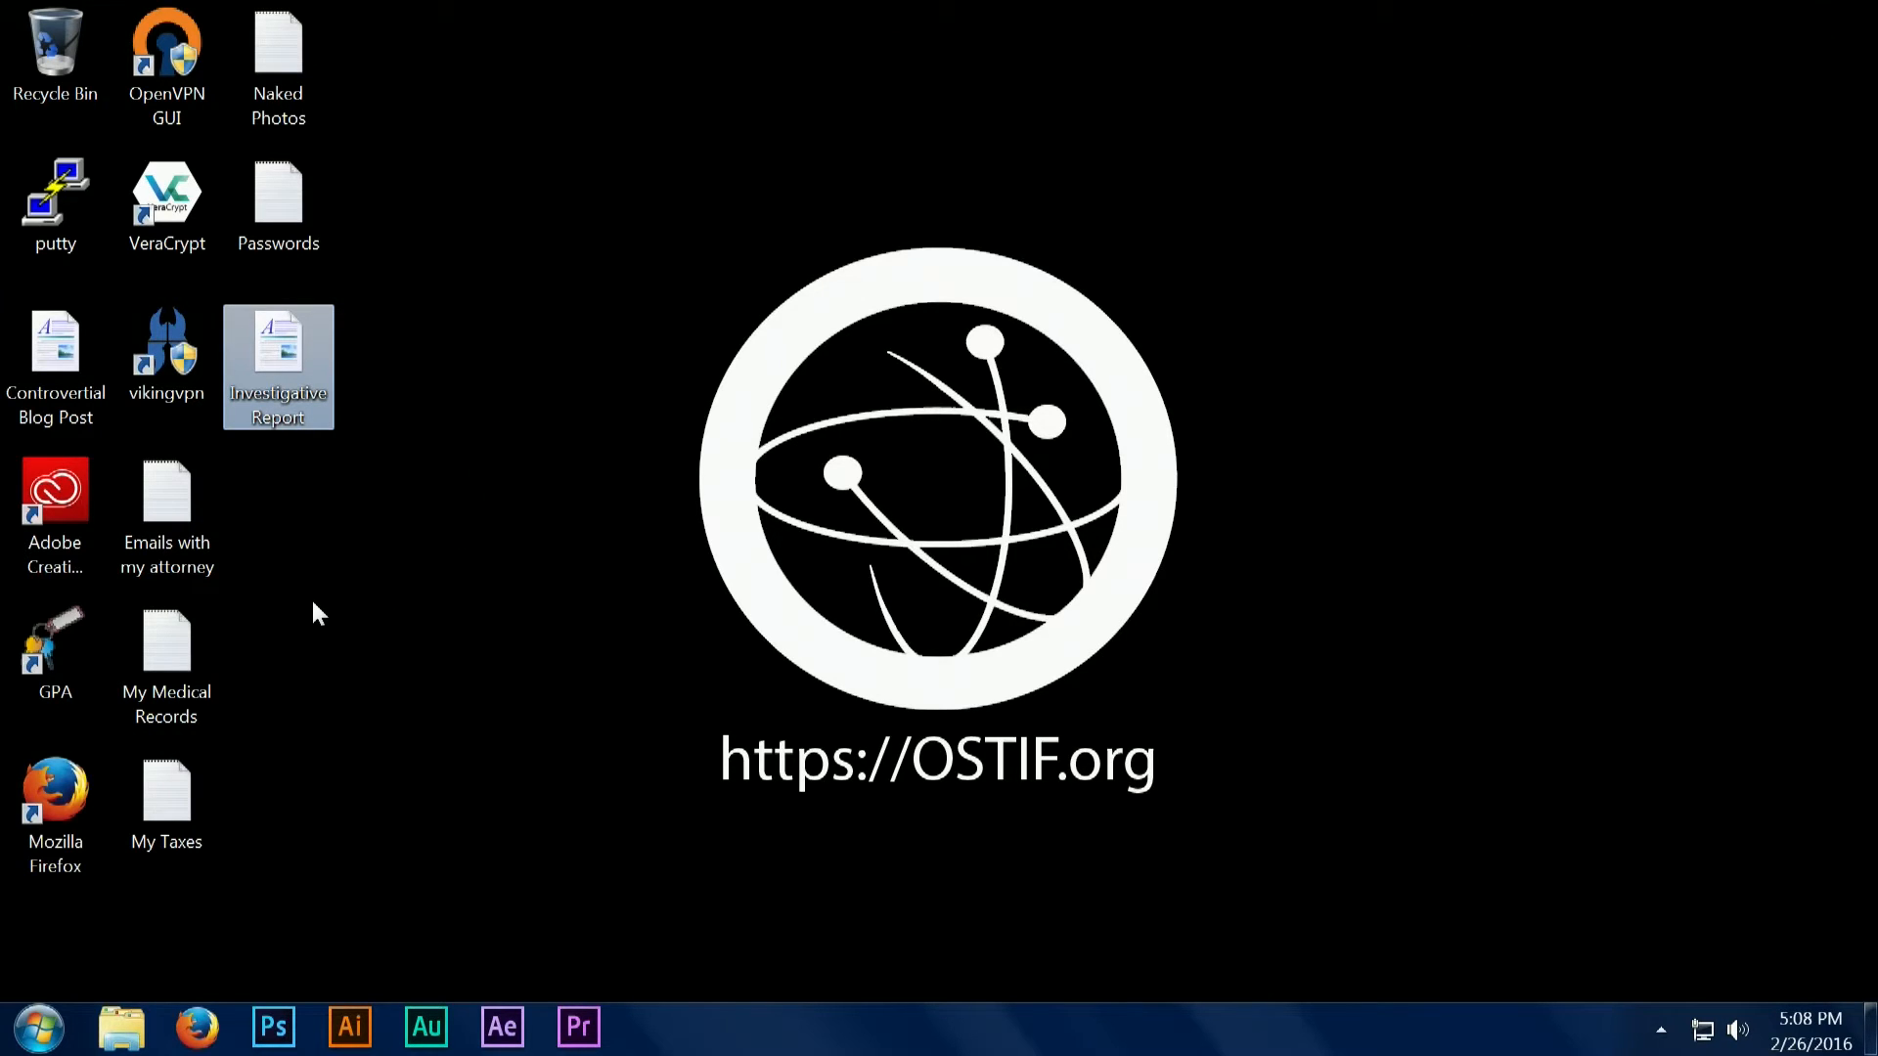
pyautogui.moveTo(317, 579)
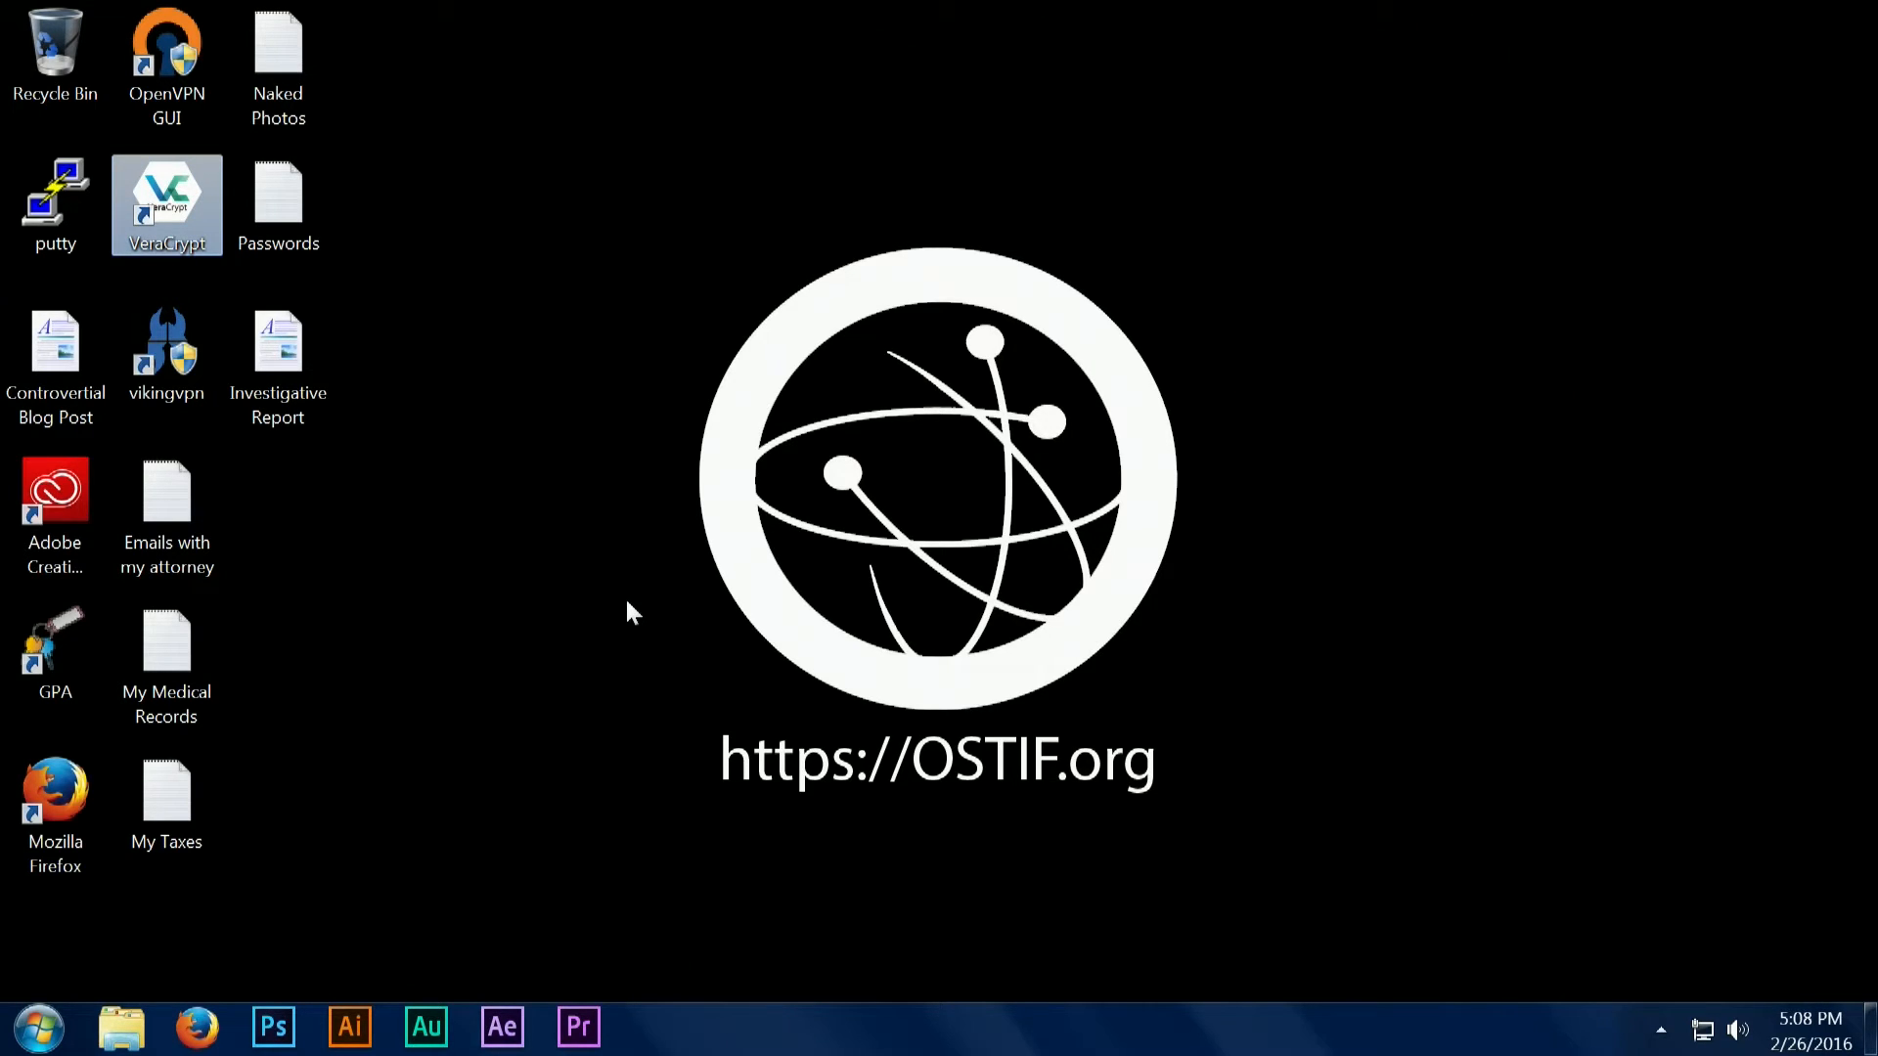
pyautogui.moveTo(180, 211)
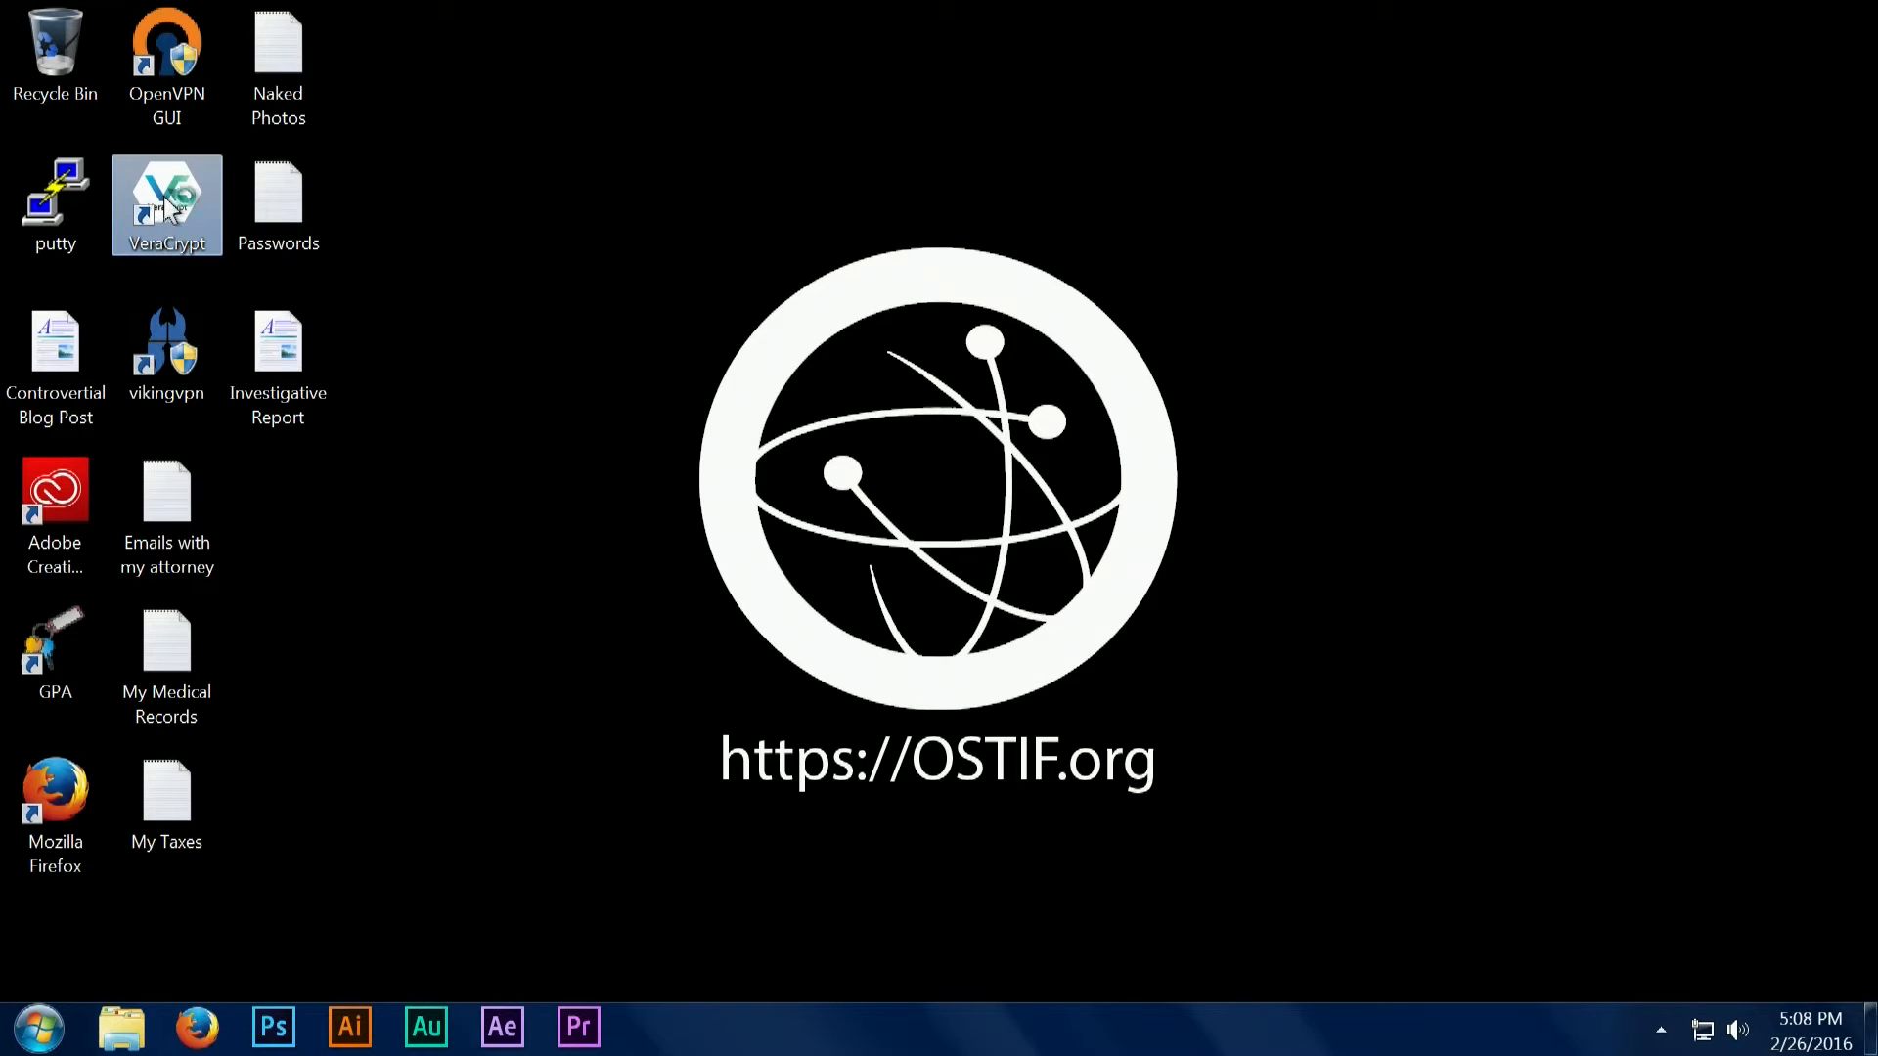
# Launch VeraCrypt and start the wizard for a standard encrypted file container.
pyautogui.doubleClick(167, 202)
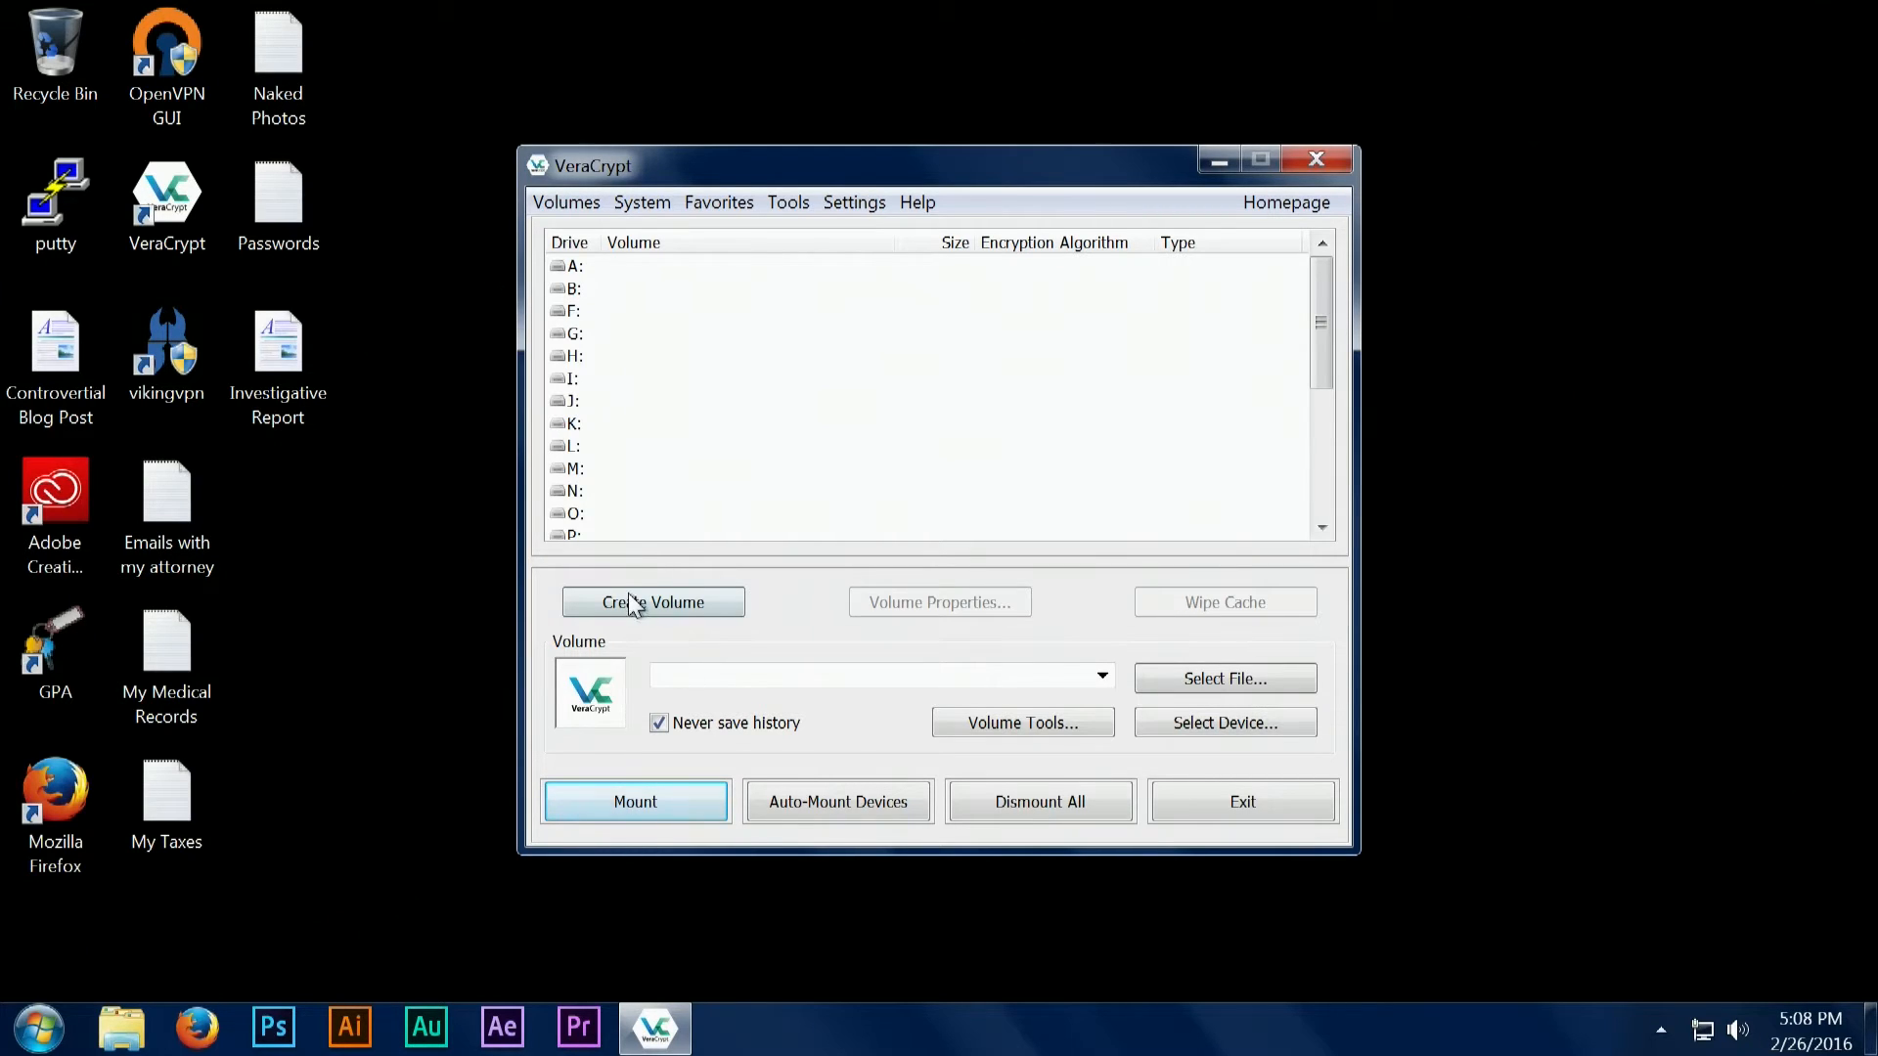
pyautogui.click(653, 602)
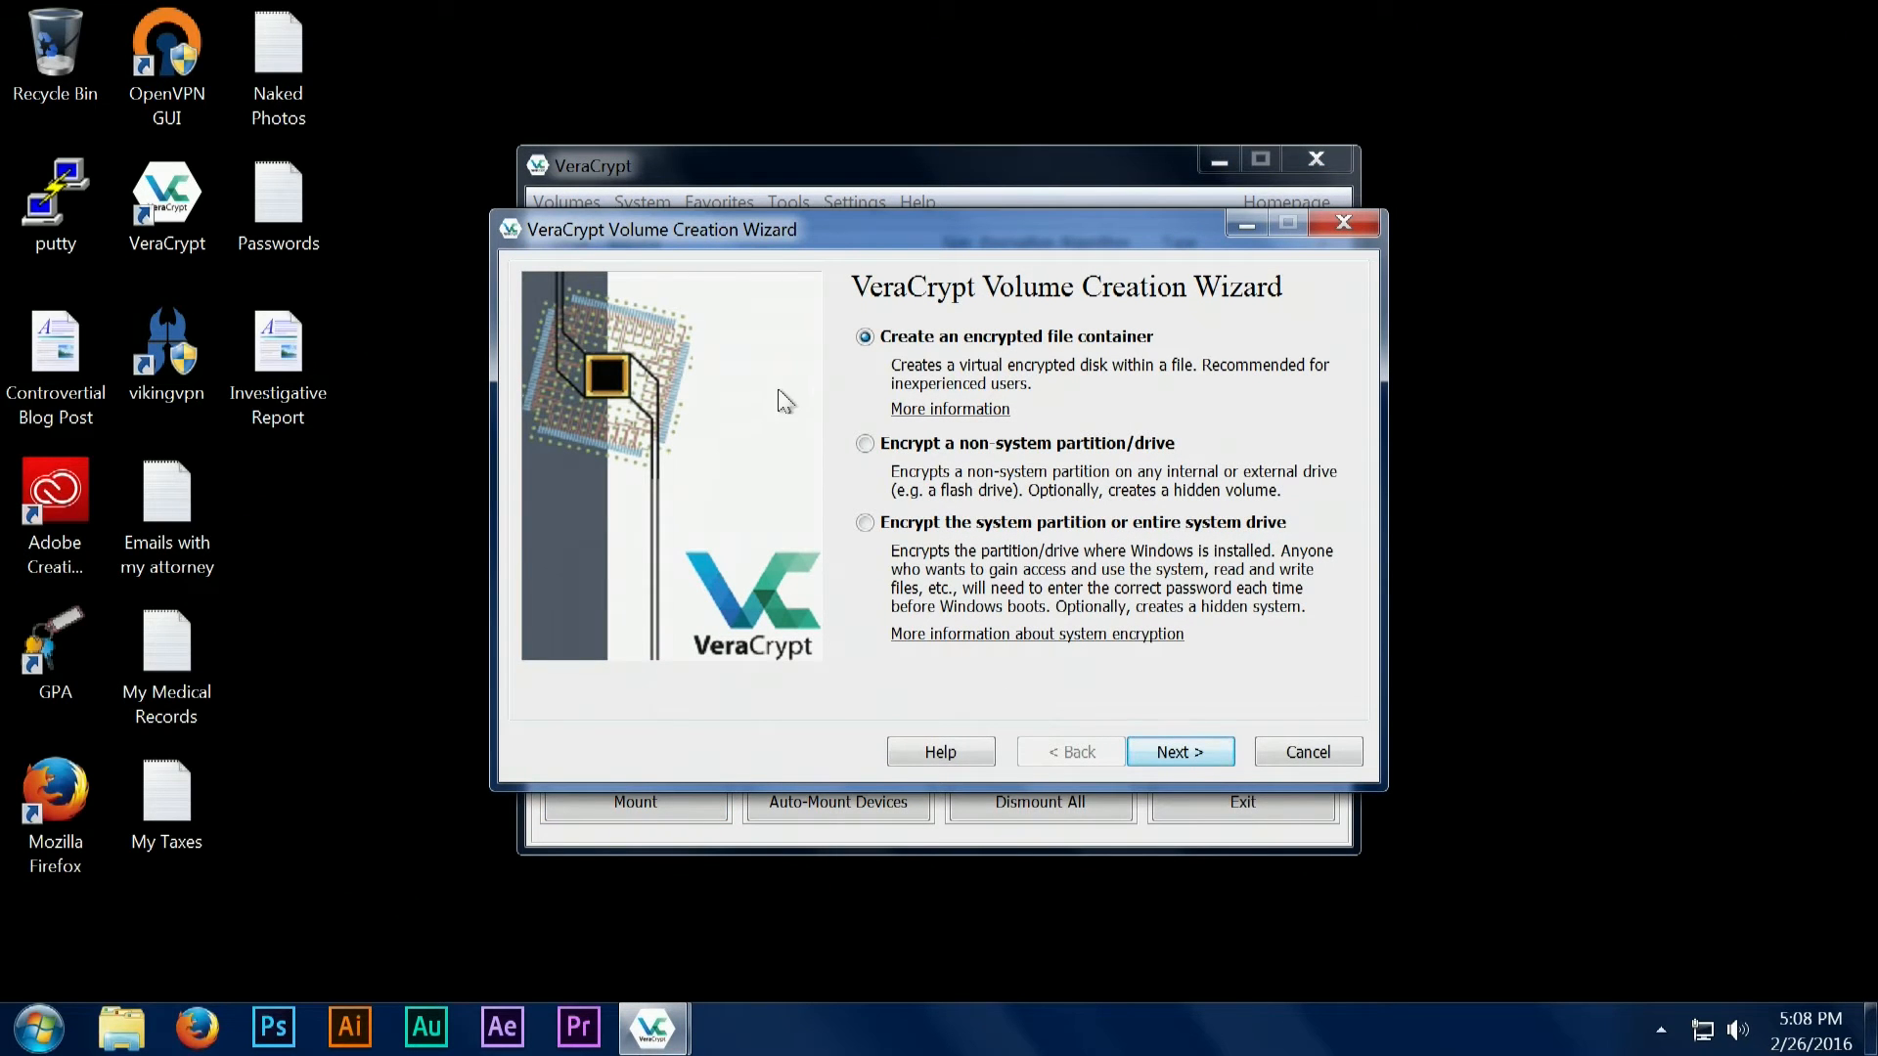
pyautogui.moveTo(1177, 368)
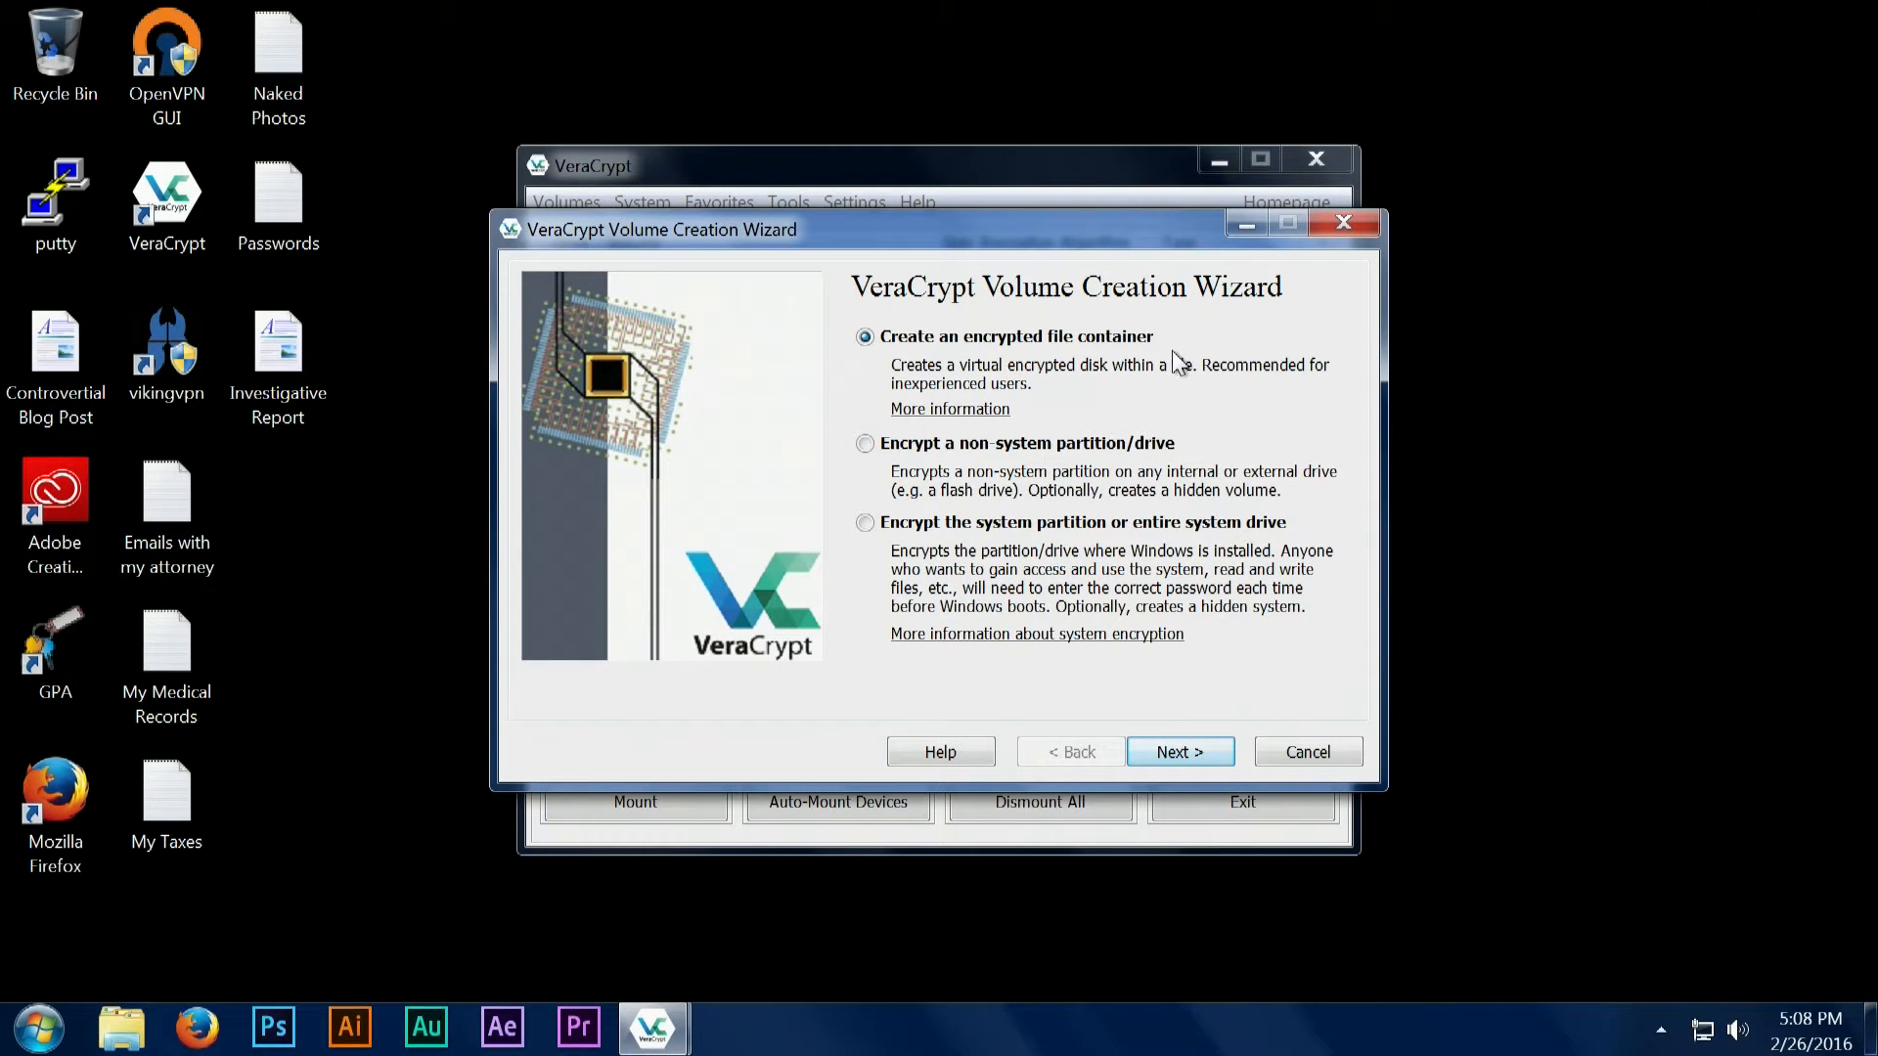
pyautogui.moveTo(1184, 640)
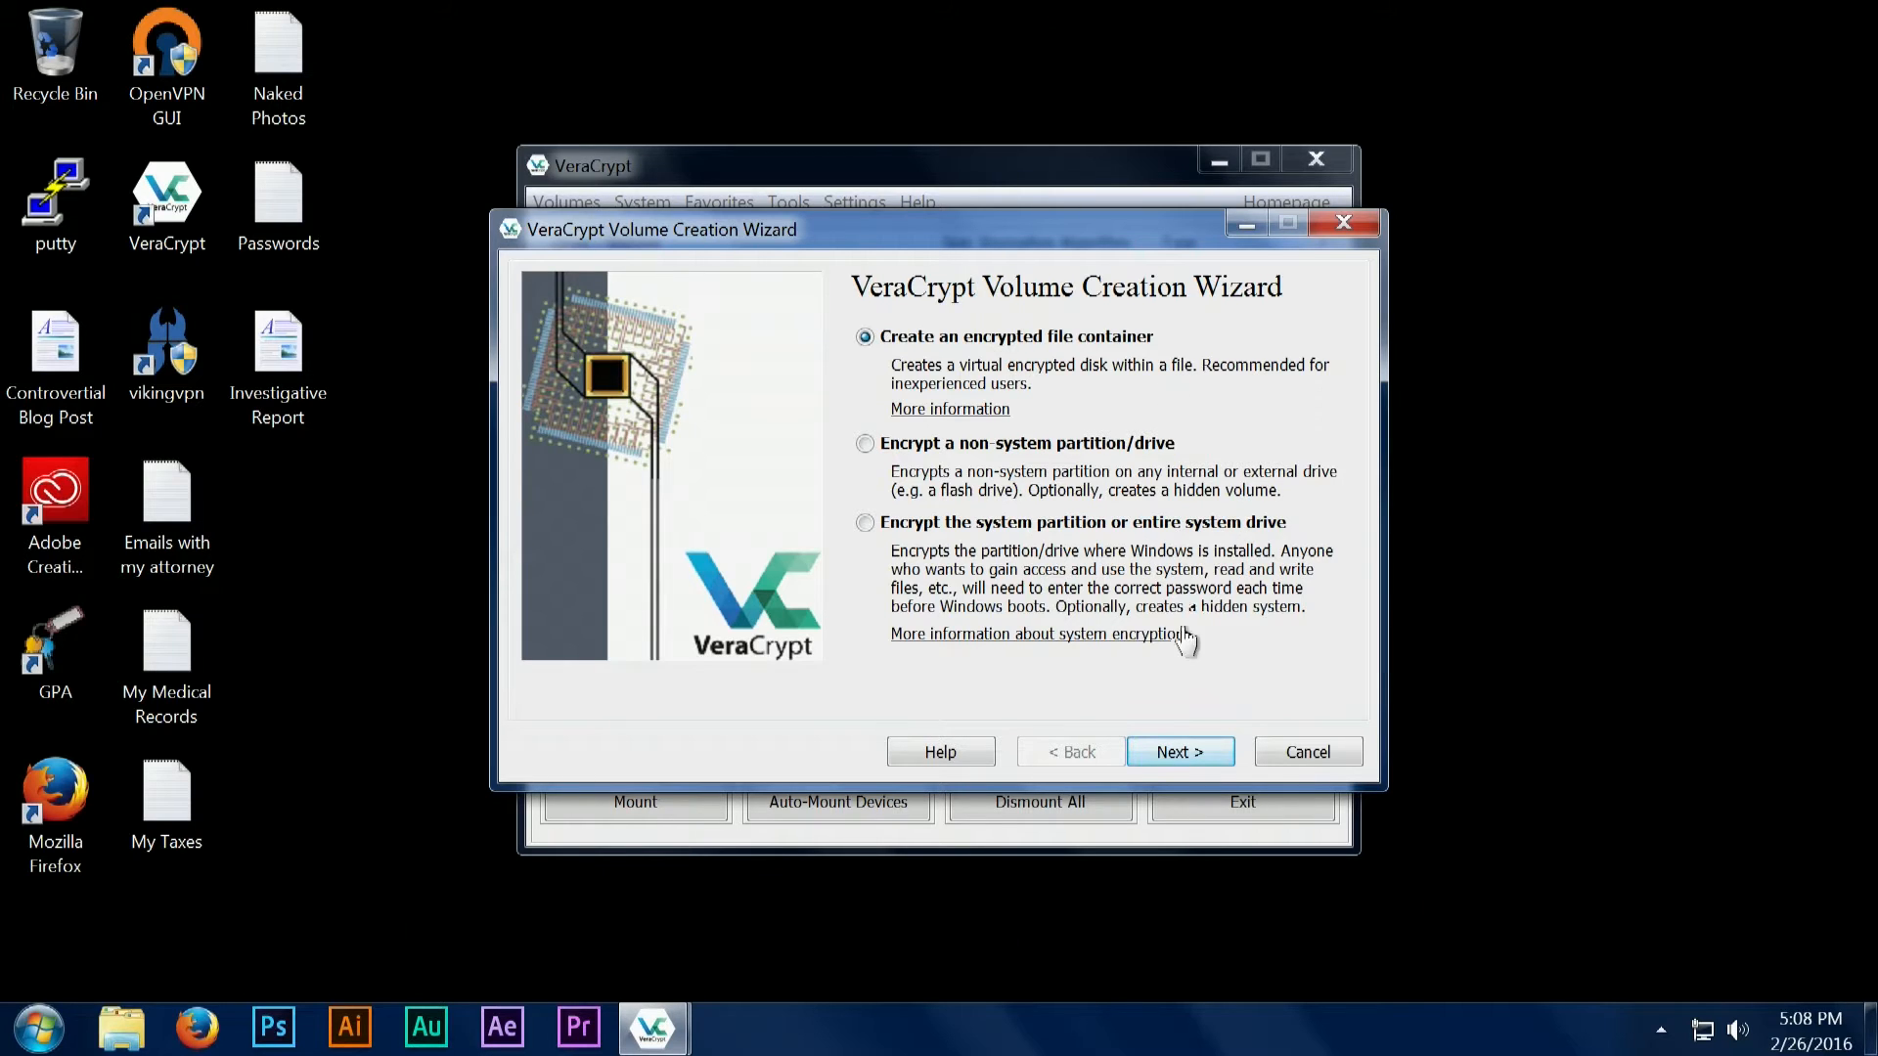
pyautogui.click(1182, 751)
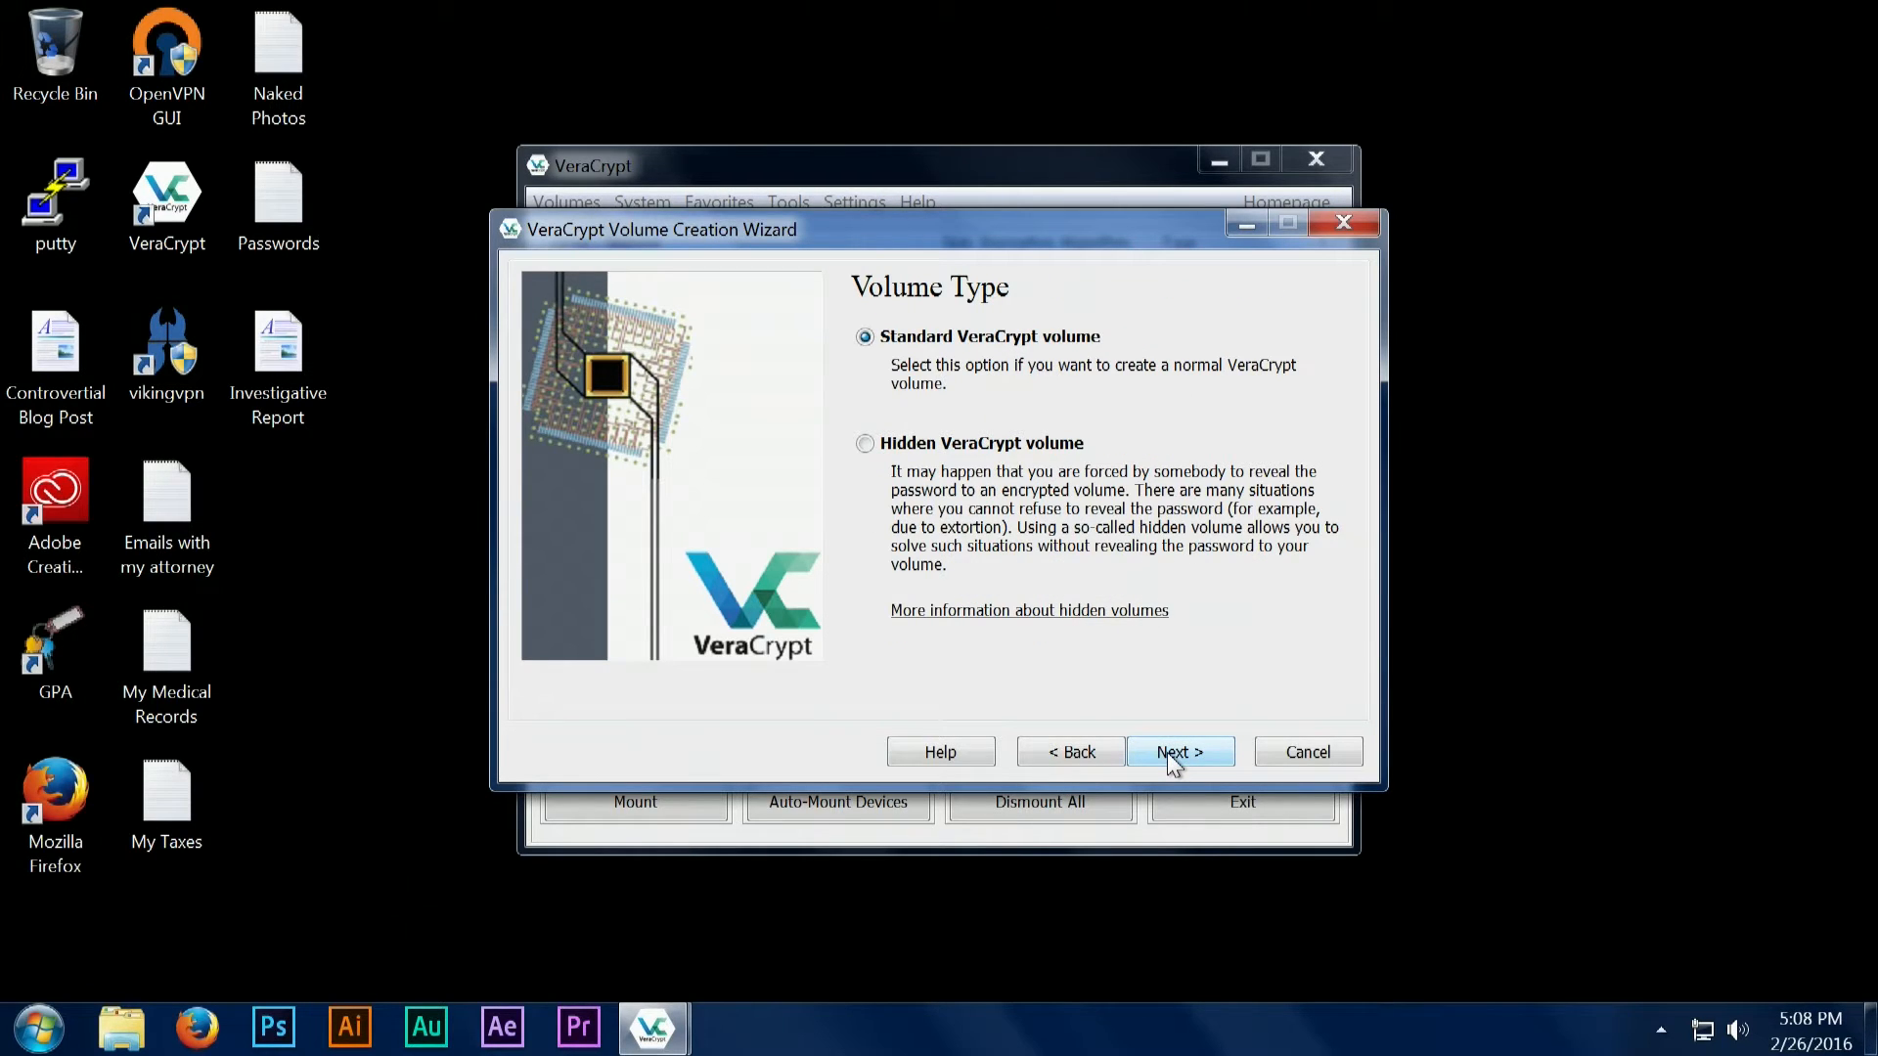
pyautogui.click(1182, 751)
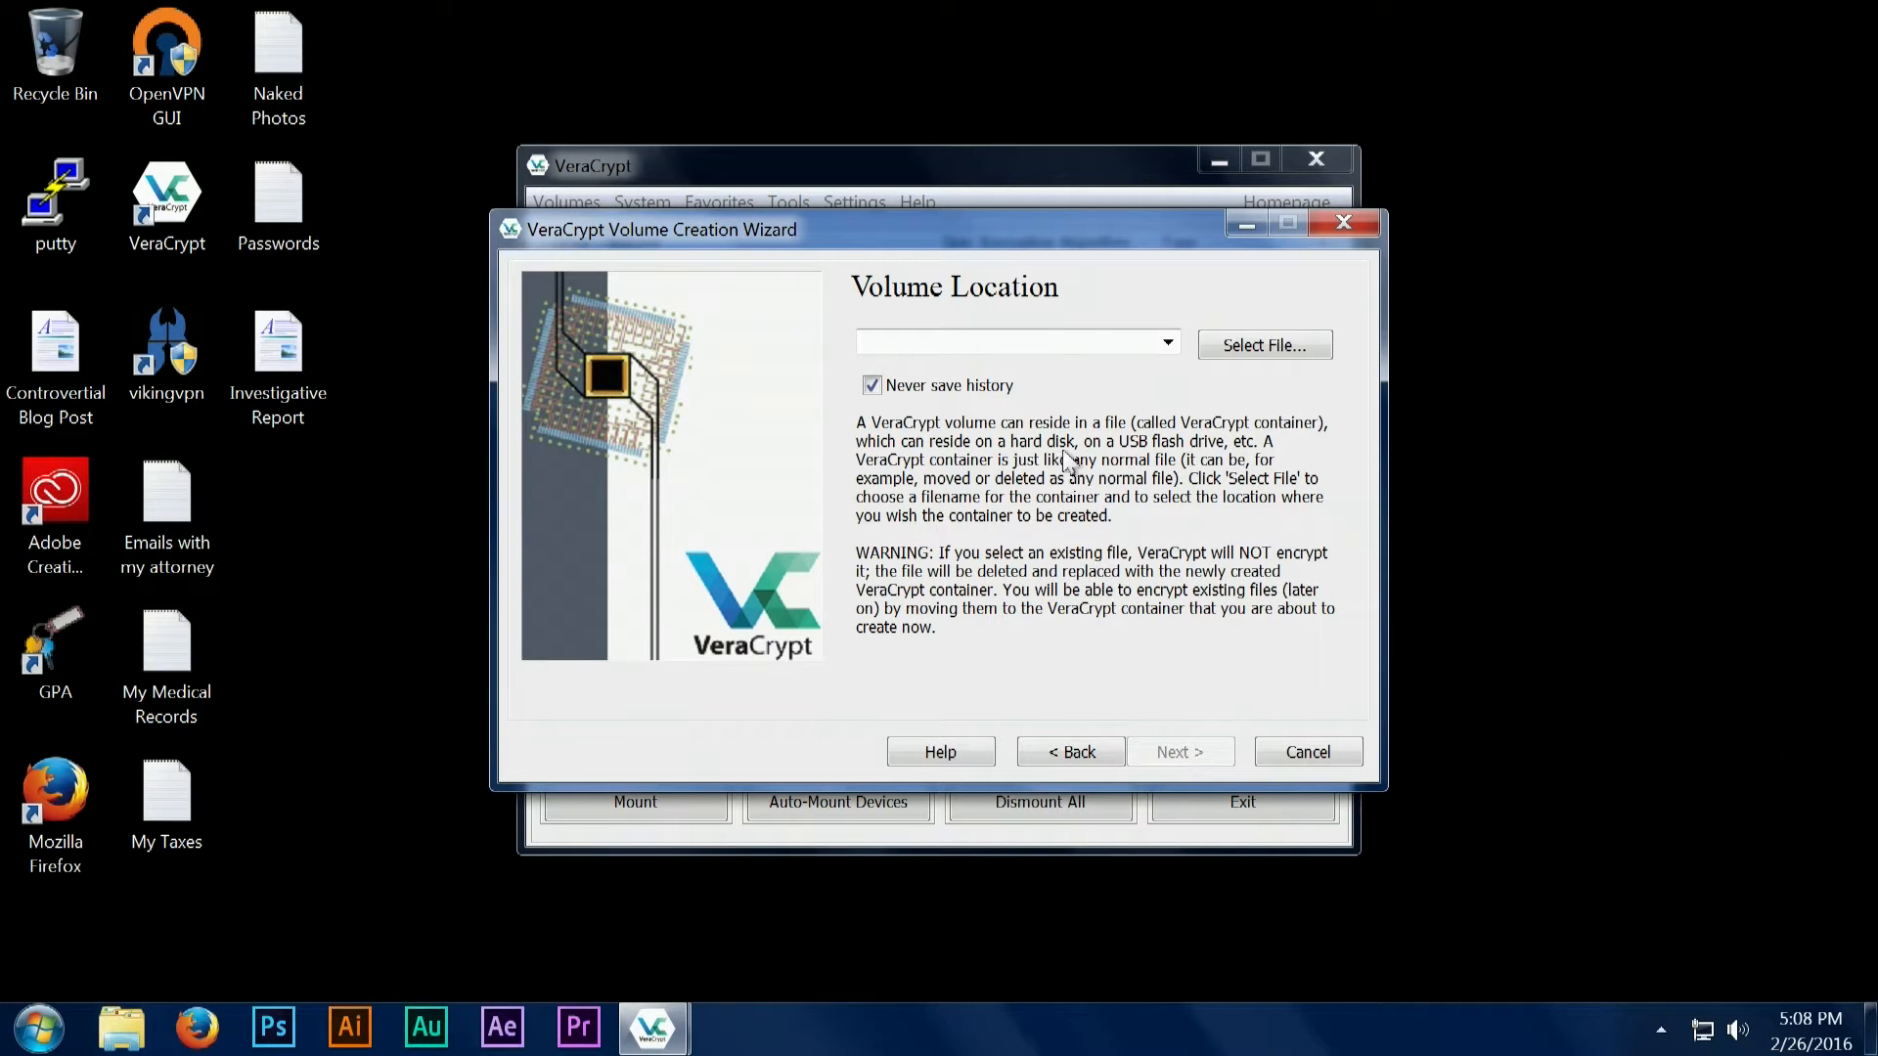
# Save the container as a file named 'Secure Folder' on the Desktop.
pyautogui.click(1264, 344)
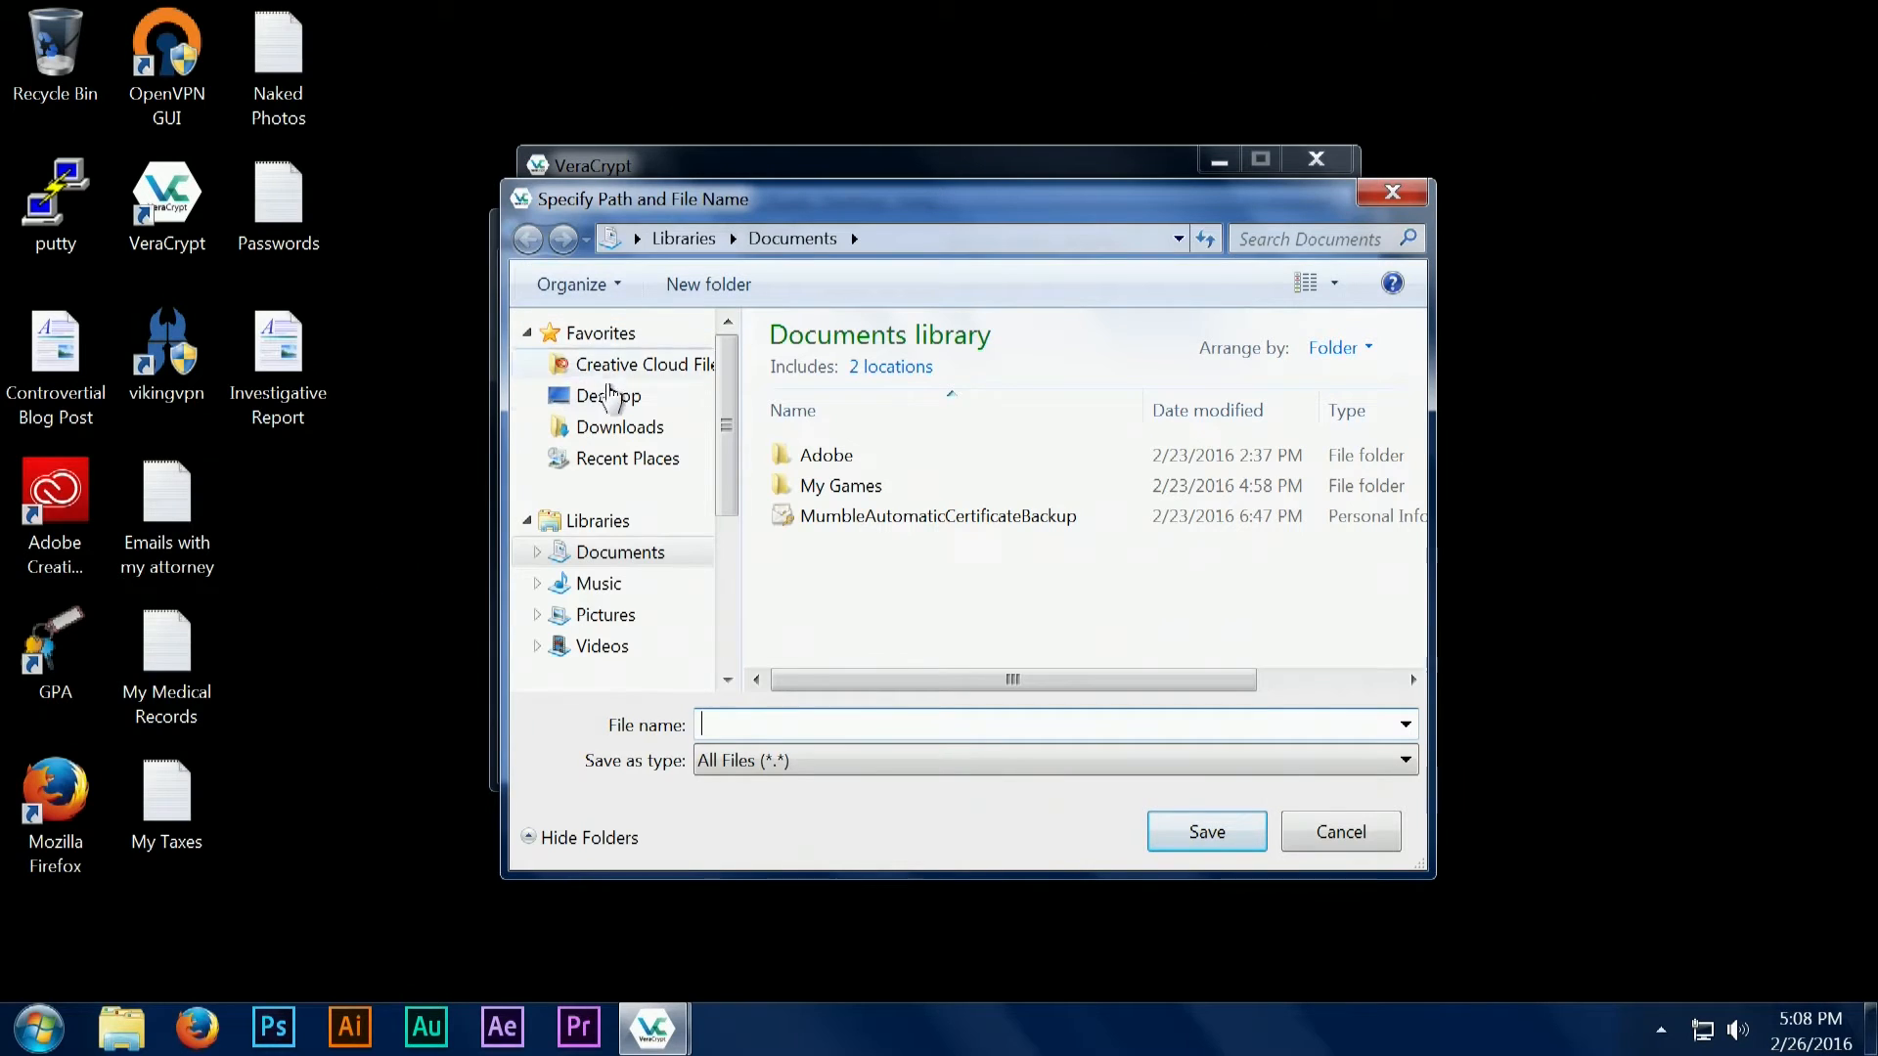
pyautogui.click(608, 395)
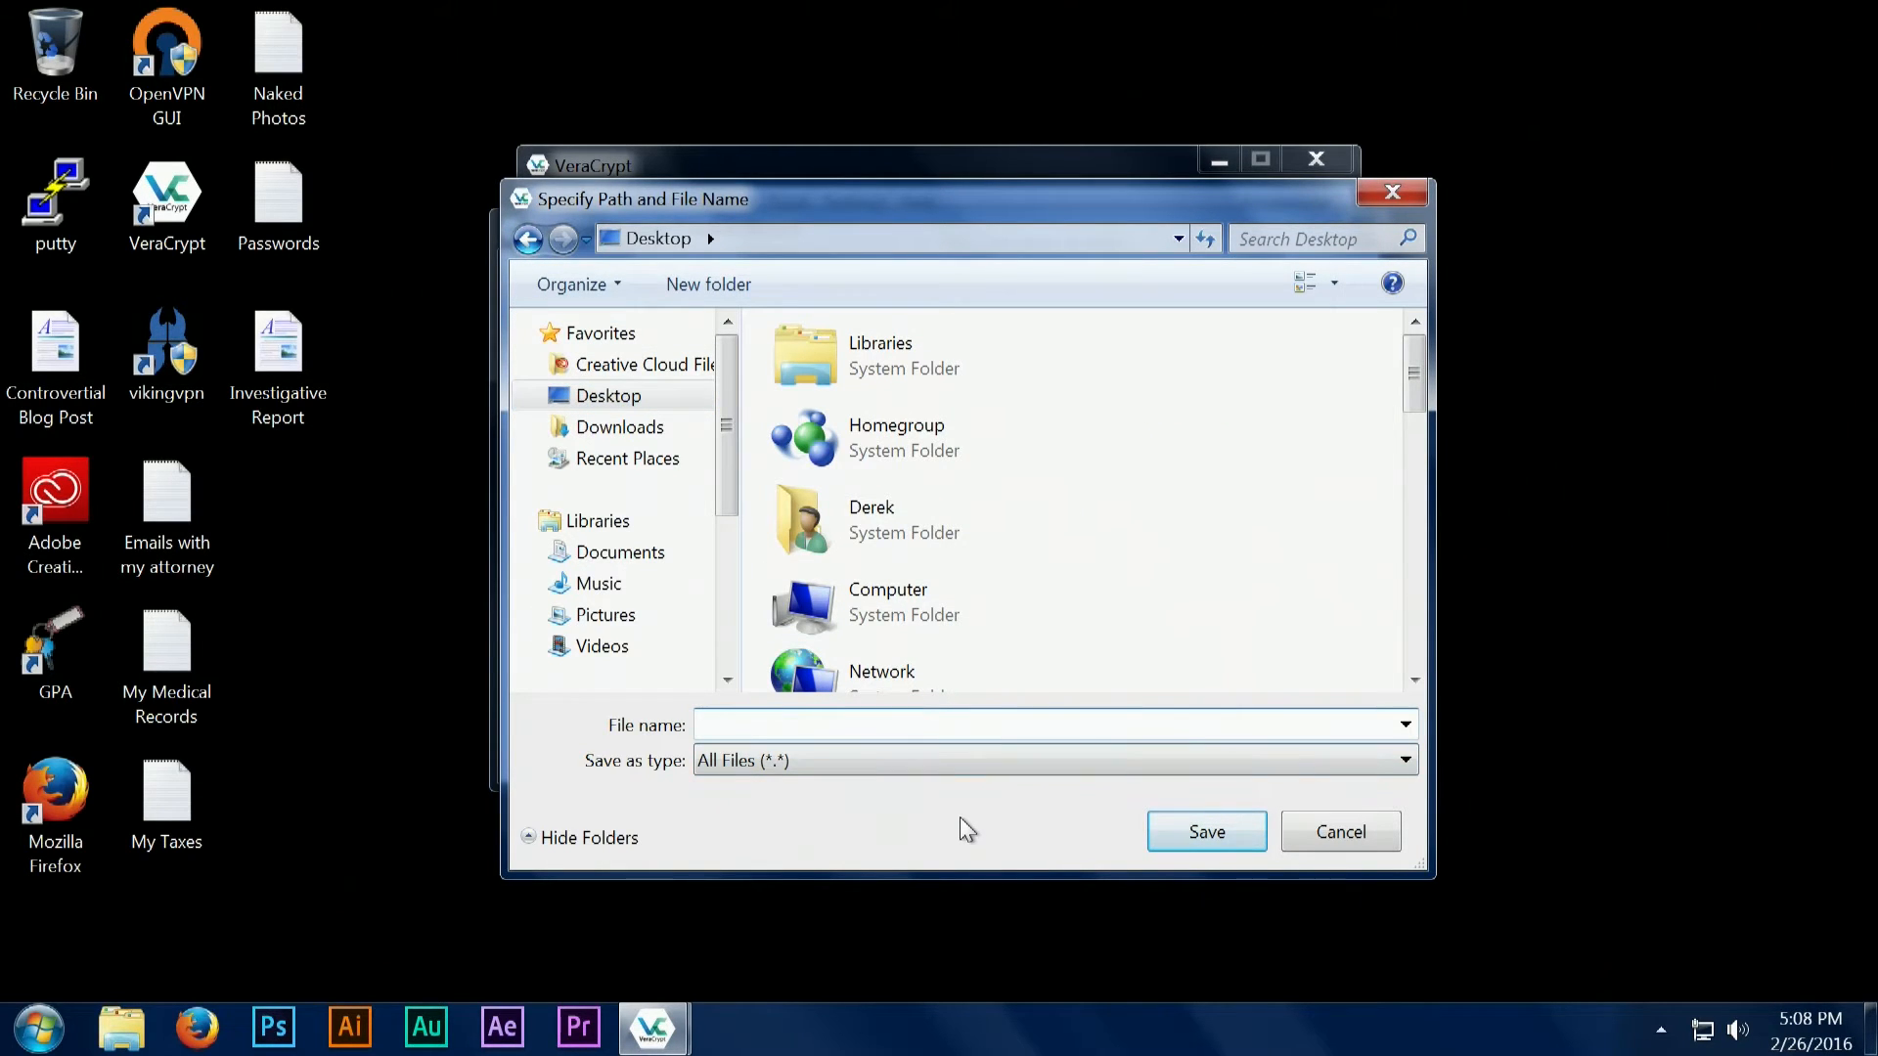
pyautogui.write('Se')
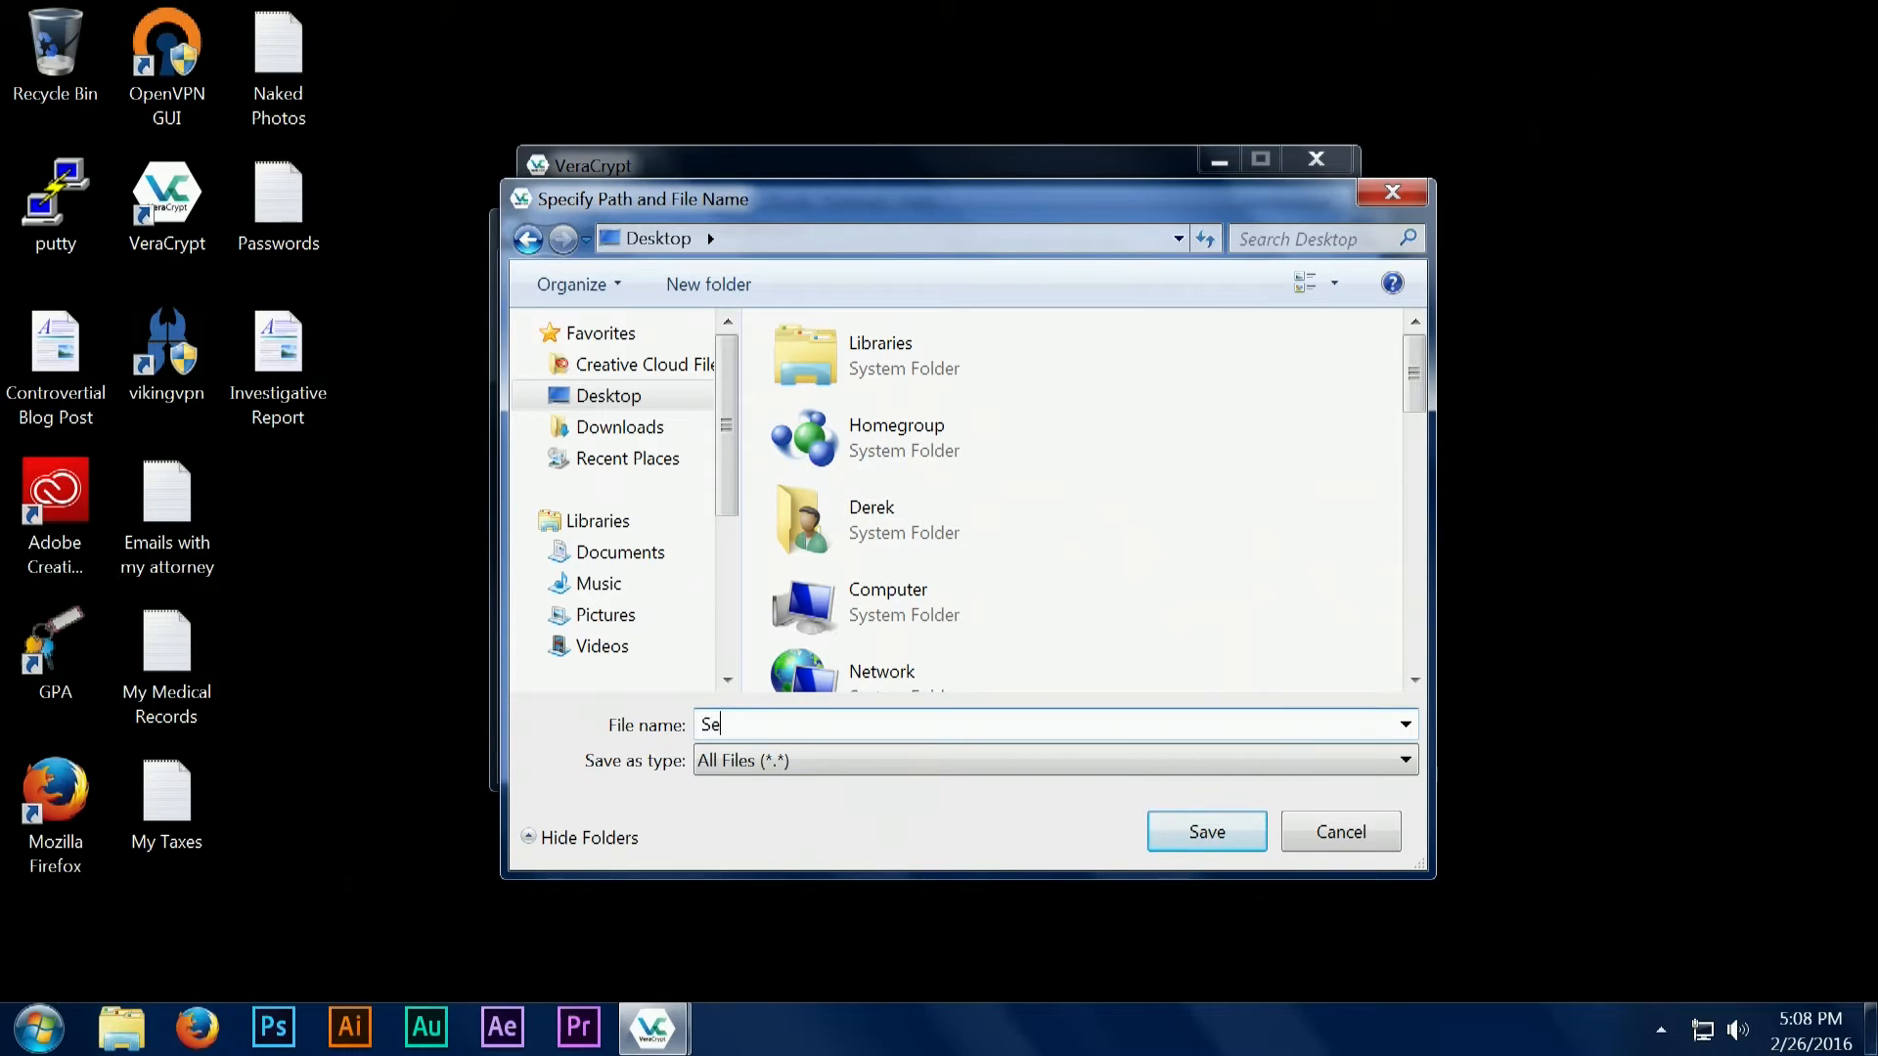
pyautogui.write('cure Fold')
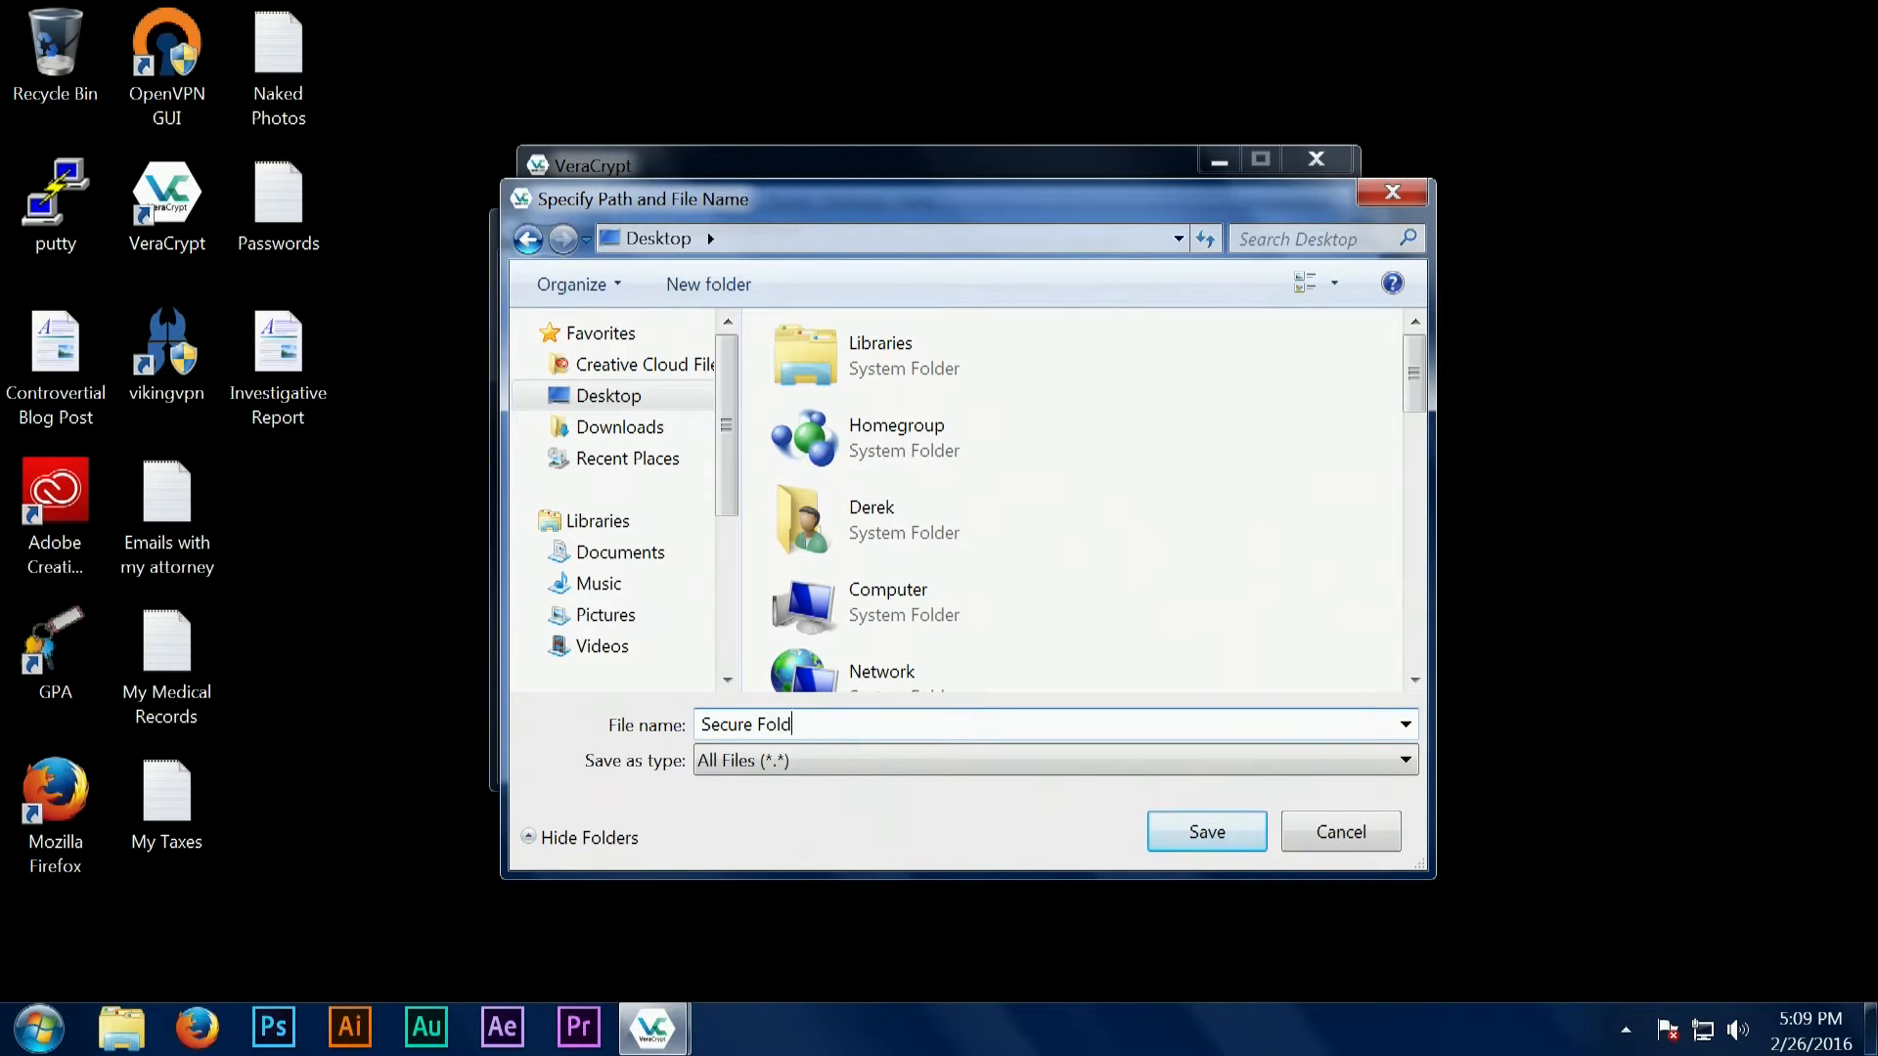
pyautogui.write('er')
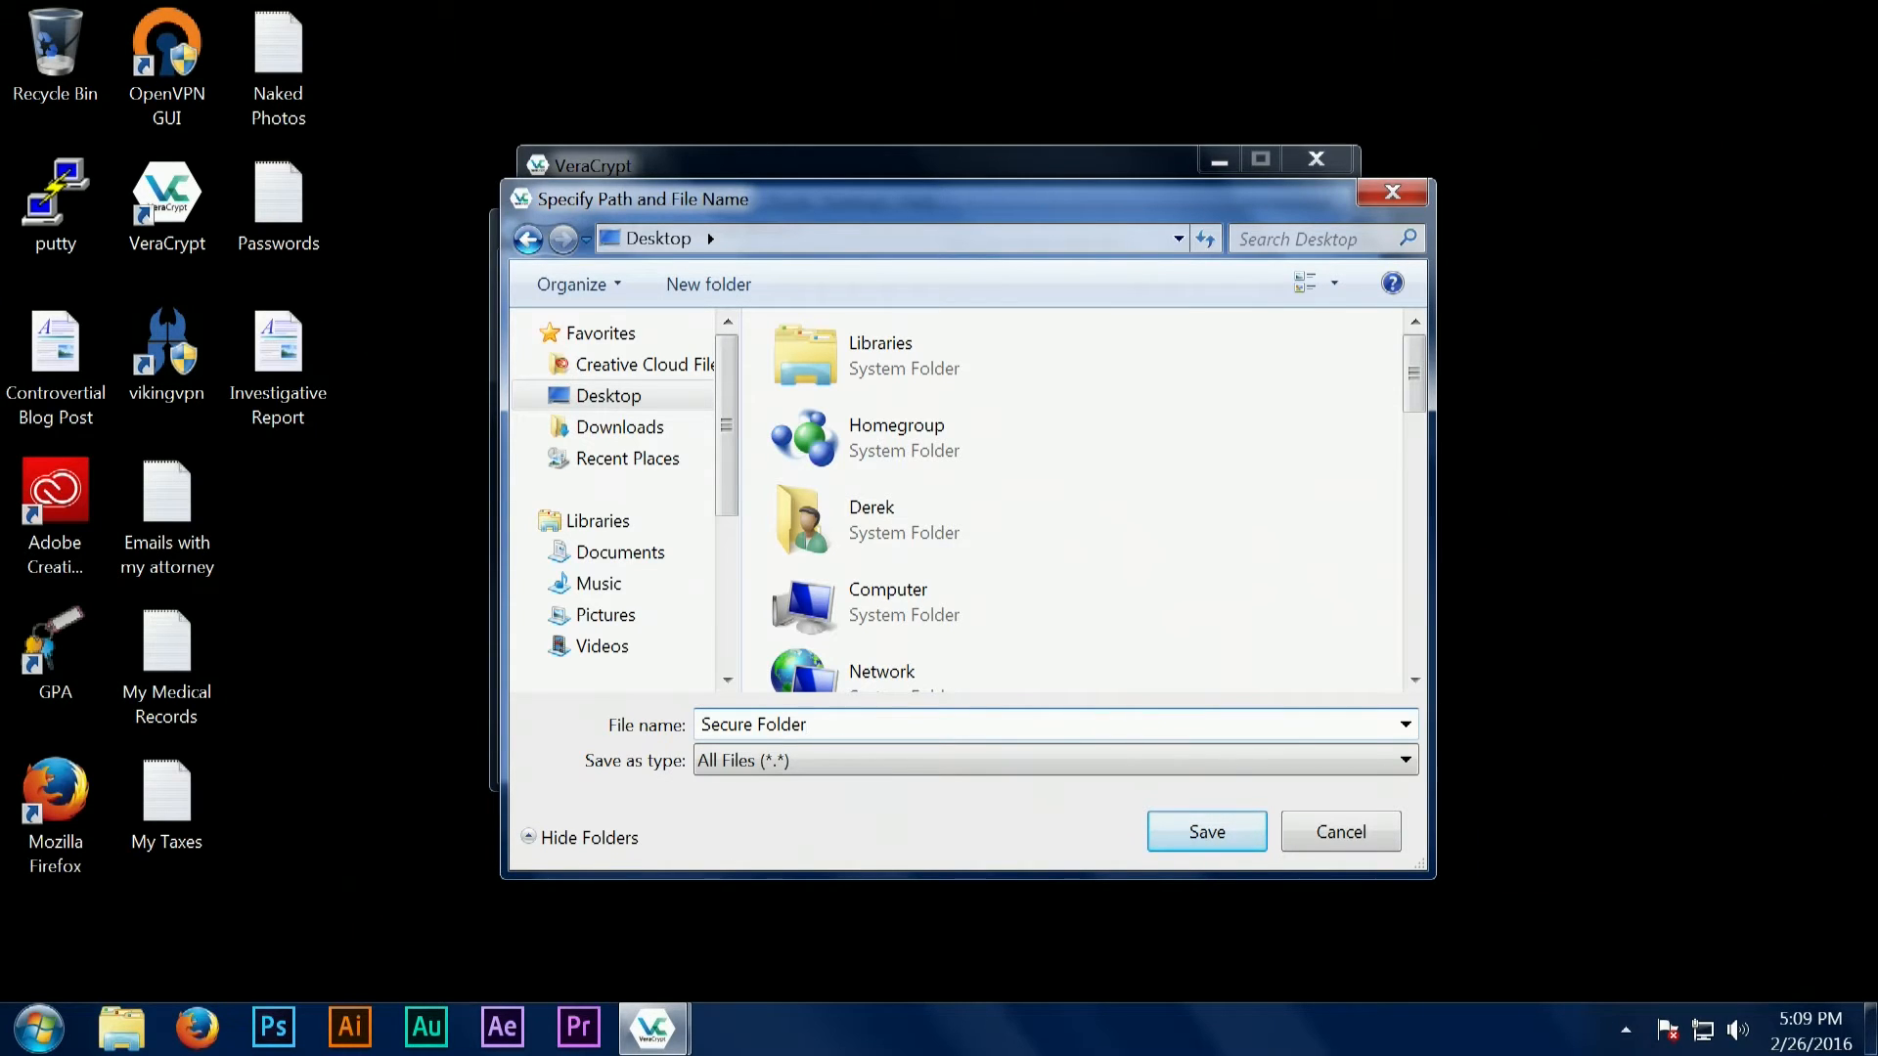
pyautogui.moveTo(1176, 833)
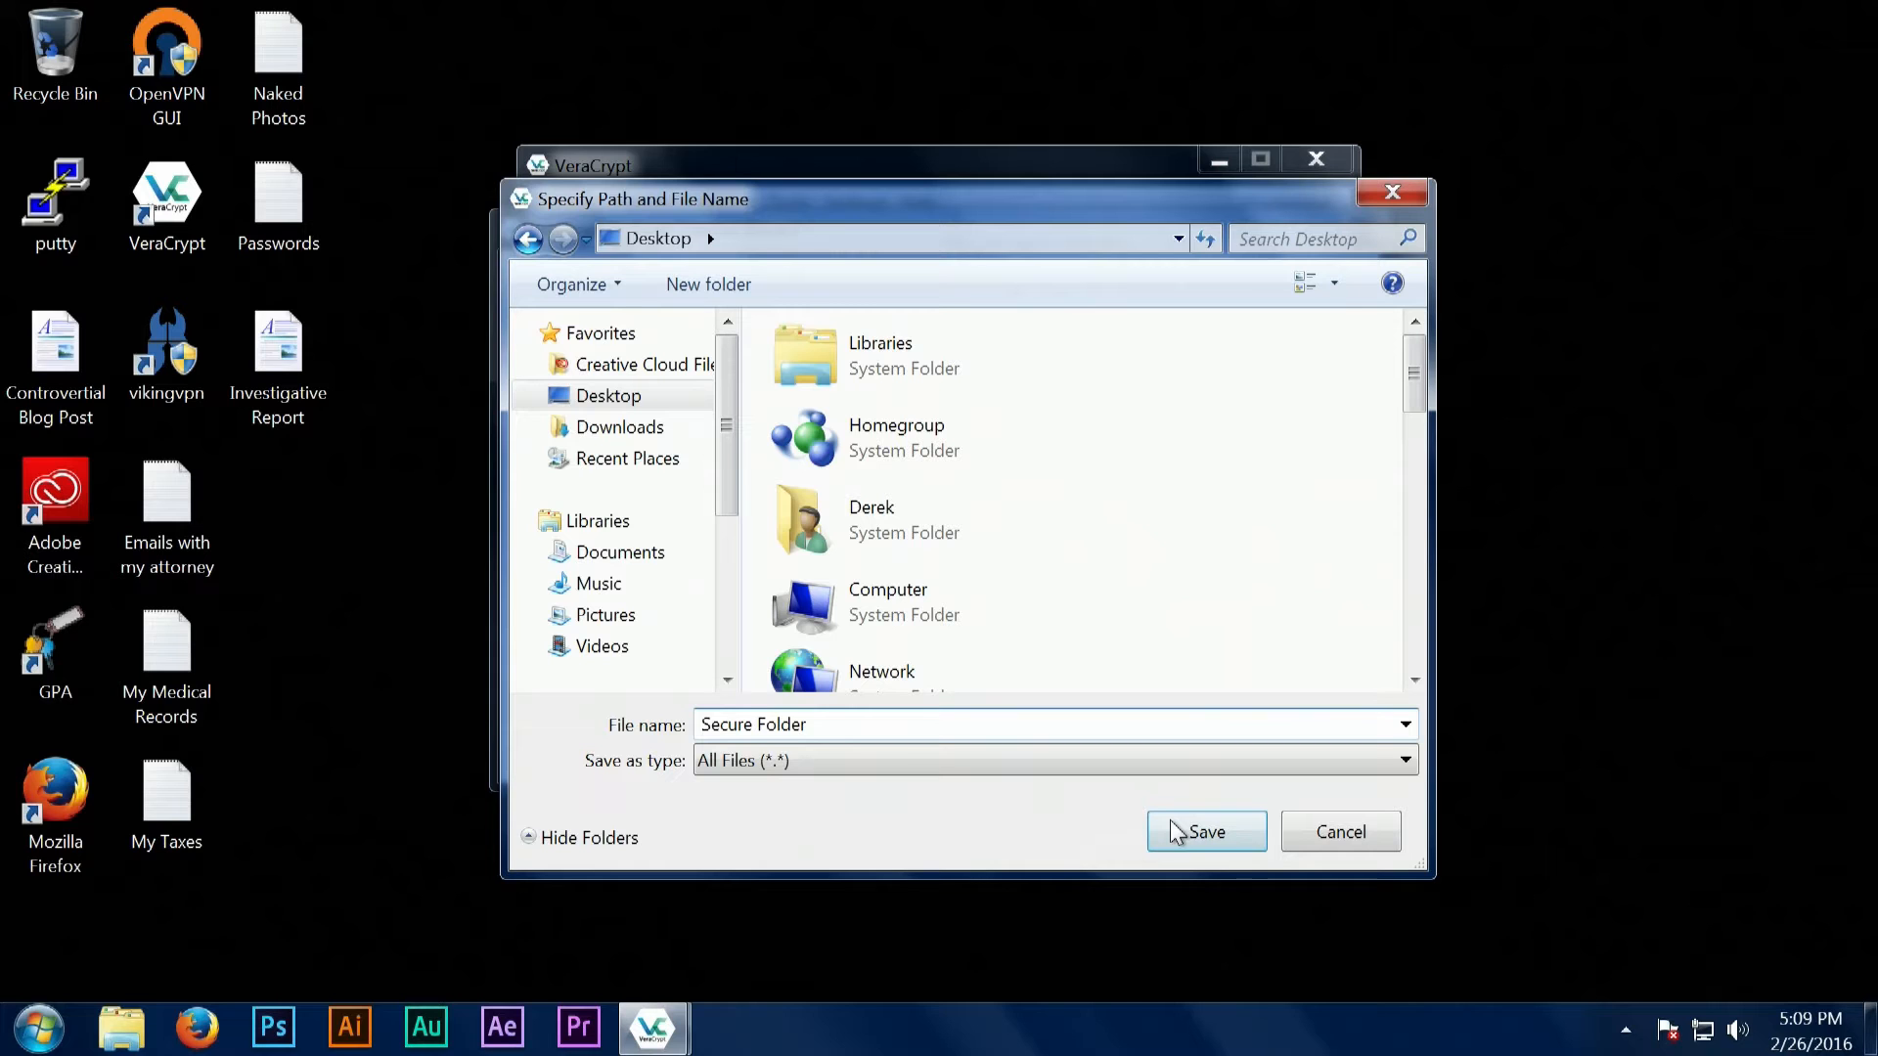
pyautogui.click(1205, 831)
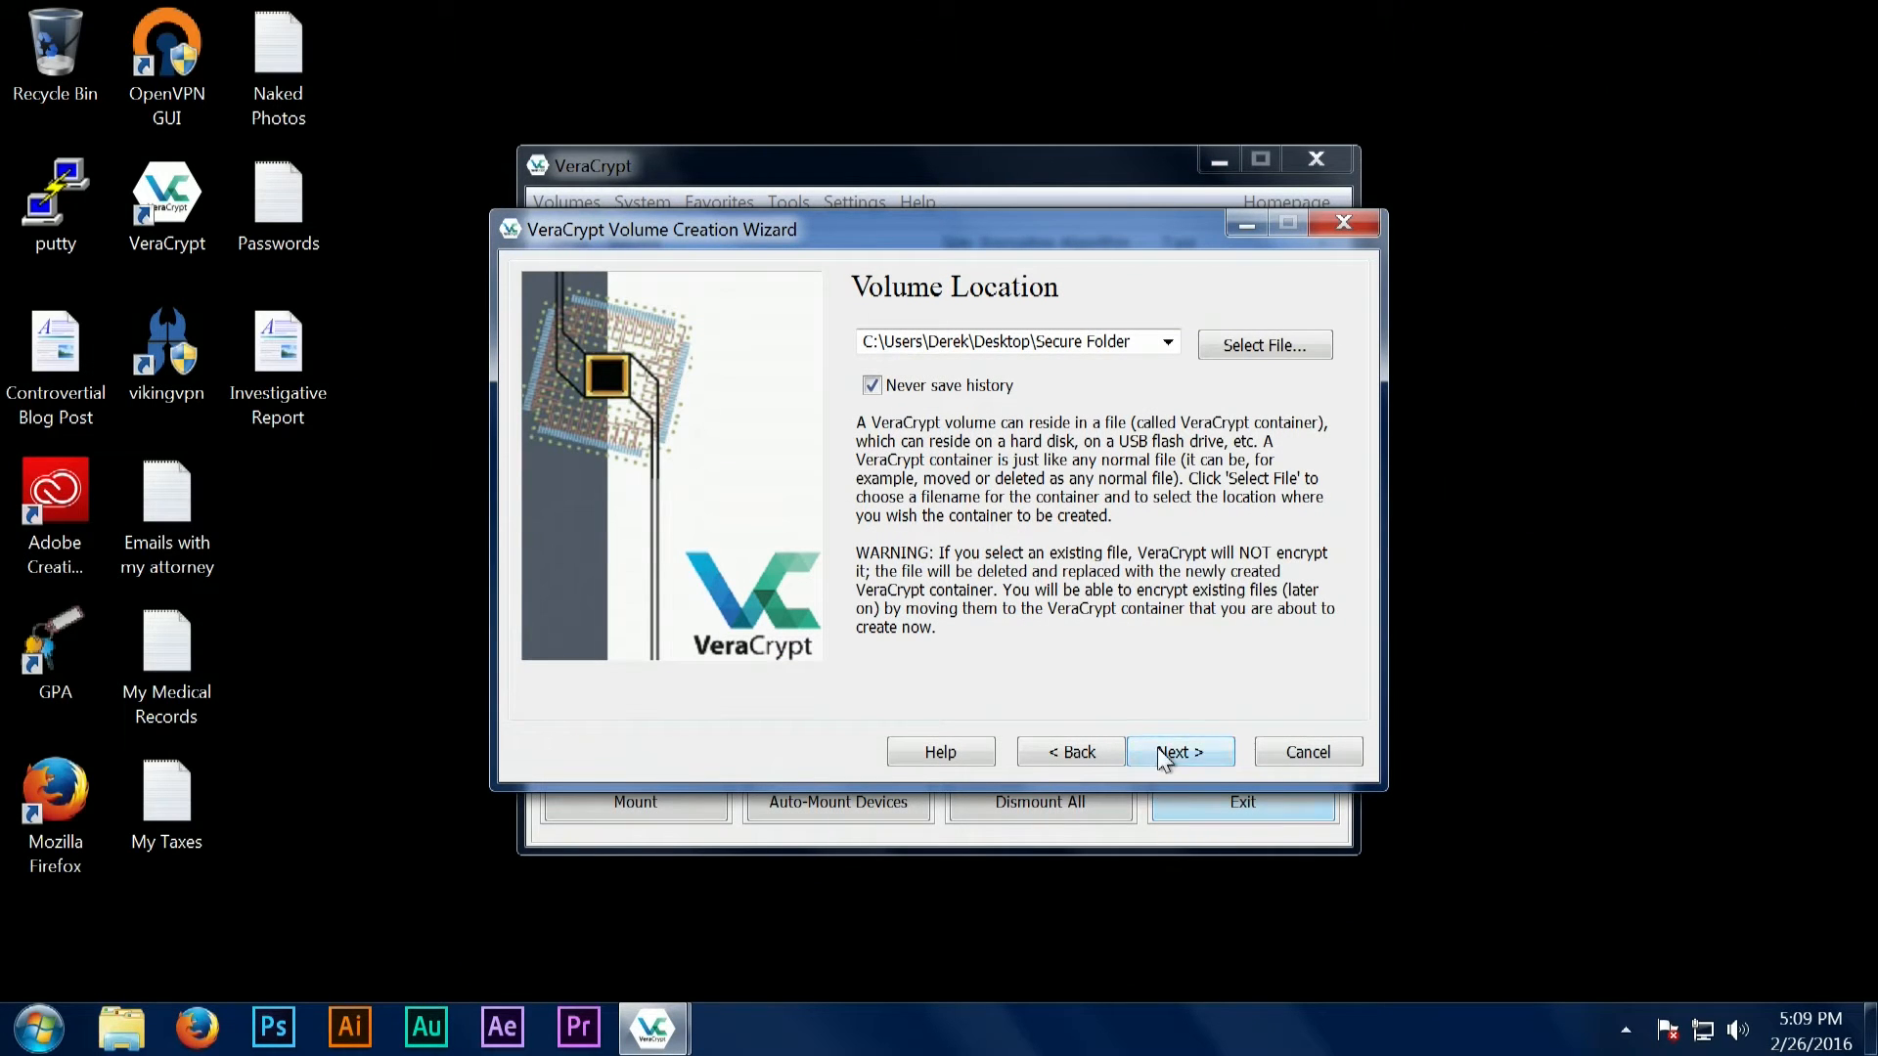
# Choose the AES(Twofish(Serpent)) cascade as the encryption algorithm.
pyautogui.click(1182, 751)
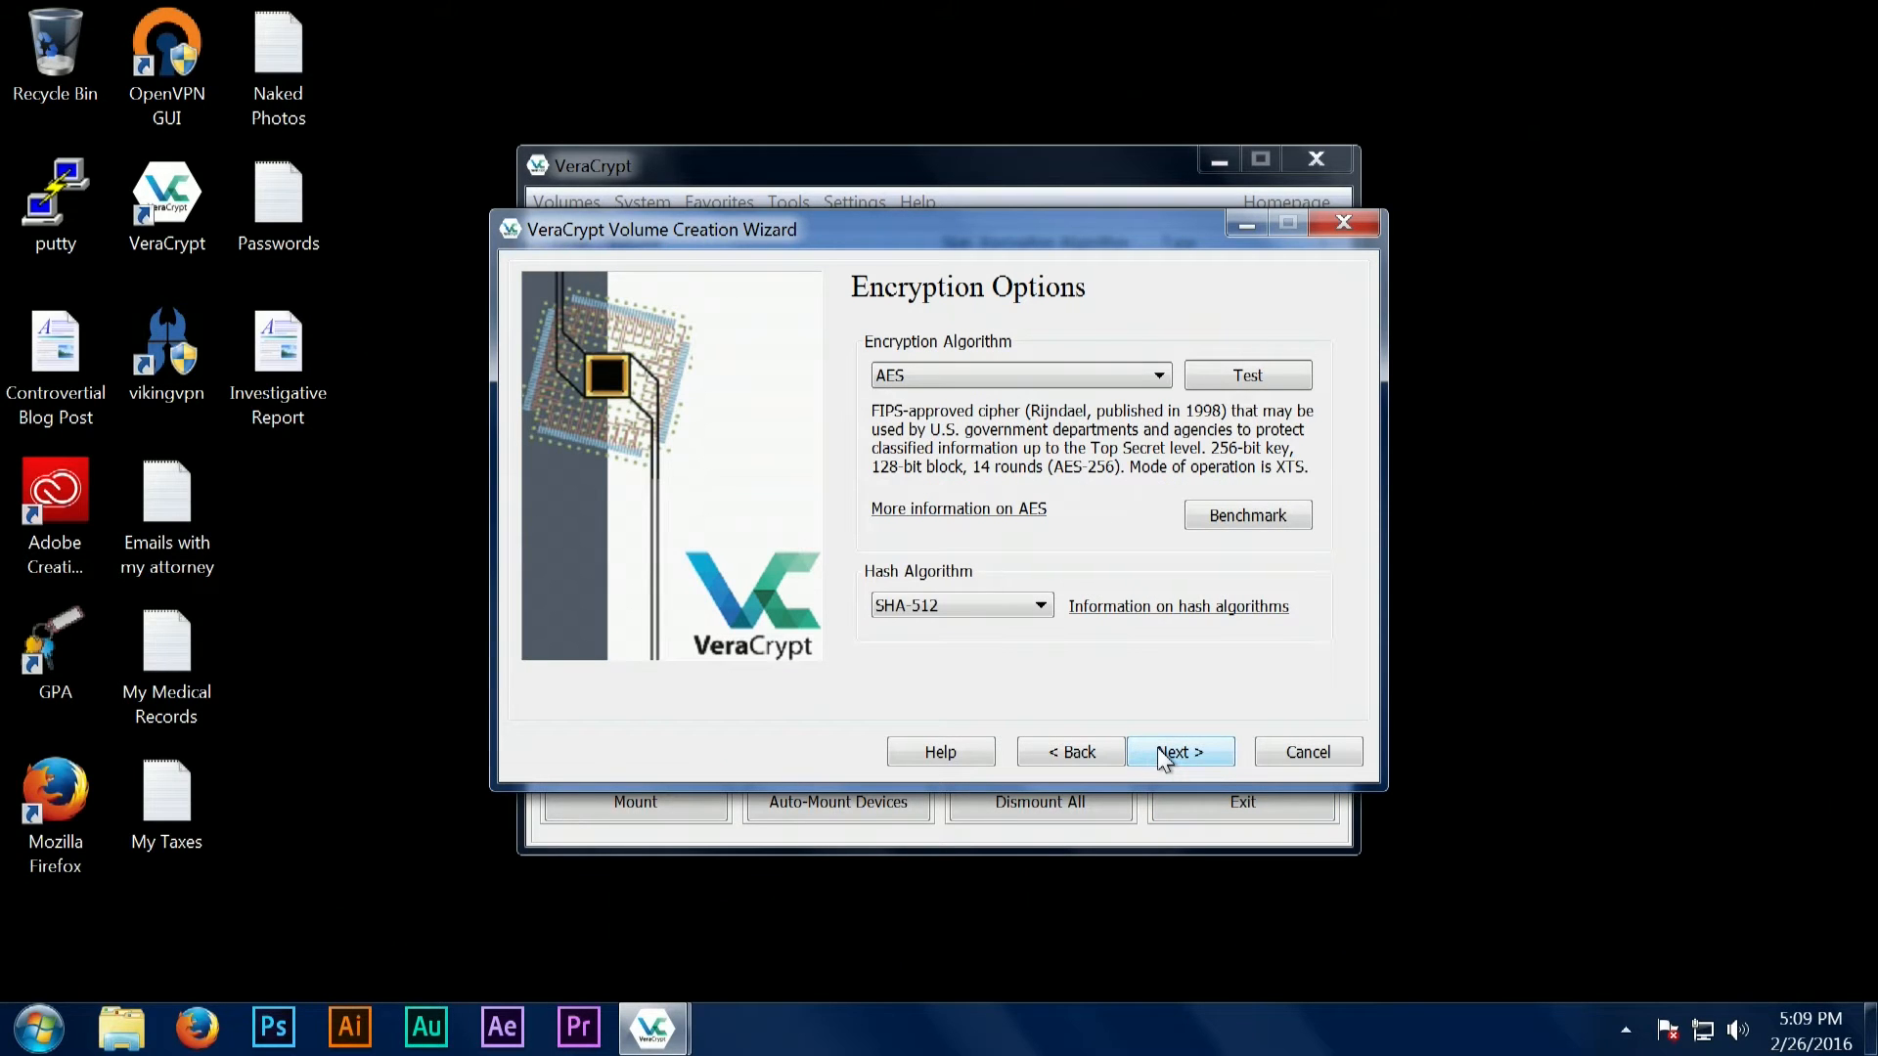
pyautogui.click(1158, 376)
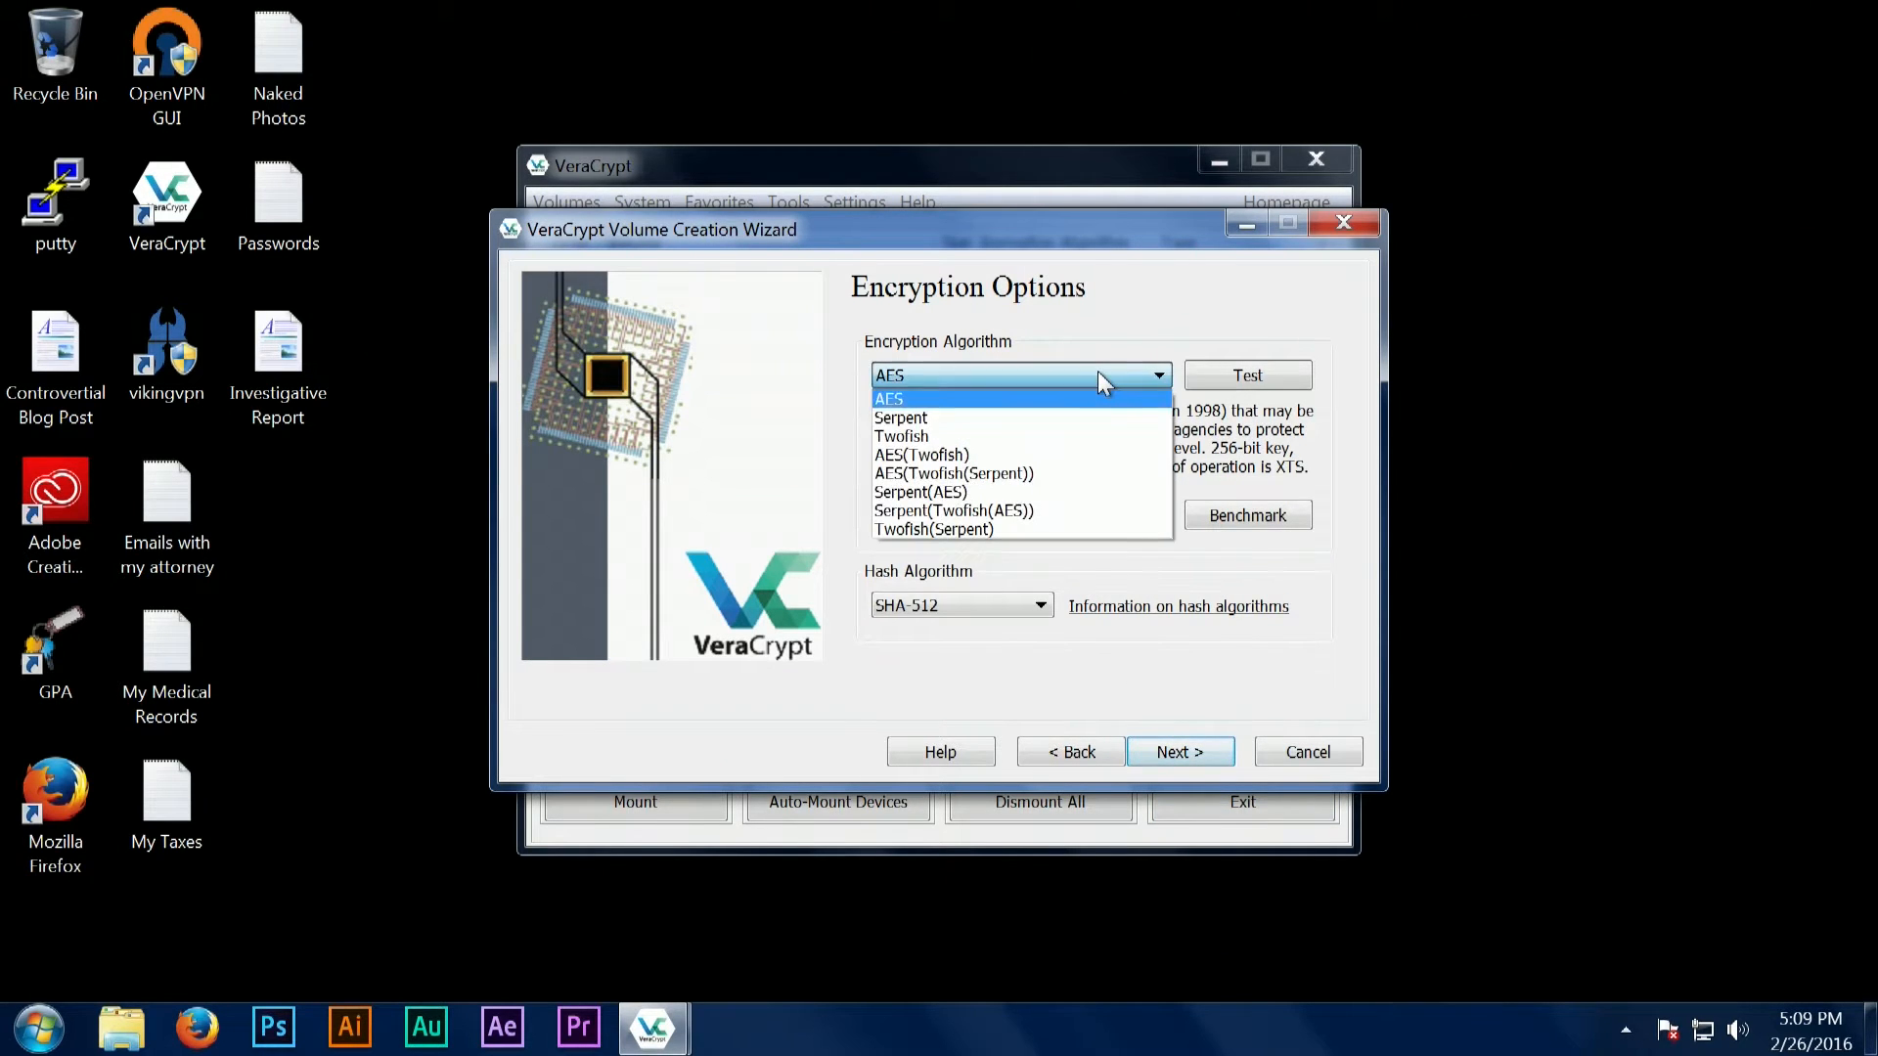
pyautogui.moveTo(1068, 479)
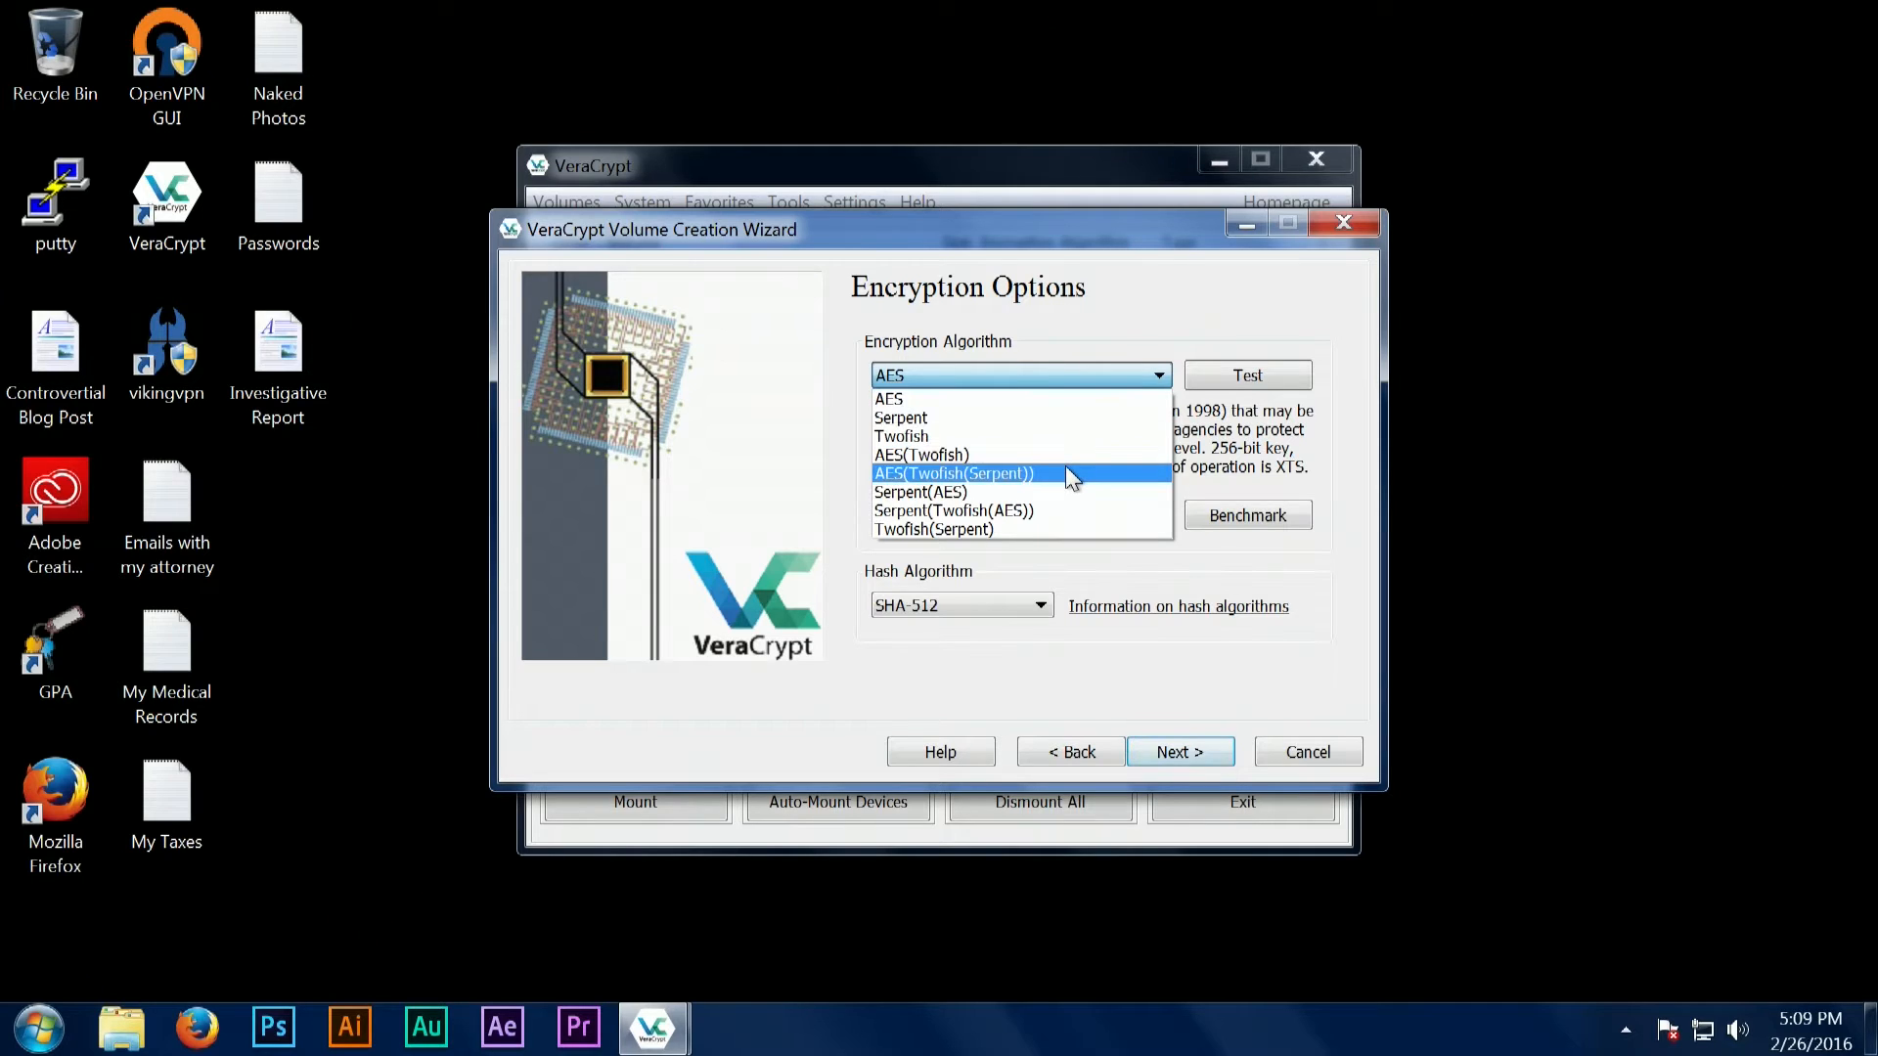
pyautogui.click(952, 474)
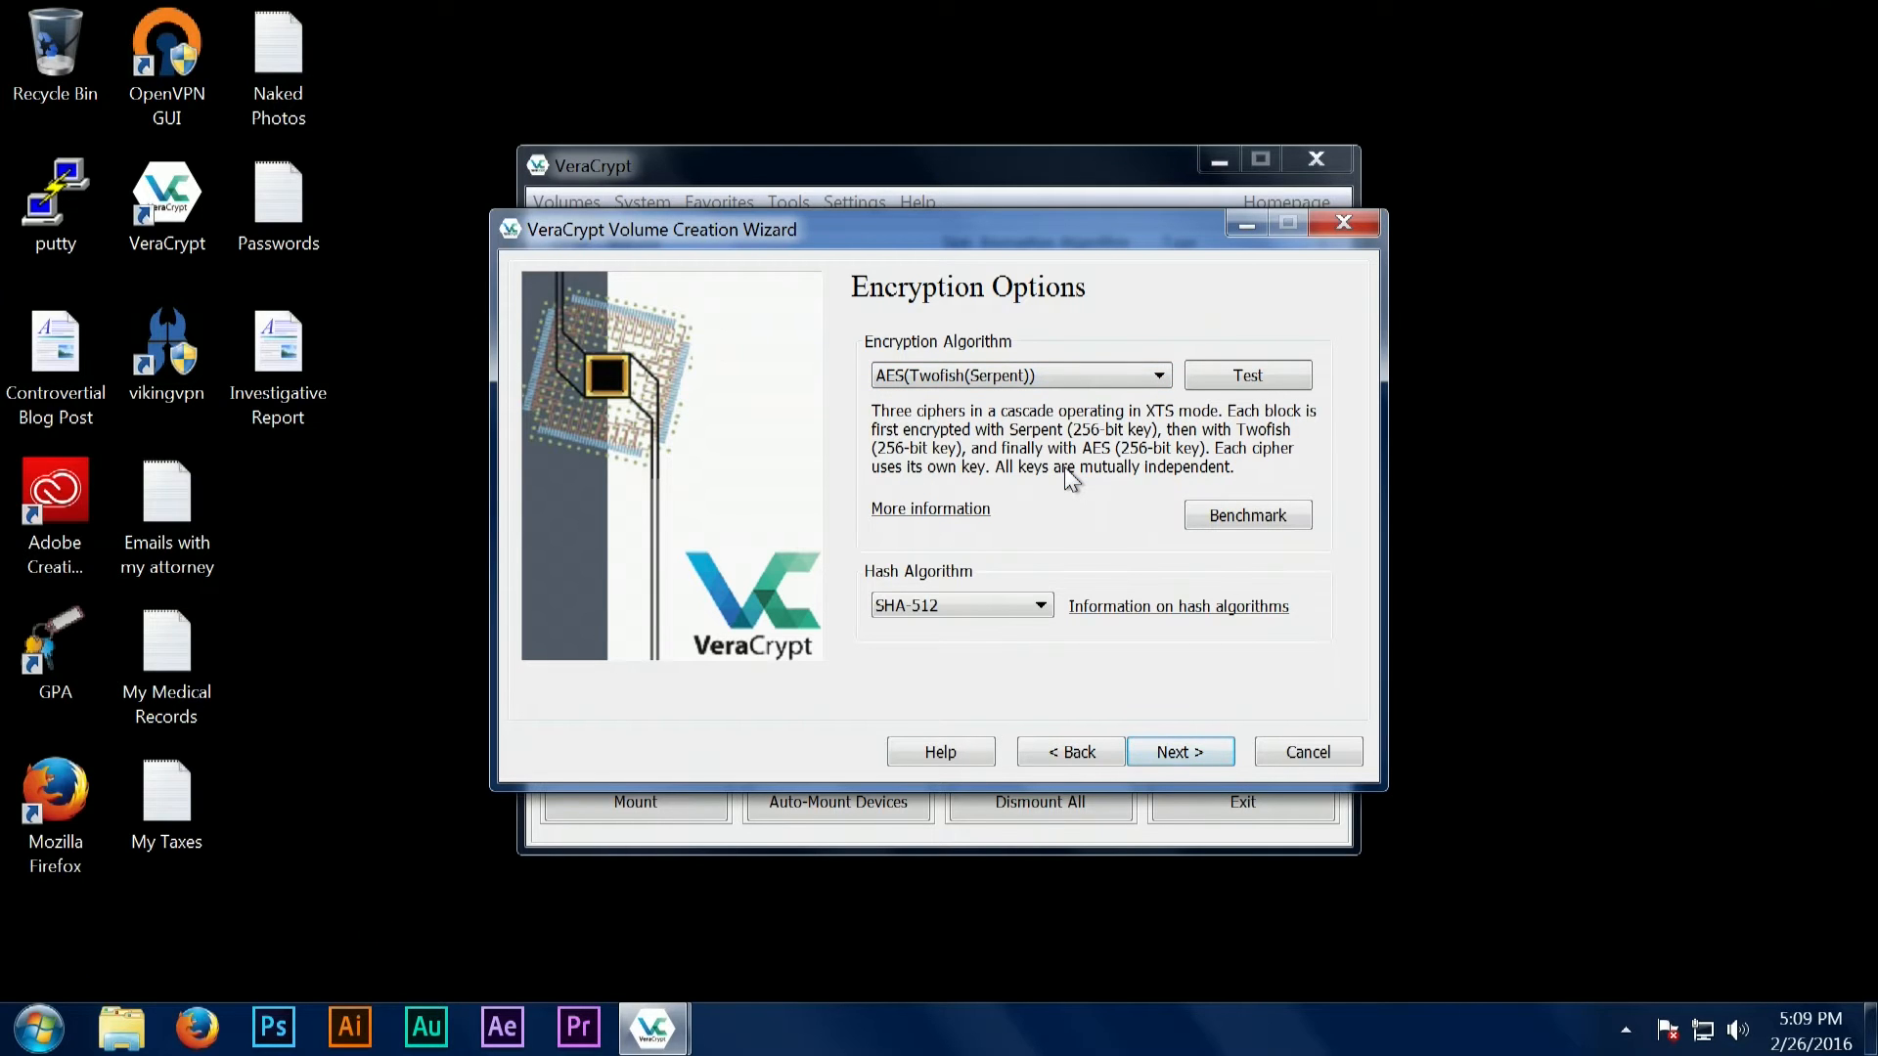
pyautogui.moveTo(1162, 767)
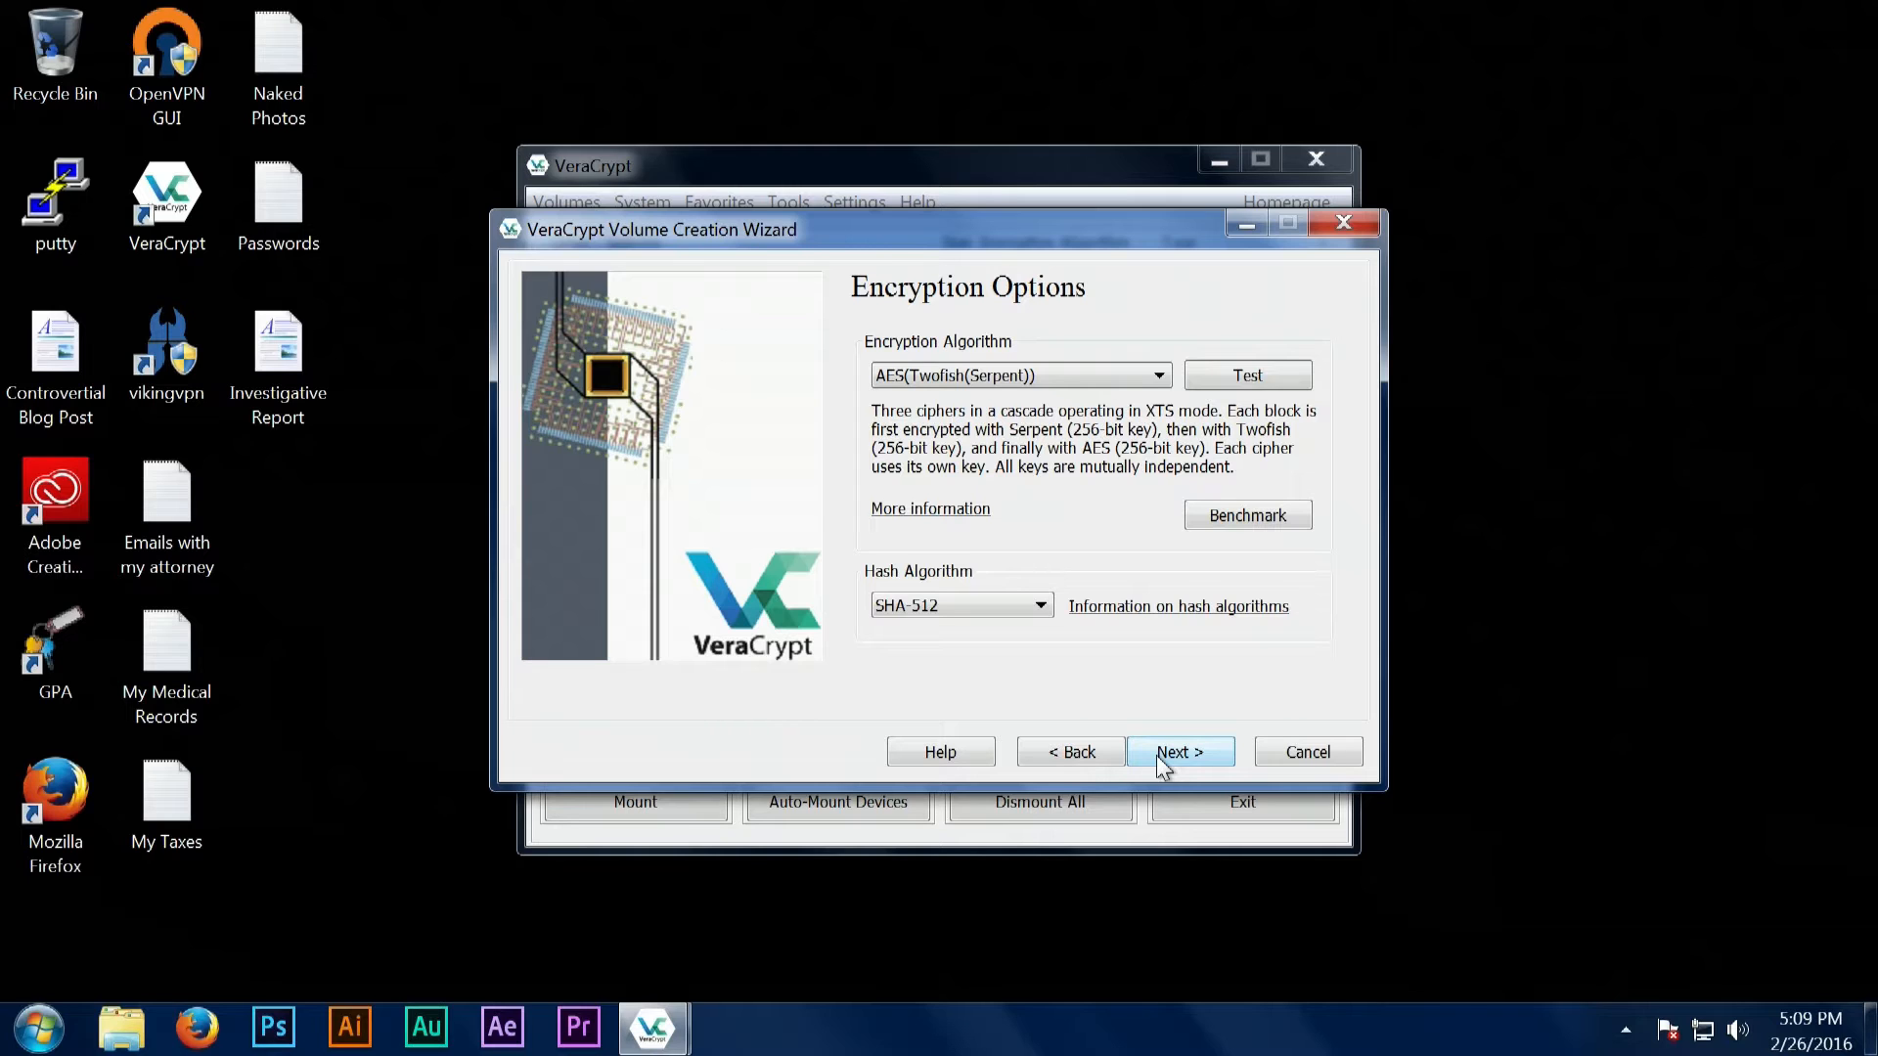
# Set the volume size to 1 GB.
pyautogui.click(1179, 751)
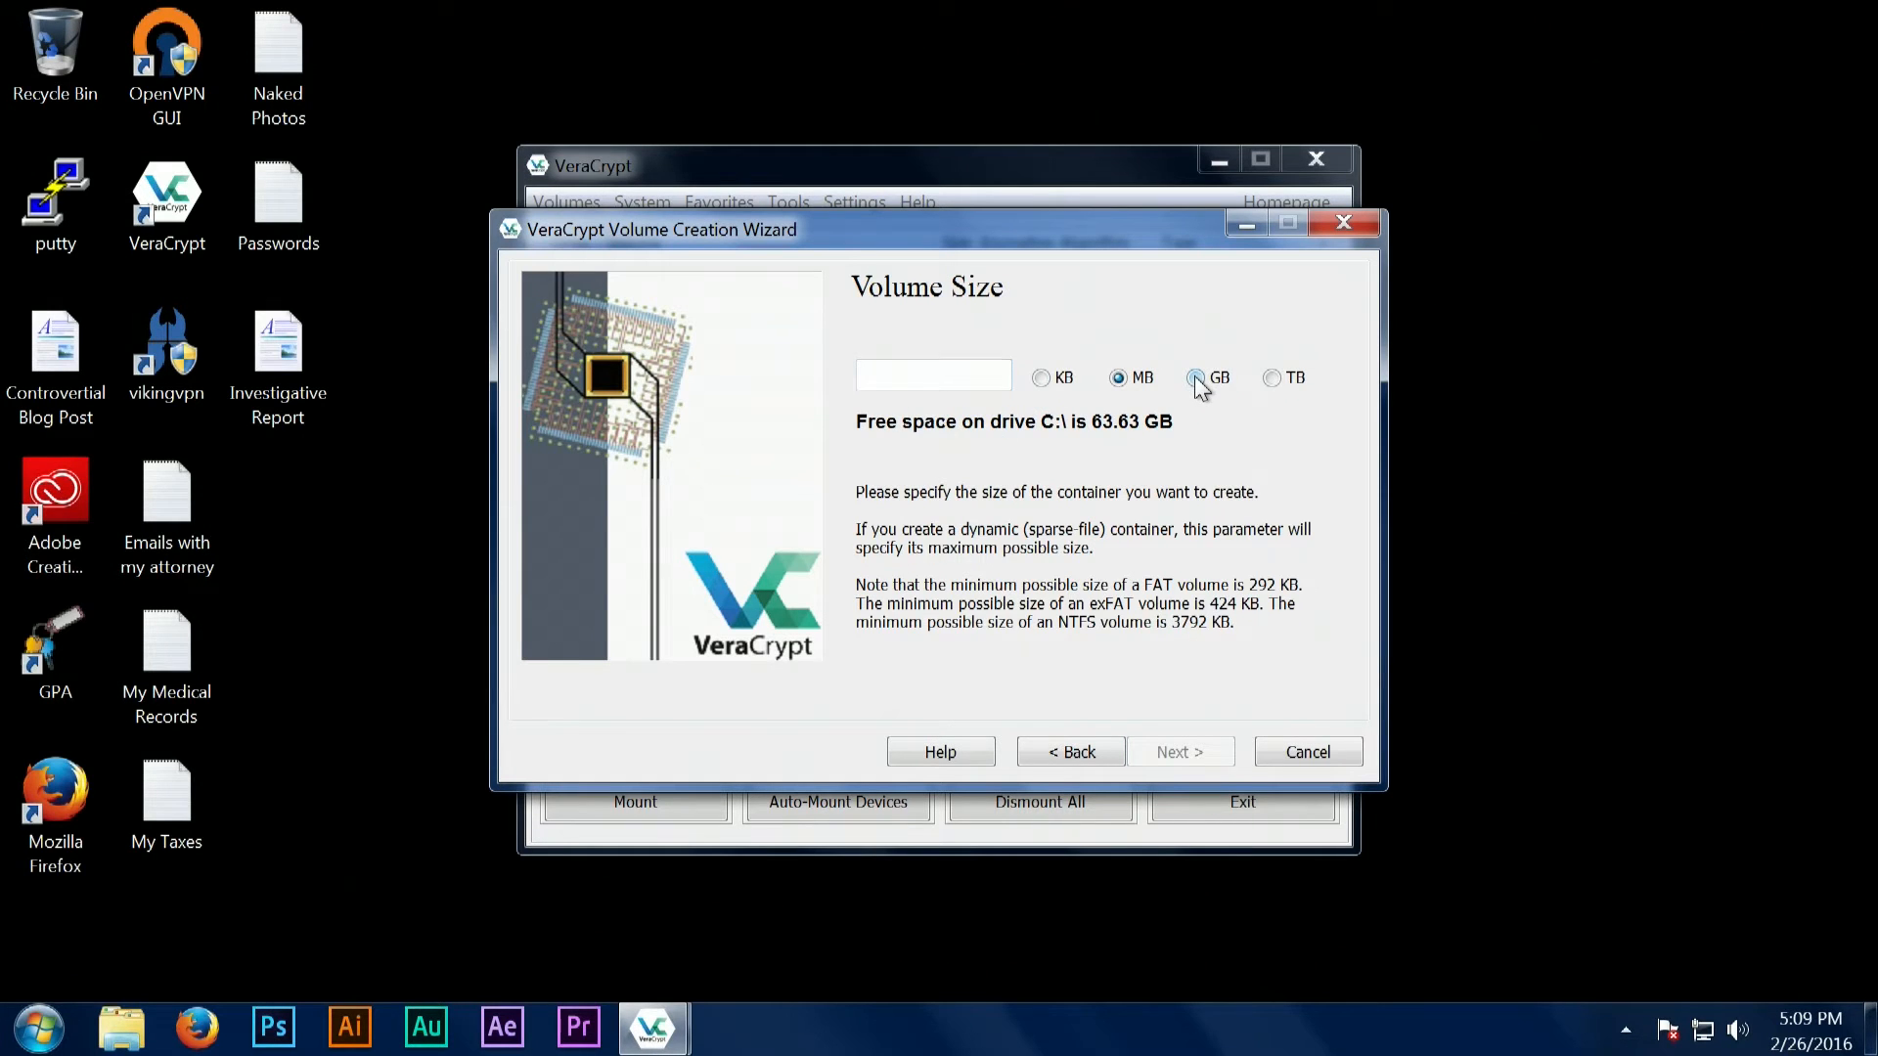
pyautogui.click(1195, 377)
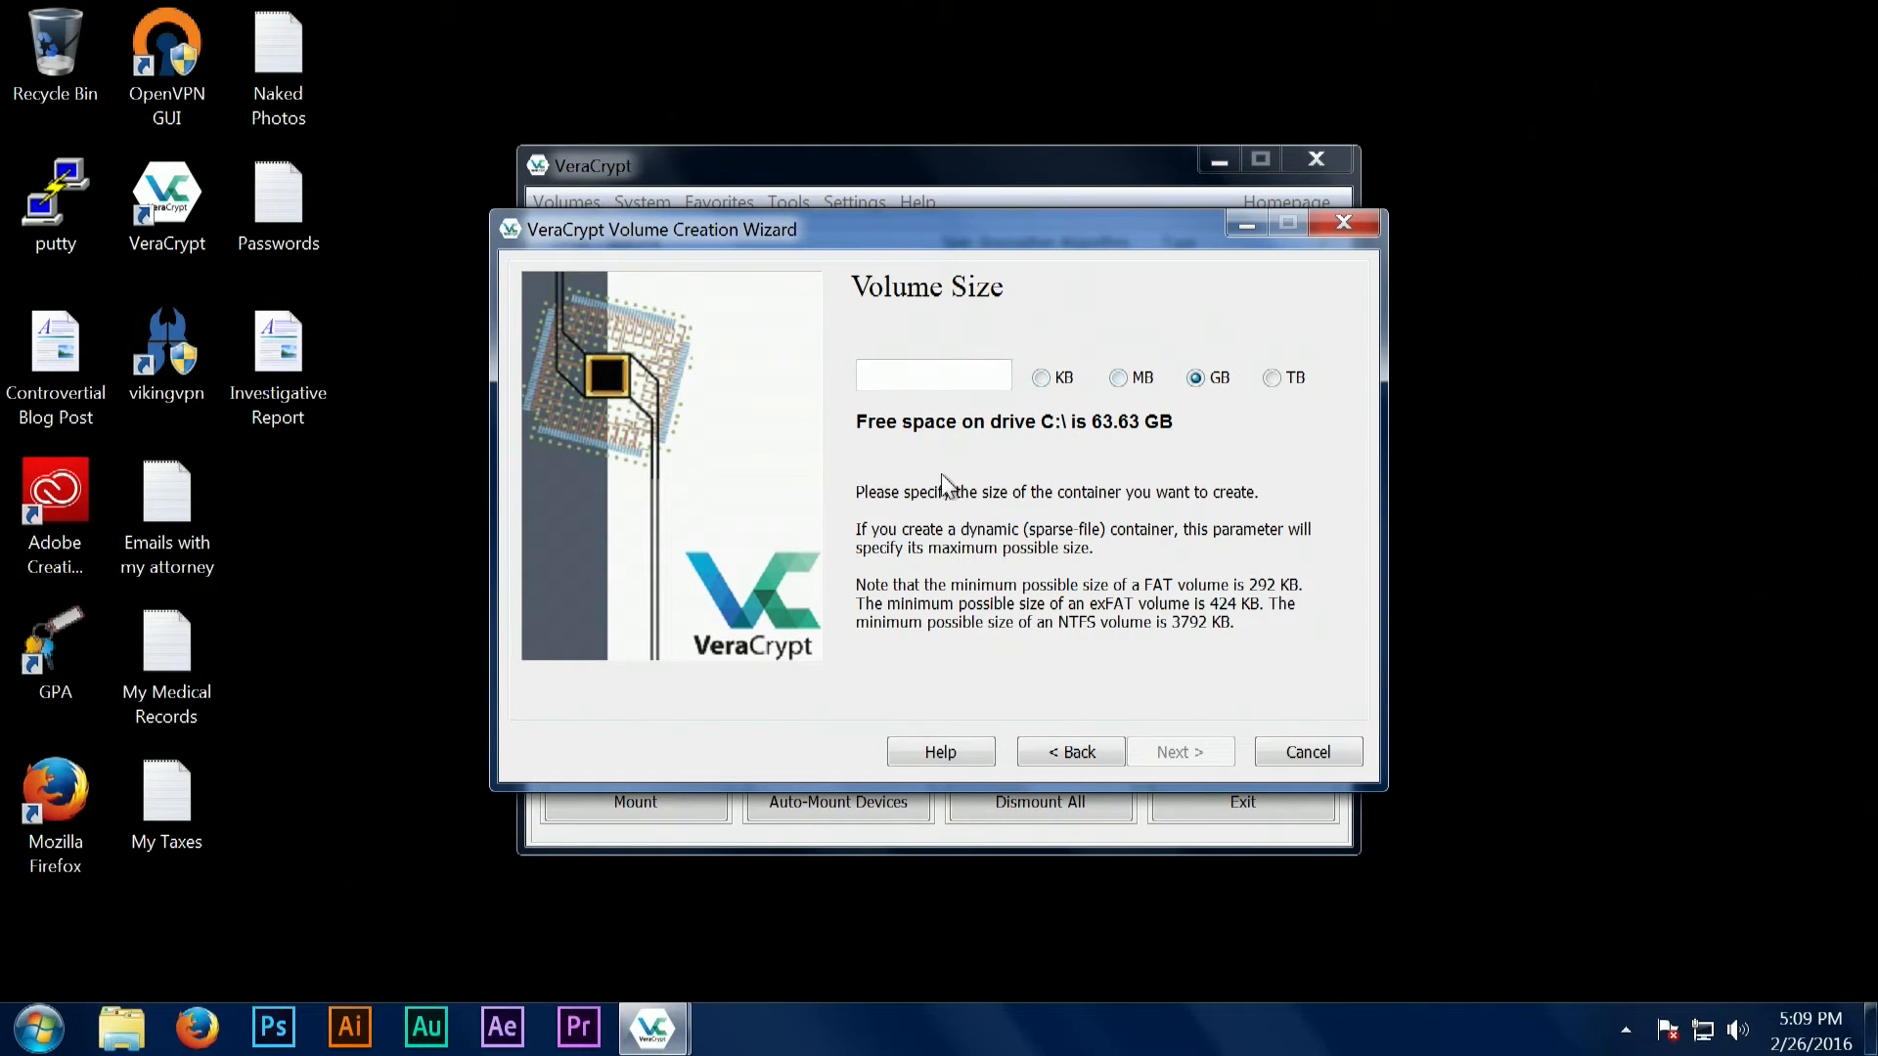
pyautogui.write('1')
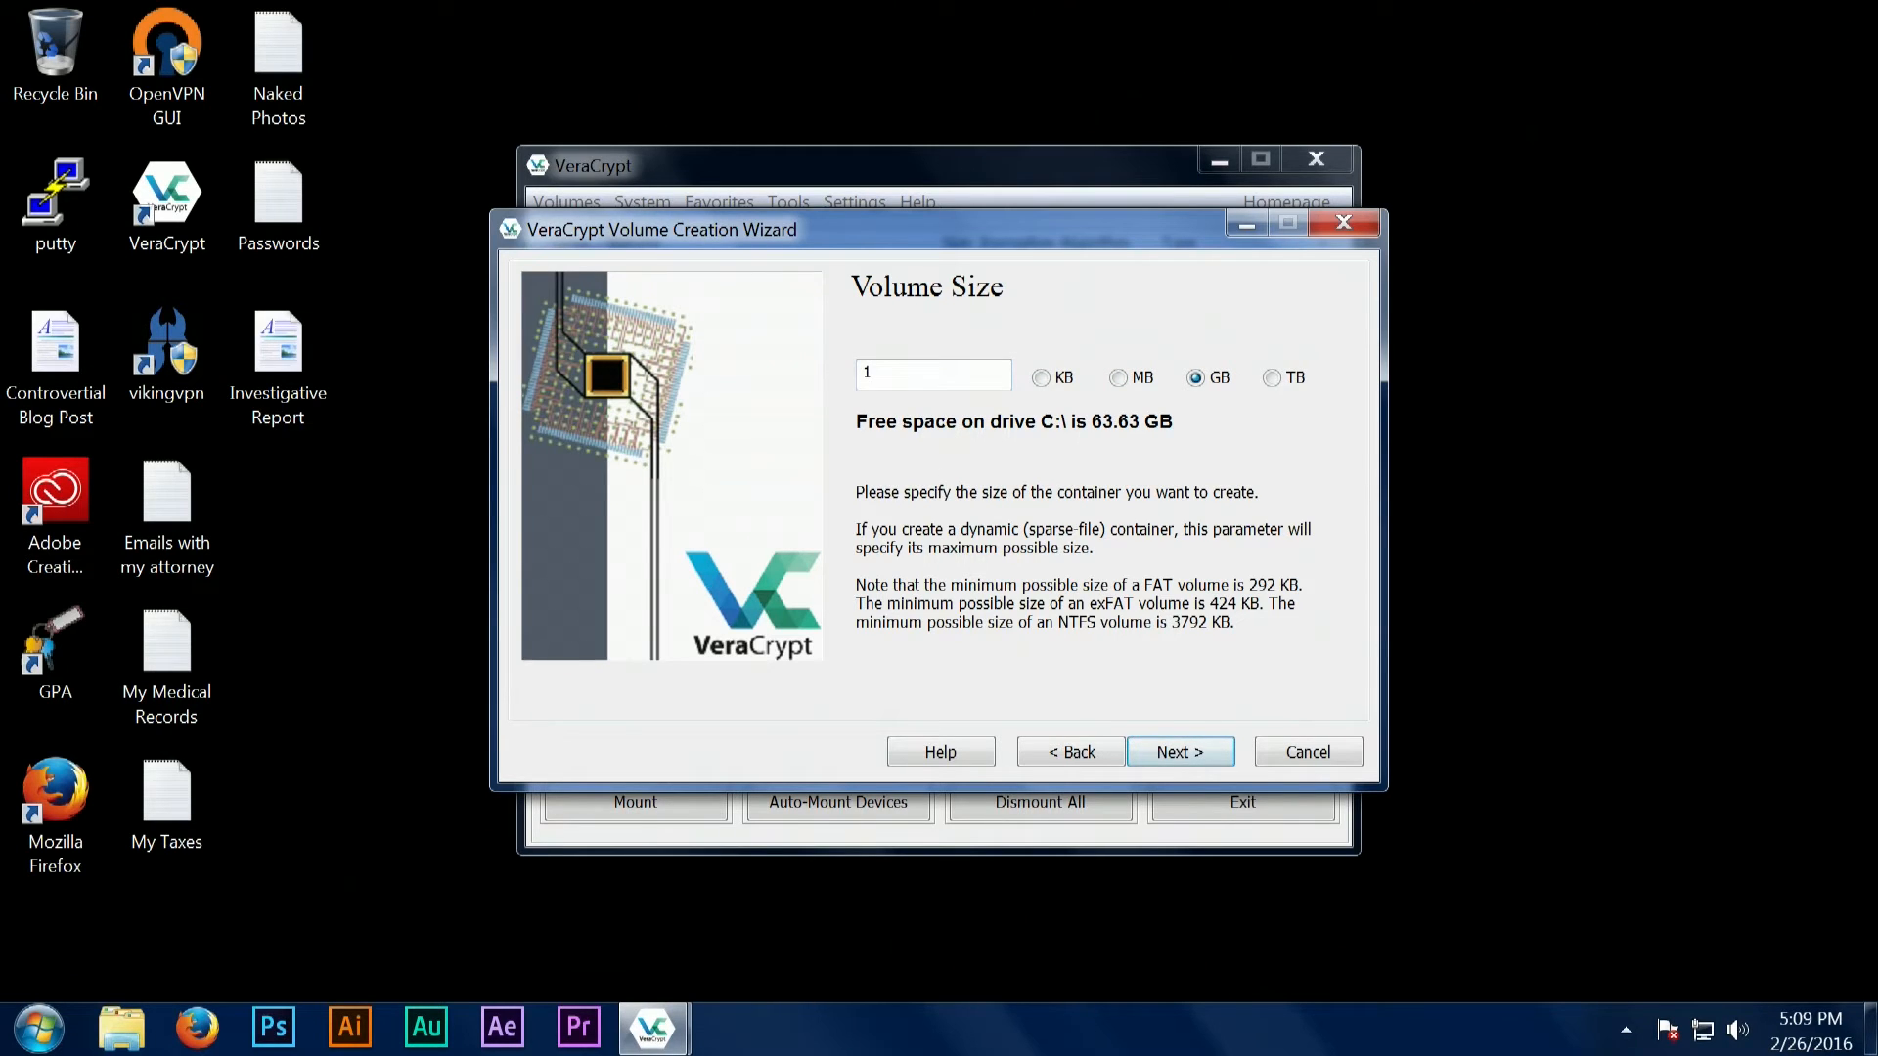
pyautogui.moveTo(1164, 759)
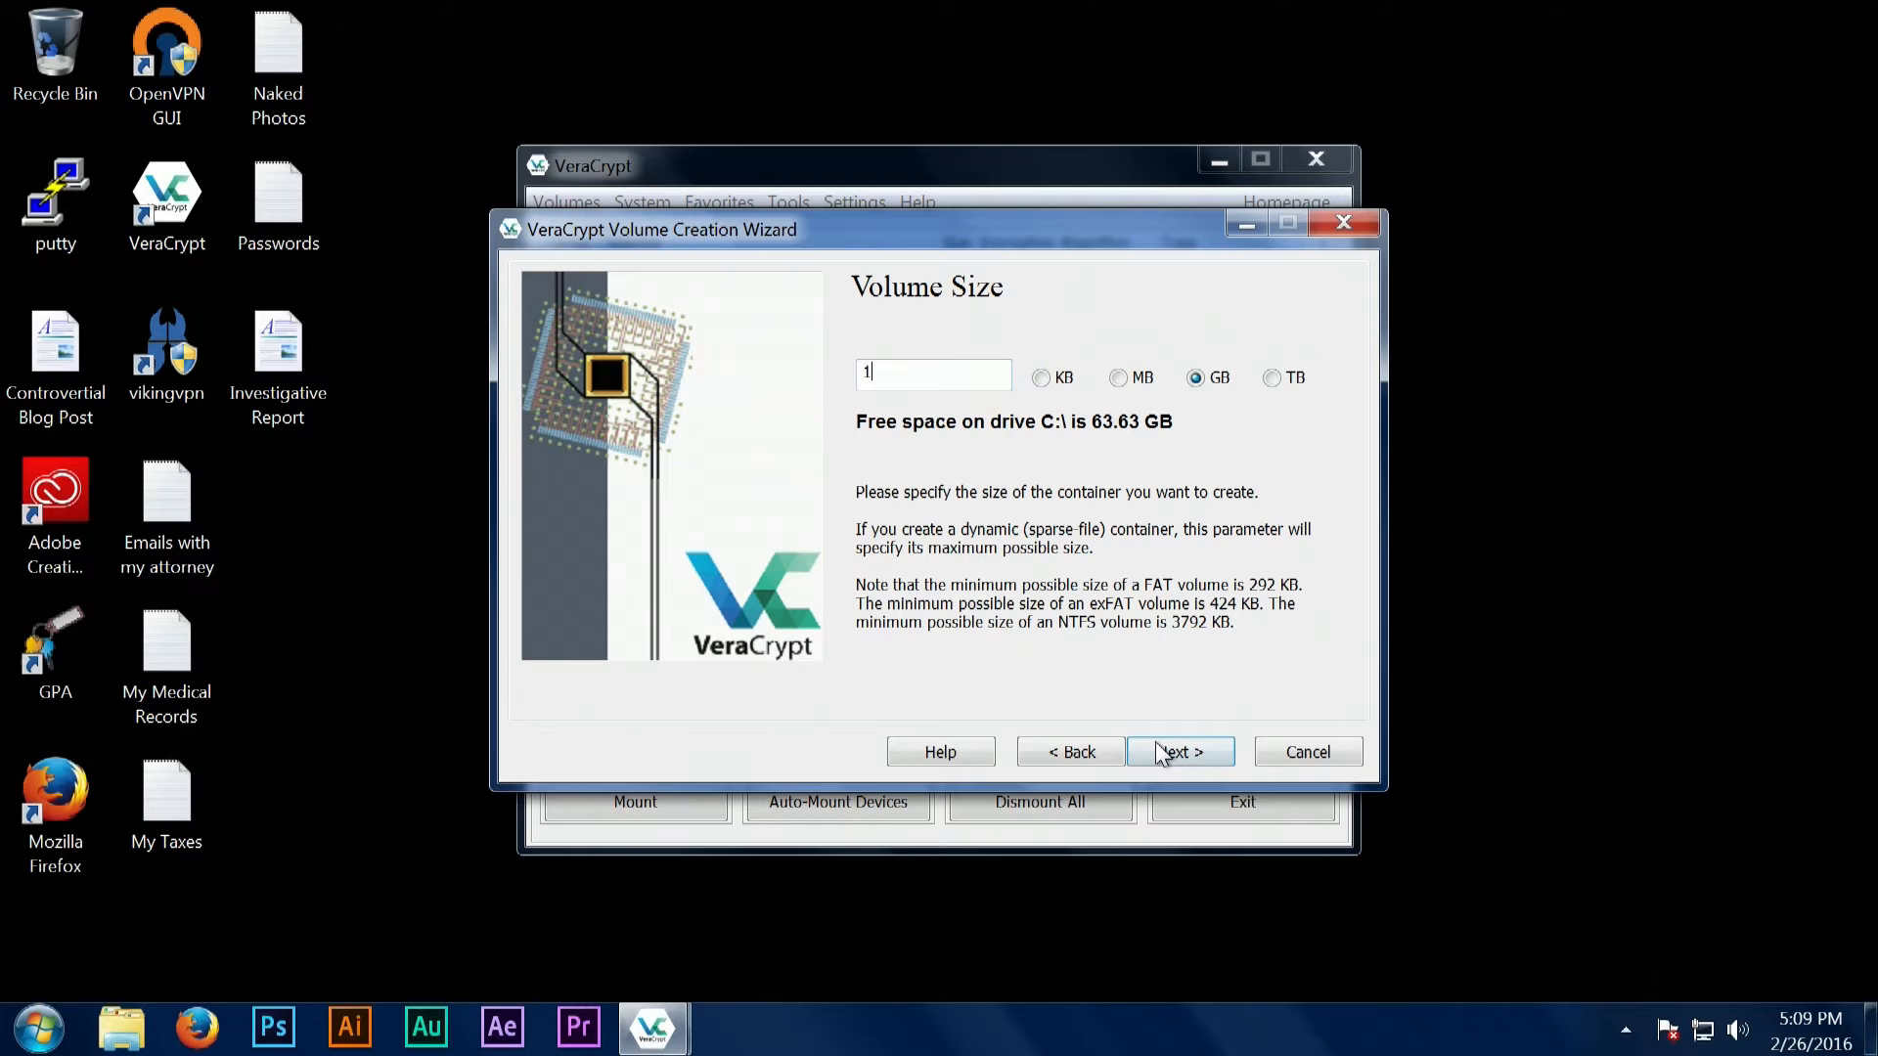
# Accept the 1 GB size and continue to the password step.
pyautogui.click(1181, 751)
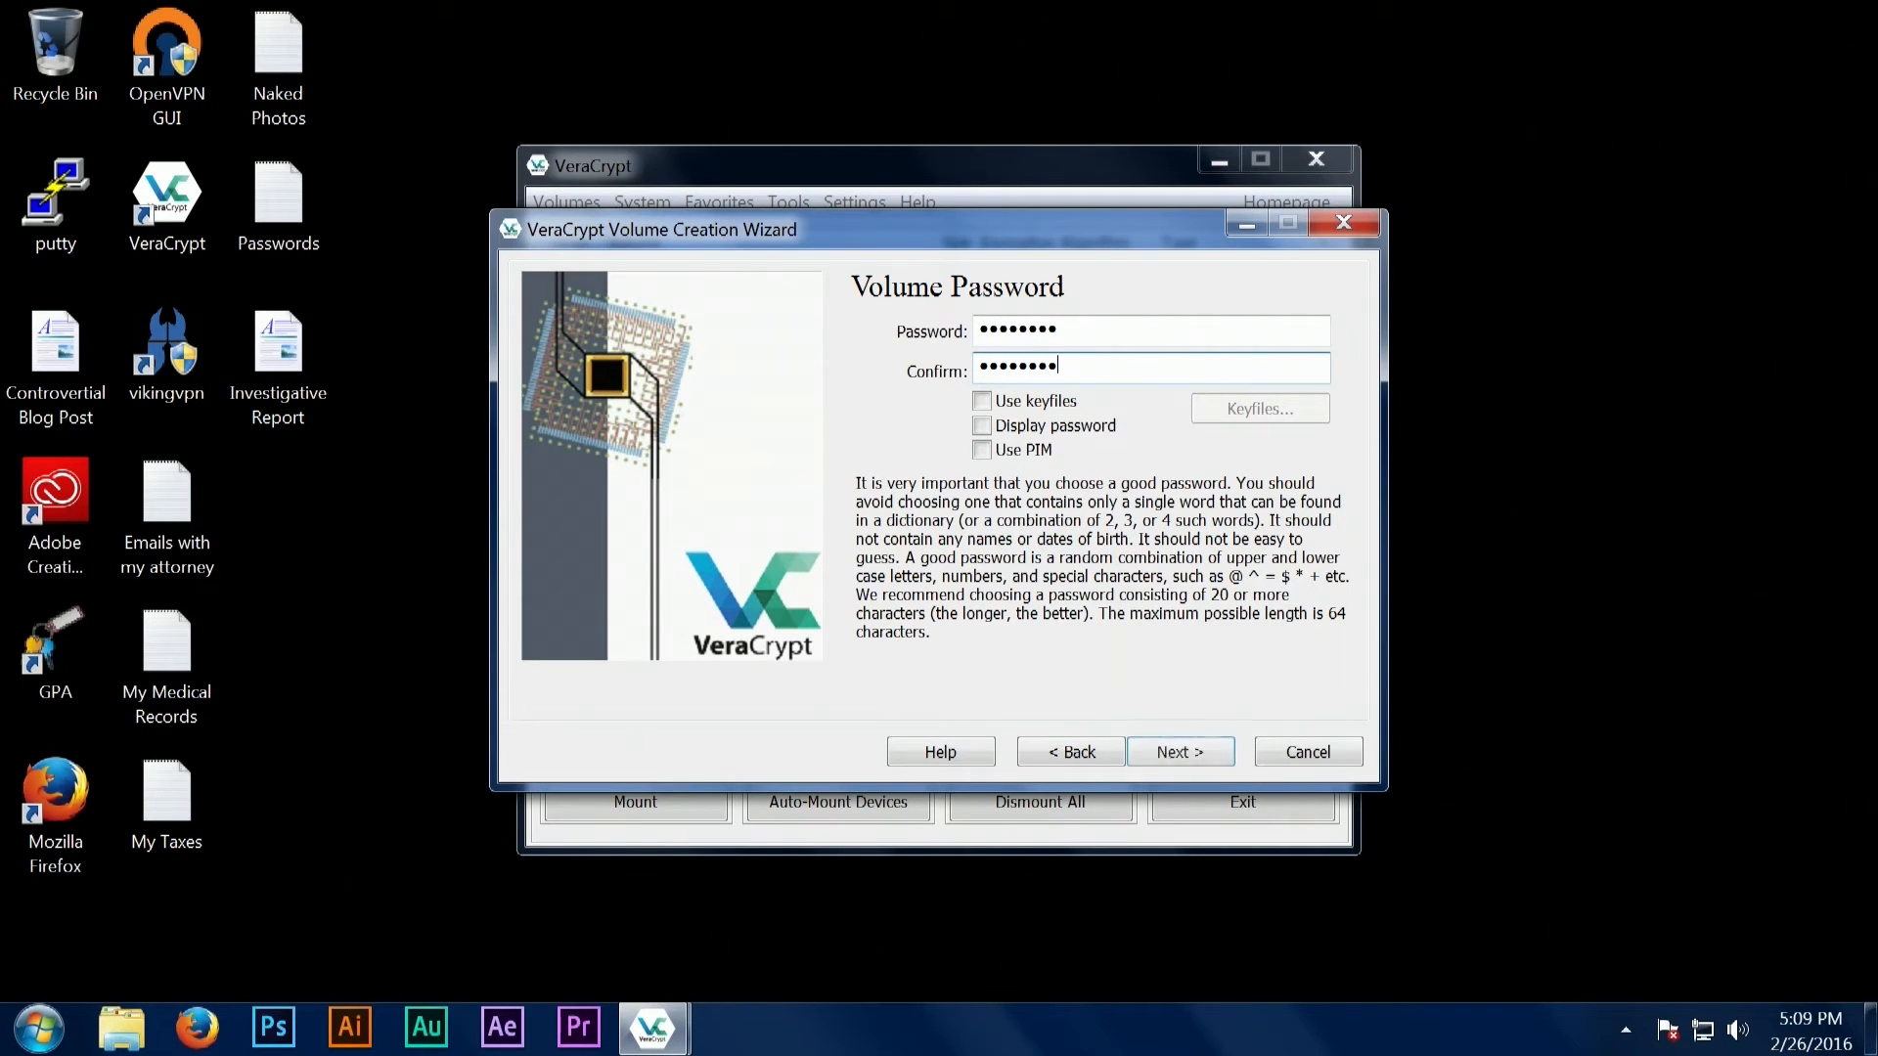
pyautogui.moveTo(1162, 731)
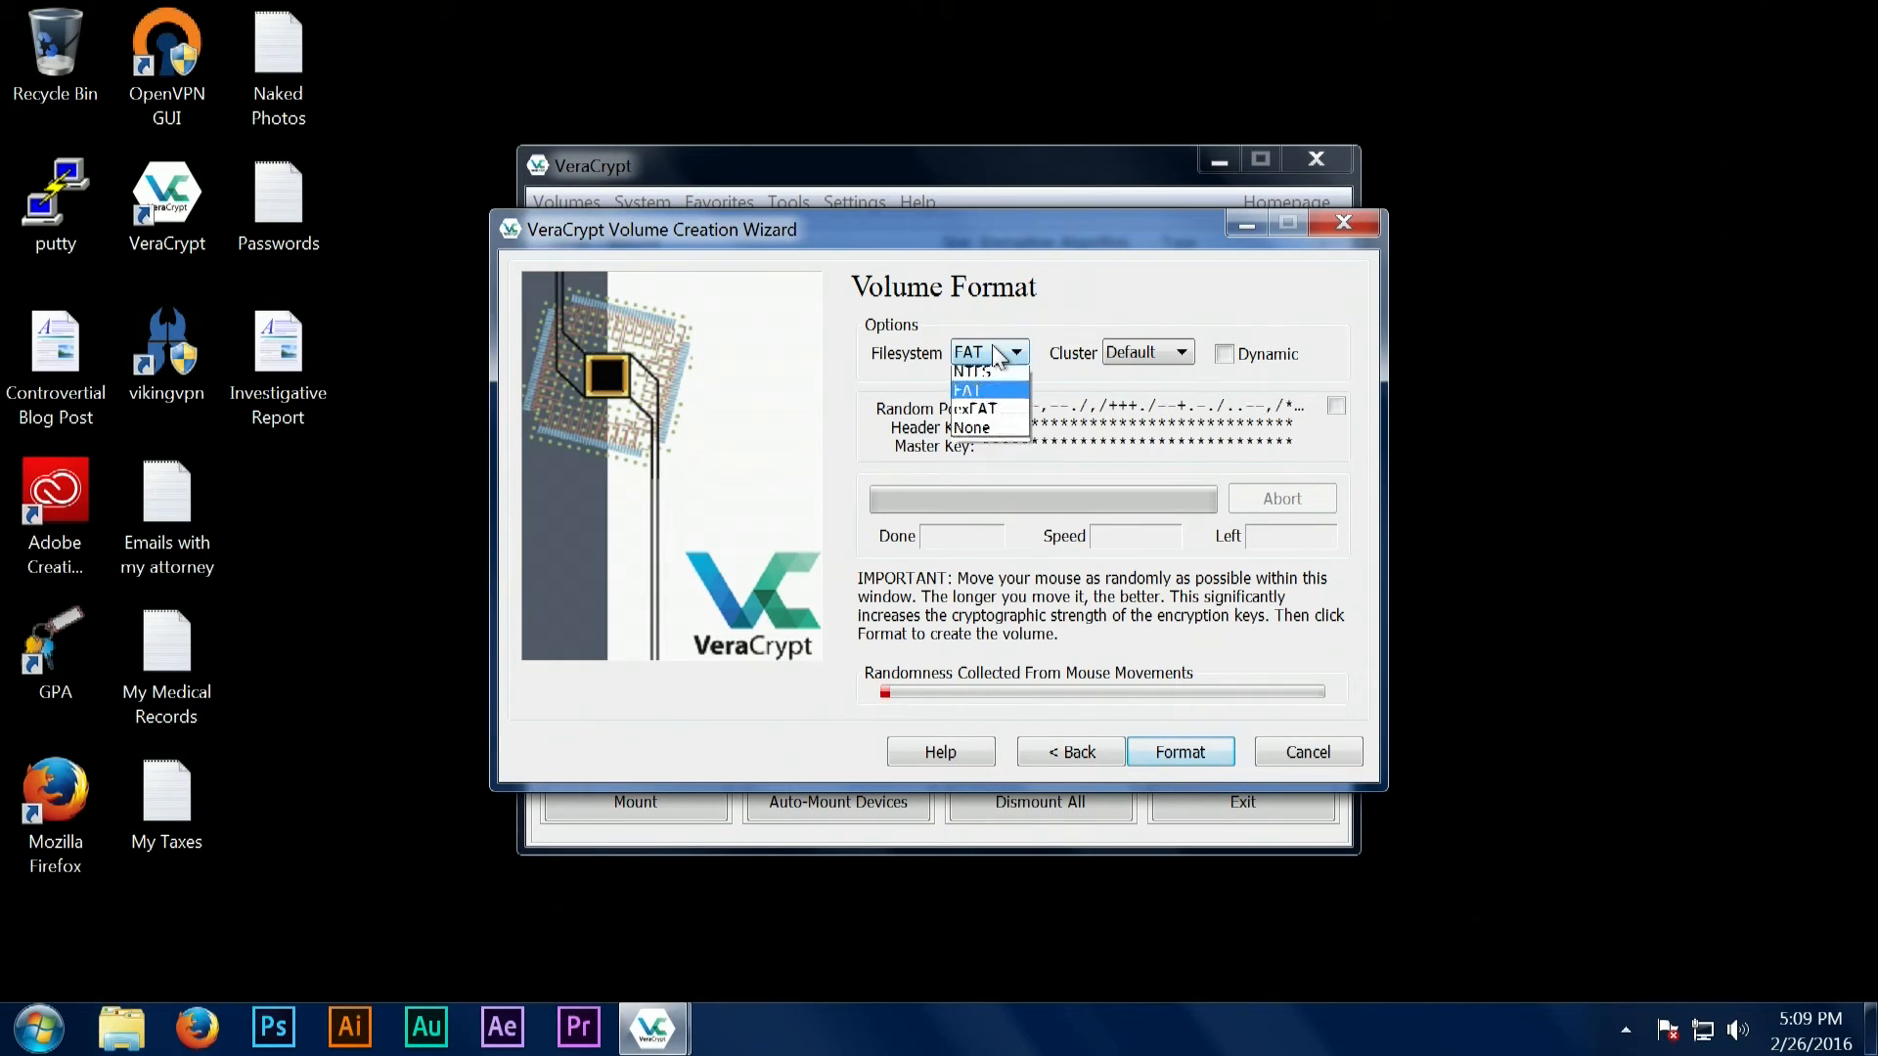
# Choose NTFS as the container's file system.
pyautogui.click(976, 371)
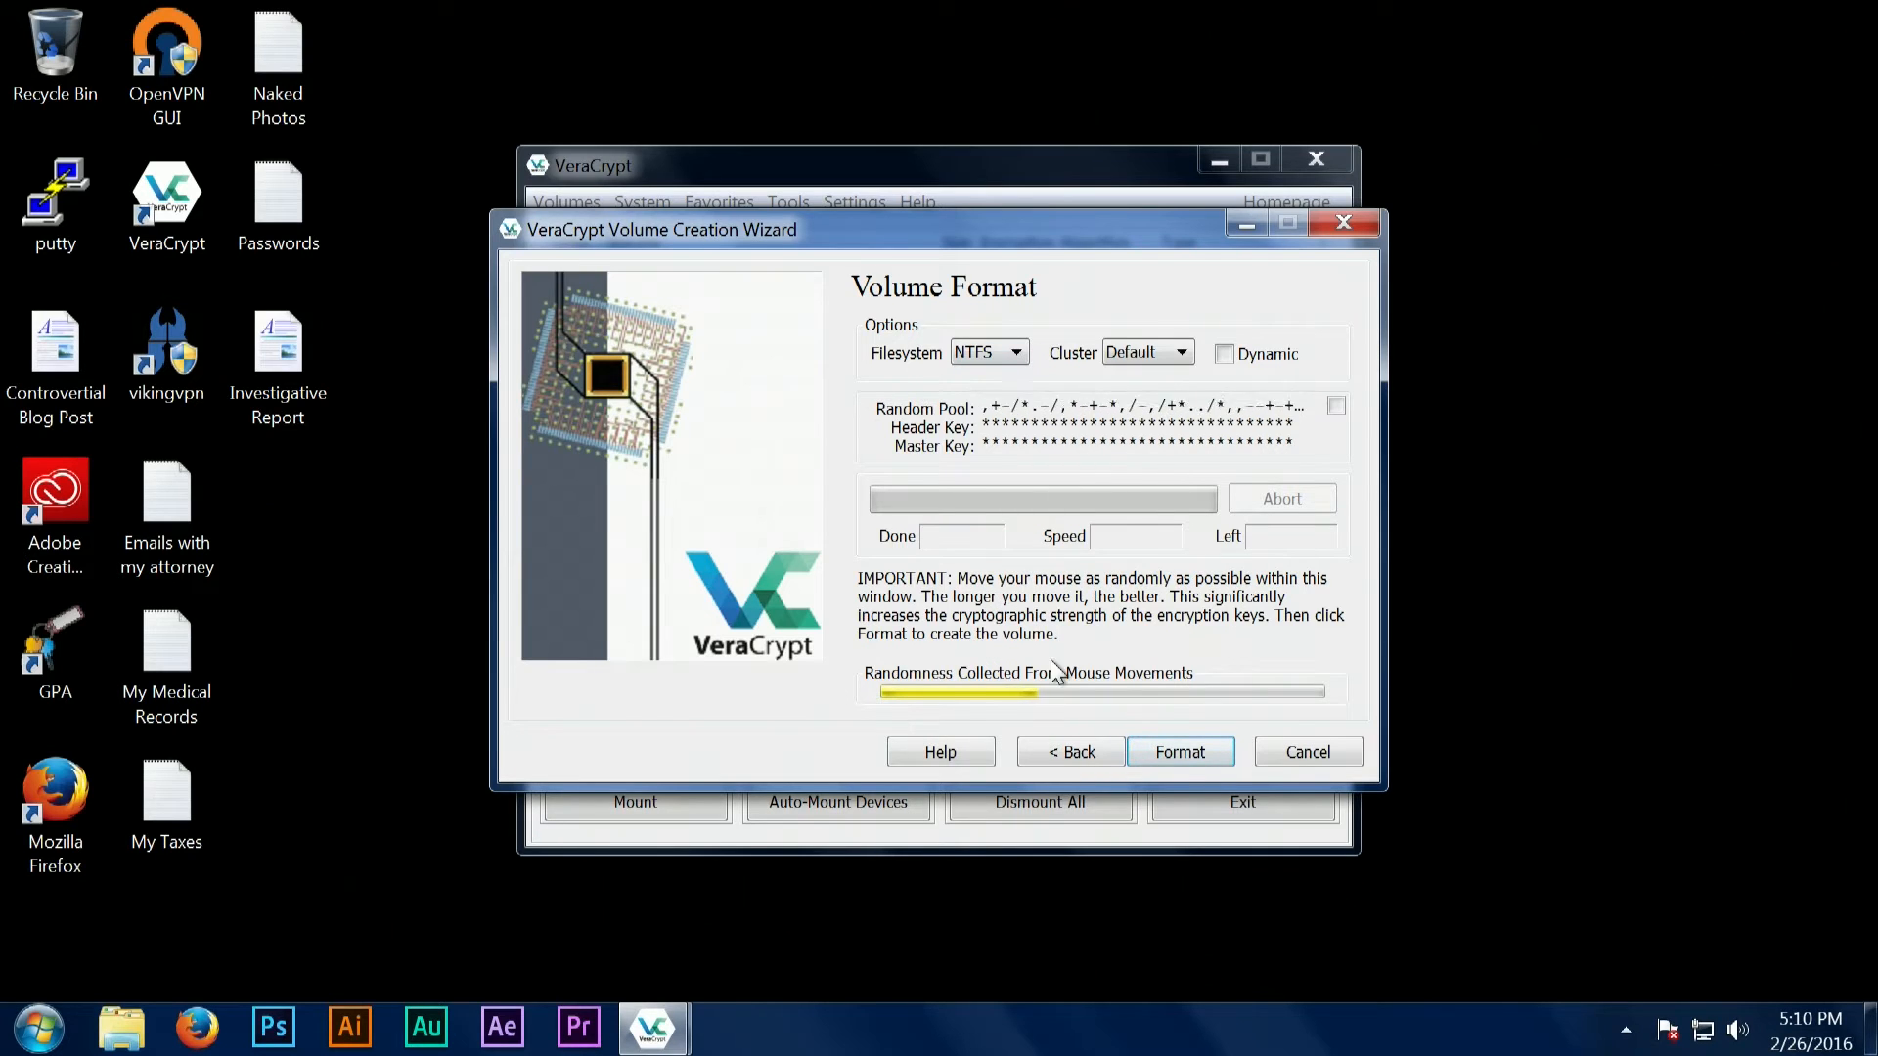
pyautogui.moveTo(814, 243)
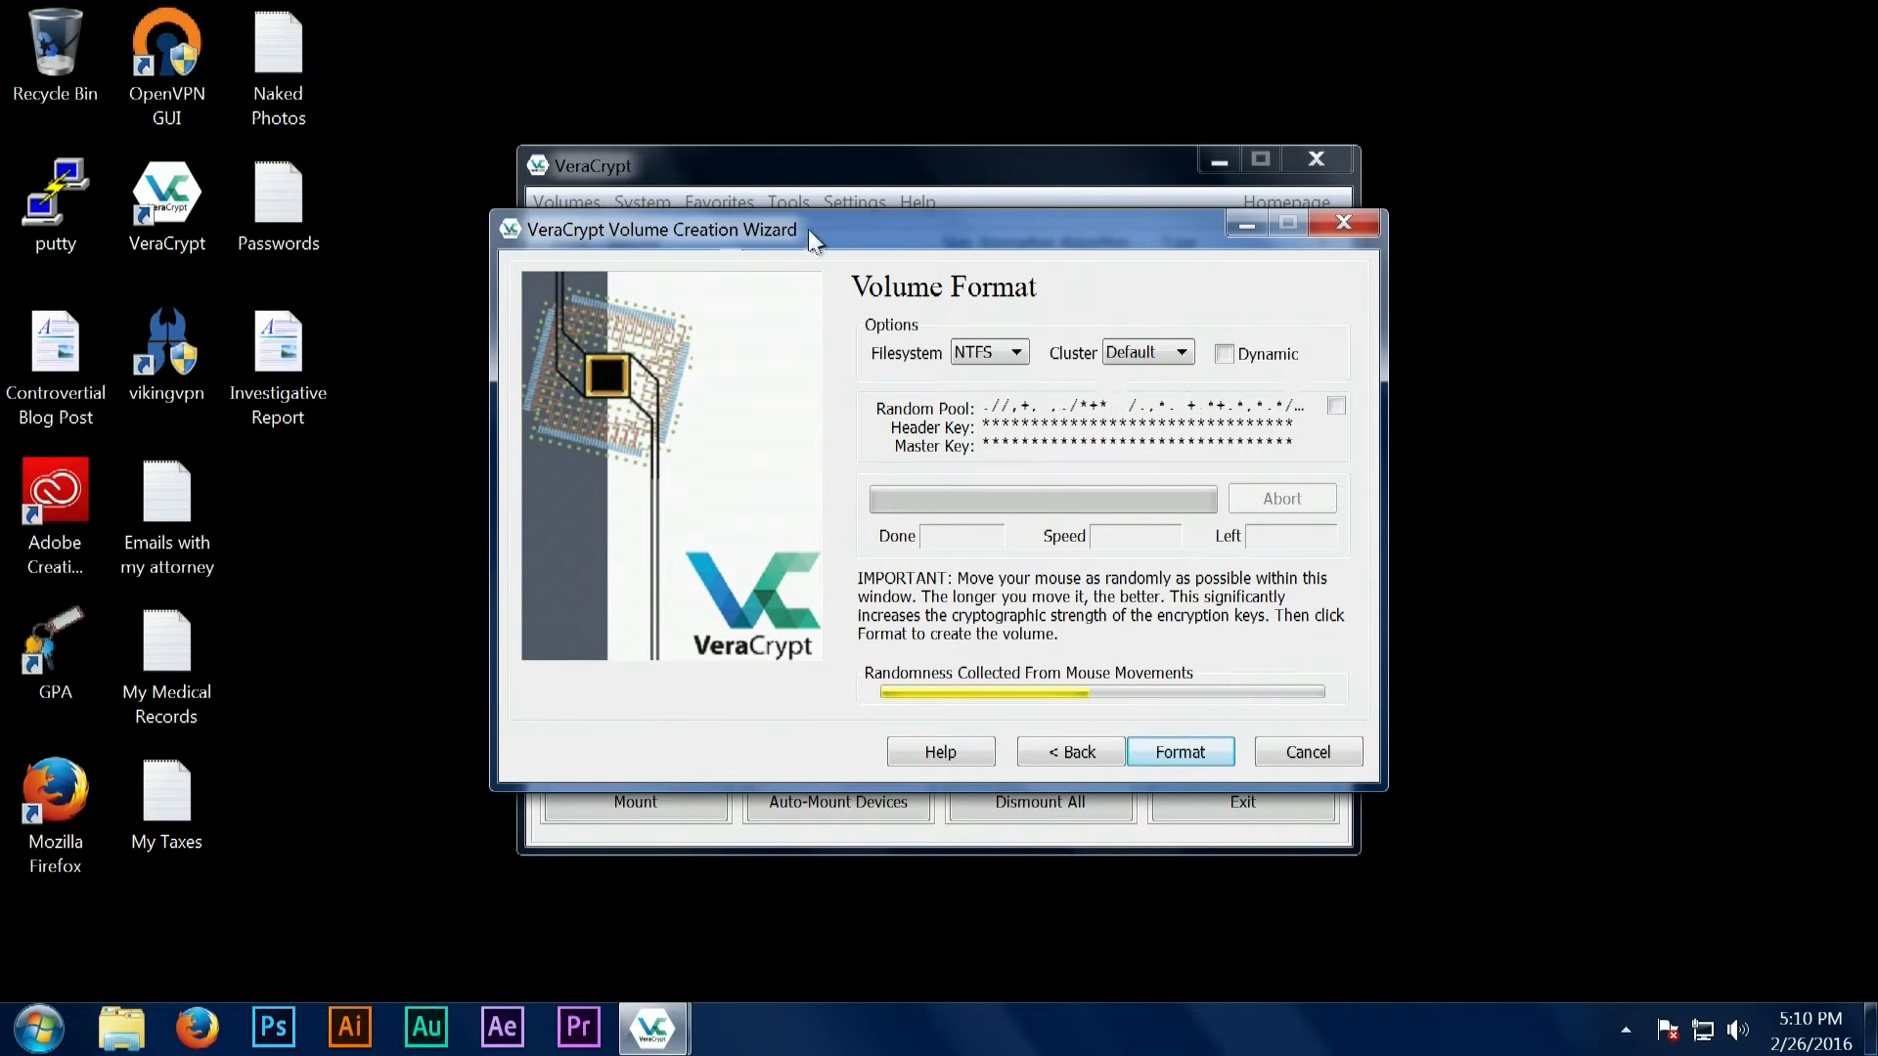
pyautogui.moveTo(520, 474)
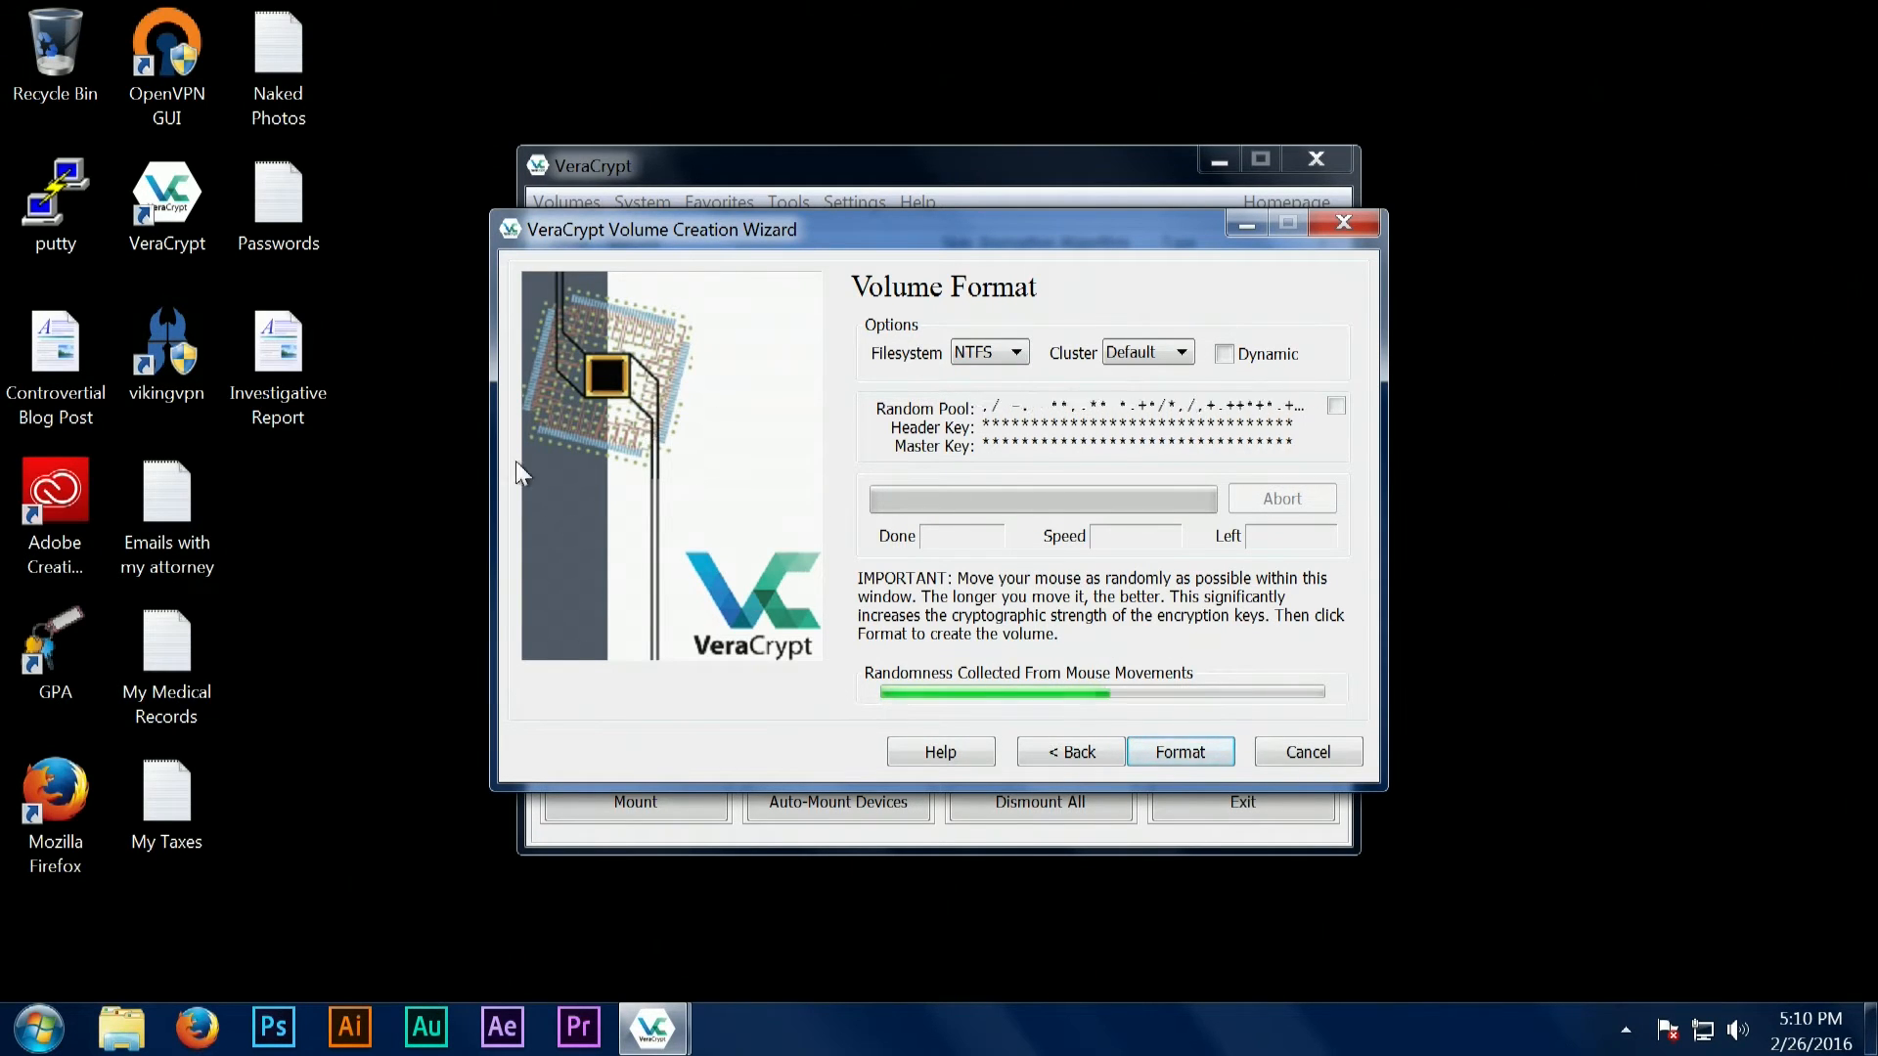
pyautogui.moveTo(661, 352)
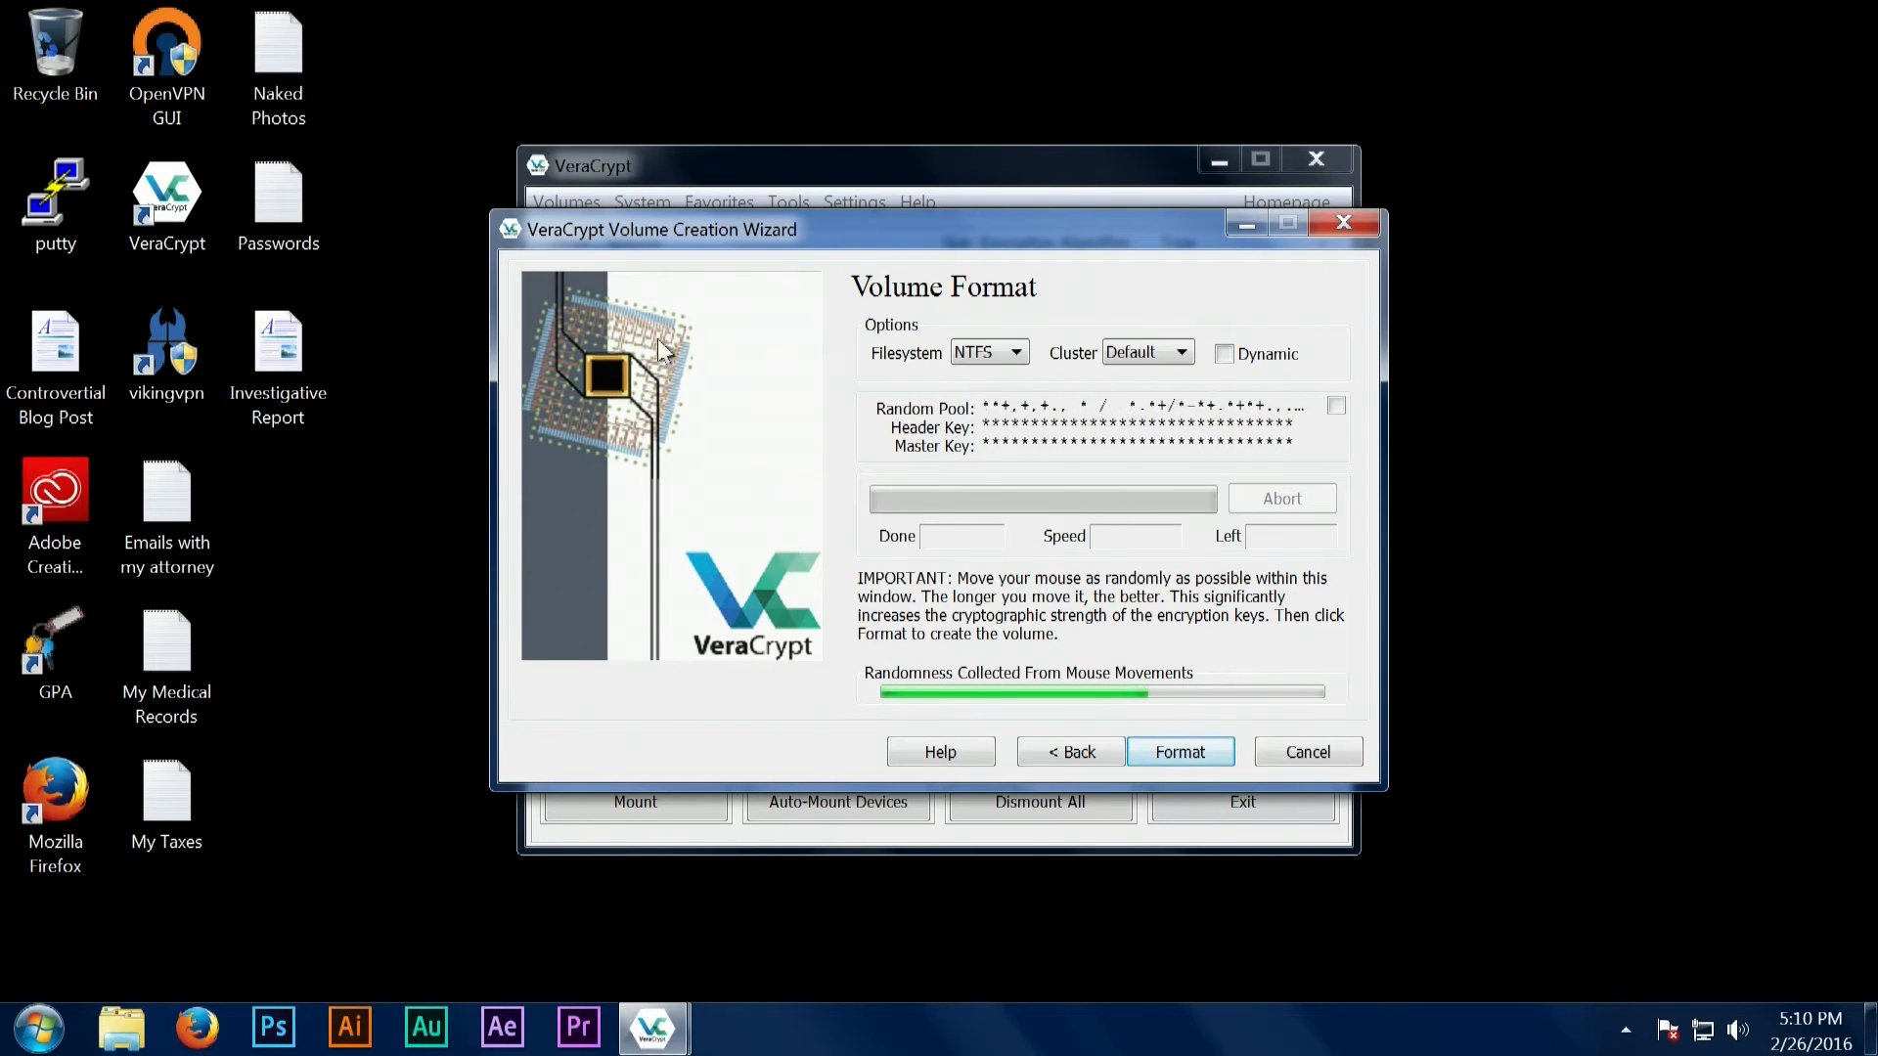
pyautogui.moveTo(983, 513)
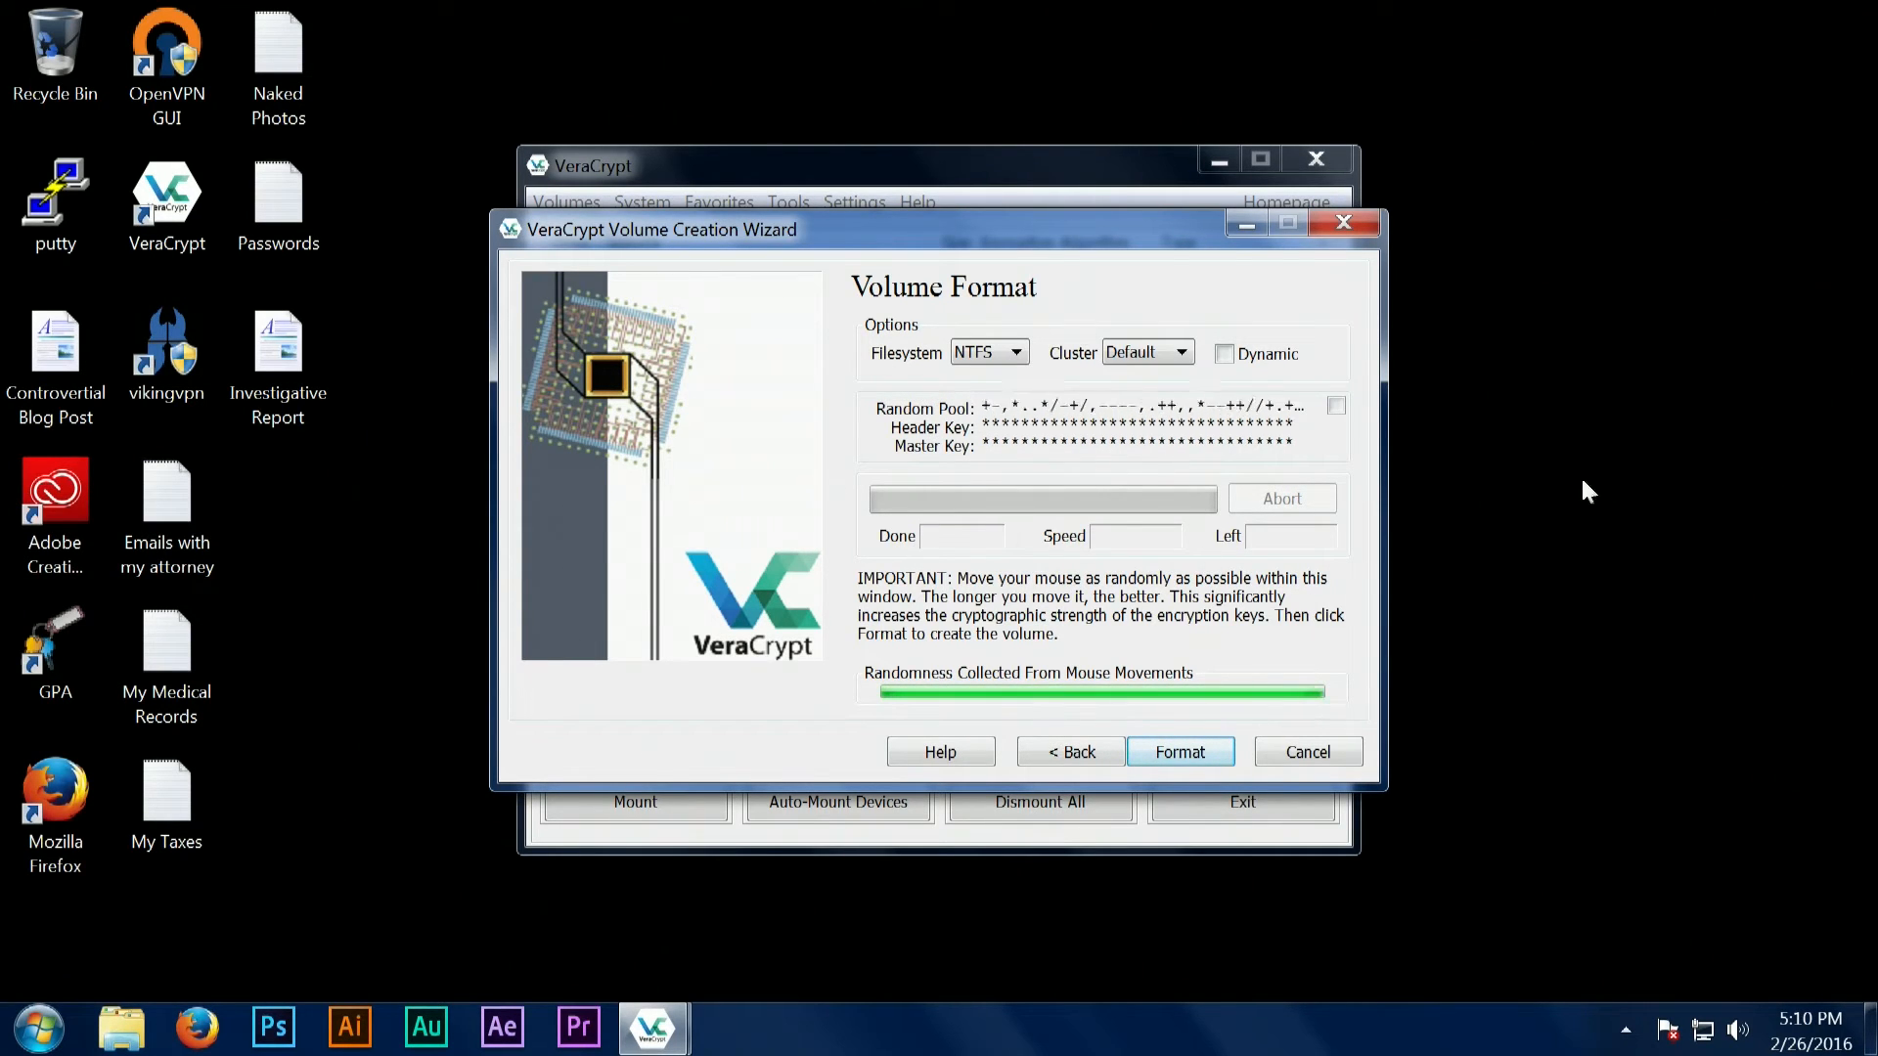
pyautogui.moveTo(892, 489)
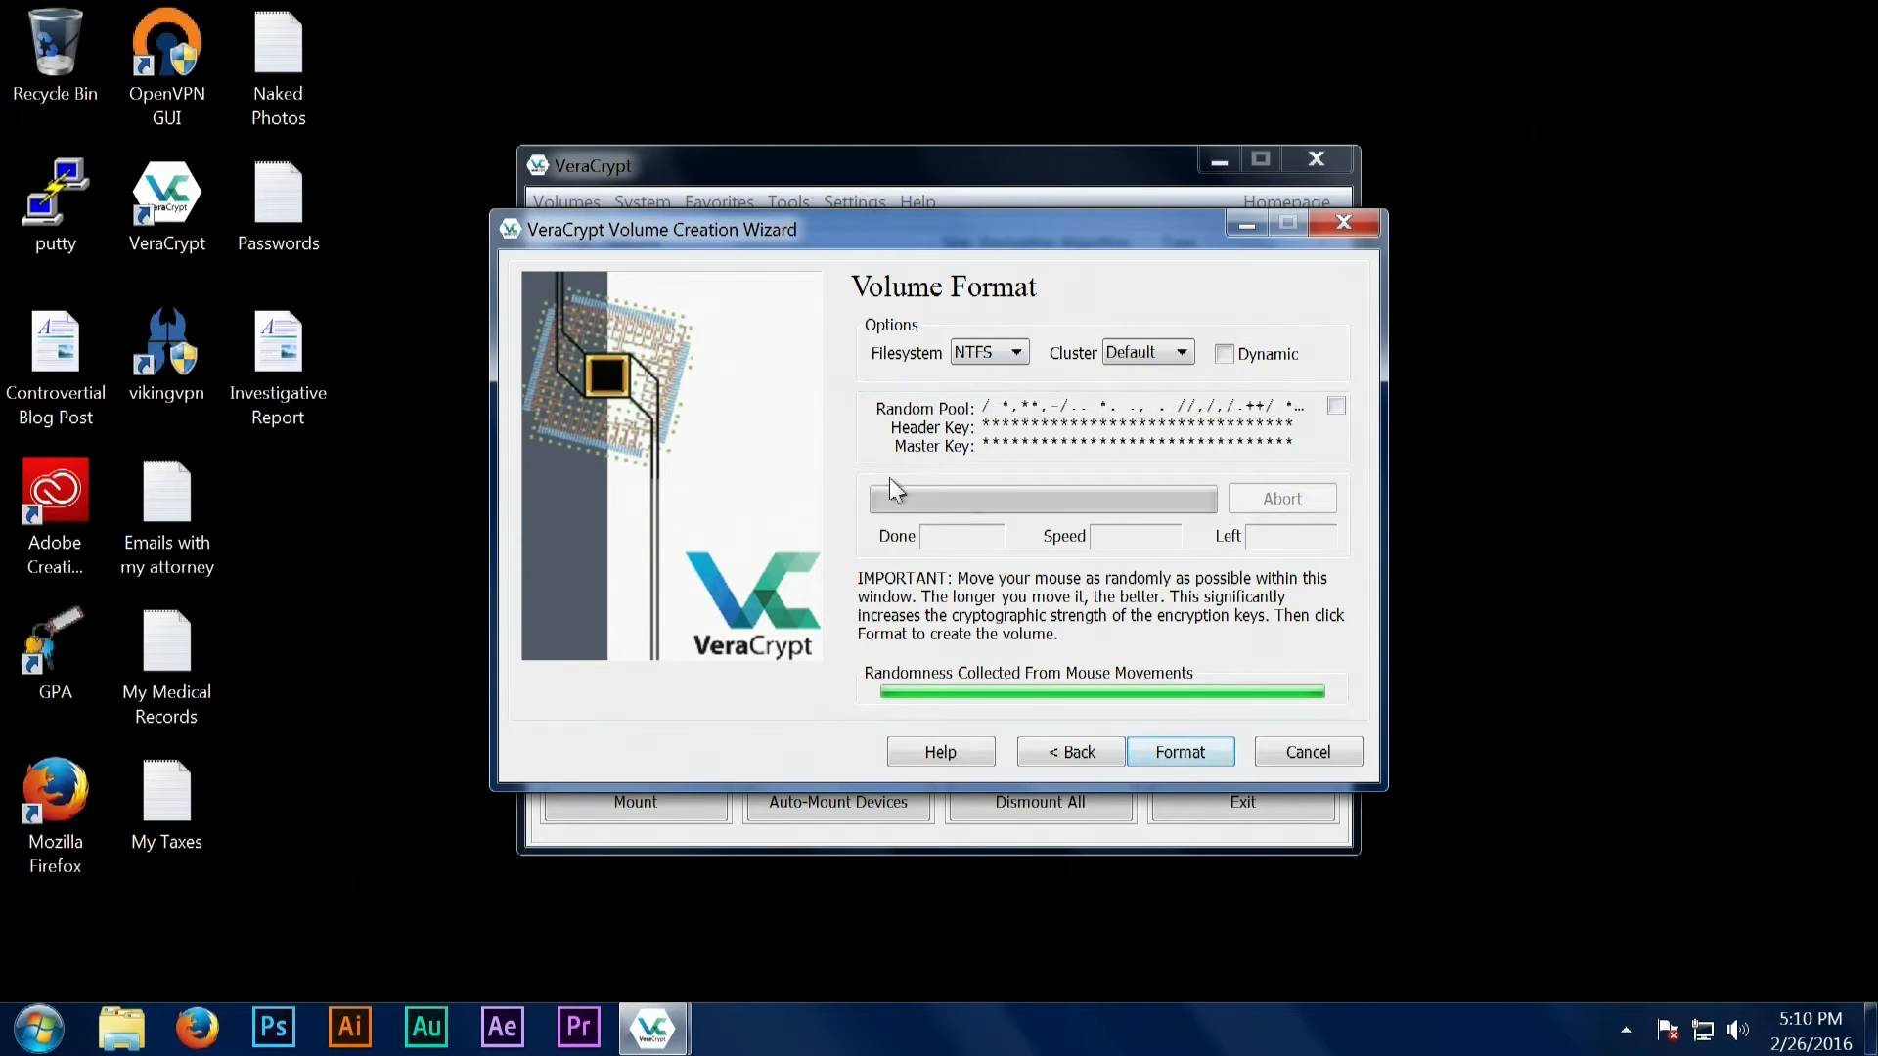
pyautogui.moveTo(1138, 583)
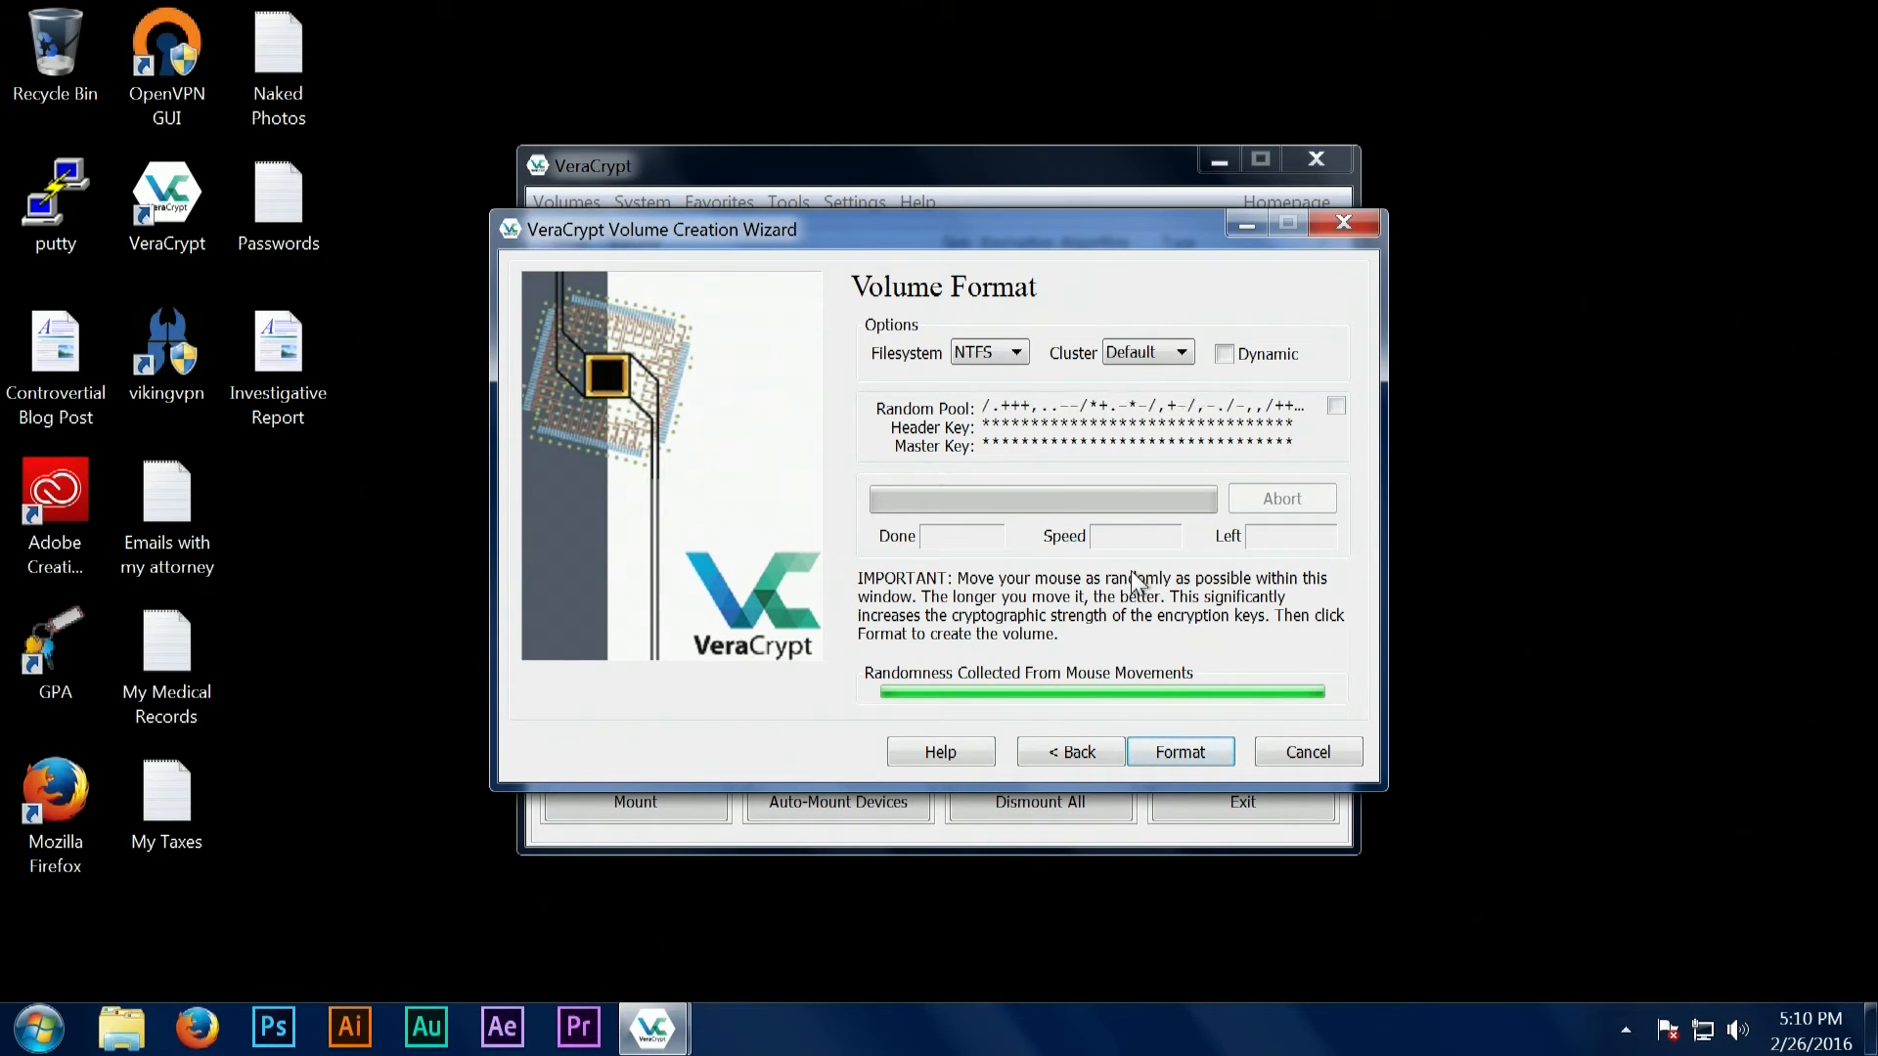
pyautogui.moveTo(1193, 712)
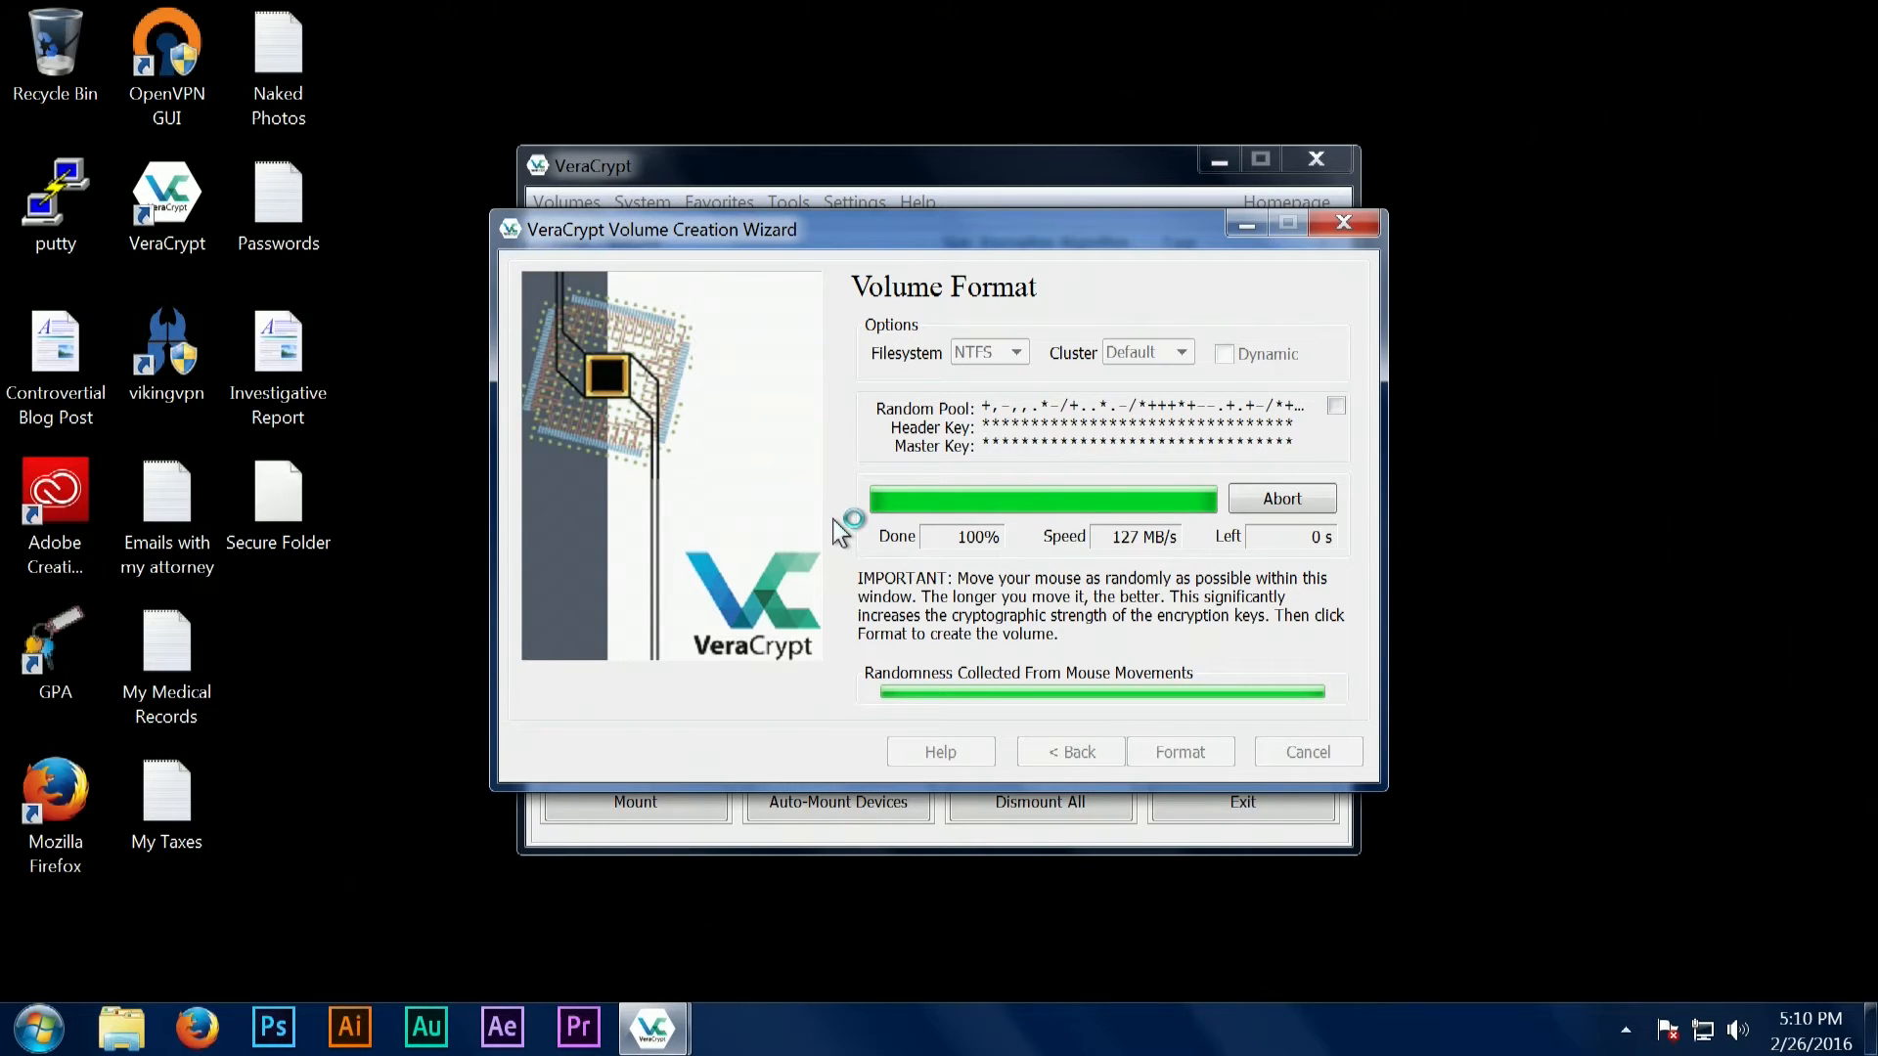
# Format the volume, allow the UAC prompt and acknowledge successful creation.
pyautogui.click(1181, 752)
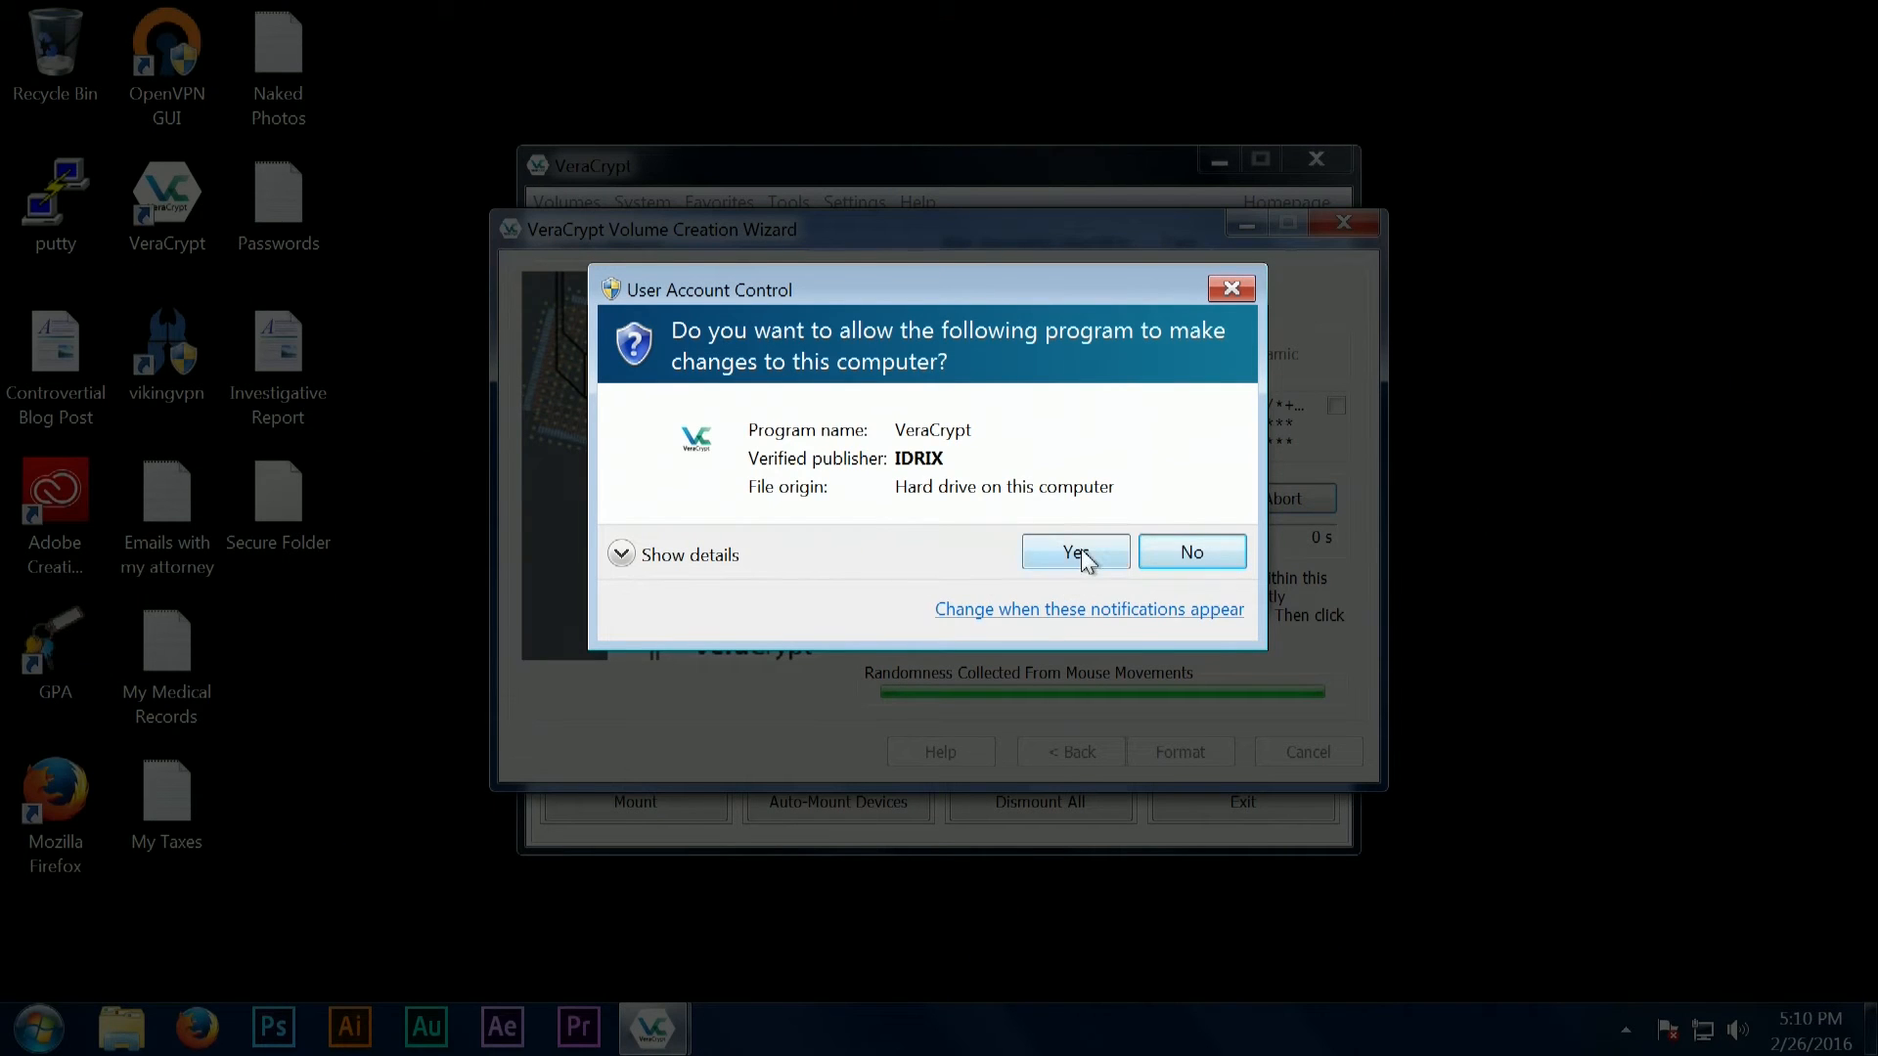
pyautogui.click(1076, 551)
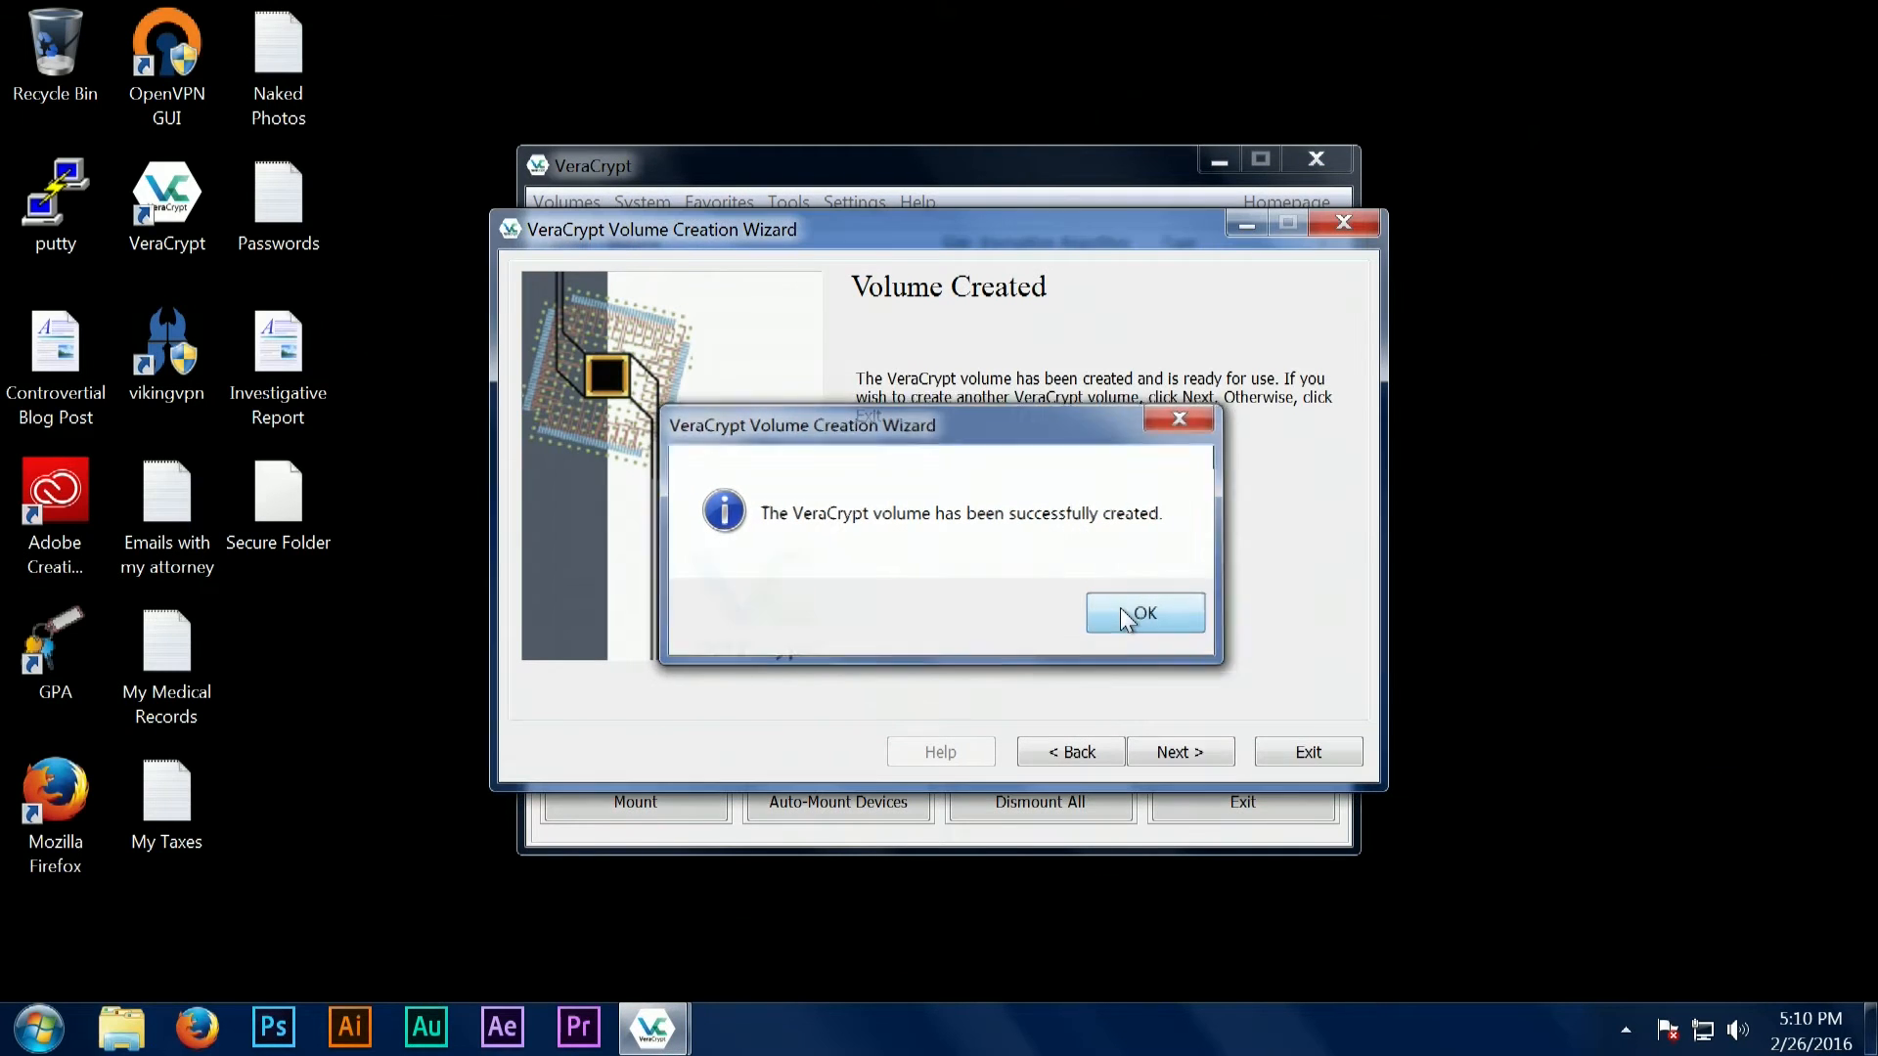
pyautogui.click(1147, 612)
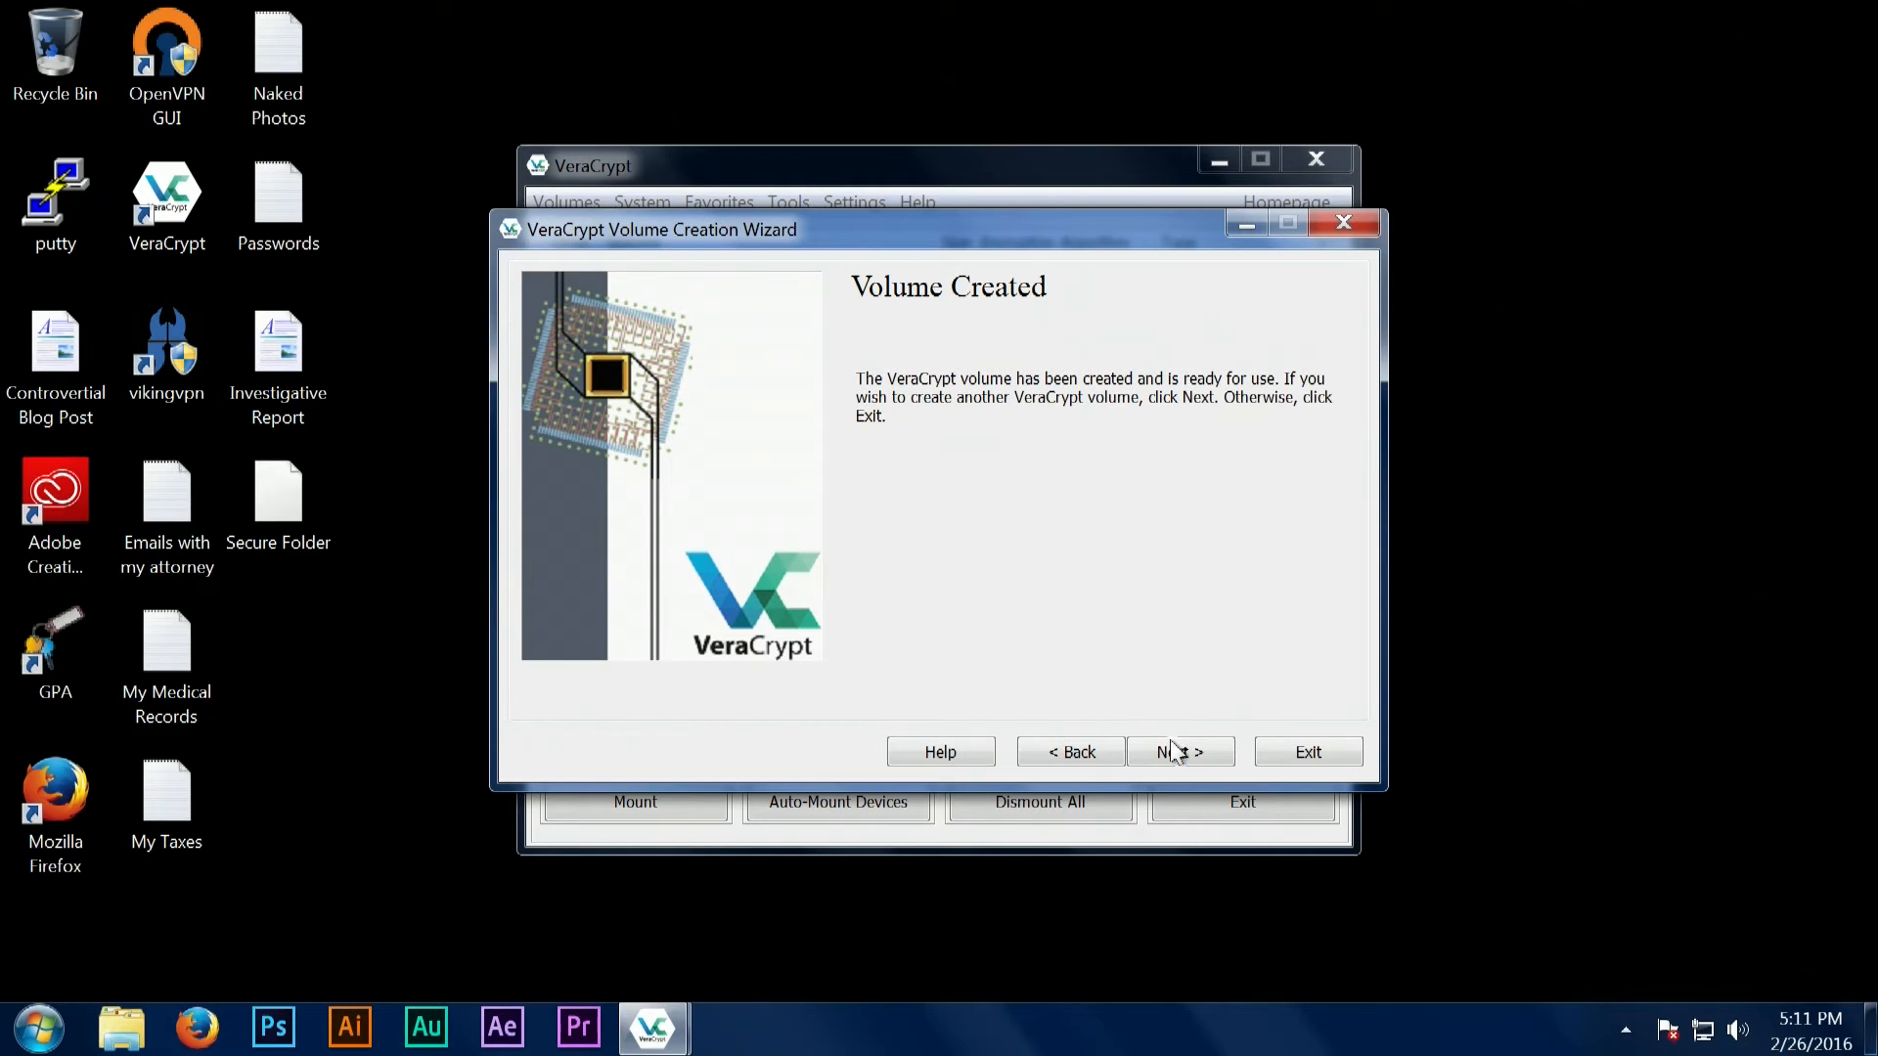
pyautogui.click(1182, 751)
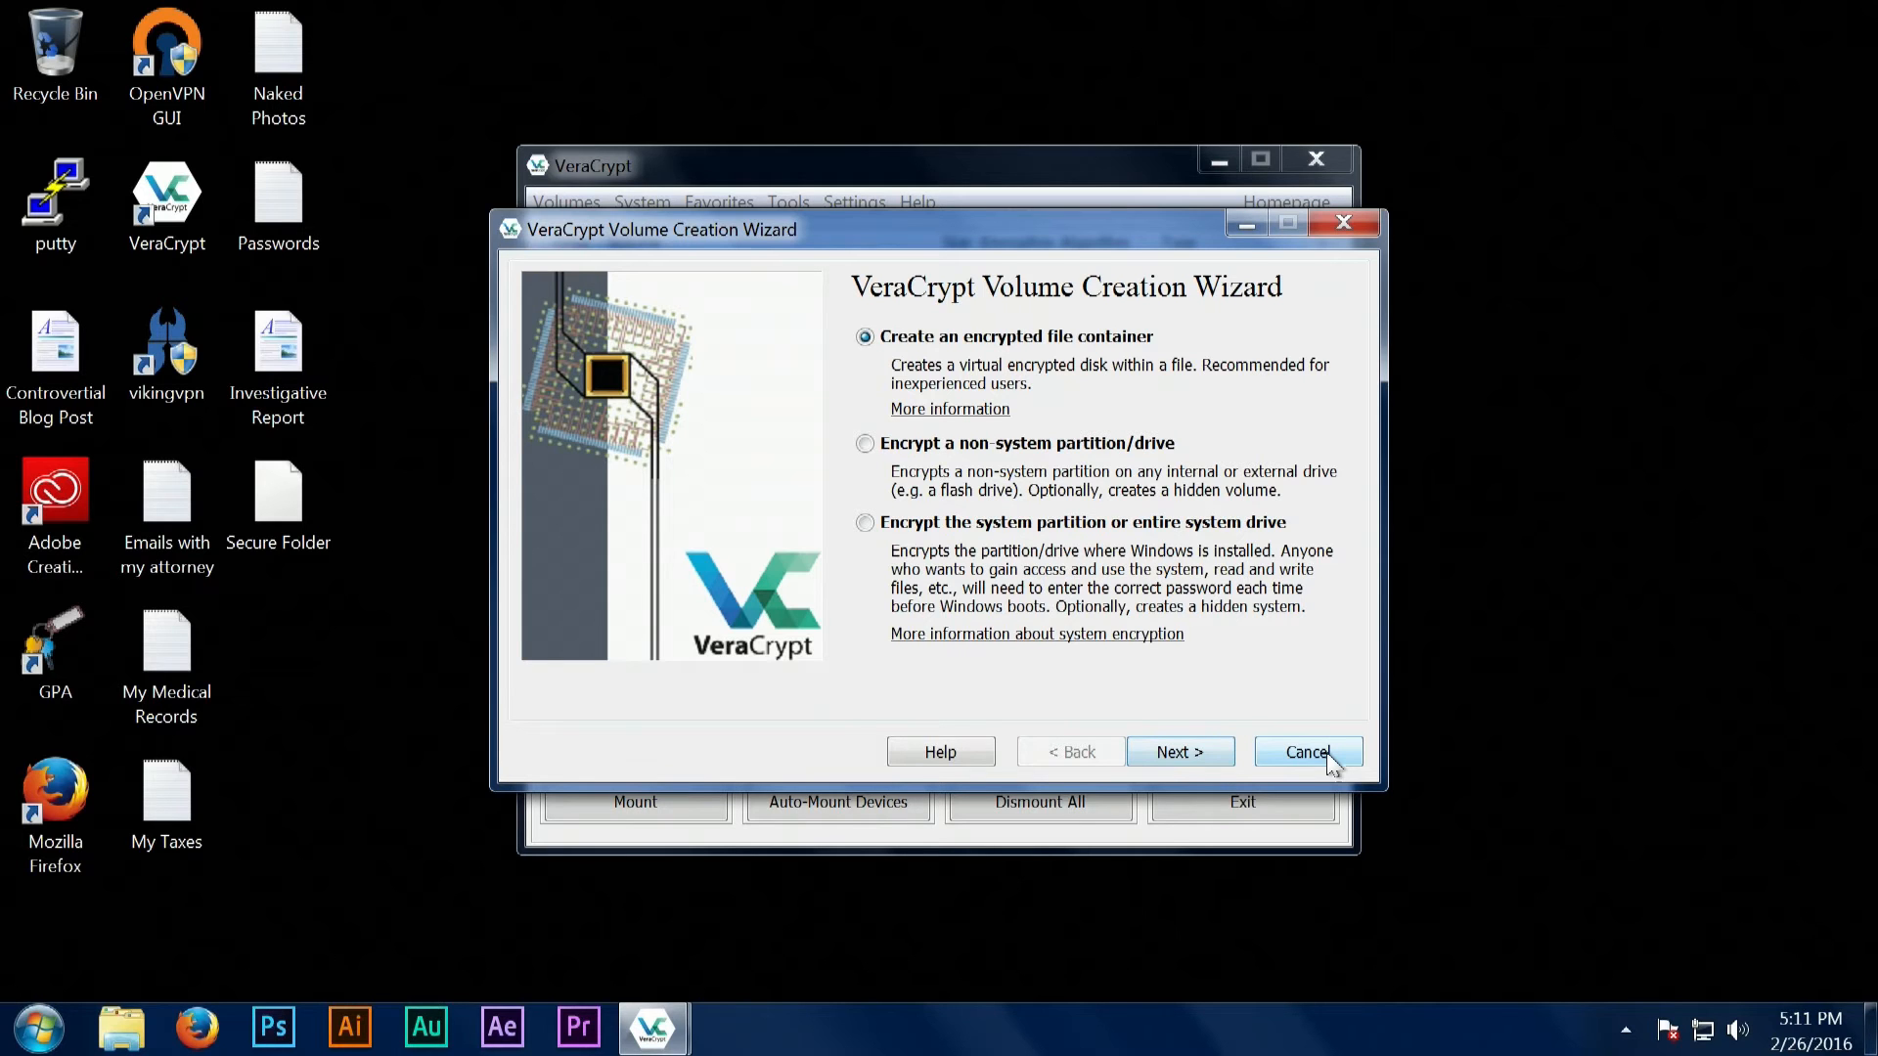
# Cancel the wizard and move the main VeraCrypt window to the right.
pyautogui.click(1307, 751)
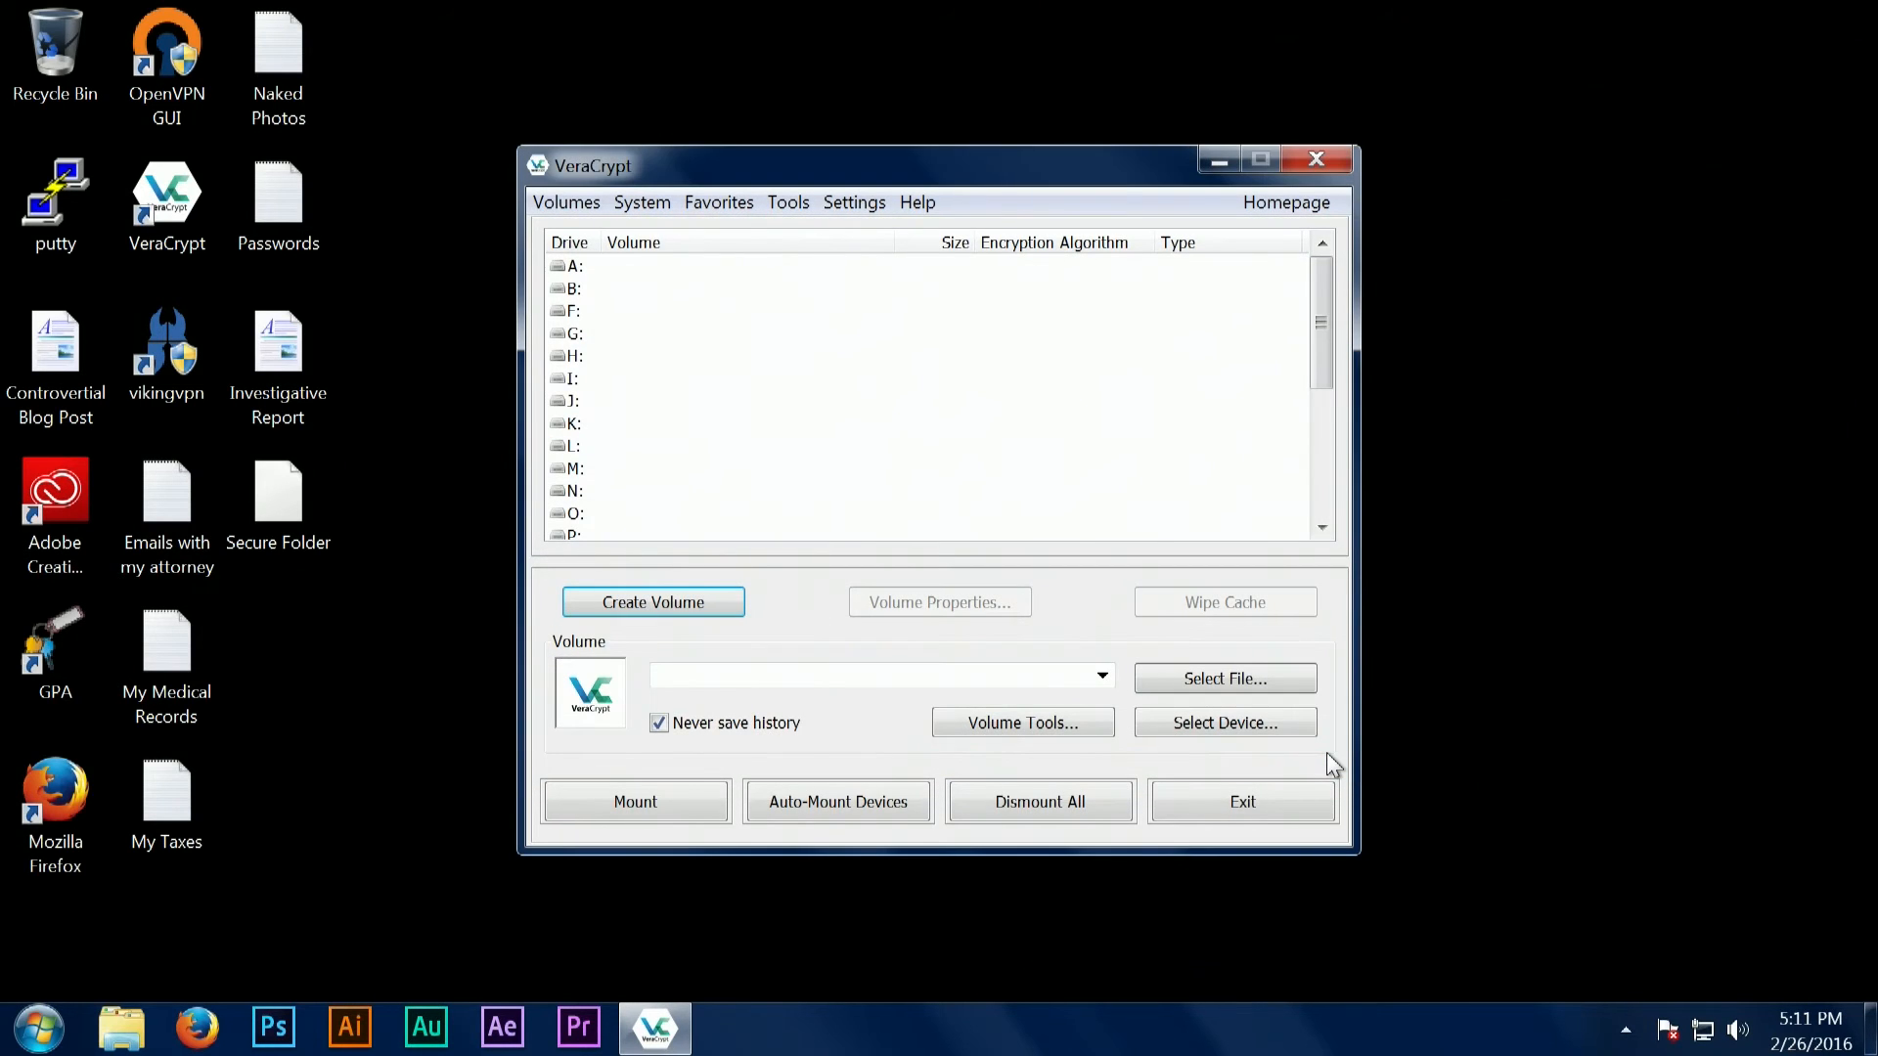
pyautogui.moveTo(587, 164); pyautogui.dragTo(976, 131)
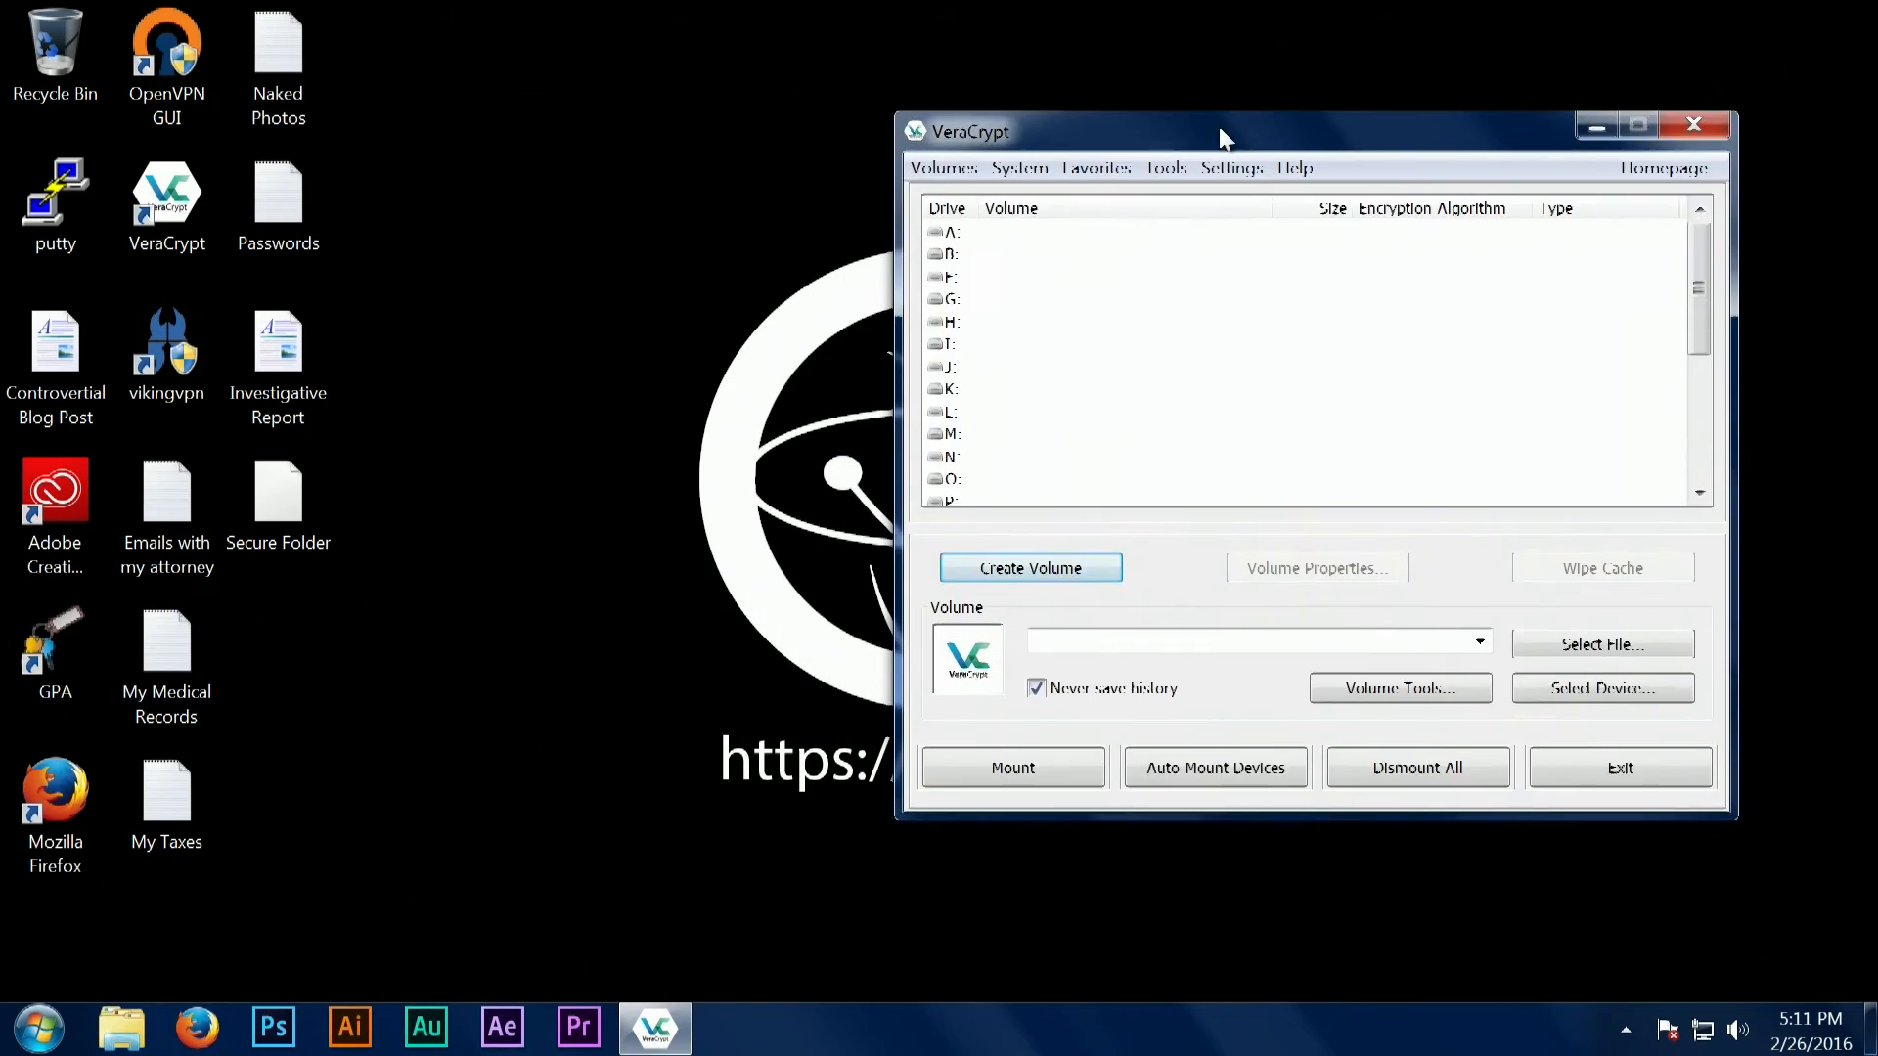
pyautogui.moveTo(1220, 131); pyautogui.dragTo(1258, 157)
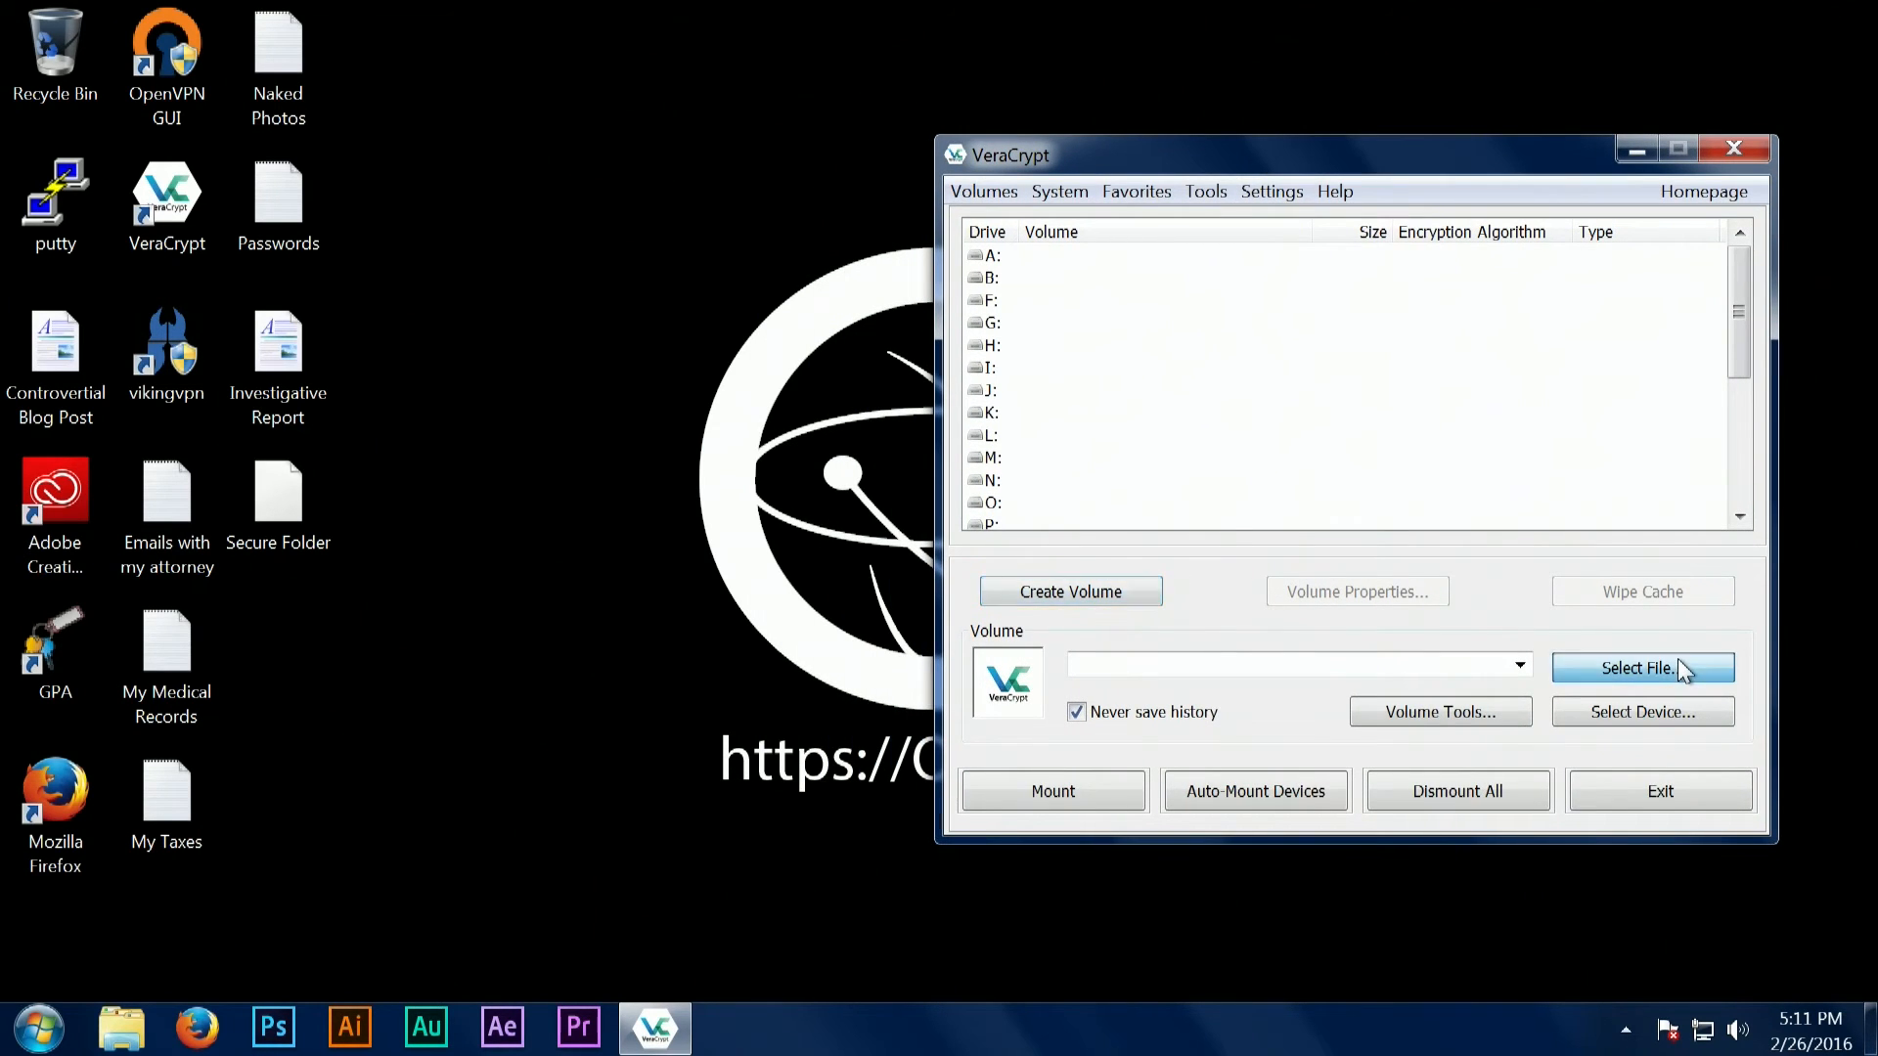
# Select the 'Secure Folder' container file as the volume to mount.
pyautogui.click(1643, 669)
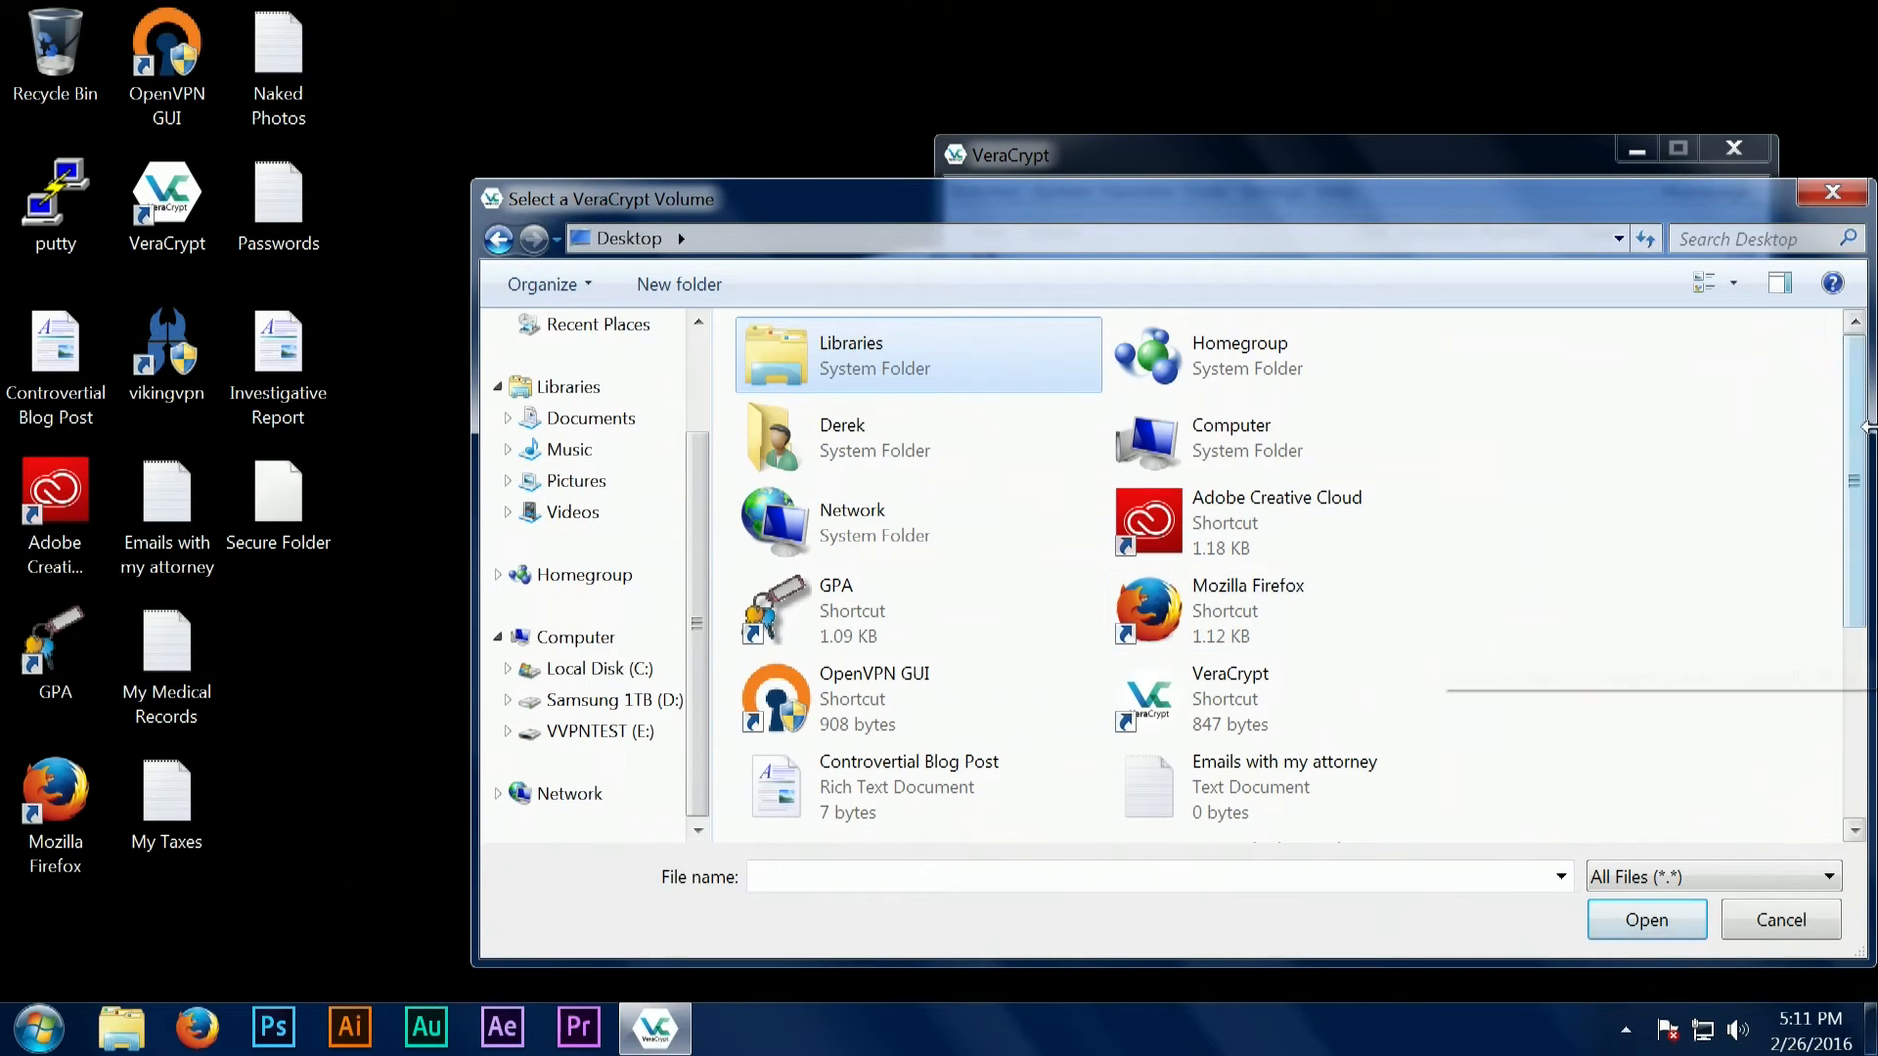
pyautogui.scroll(-3)
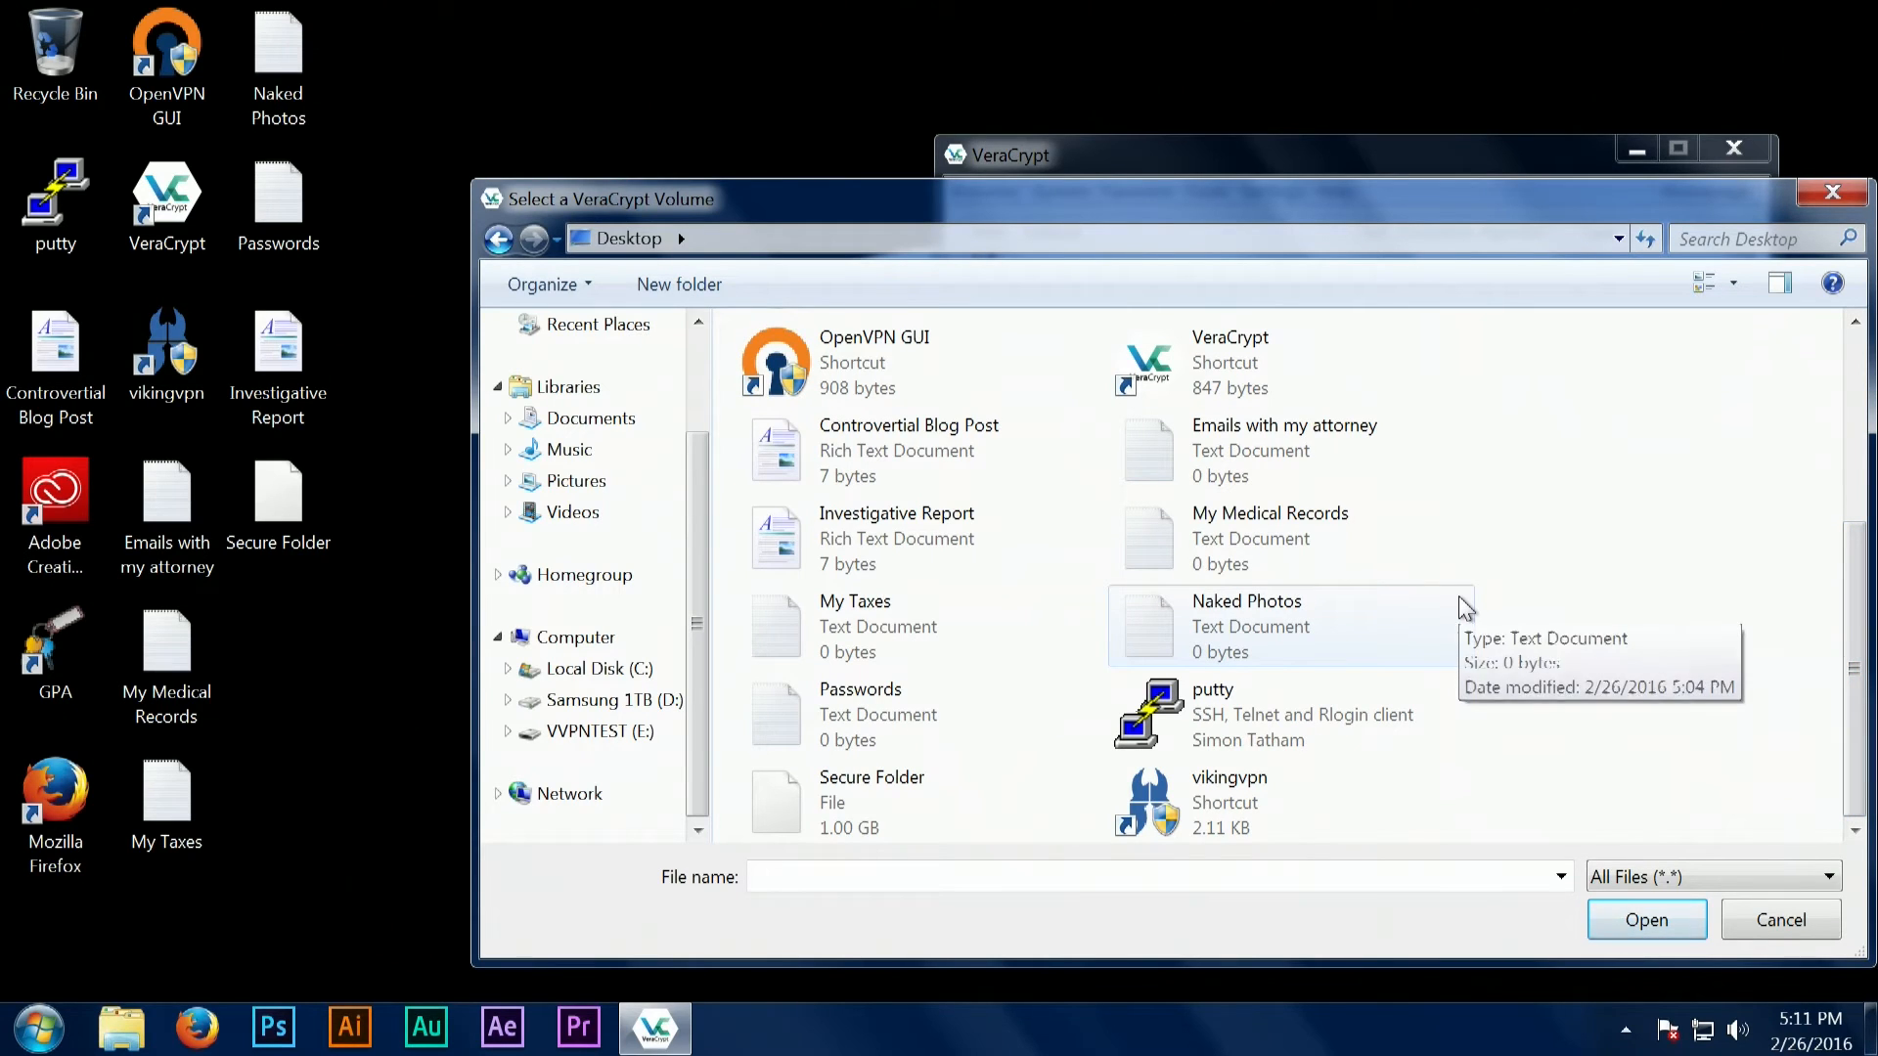
pyautogui.click(873, 802)
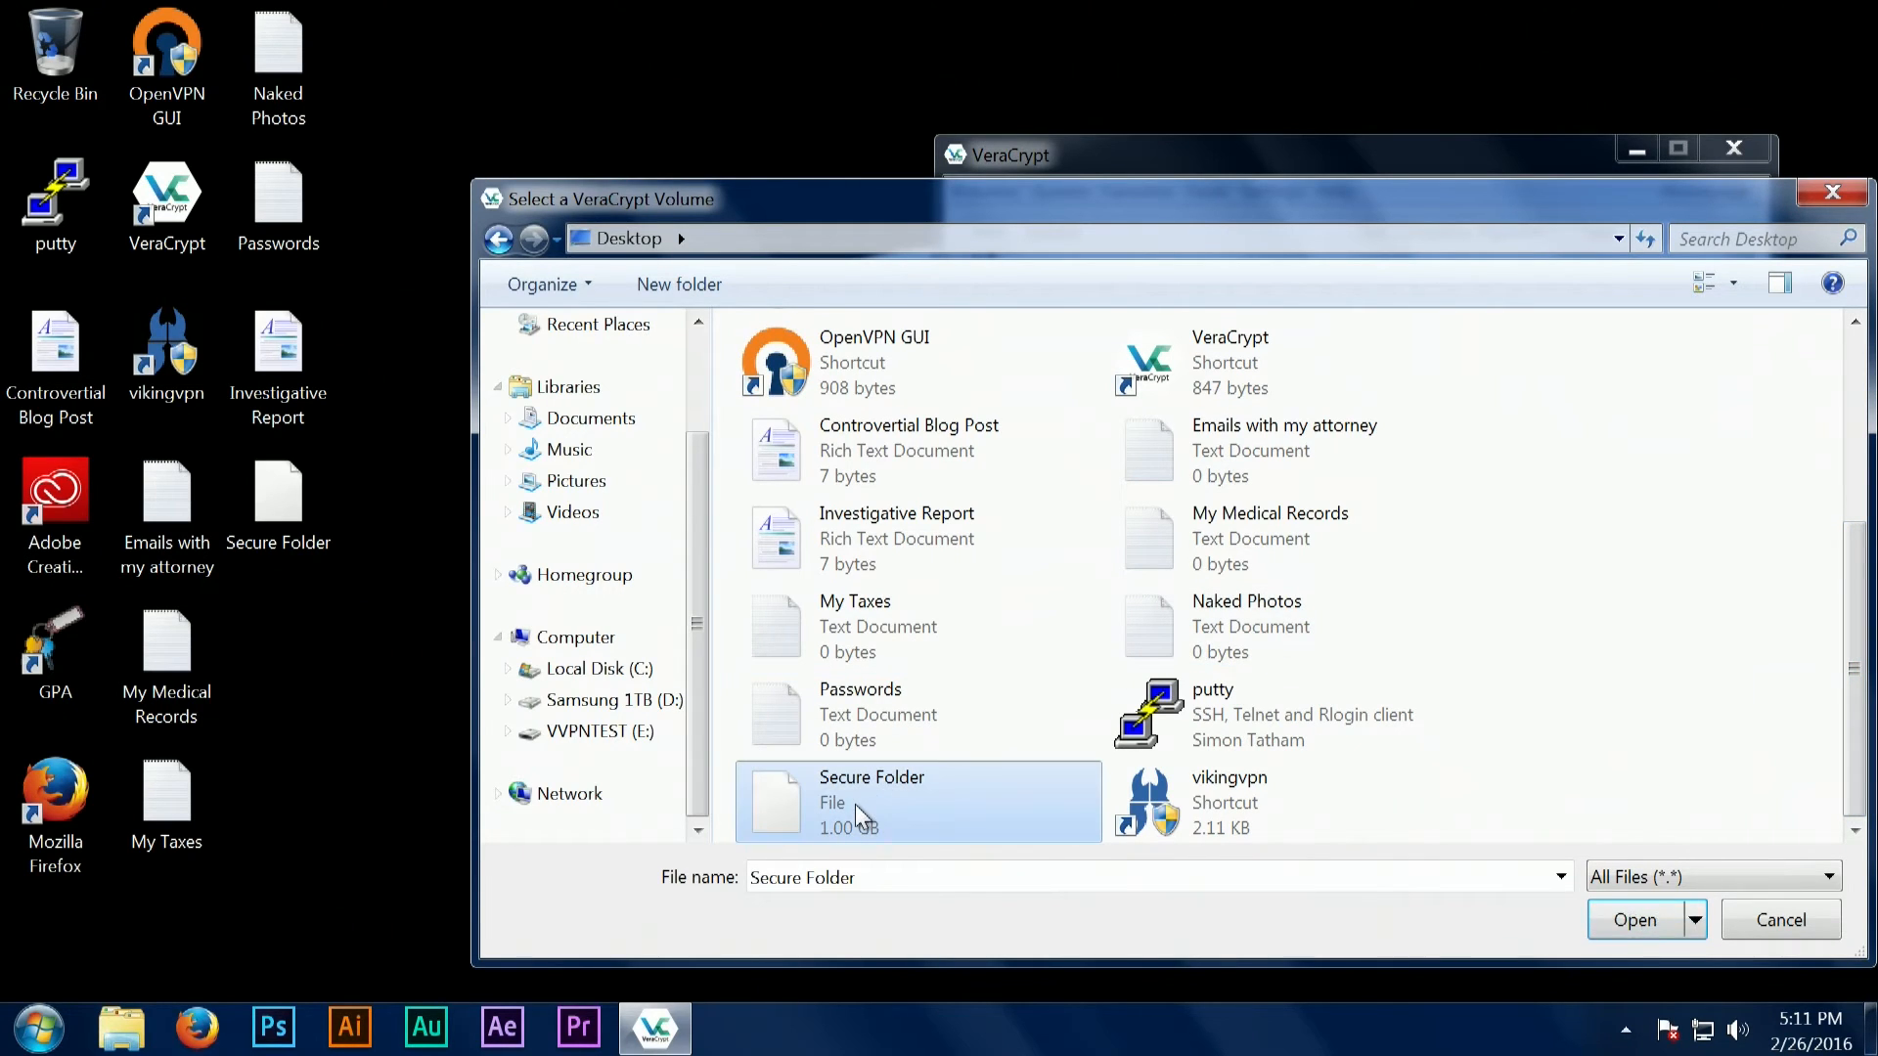
pyautogui.click(1633, 919)
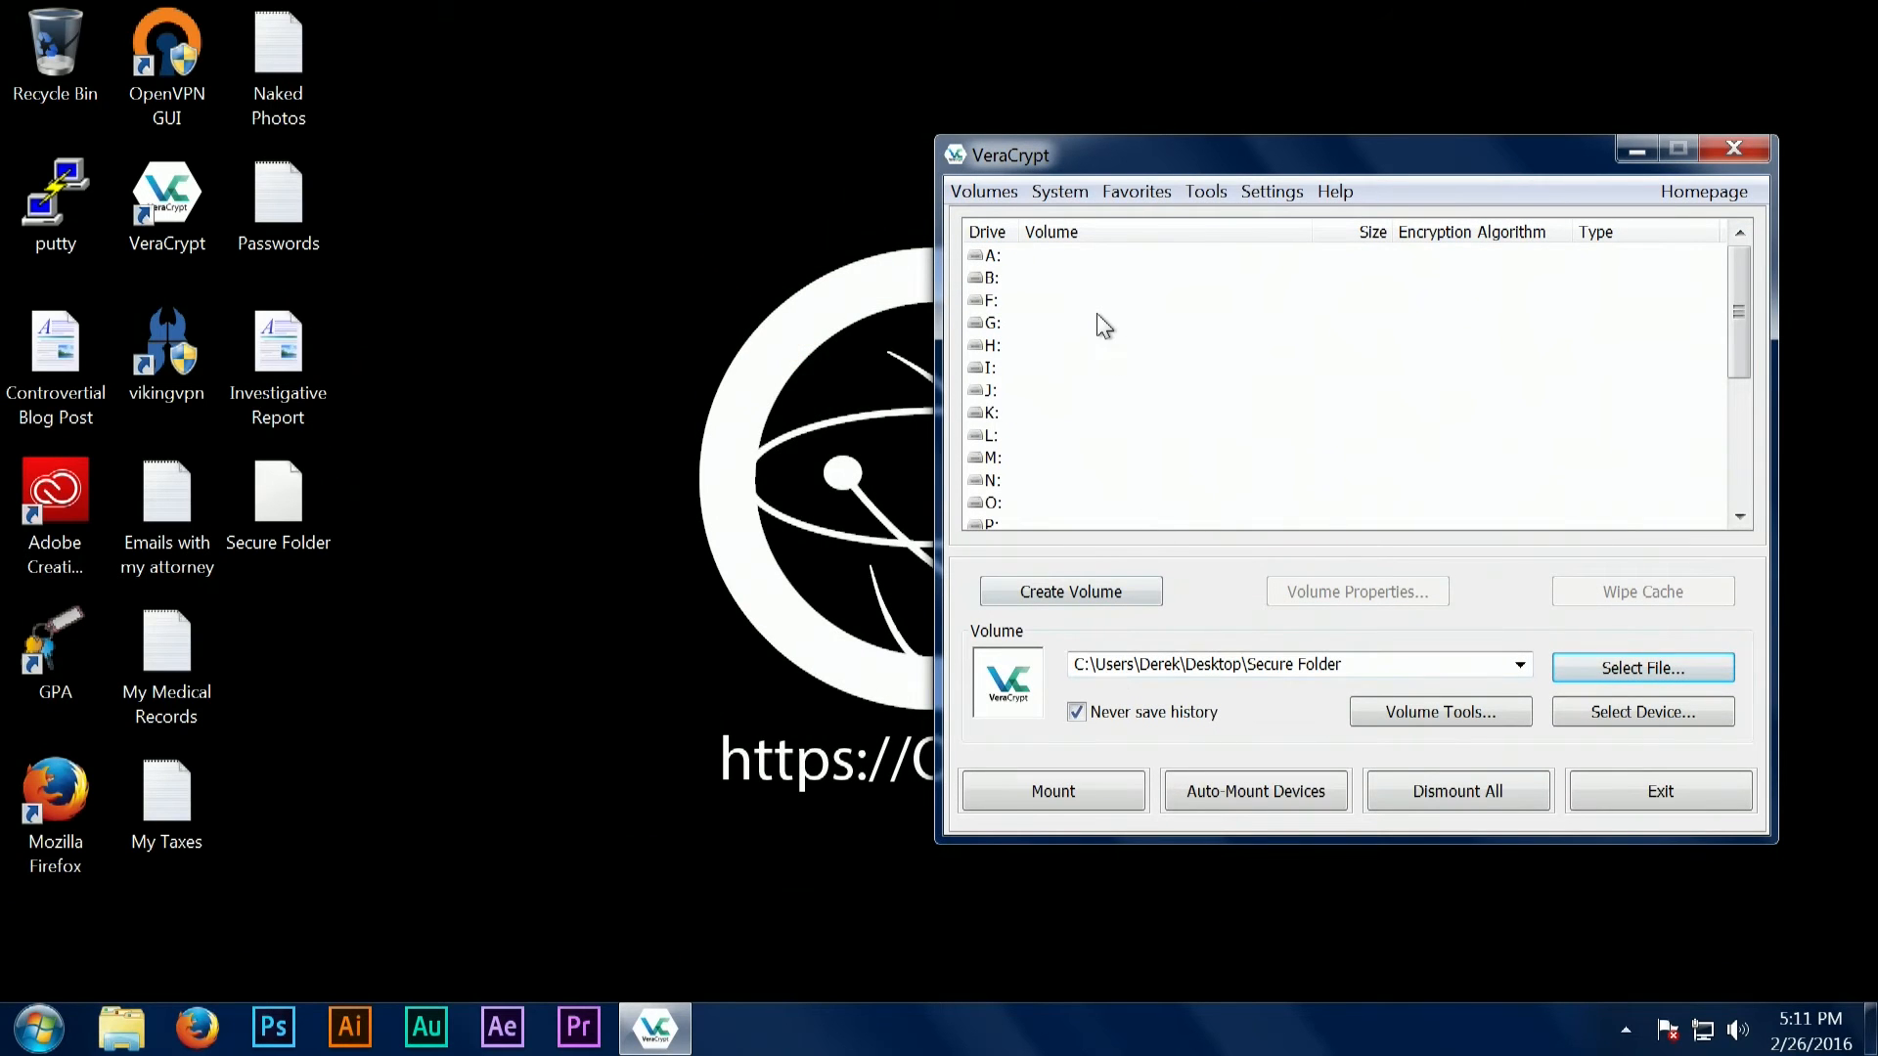
# Mount the Secure Folder container as drive G: using its password.
pyautogui.click(1052, 791)
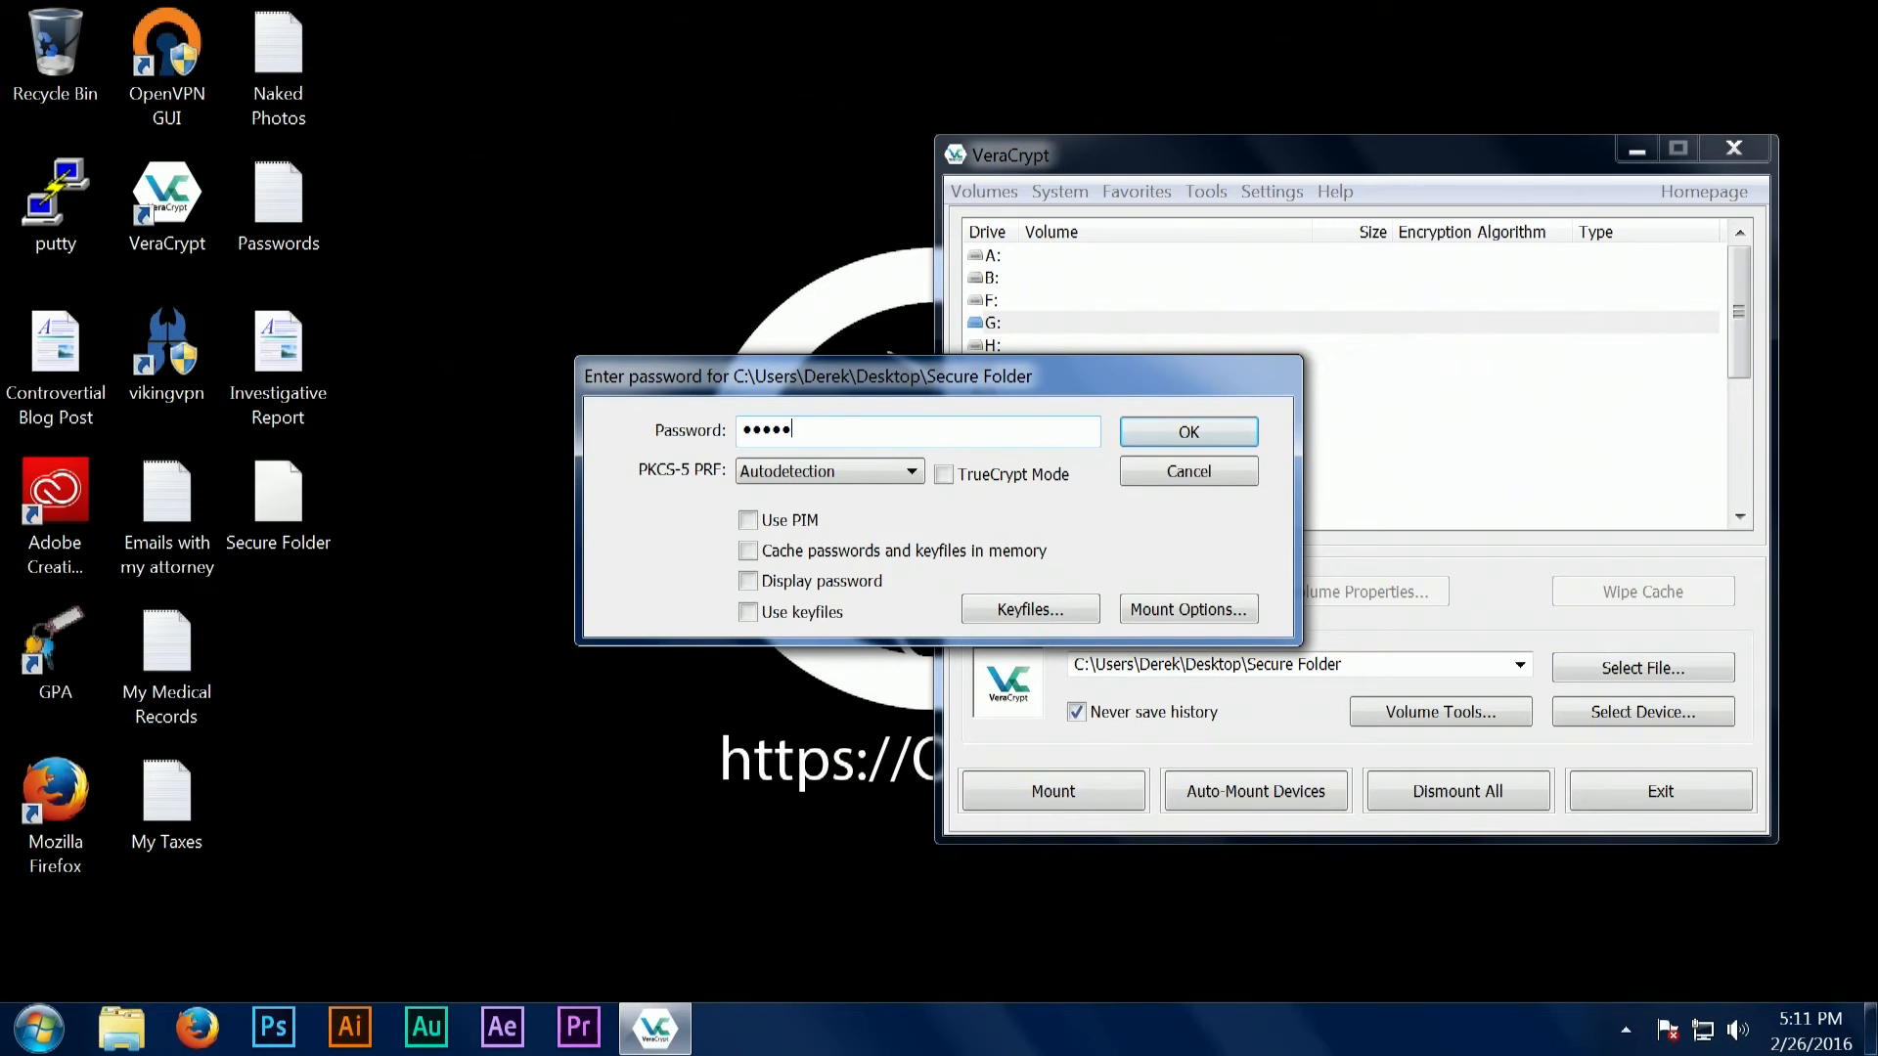
pyautogui.write('••••')
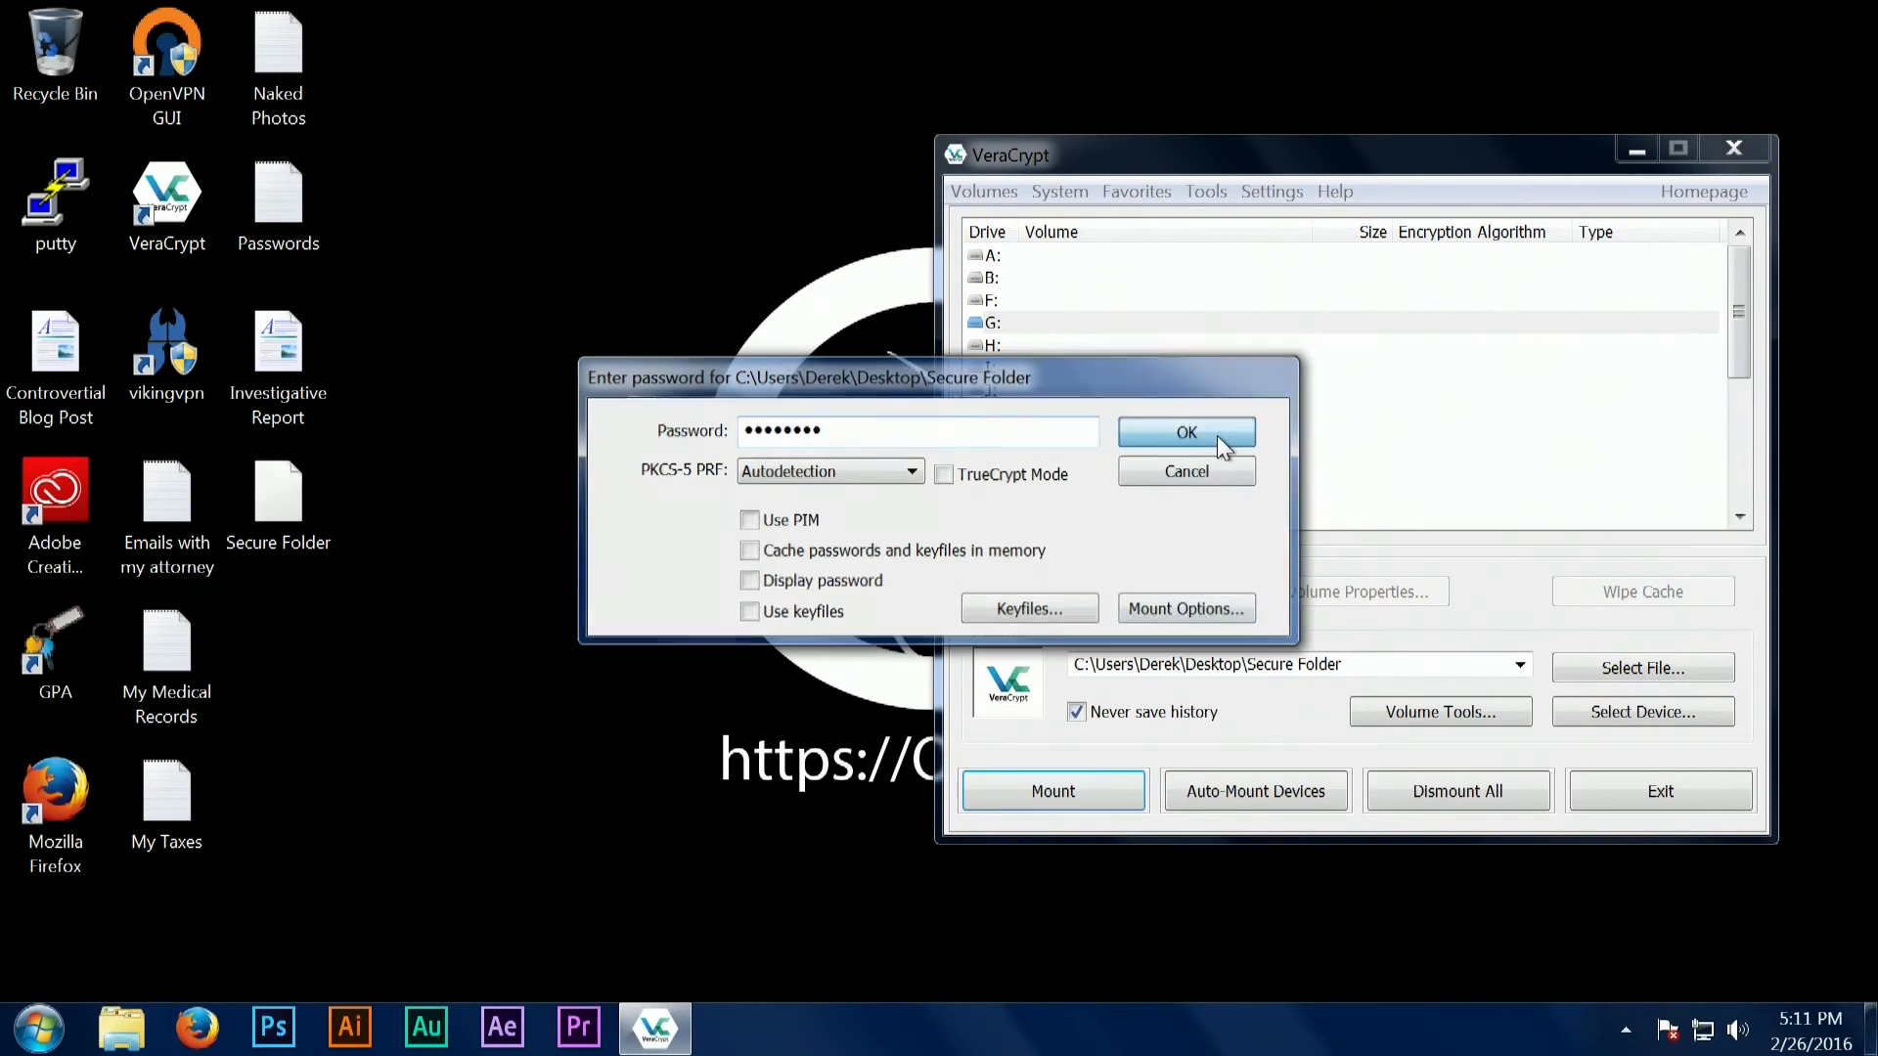
pyautogui.click(1186, 432)
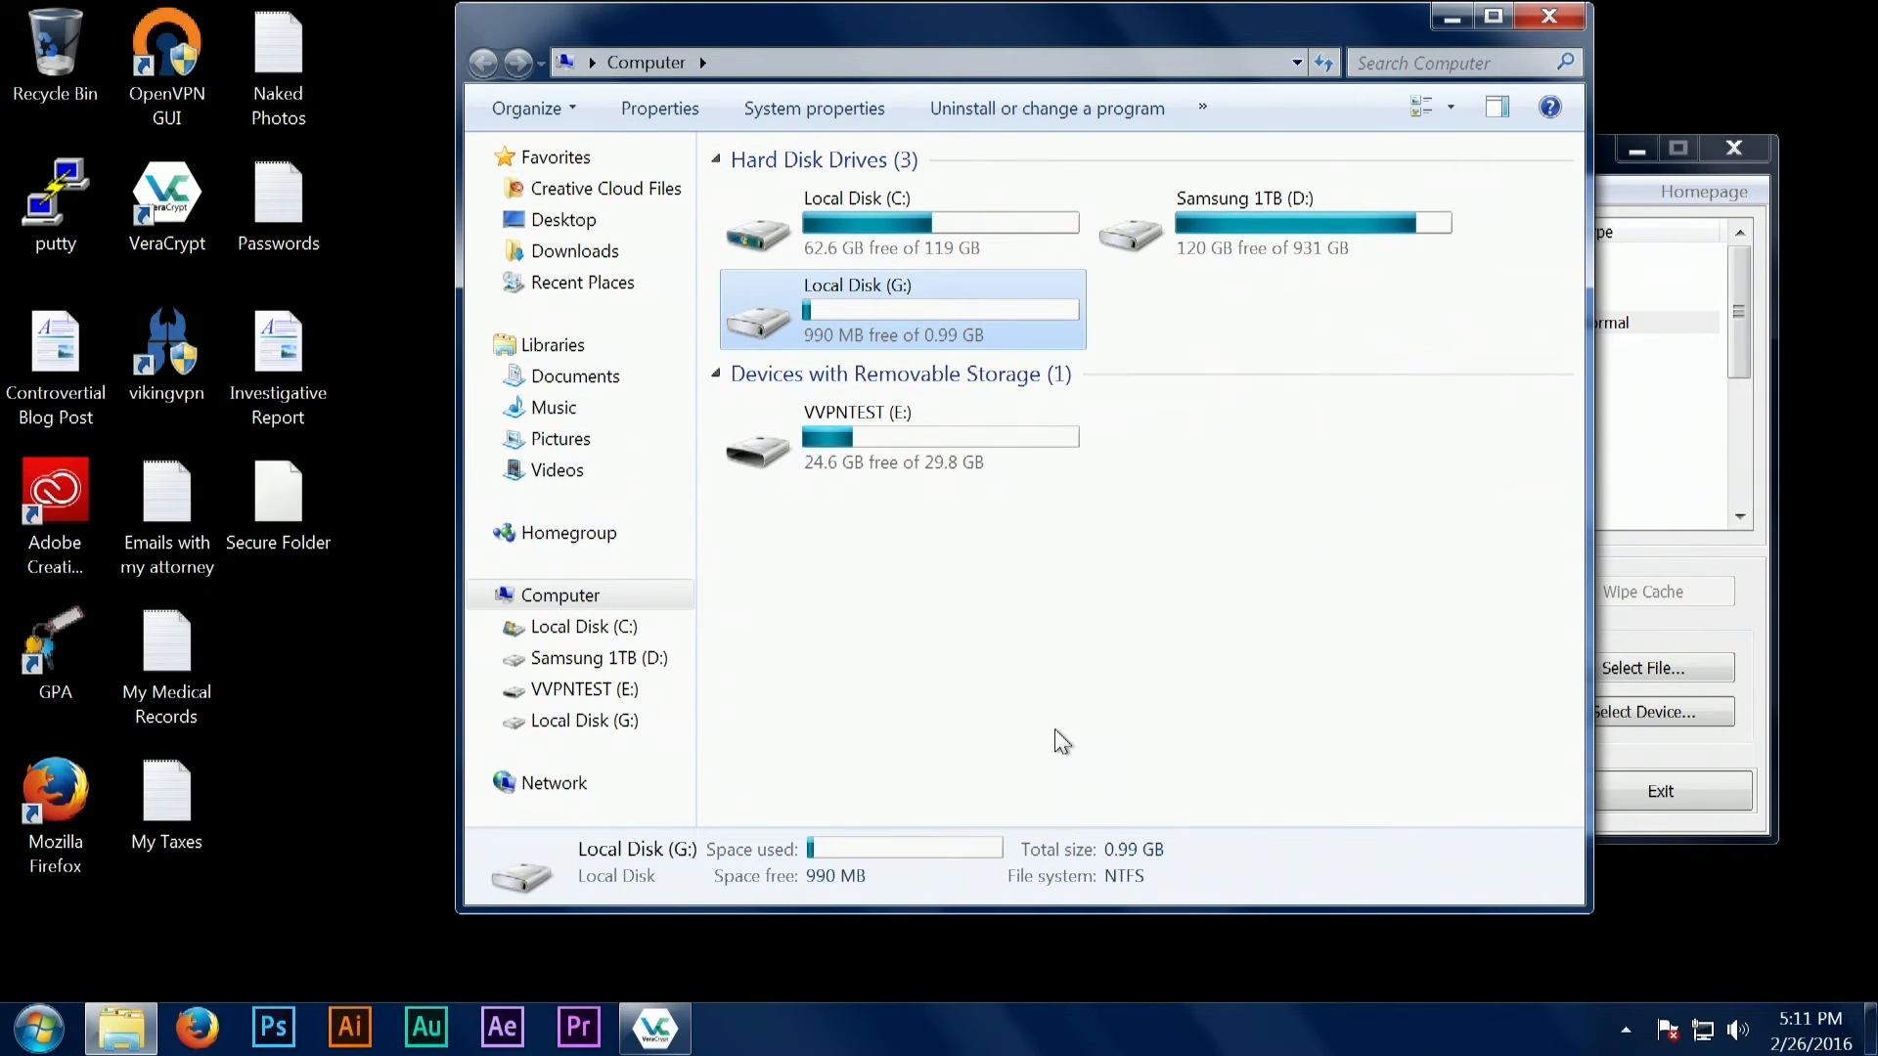
# Open drive G:, select the private desktop files and cut them.
pyautogui.doubleClick(855, 286)
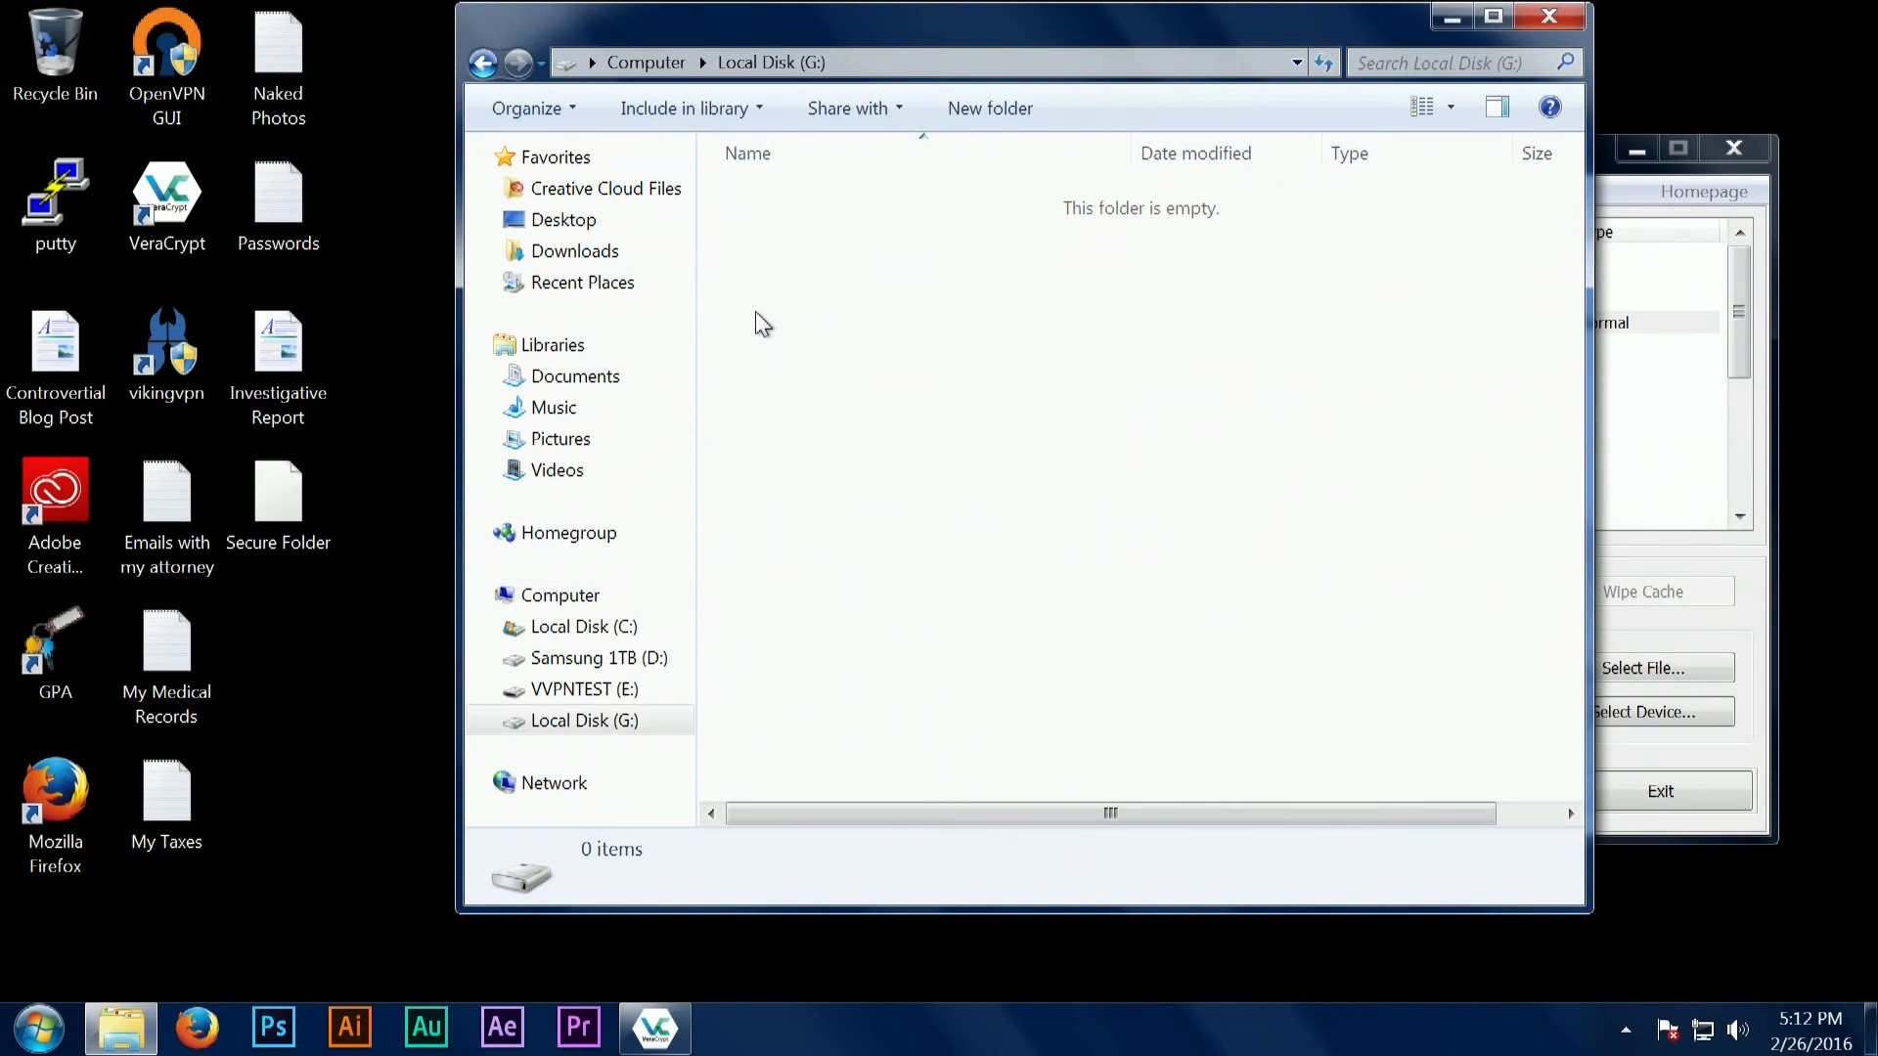
pyautogui.click(278, 49)
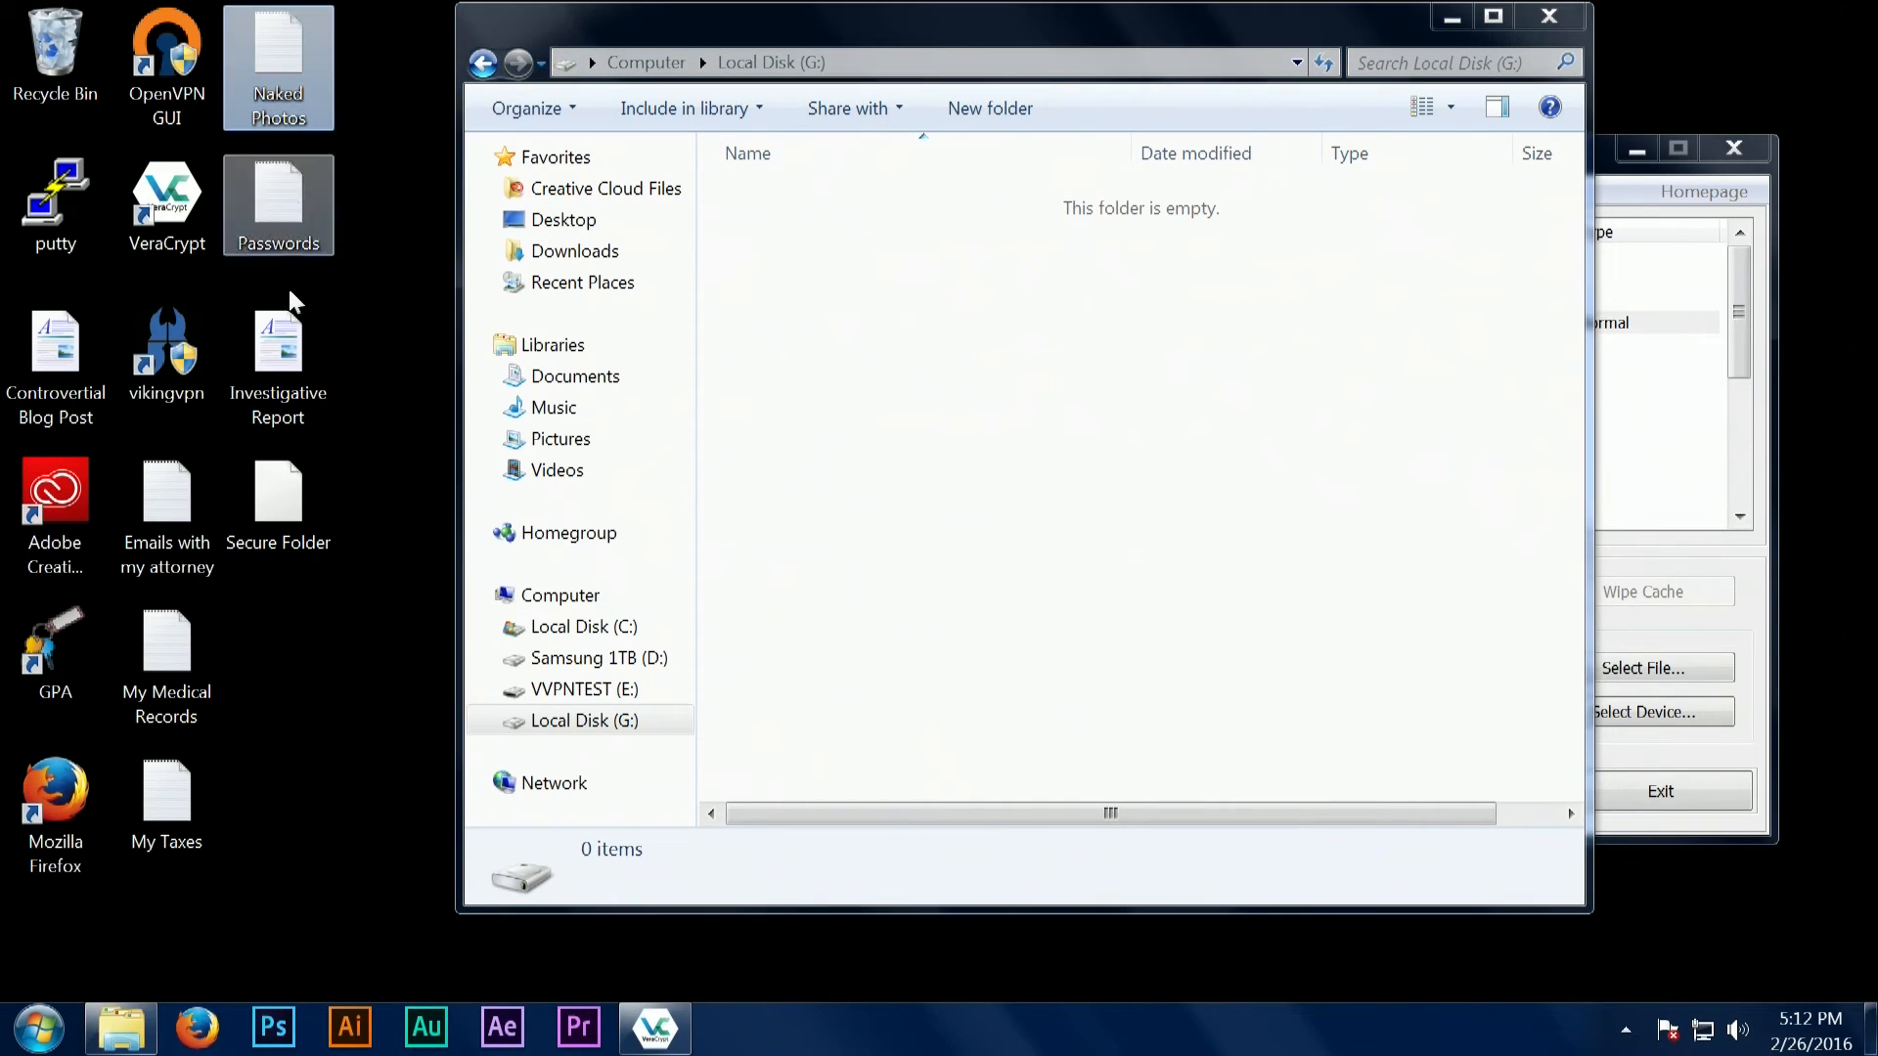
pyautogui.click(167, 510)
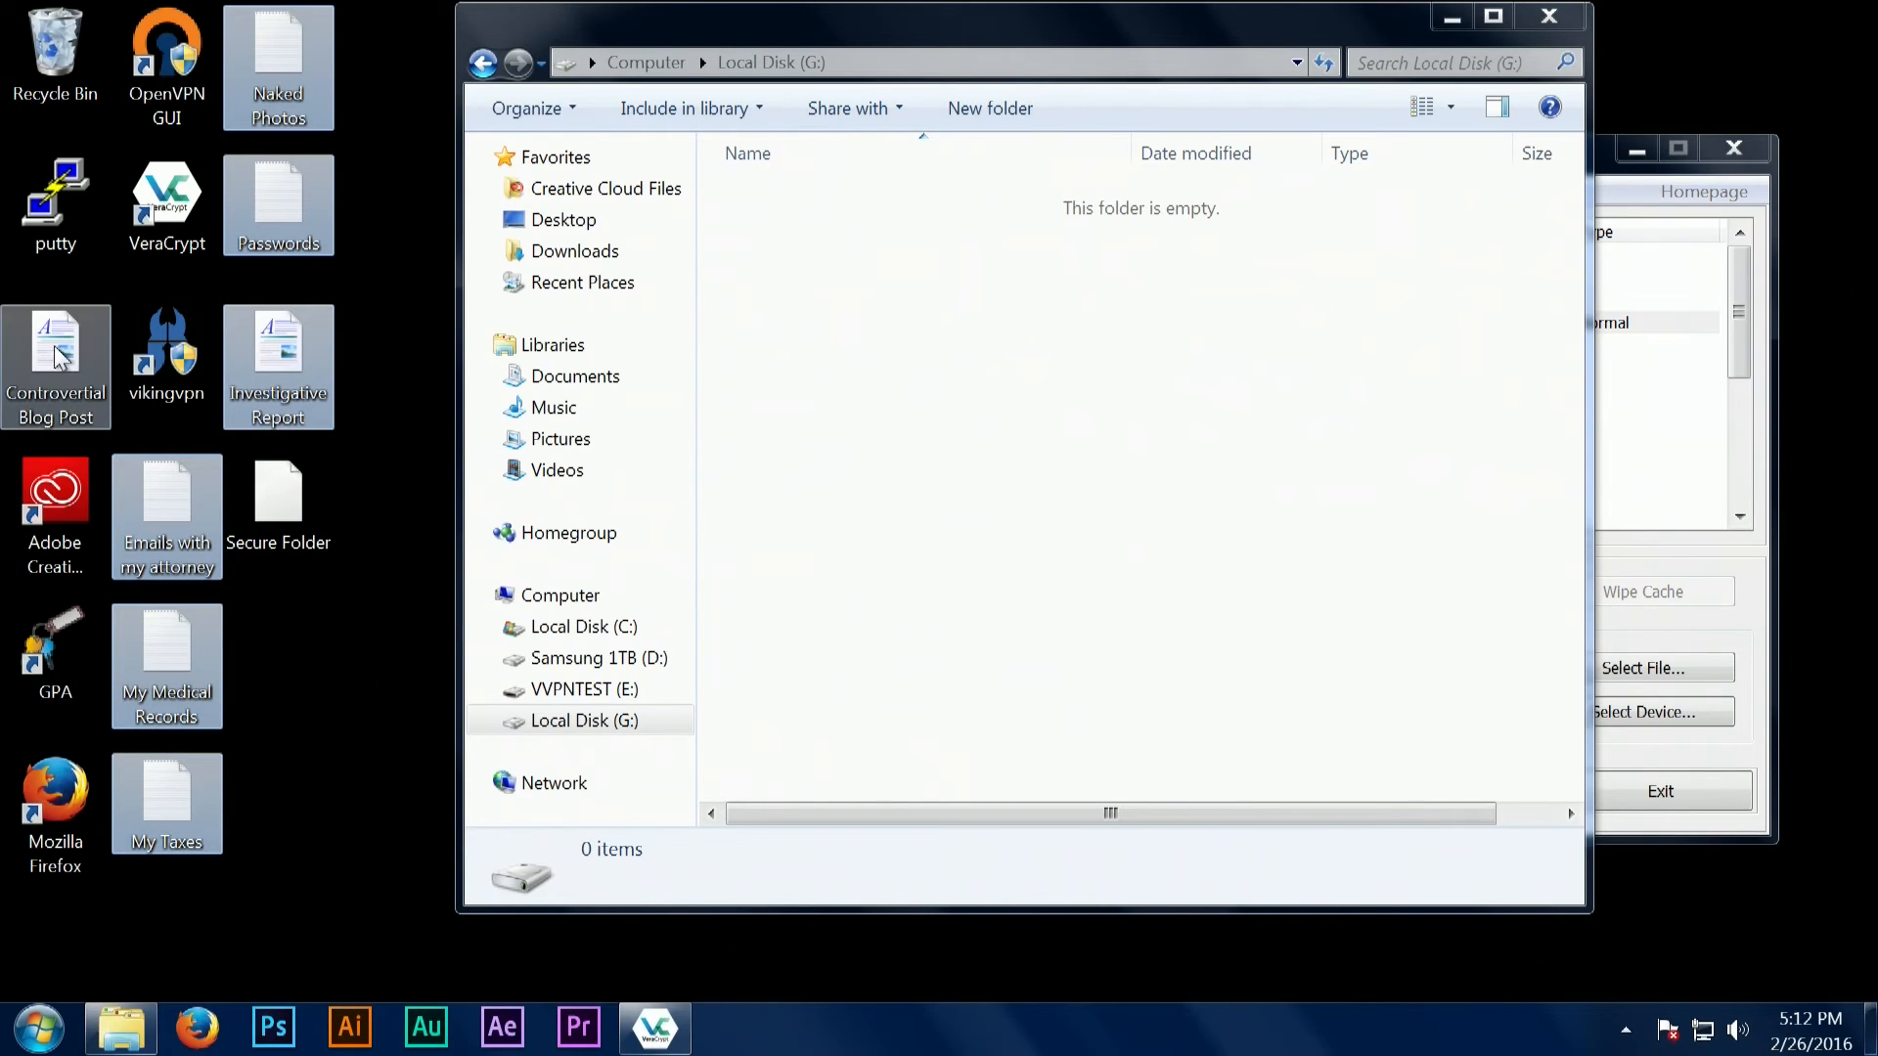
pyautogui.moveTo(294, 360)
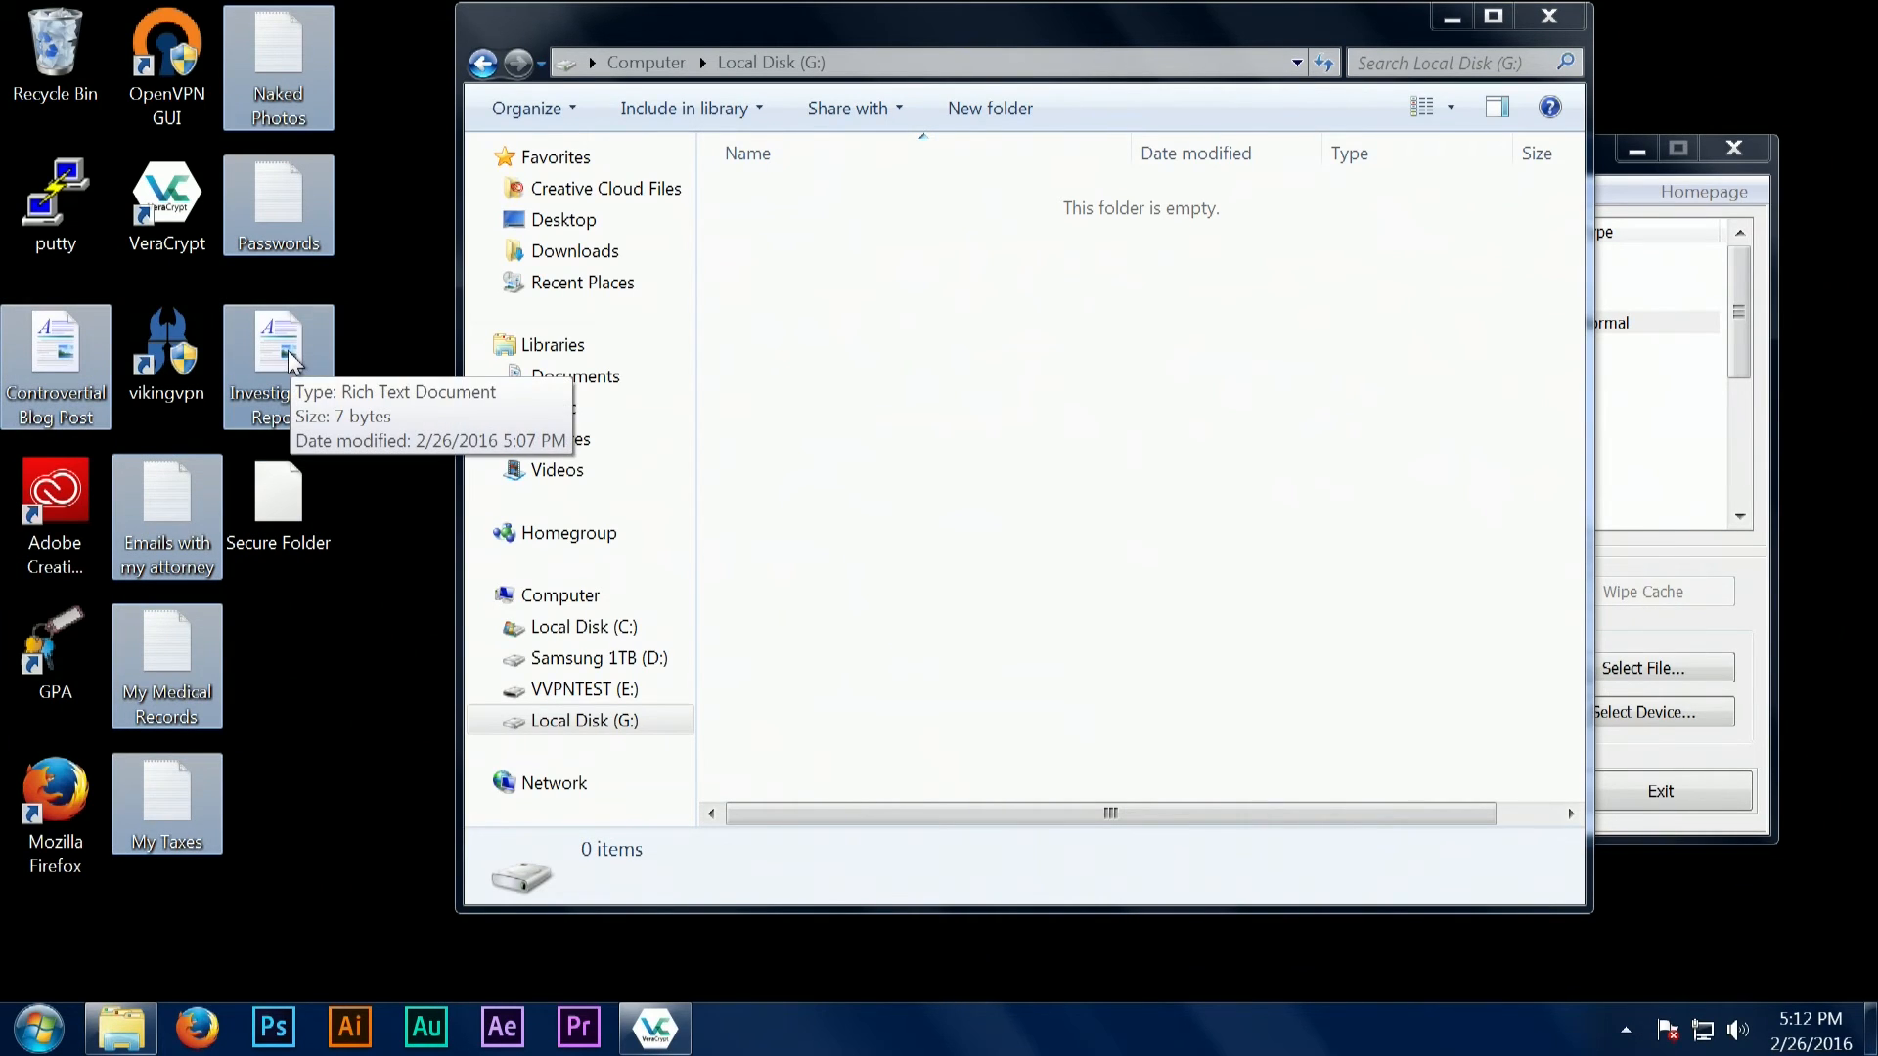
pyautogui.rightClick(289, 356)
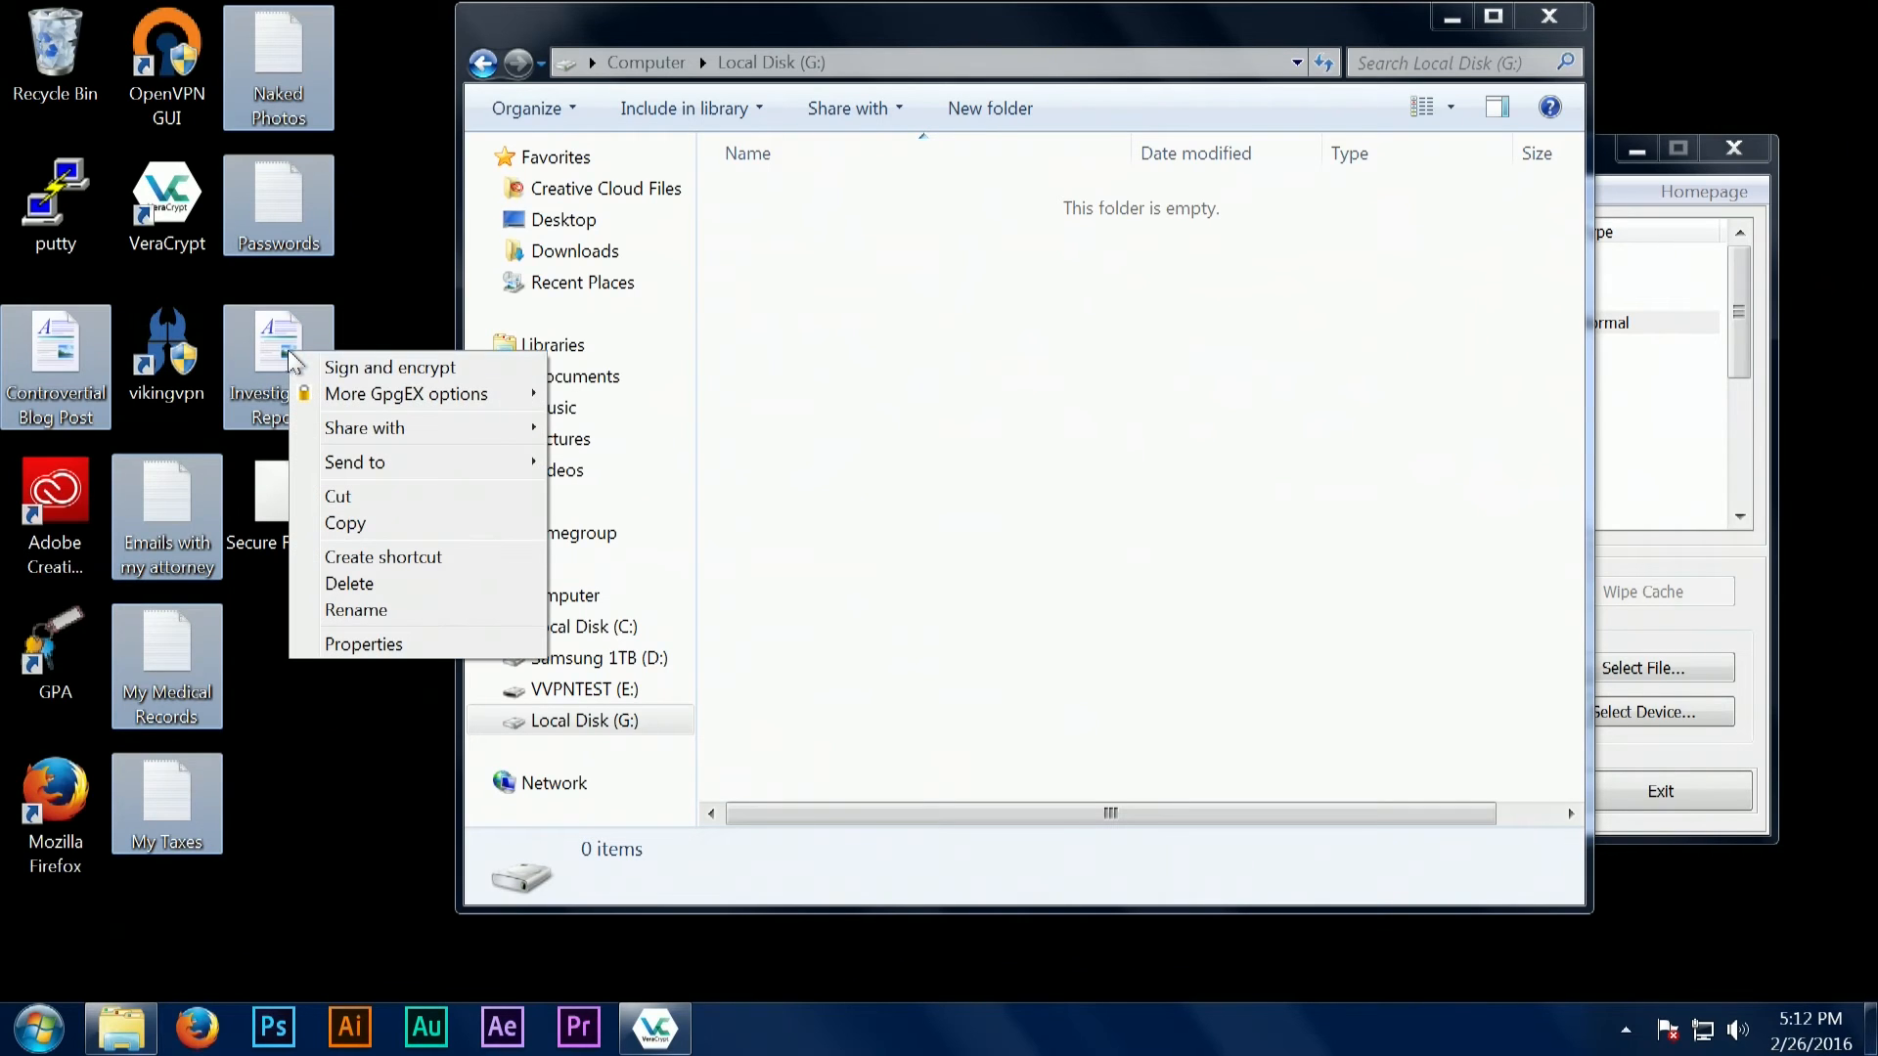
pyautogui.click(835, 384)
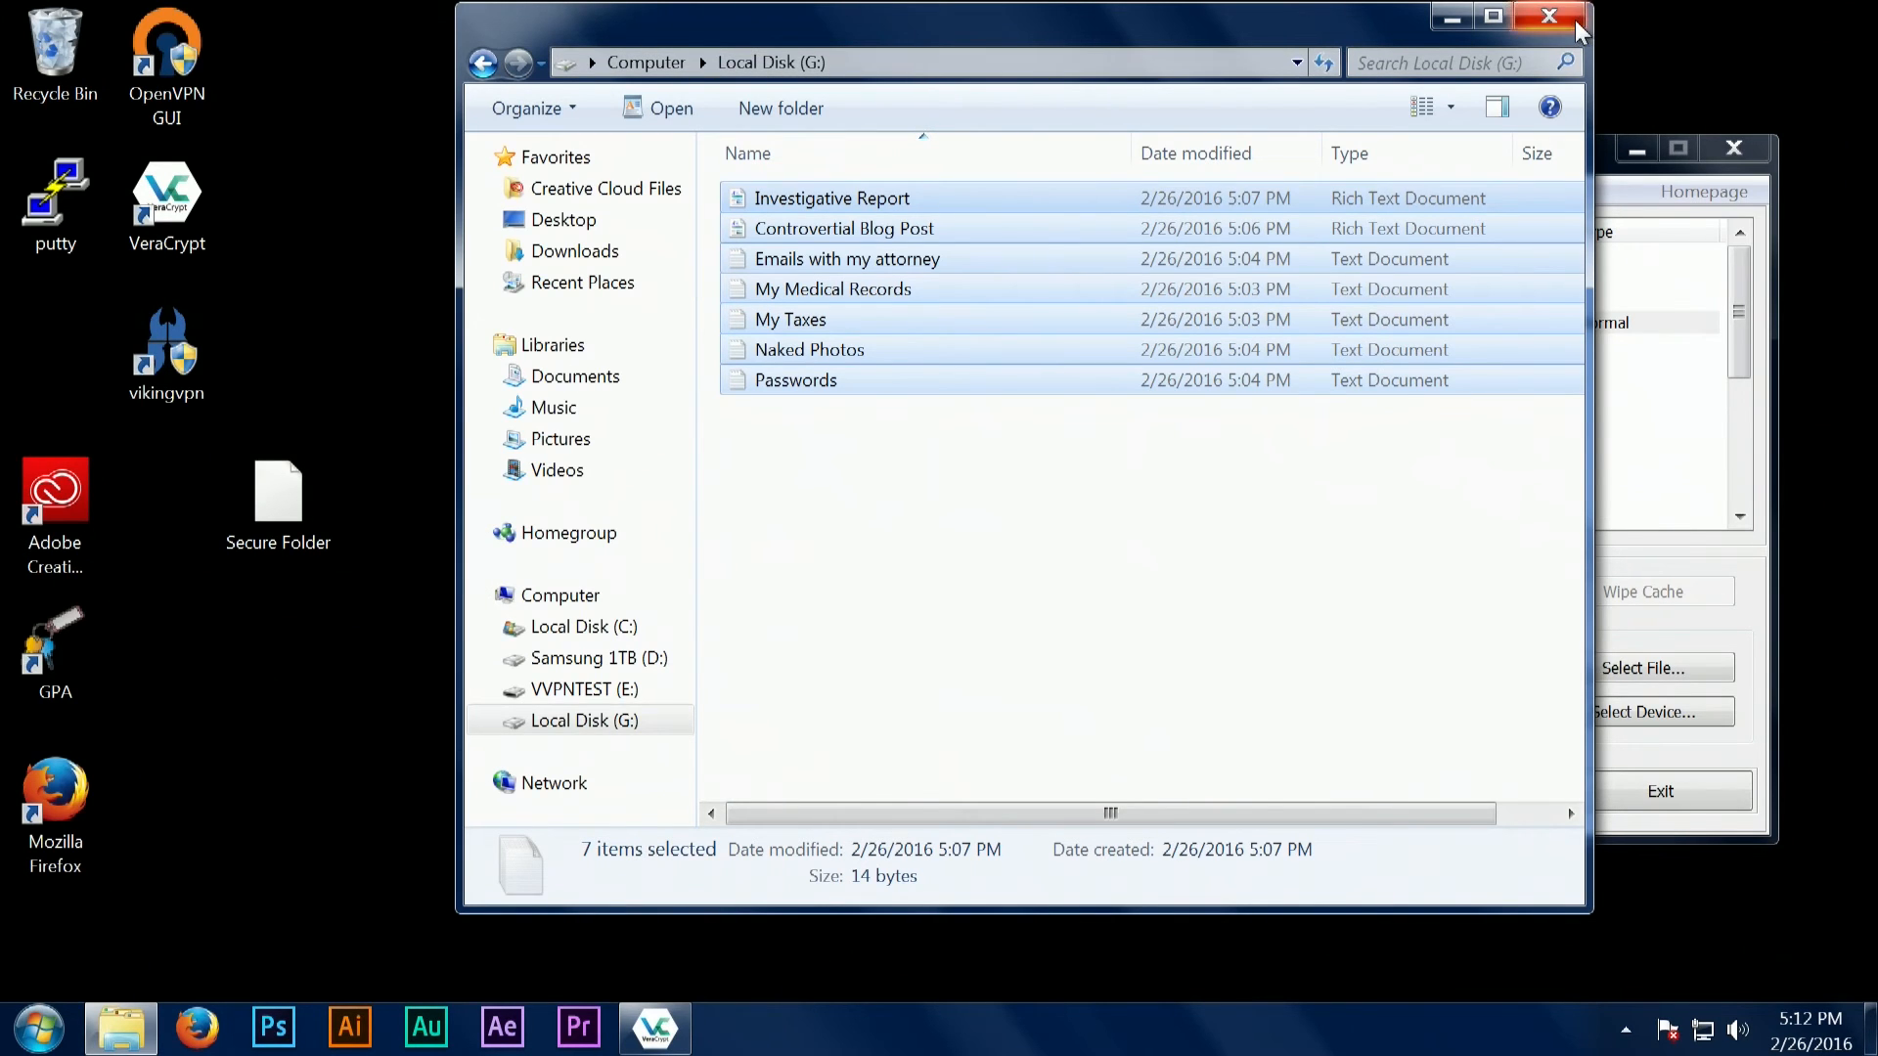
# Dismount all mounted volumes so drive G: empties, leaving the Secure Folder file on the desktop.
pyautogui.click(1550, 15)
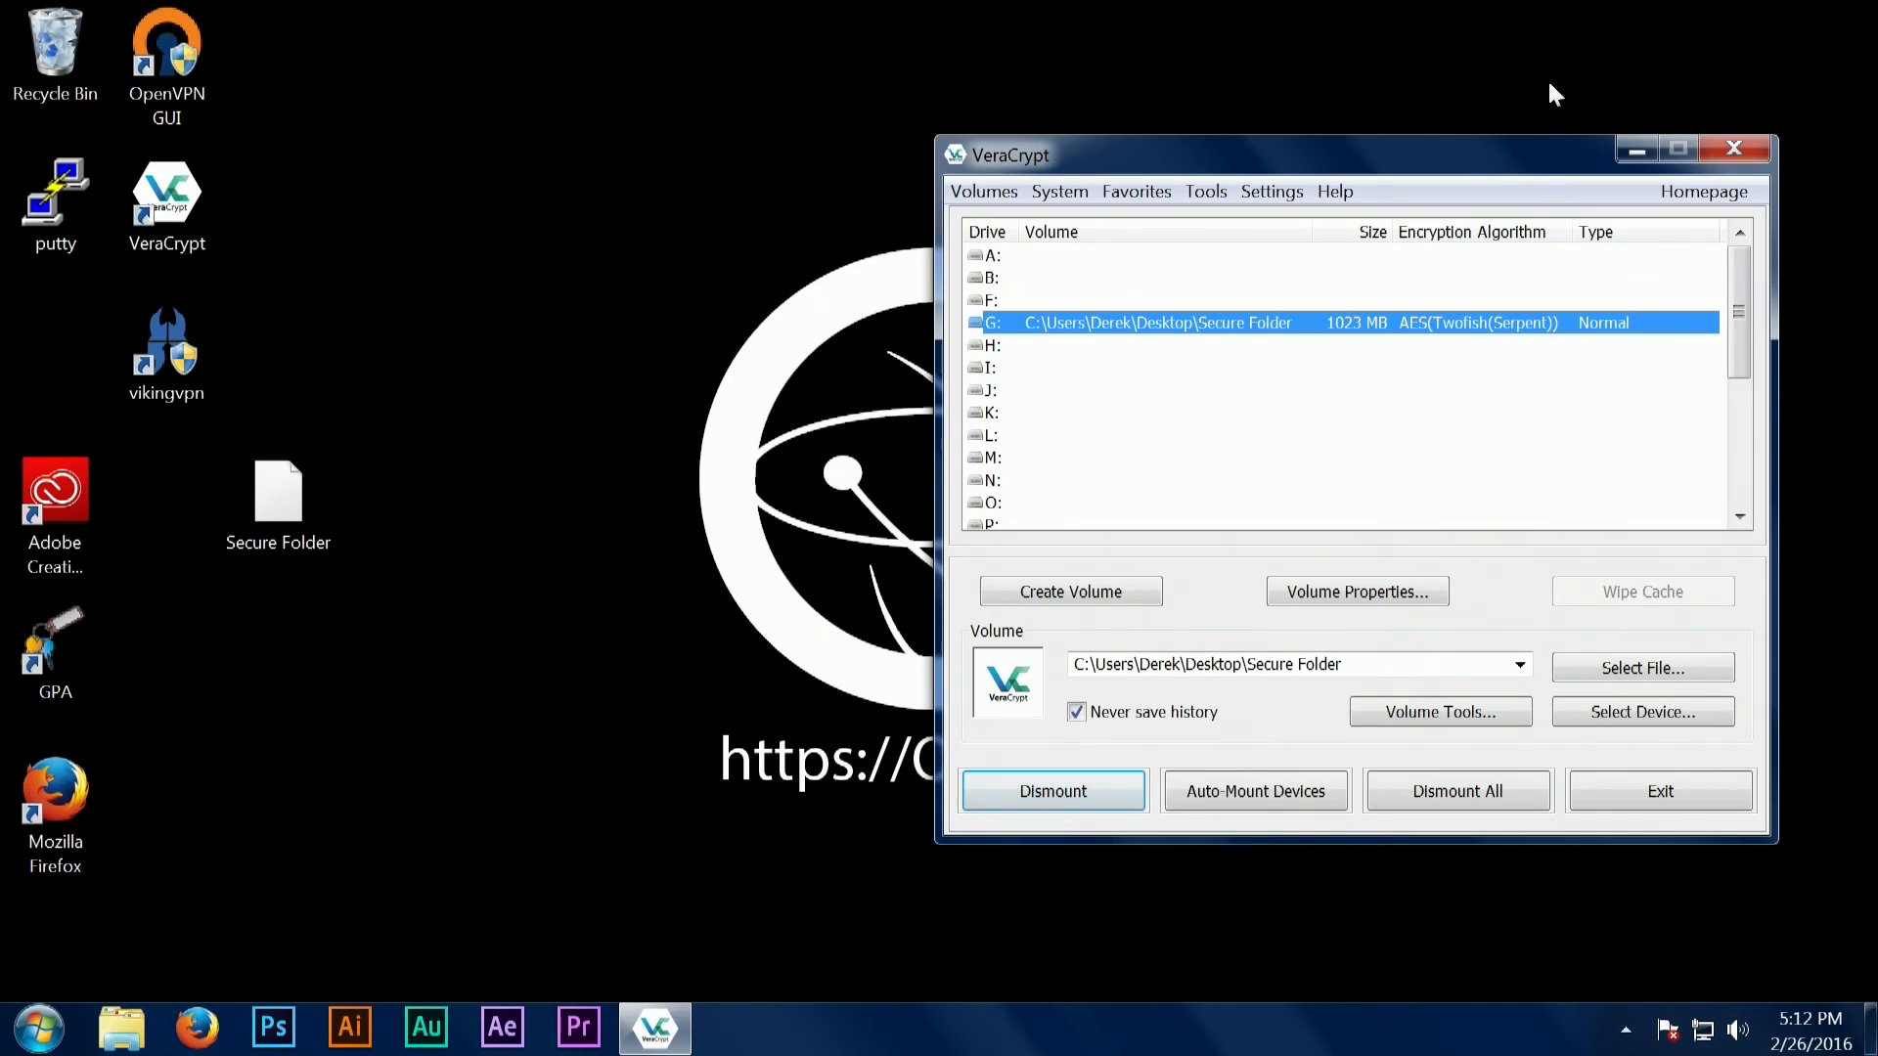
pyautogui.moveTo(1451, 458)
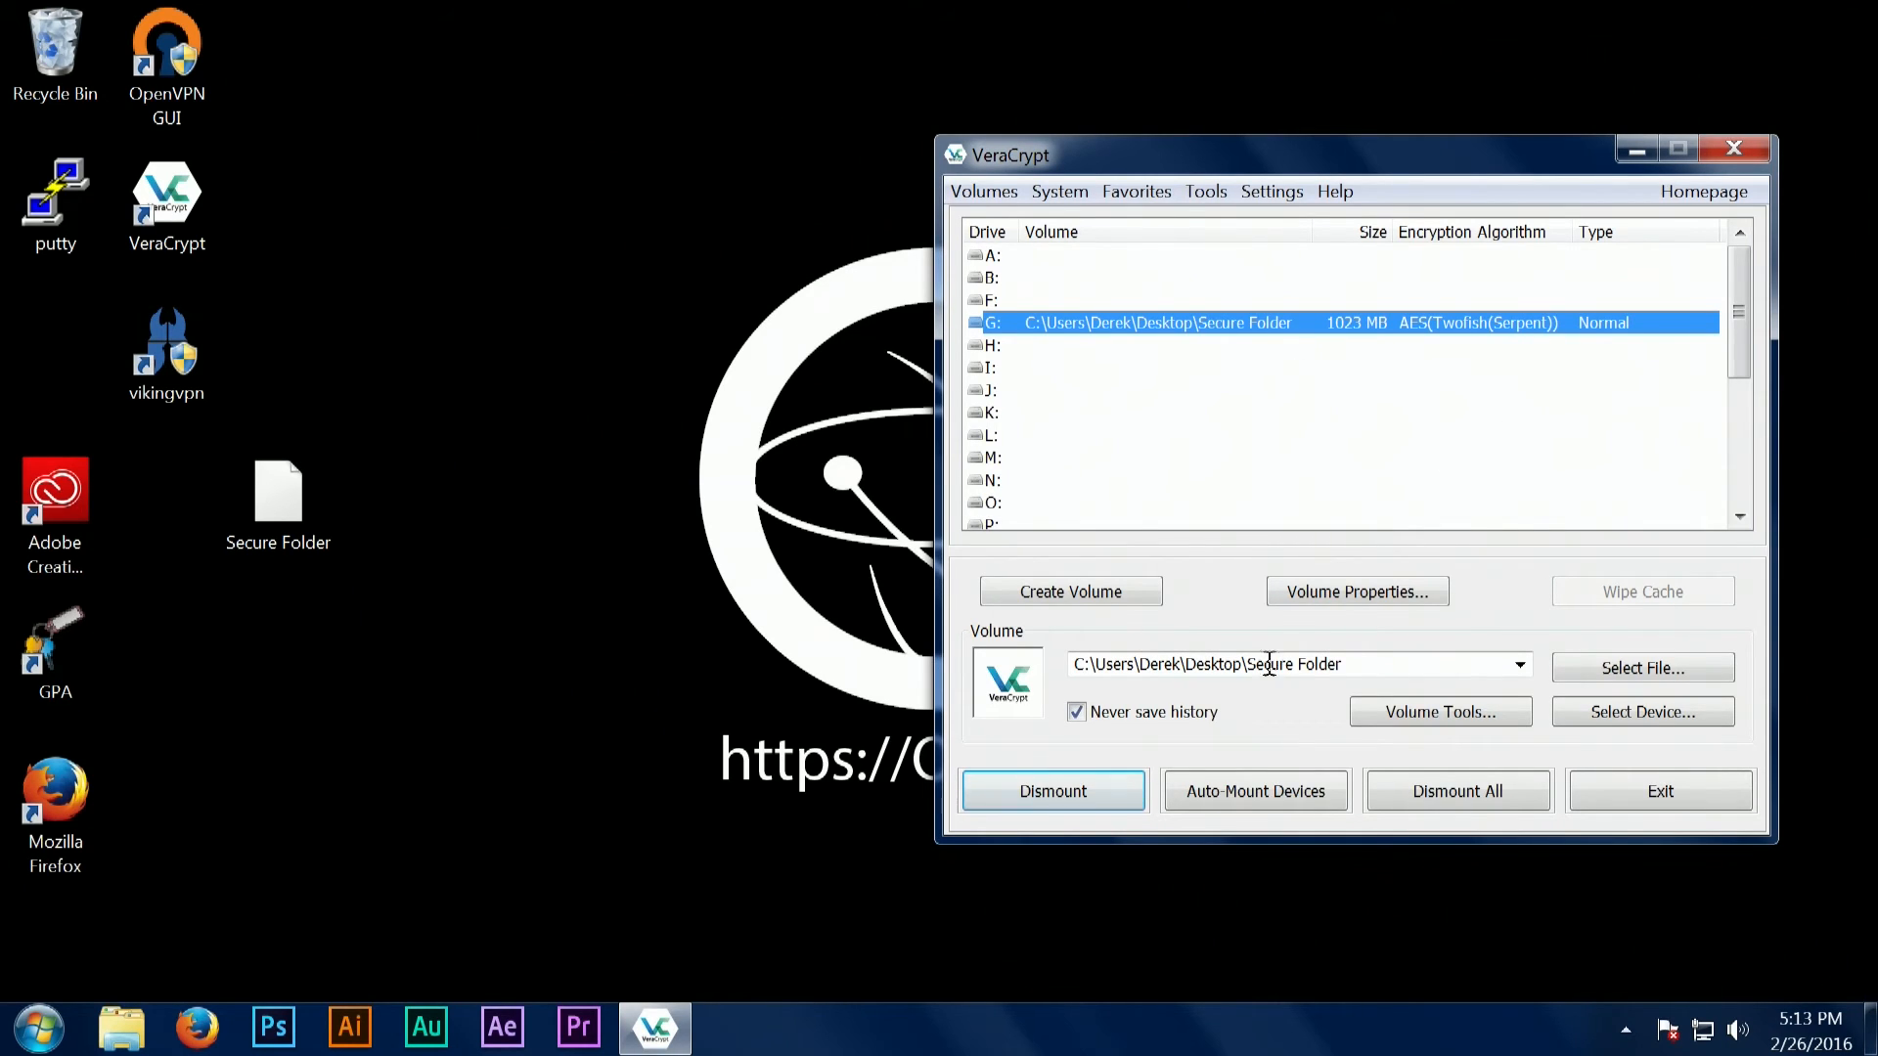
pyautogui.moveTo(1457, 806)
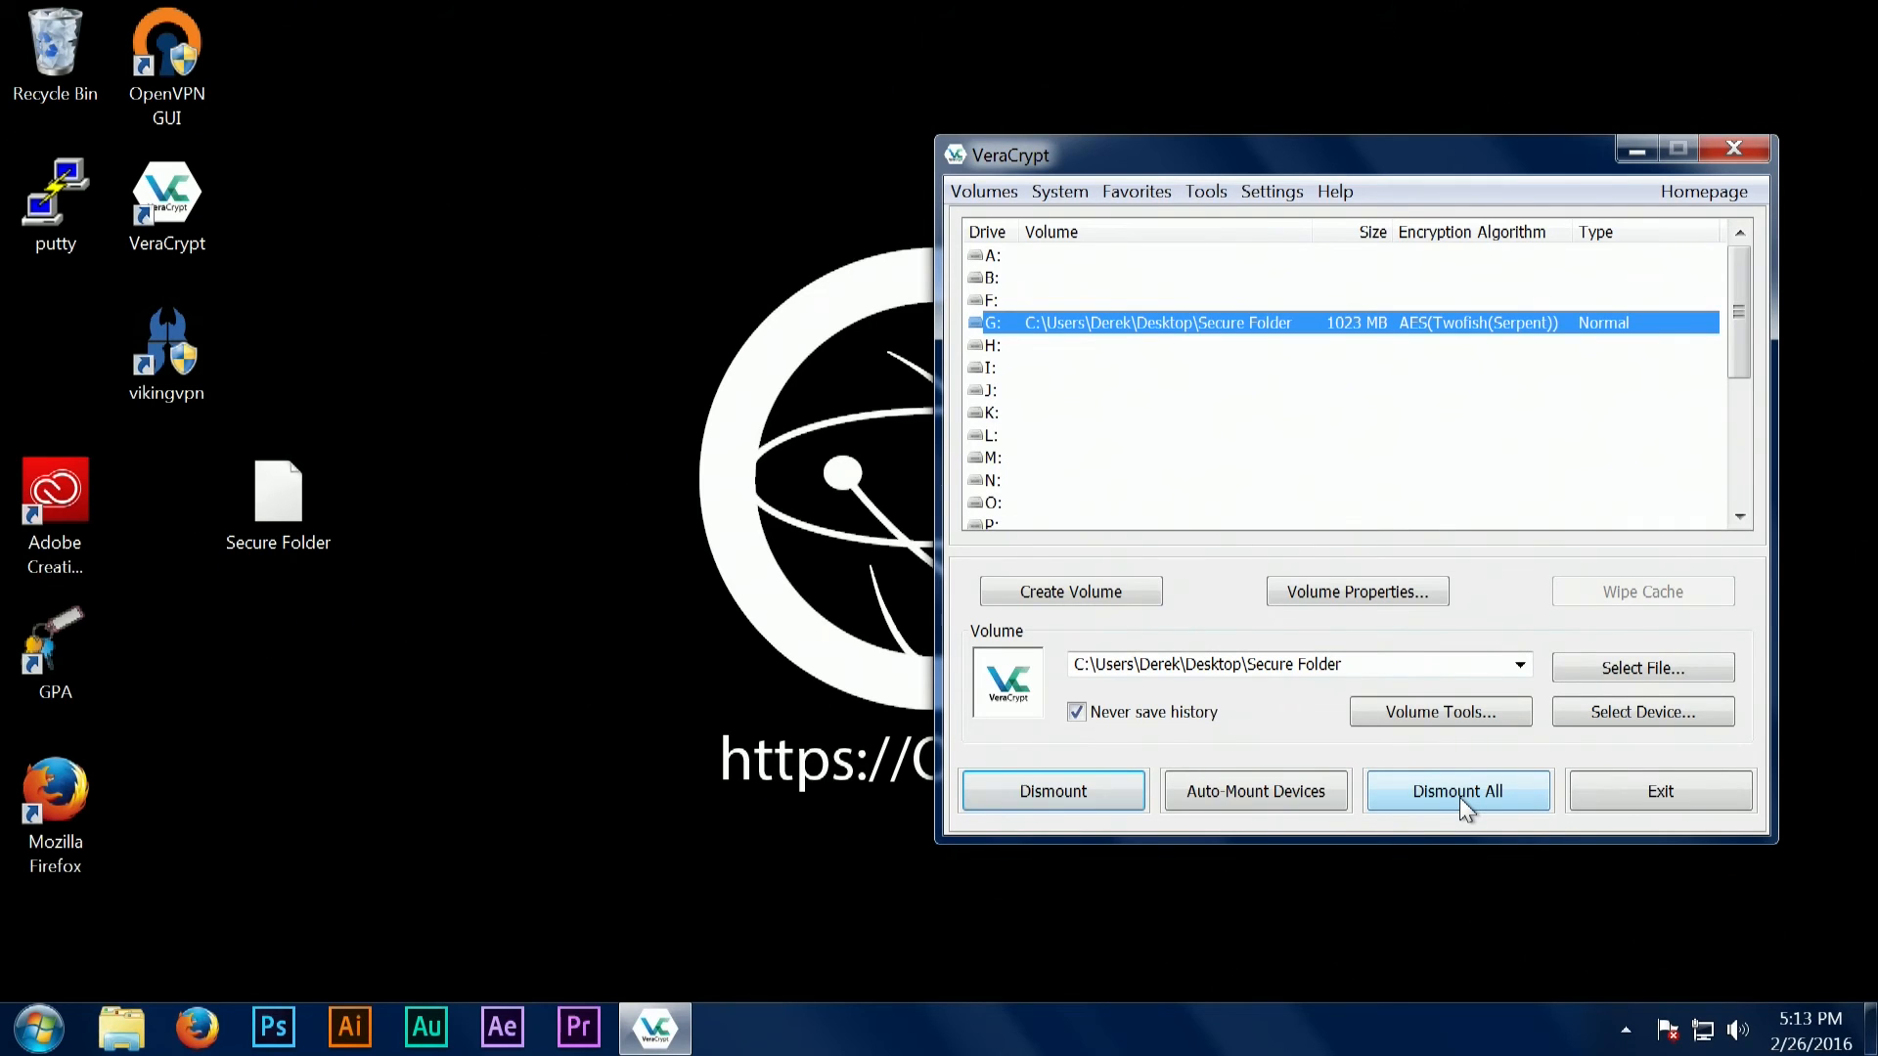
pyautogui.click(1457, 790)
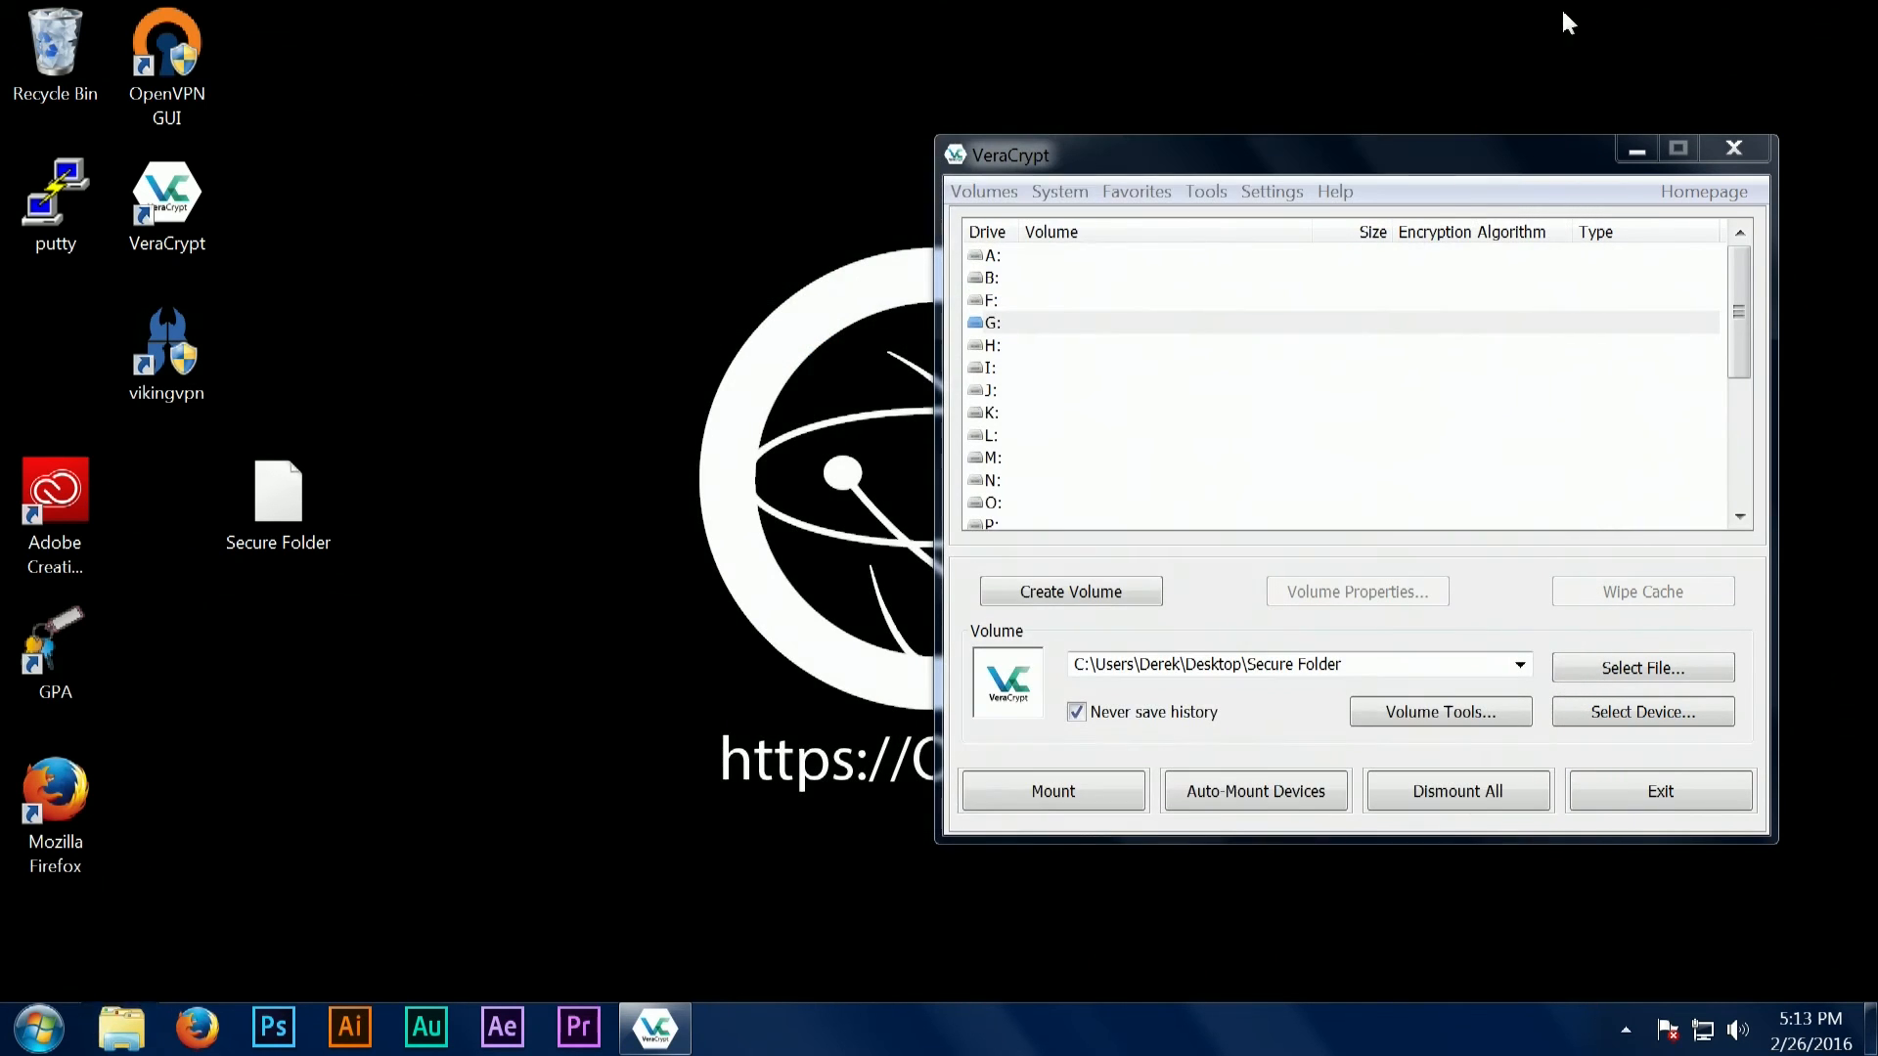
pyautogui.moveTo(665, 539)
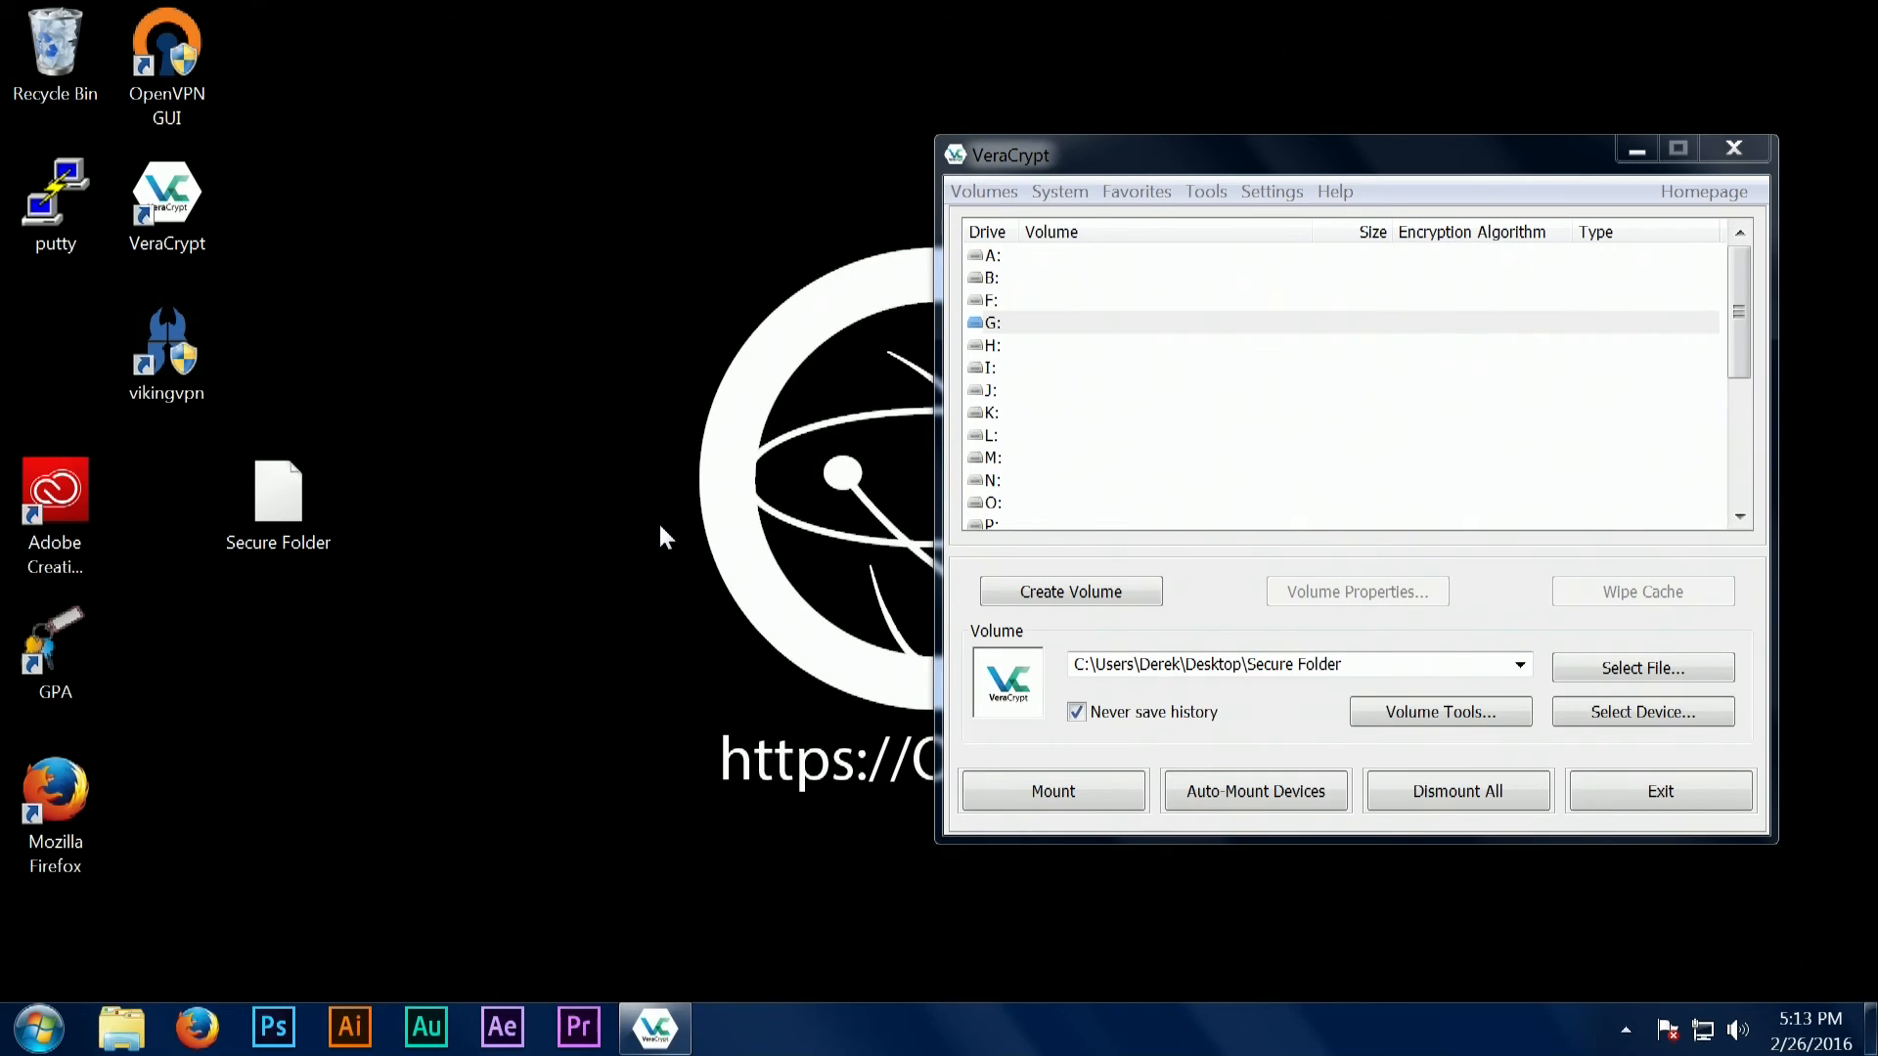
pyautogui.click(277, 505)
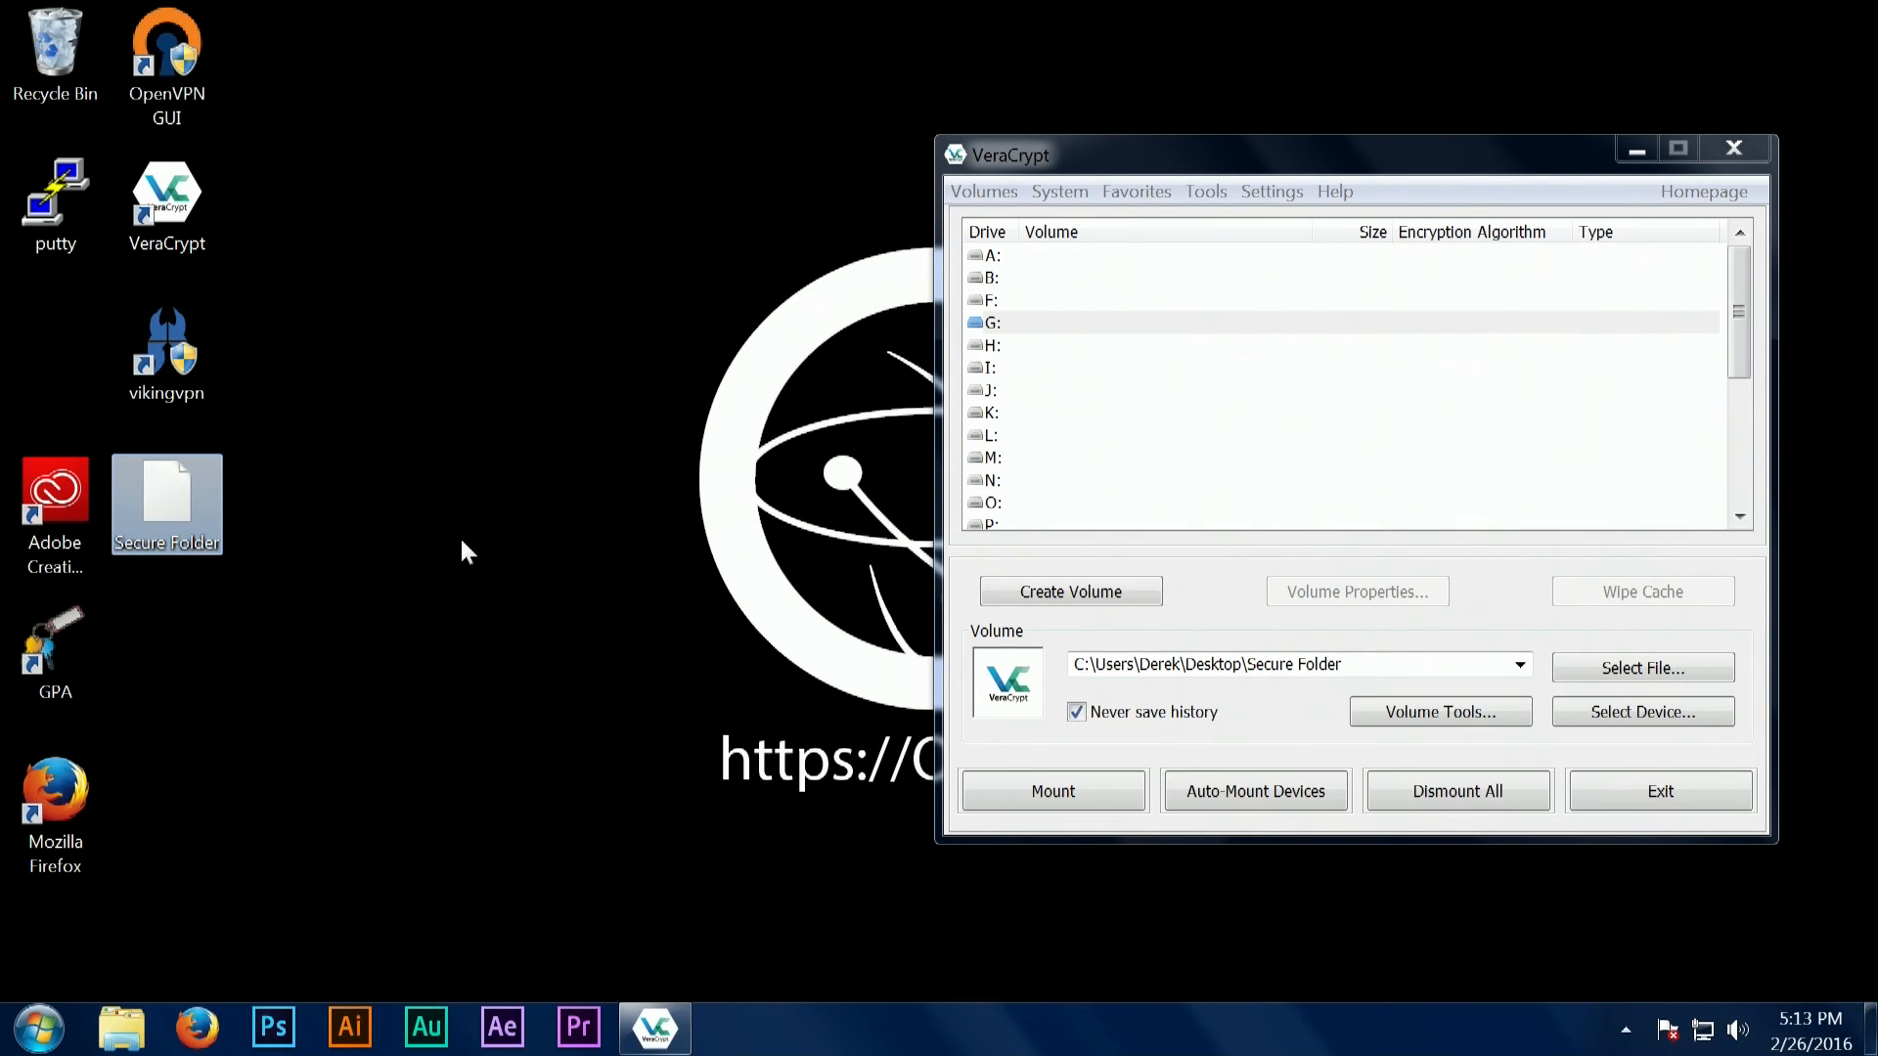
pyautogui.moveTo(536, 544)
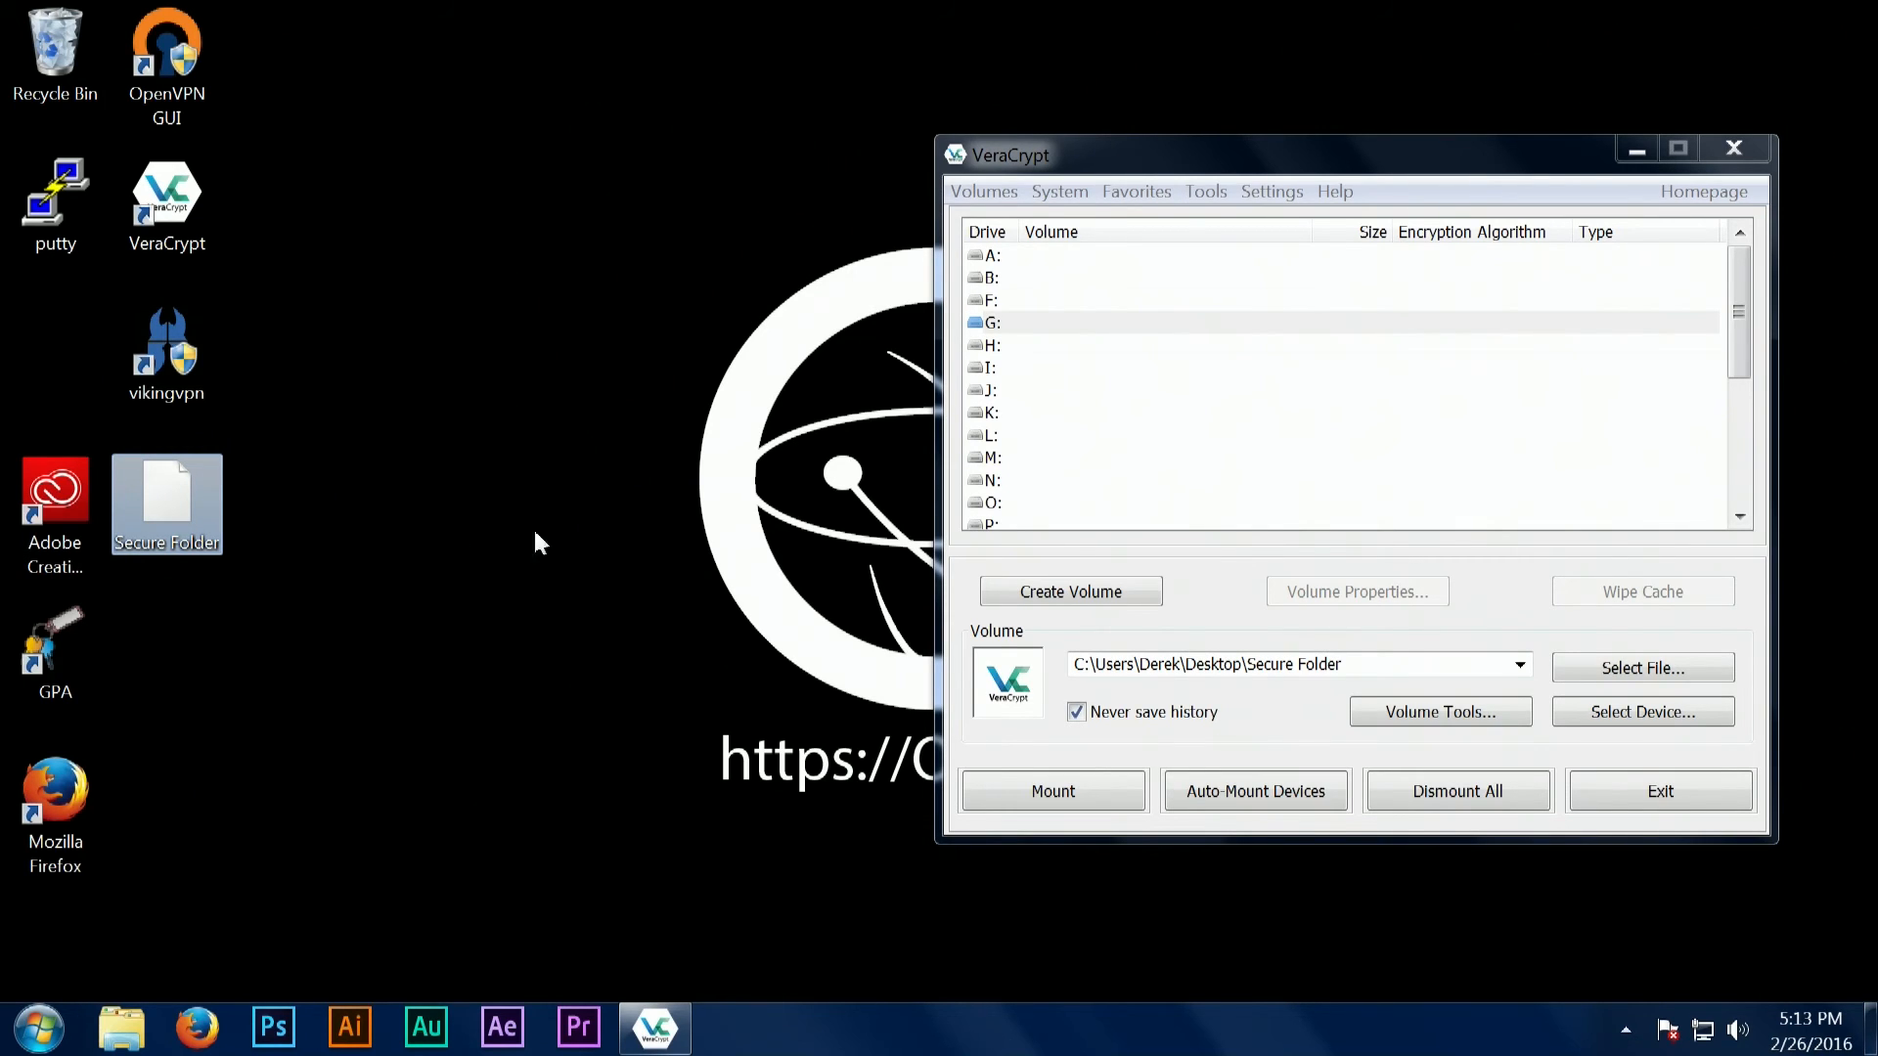
pyautogui.moveTo(1315, 168)
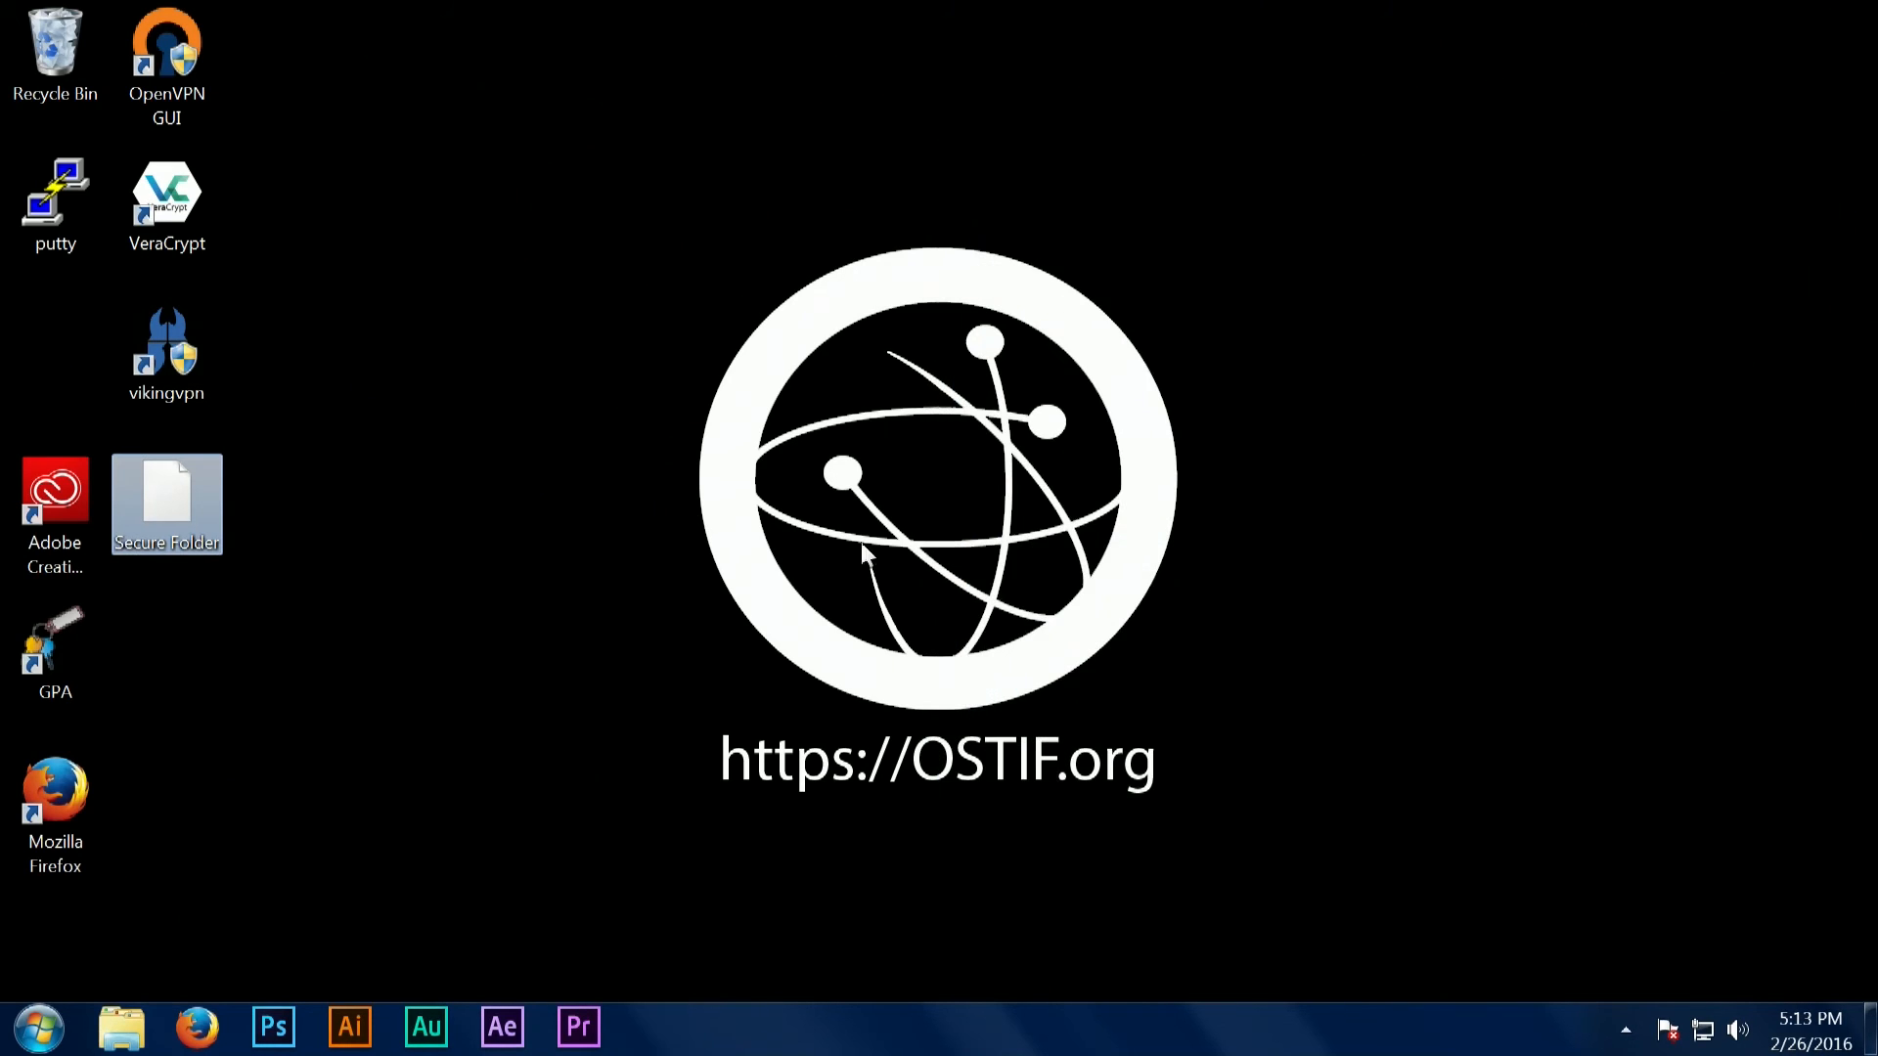
# Relaunch VeraCrypt and choose the desktop Secure Folder file for drive L:.
pyautogui.doubleClick(166, 196)
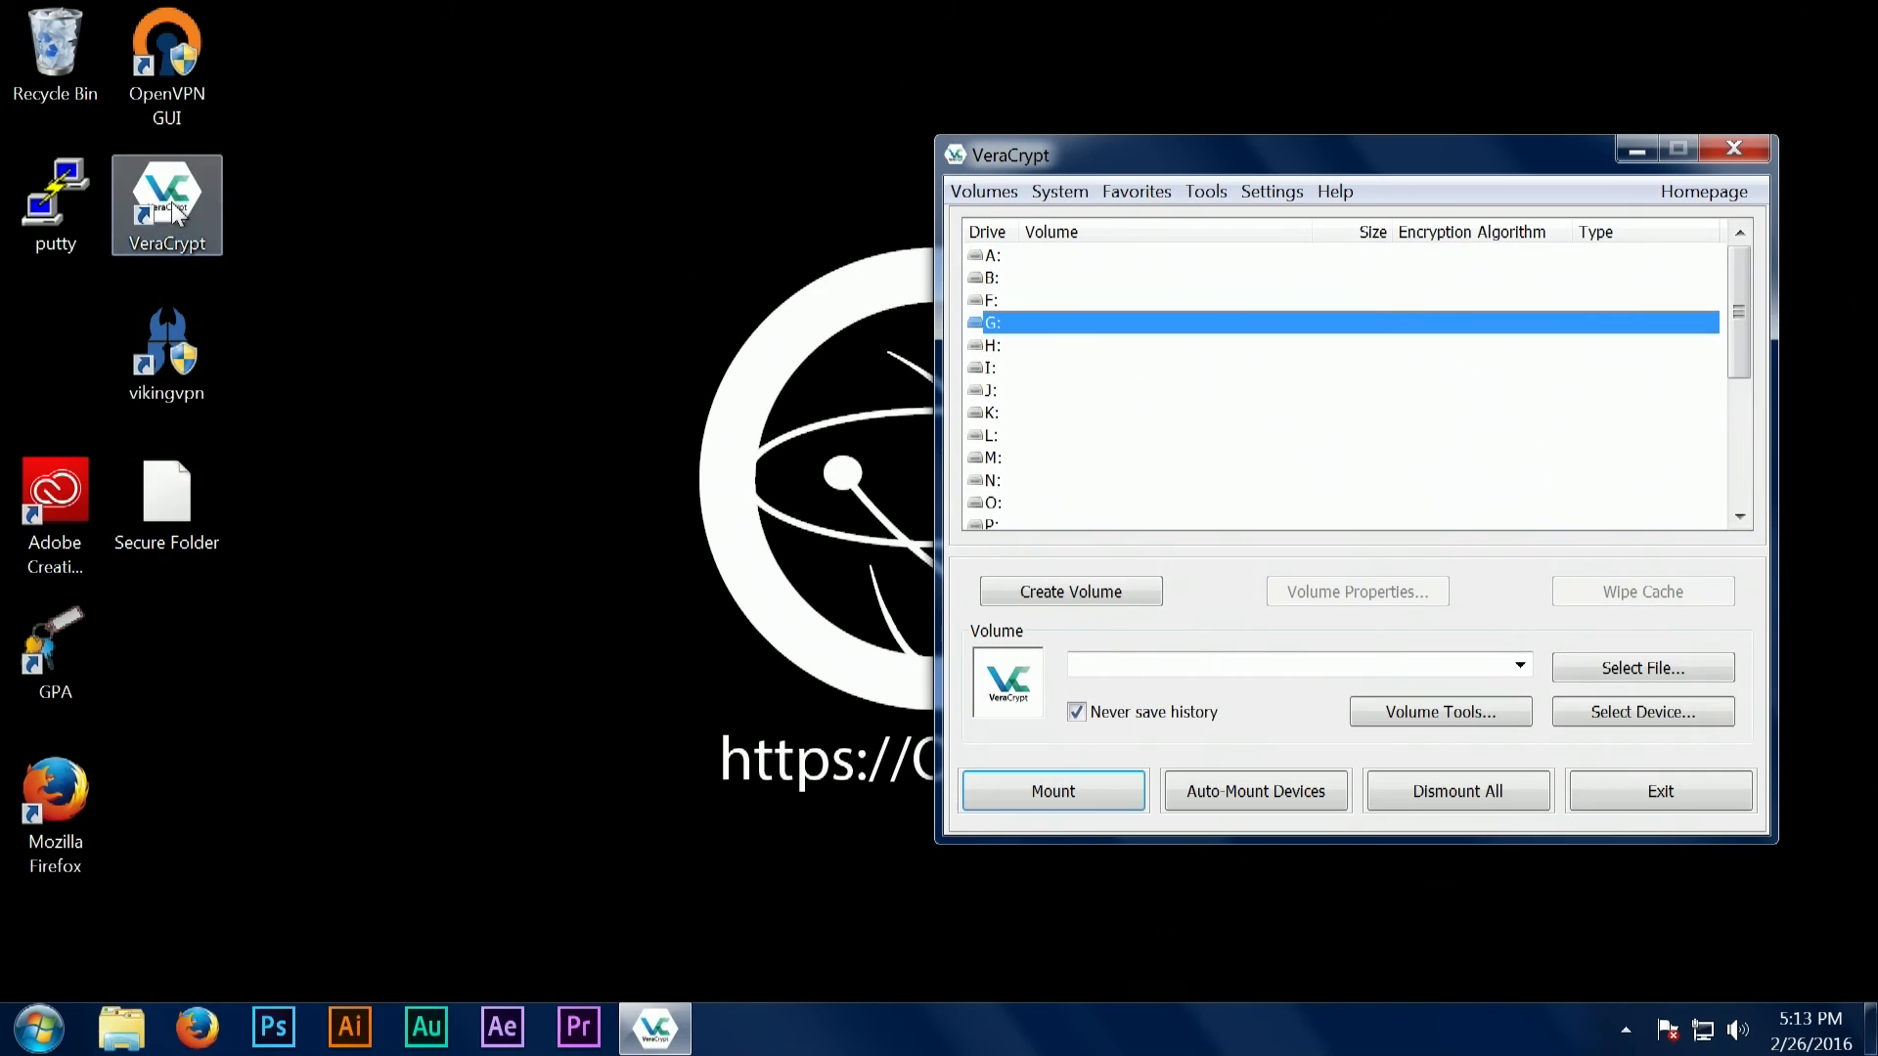
pyautogui.moveTo(845, 270)
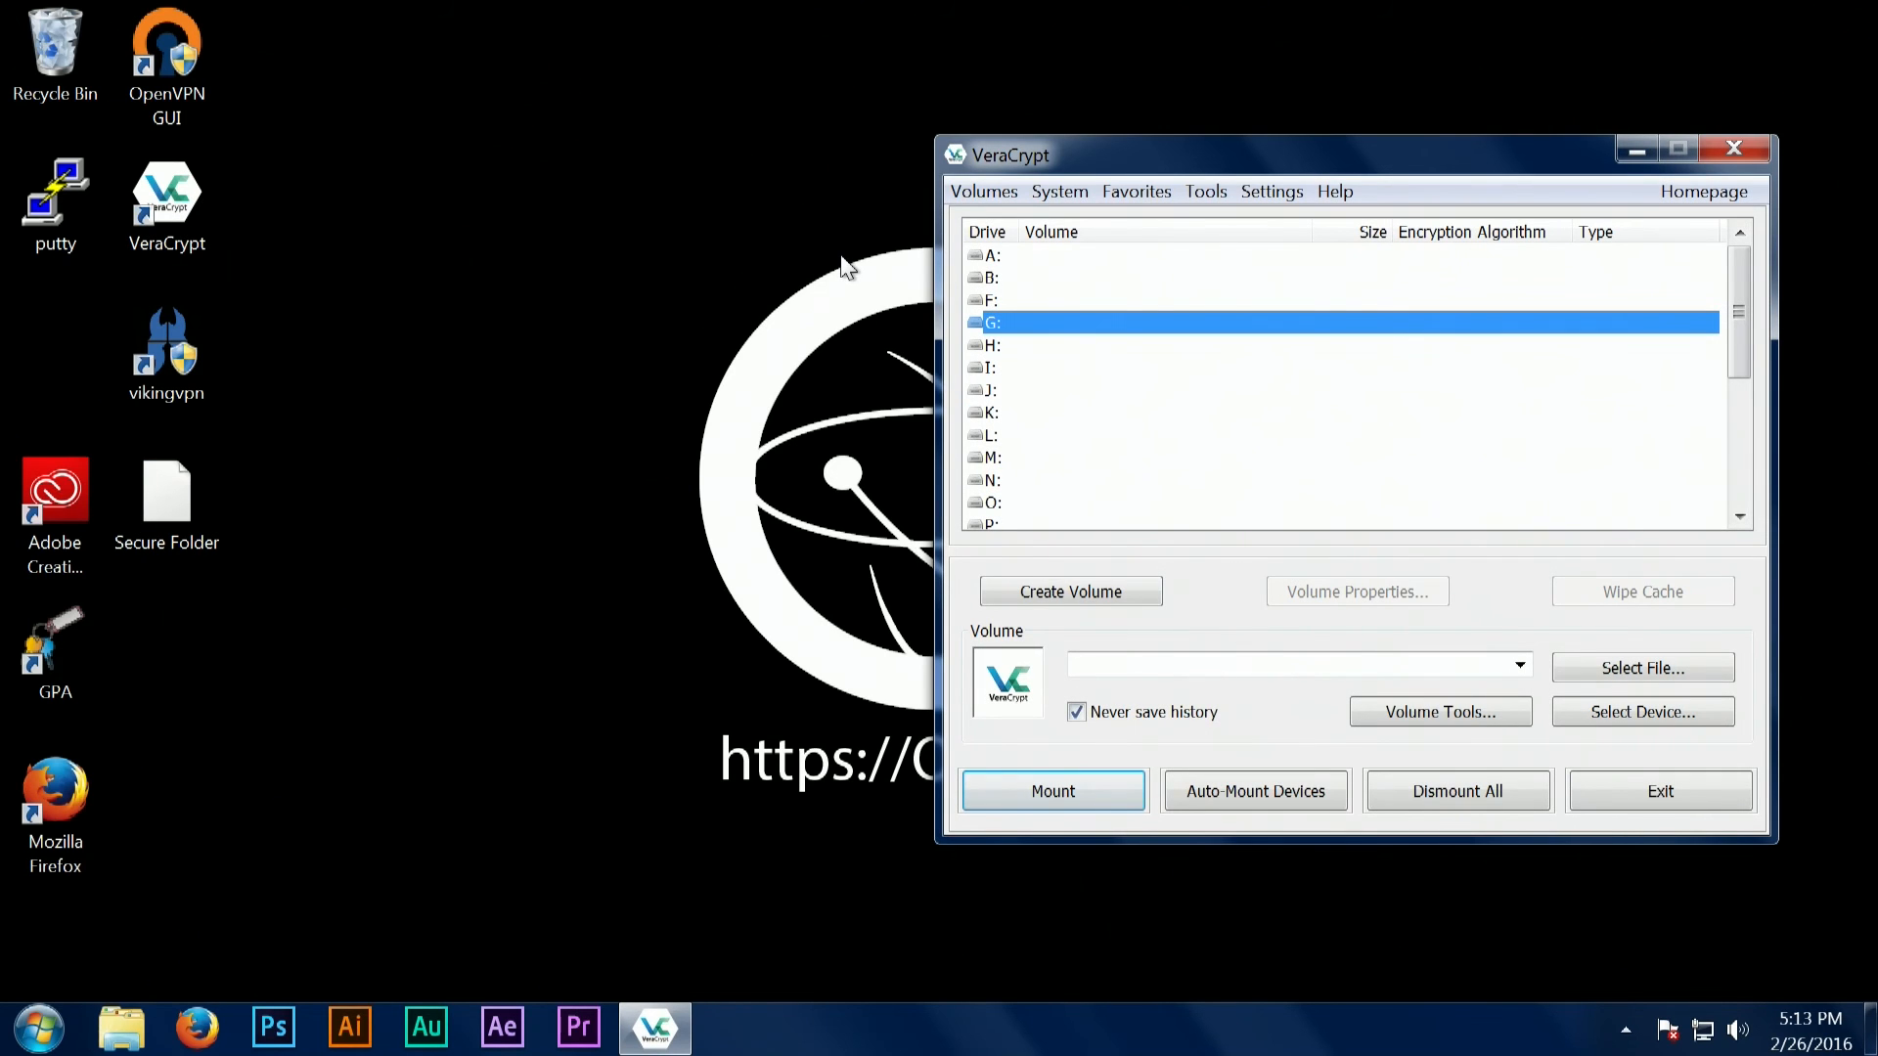
pyautogui.click(1023, 434)
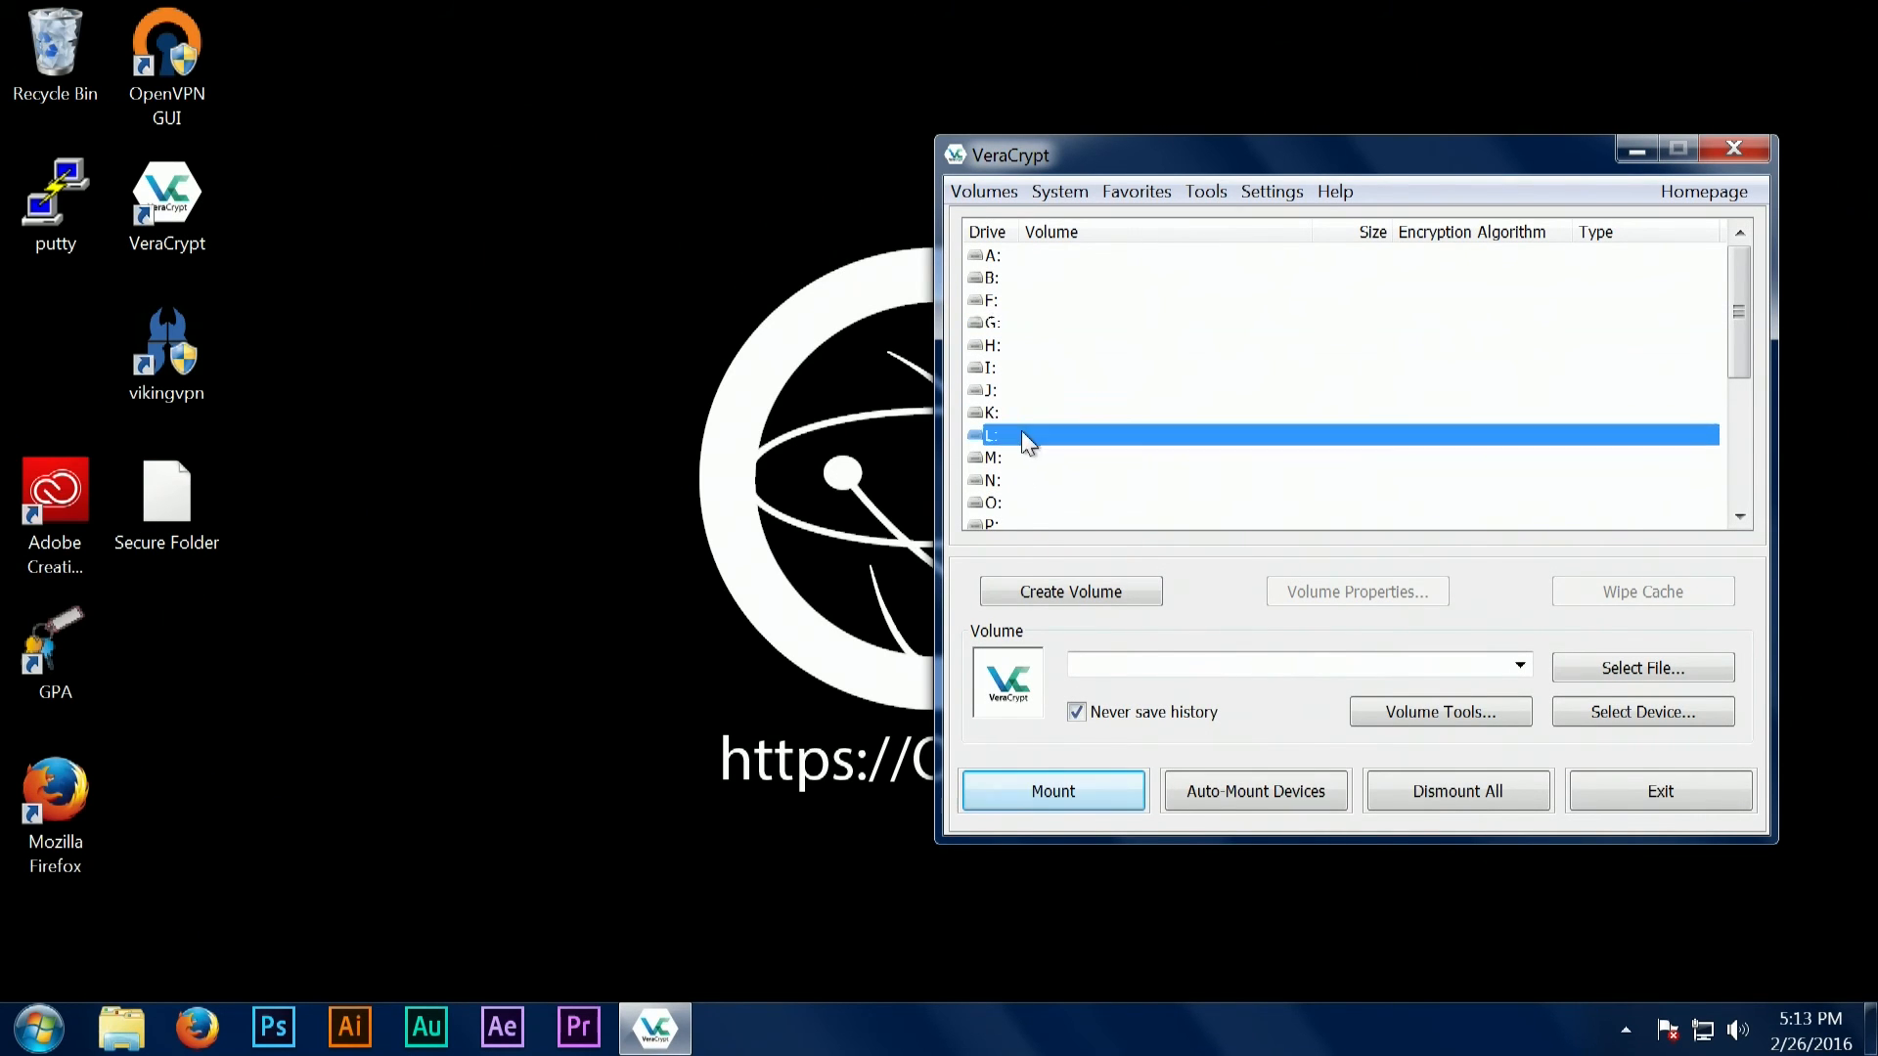
pyautogui.click(1643, 669)
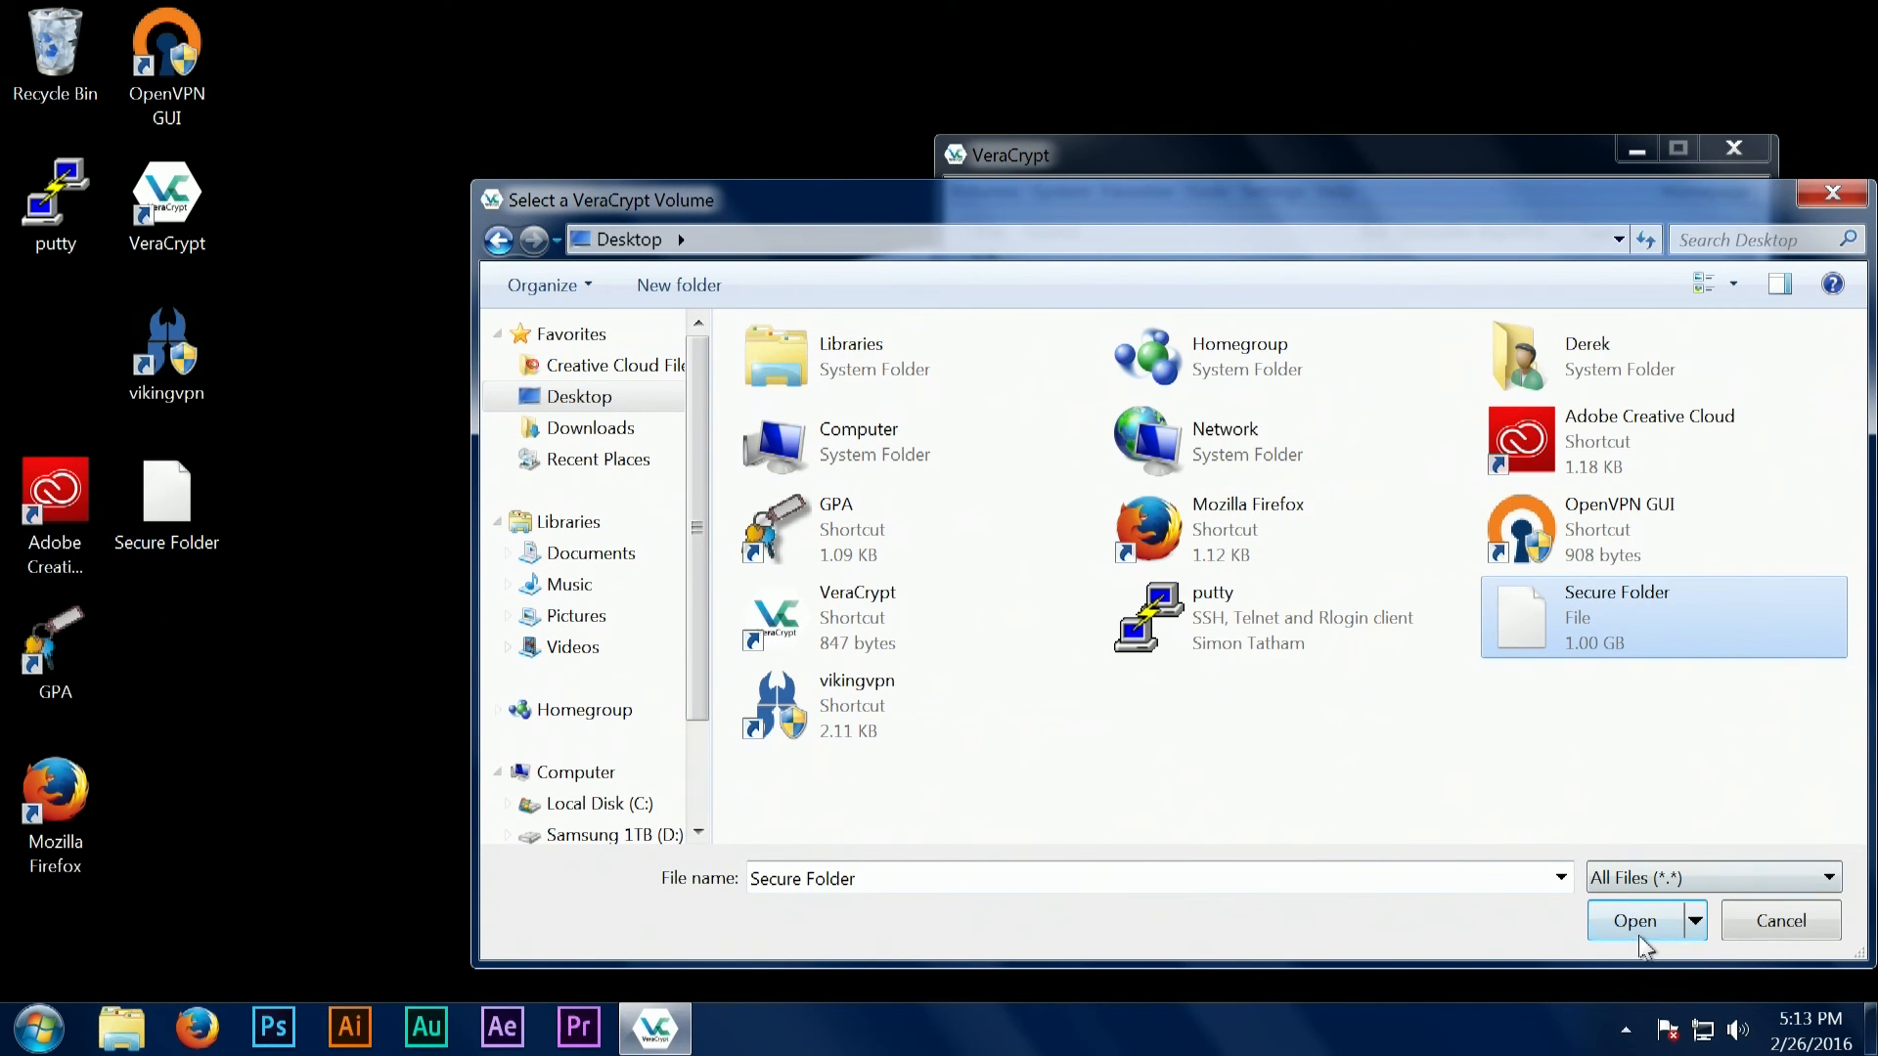
pyautogui.click(1635, 919)
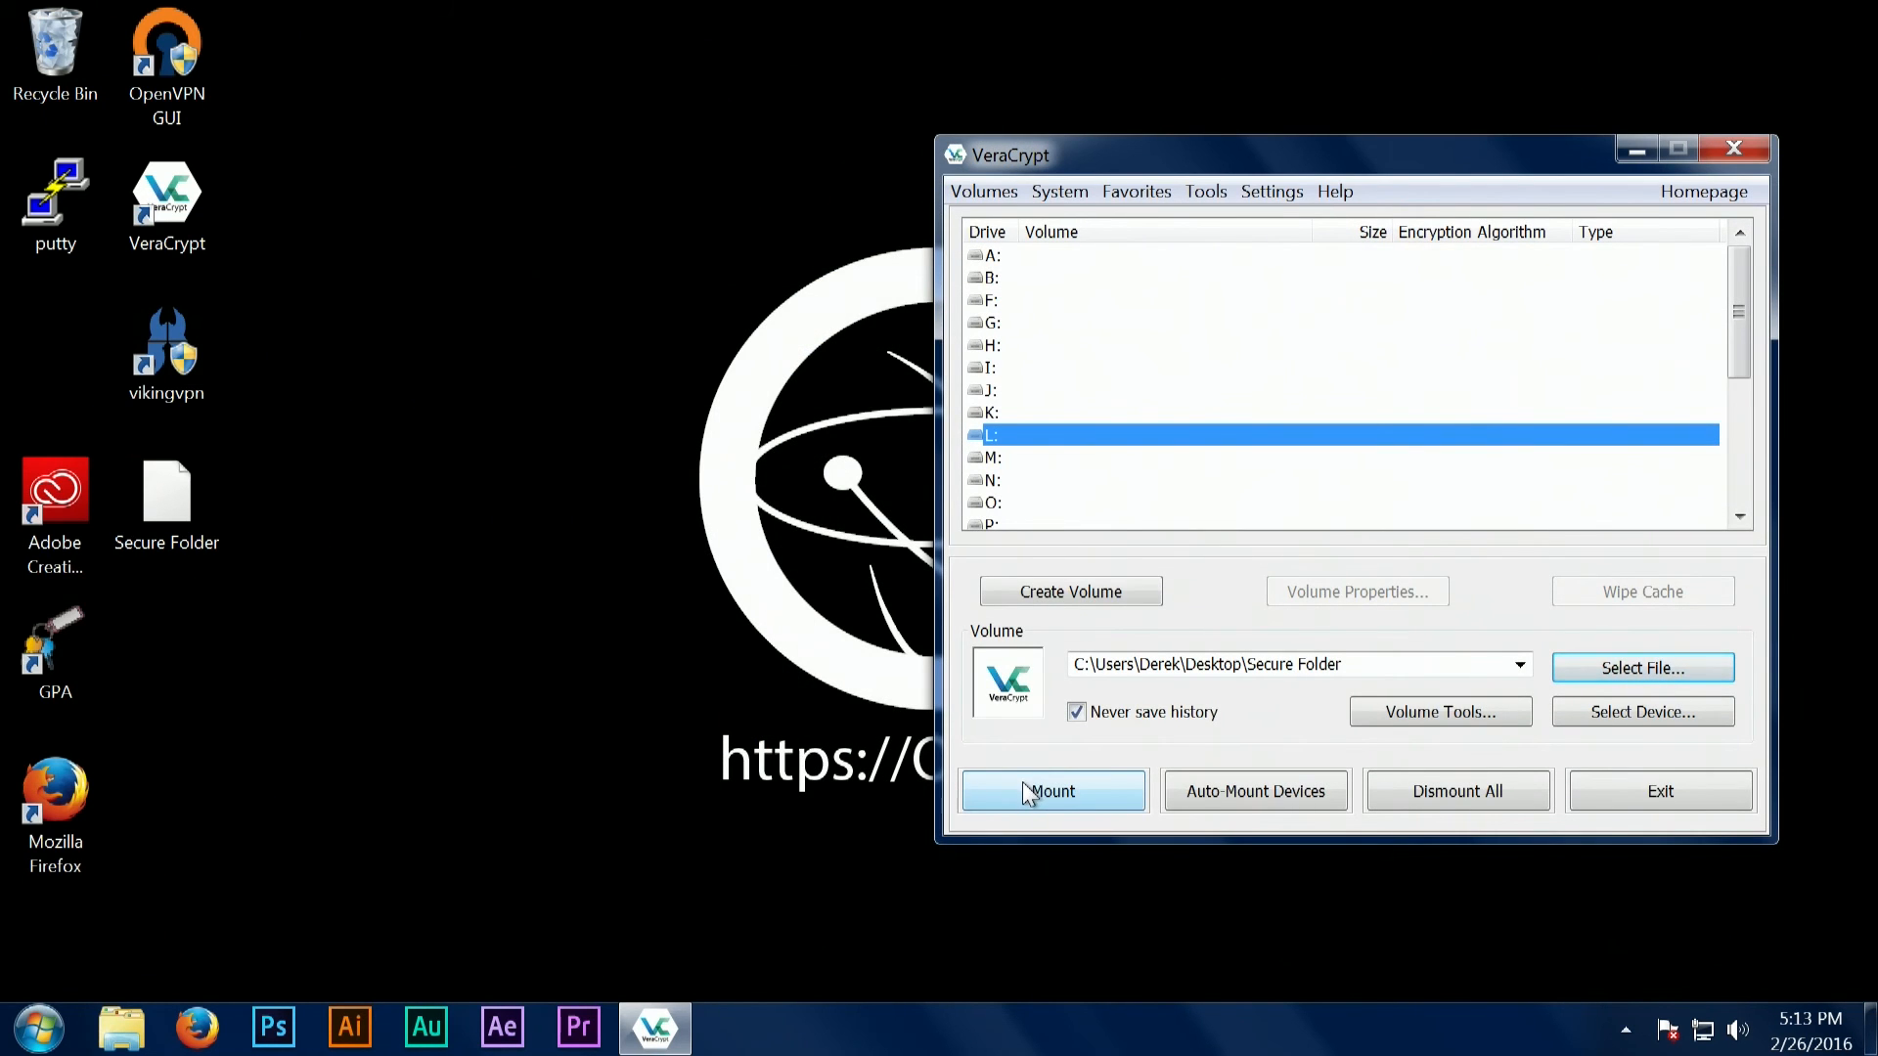
# Mount Secure Folder as drive L: with its password, giving a 1023 MB AES(Twofish(Serpent)) volume.
pyautogui.click(1052, 791)
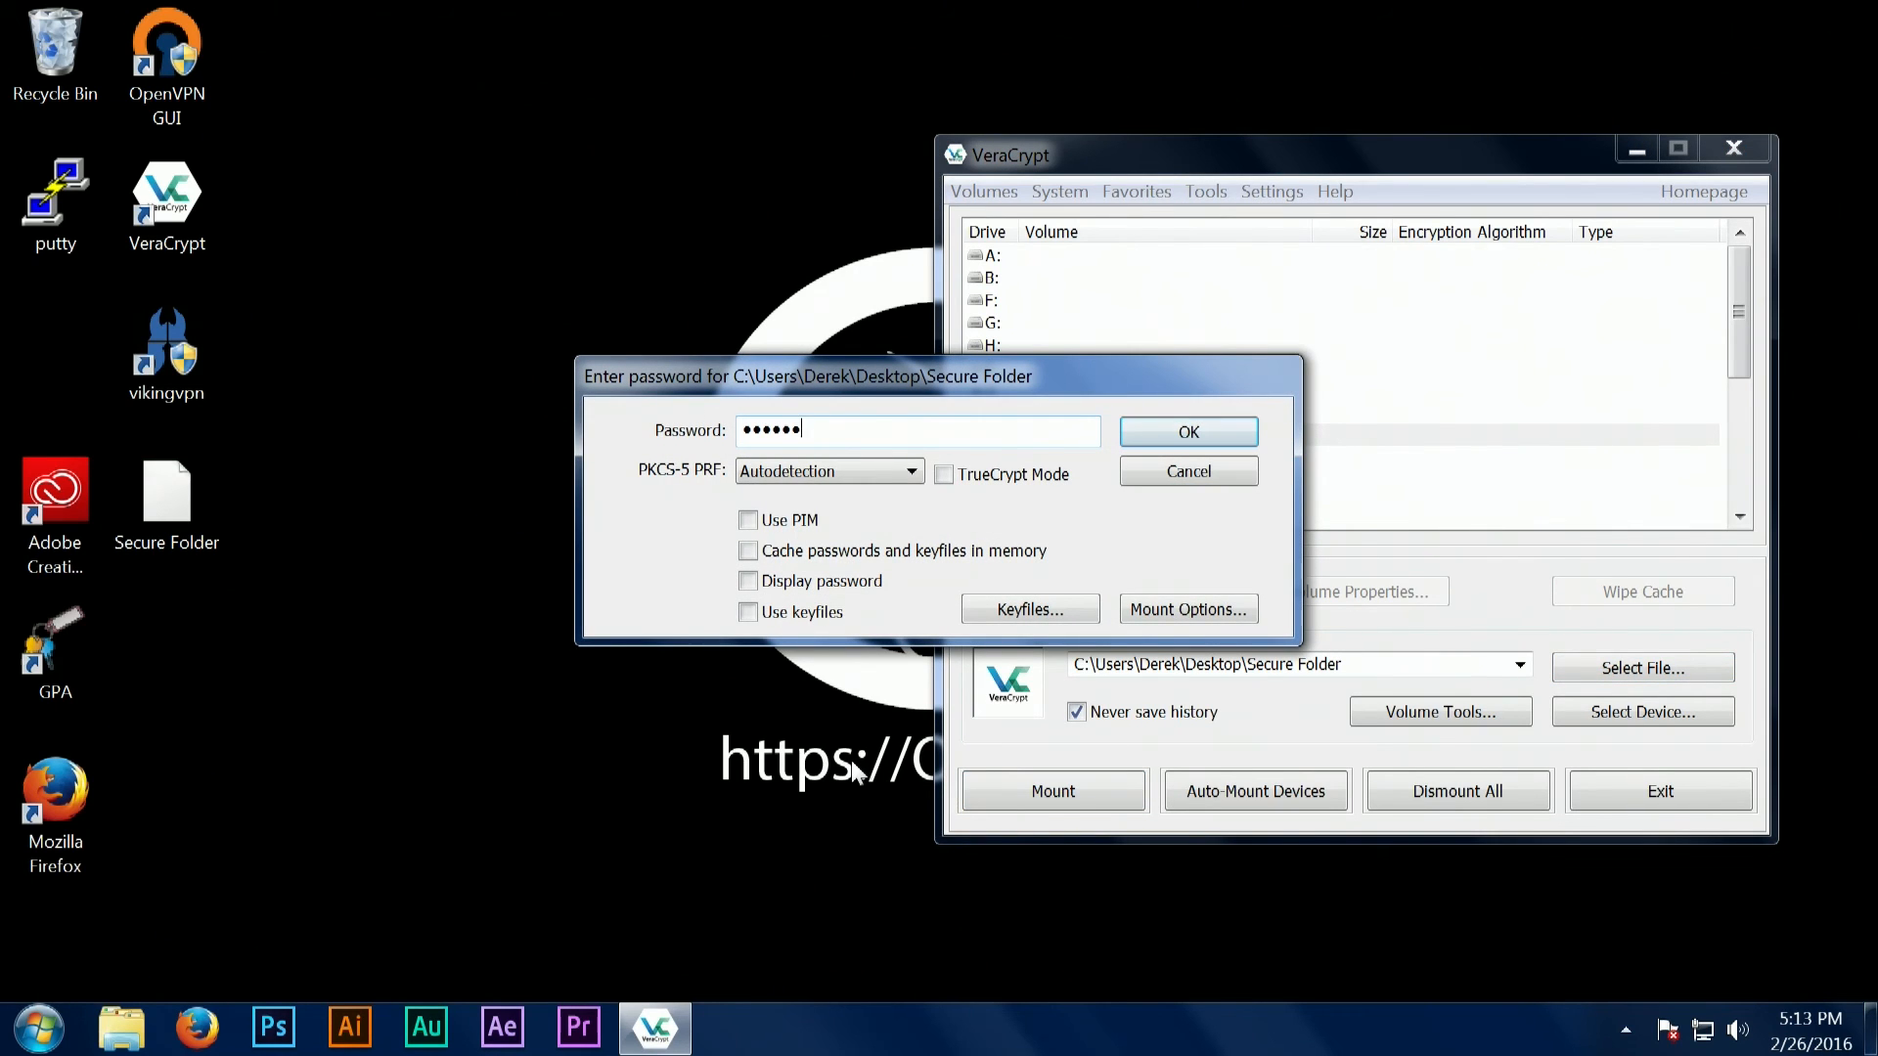
pyautogui.click(1189, 431)
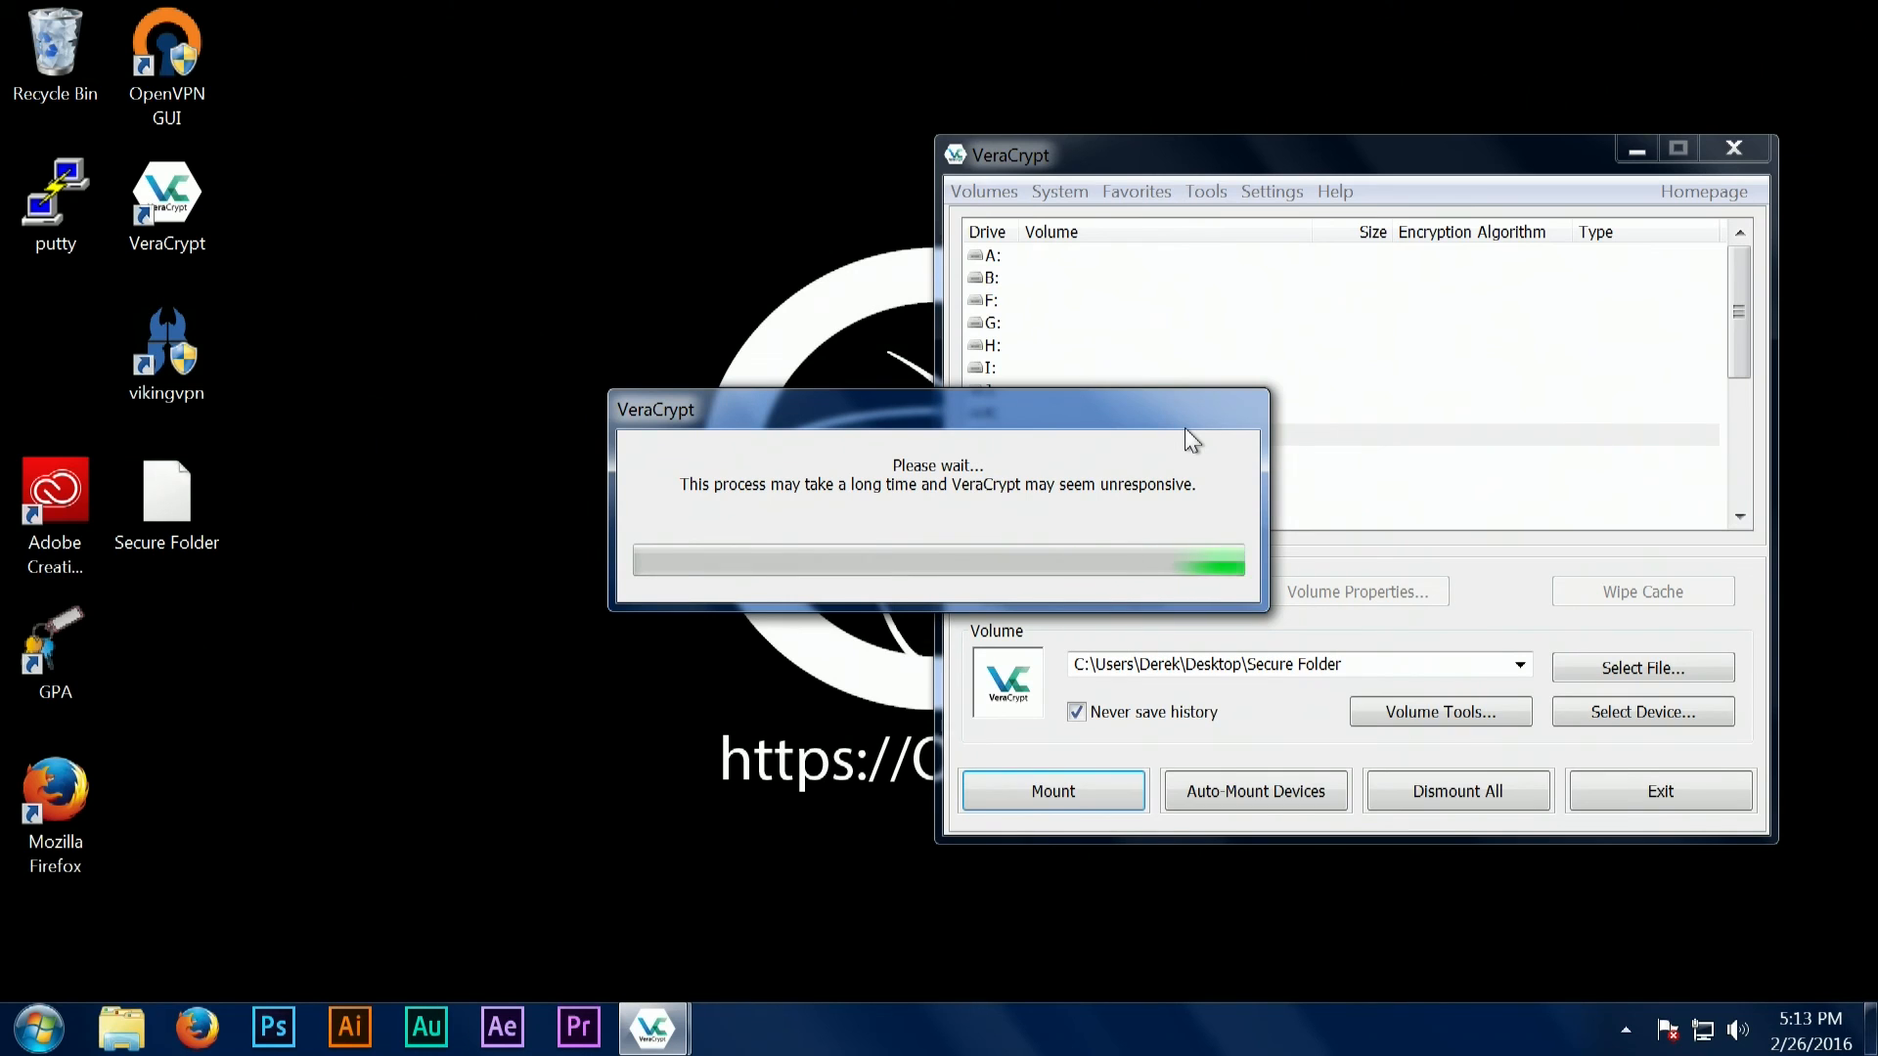
pyautogui.click(1052, 790)
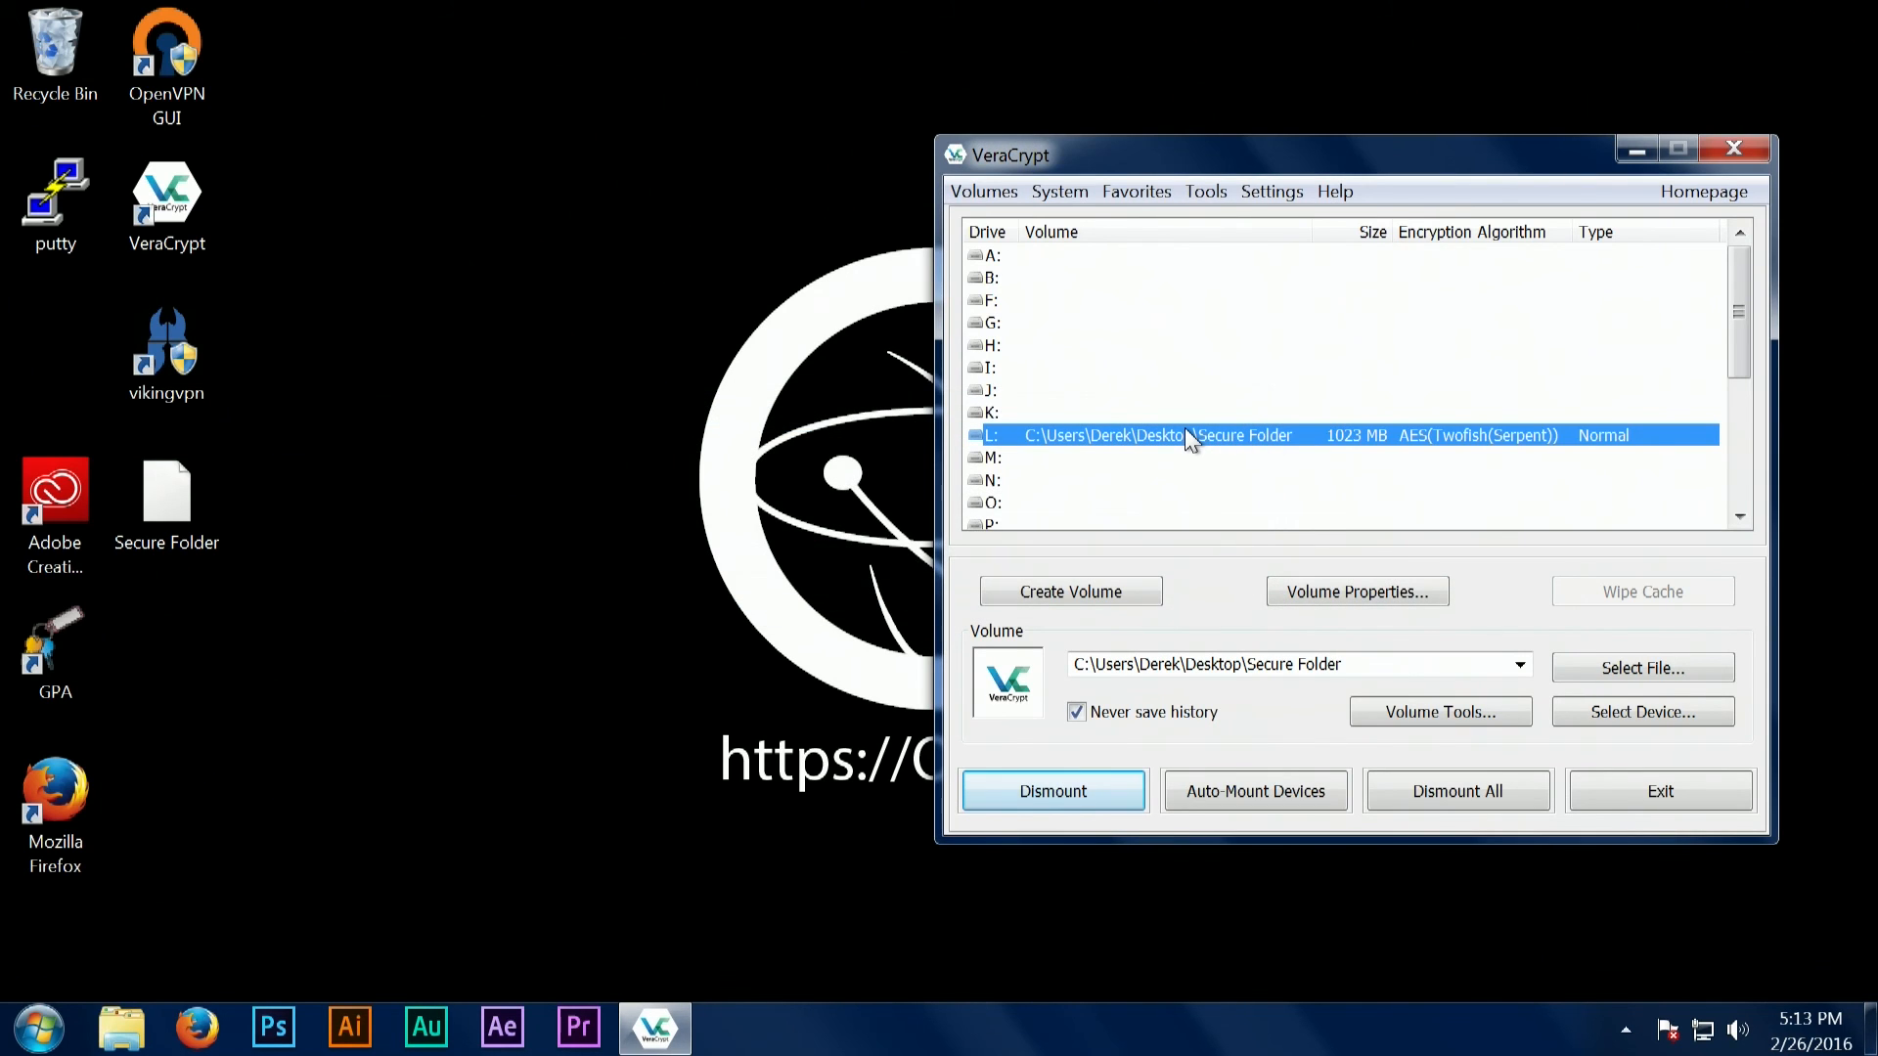
pyautogui.click(31, 1025)
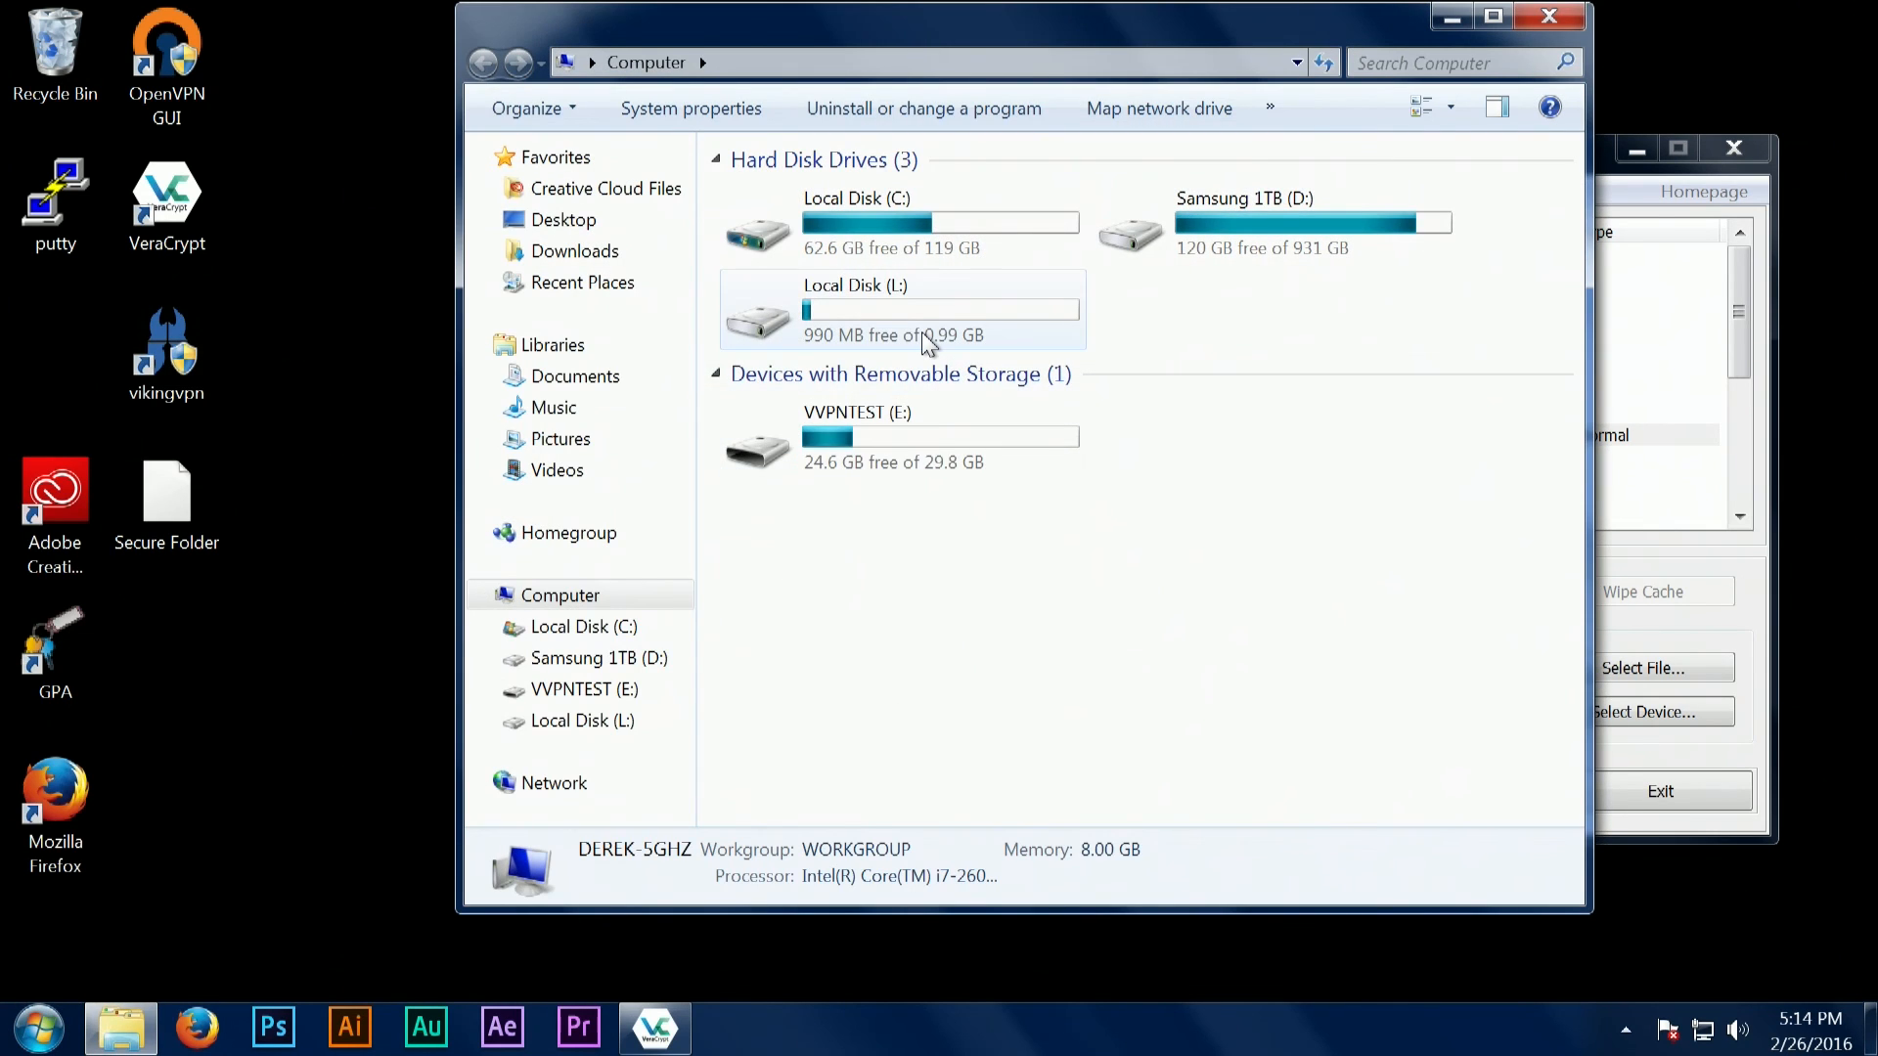
pyautogui.doubleClick(853, 309)
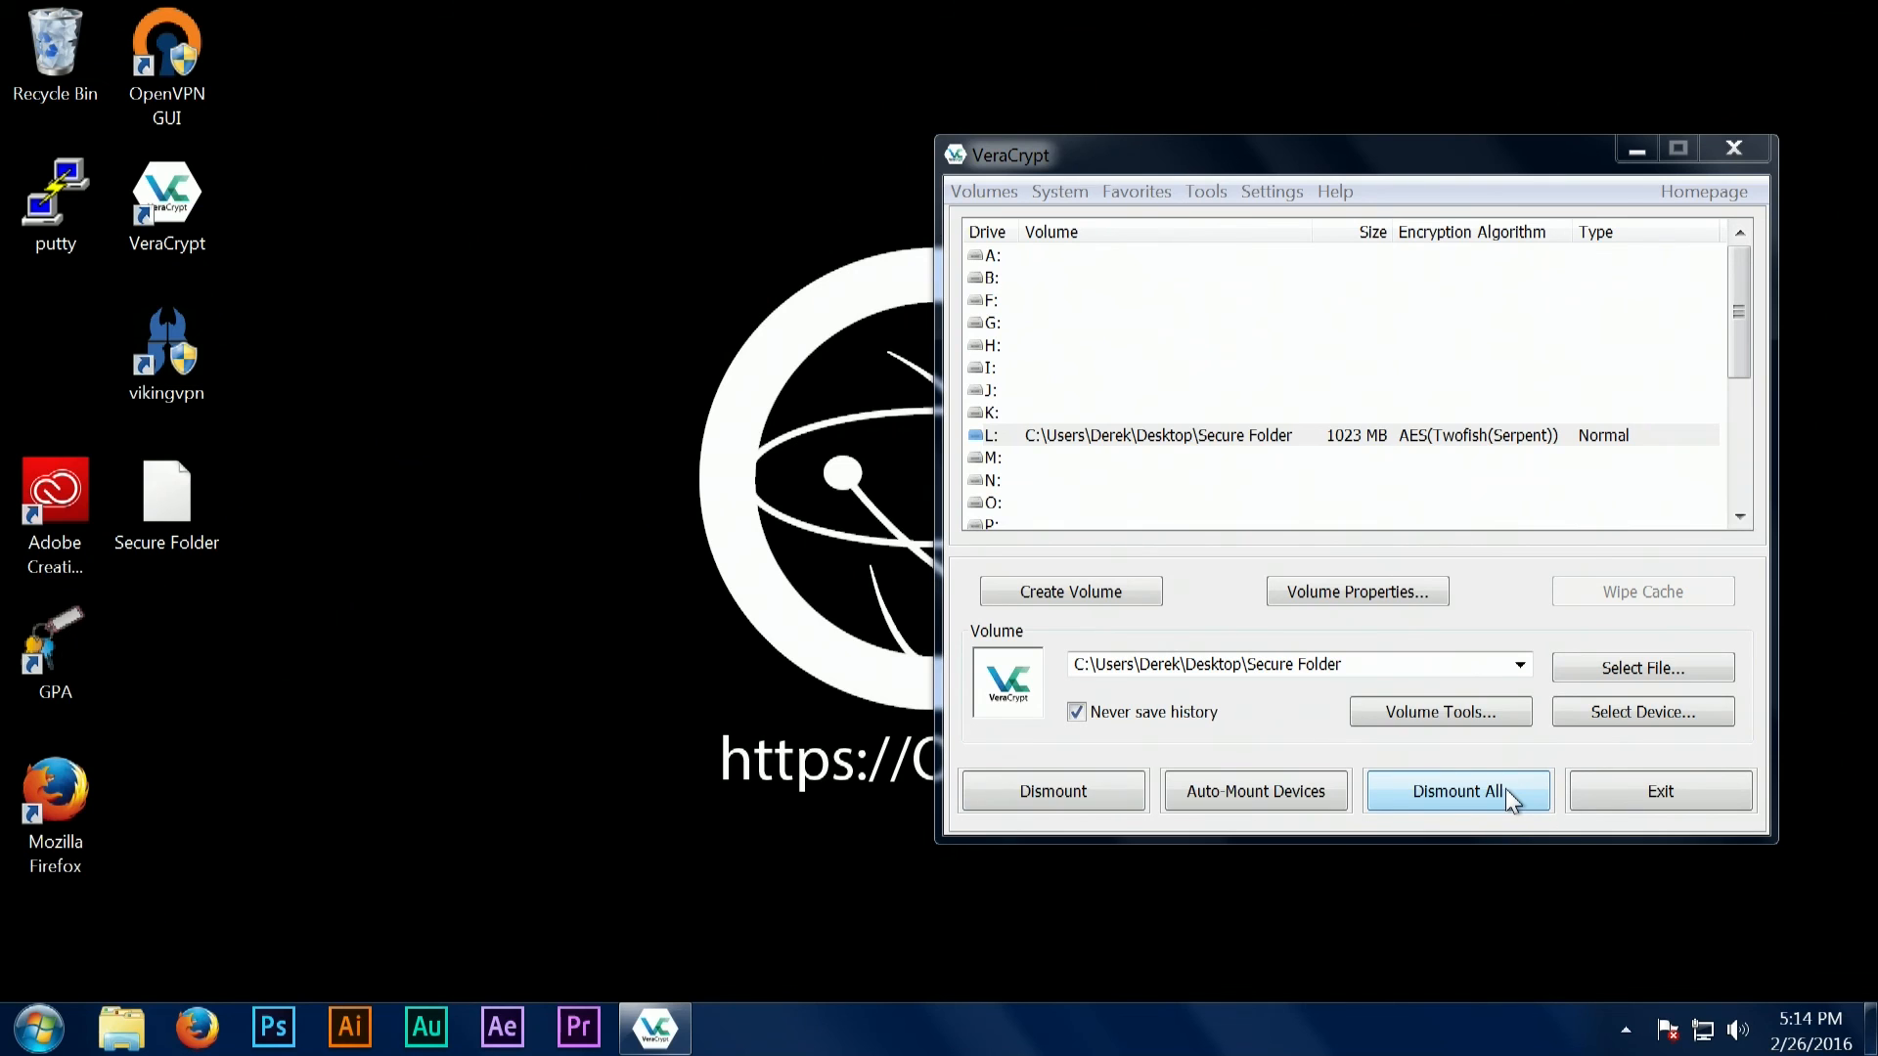
# Dismount all volumes and close VeraCrypt, returning to the desktop.
pyautogui.click(1457, 791)
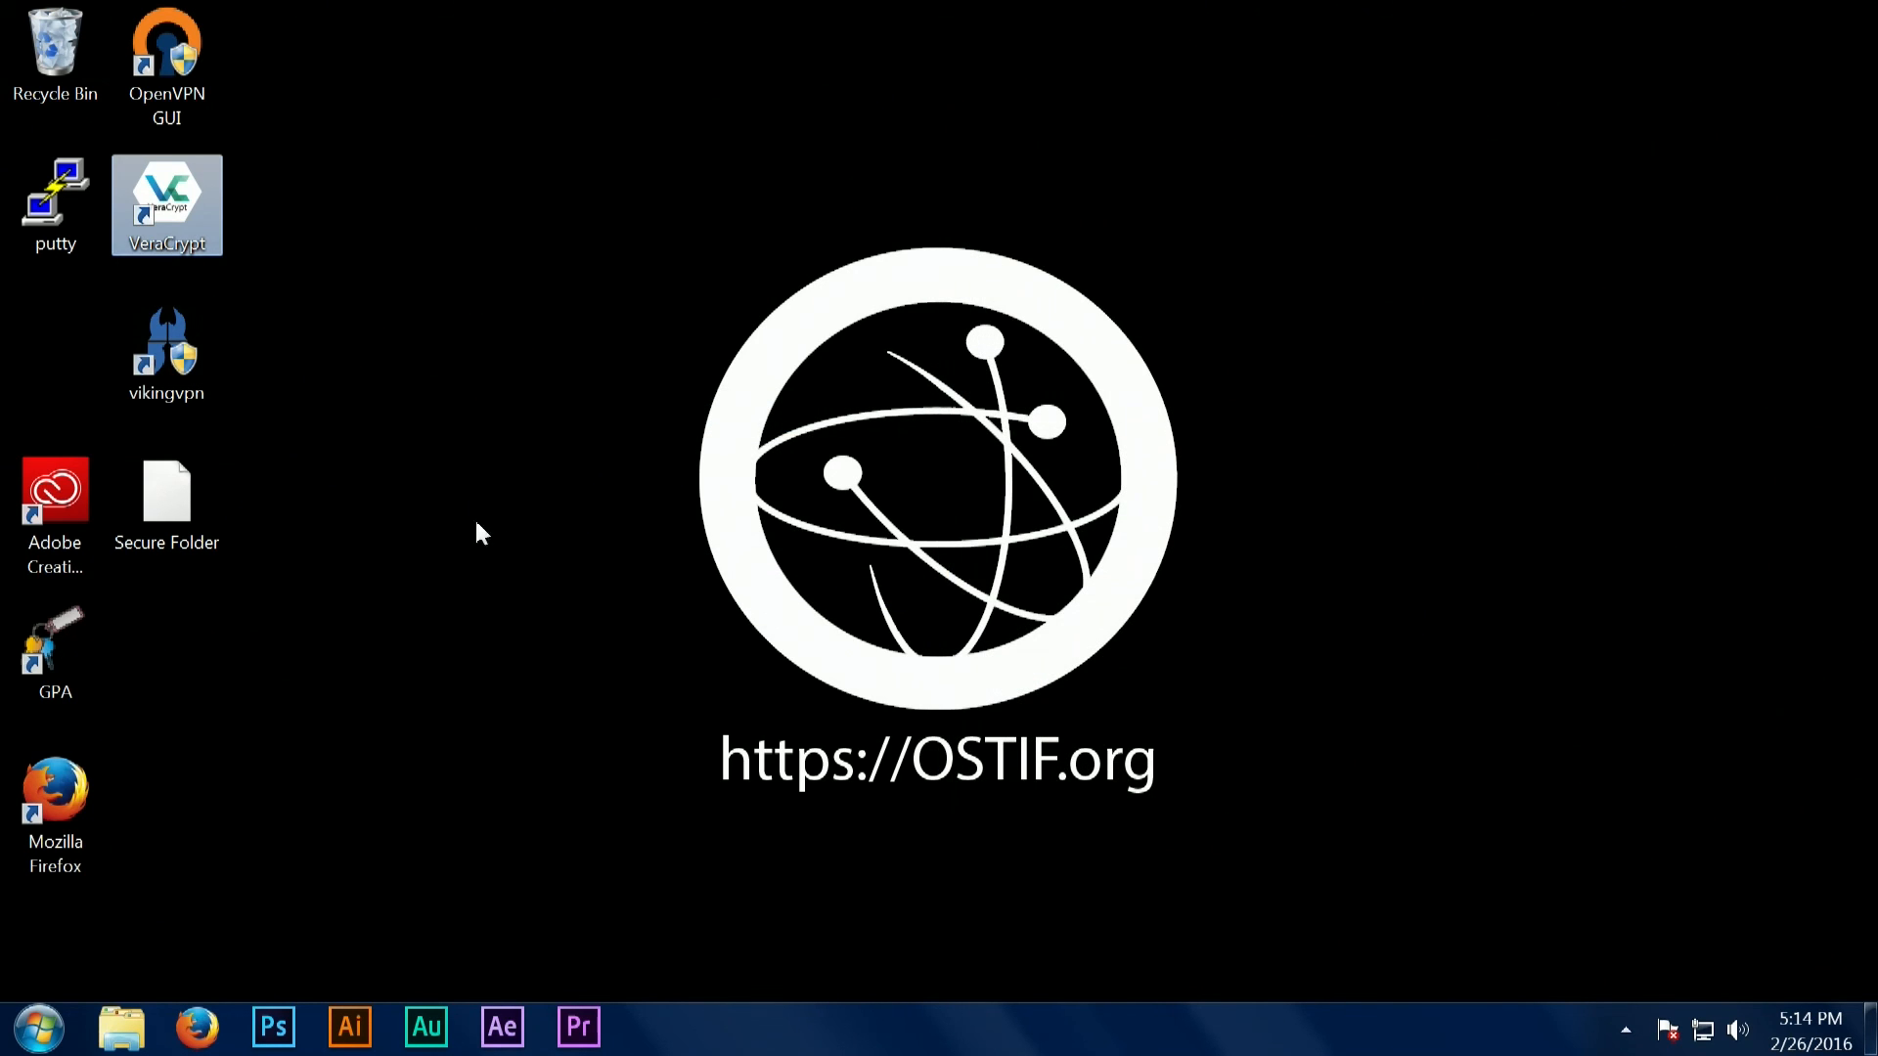
pyautogui.rightClick(43, 43)
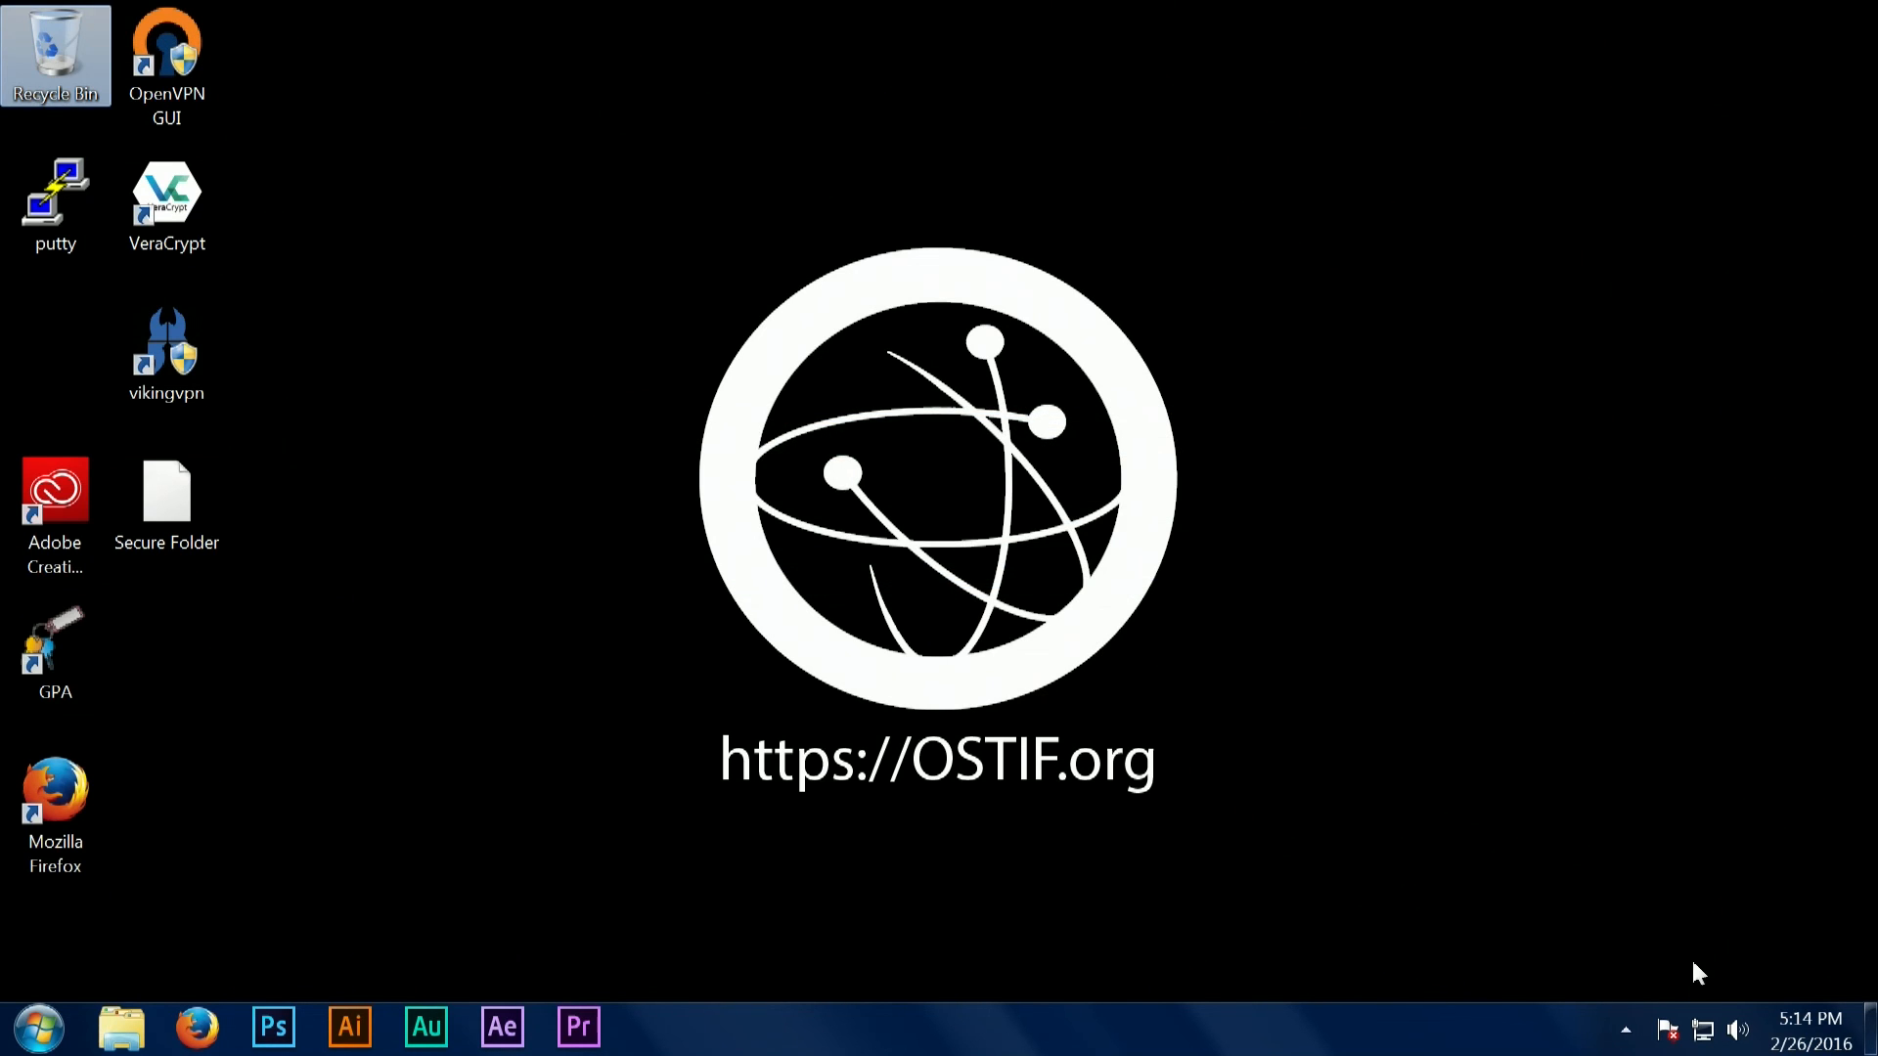
pyautogui.click(1627, 1025)
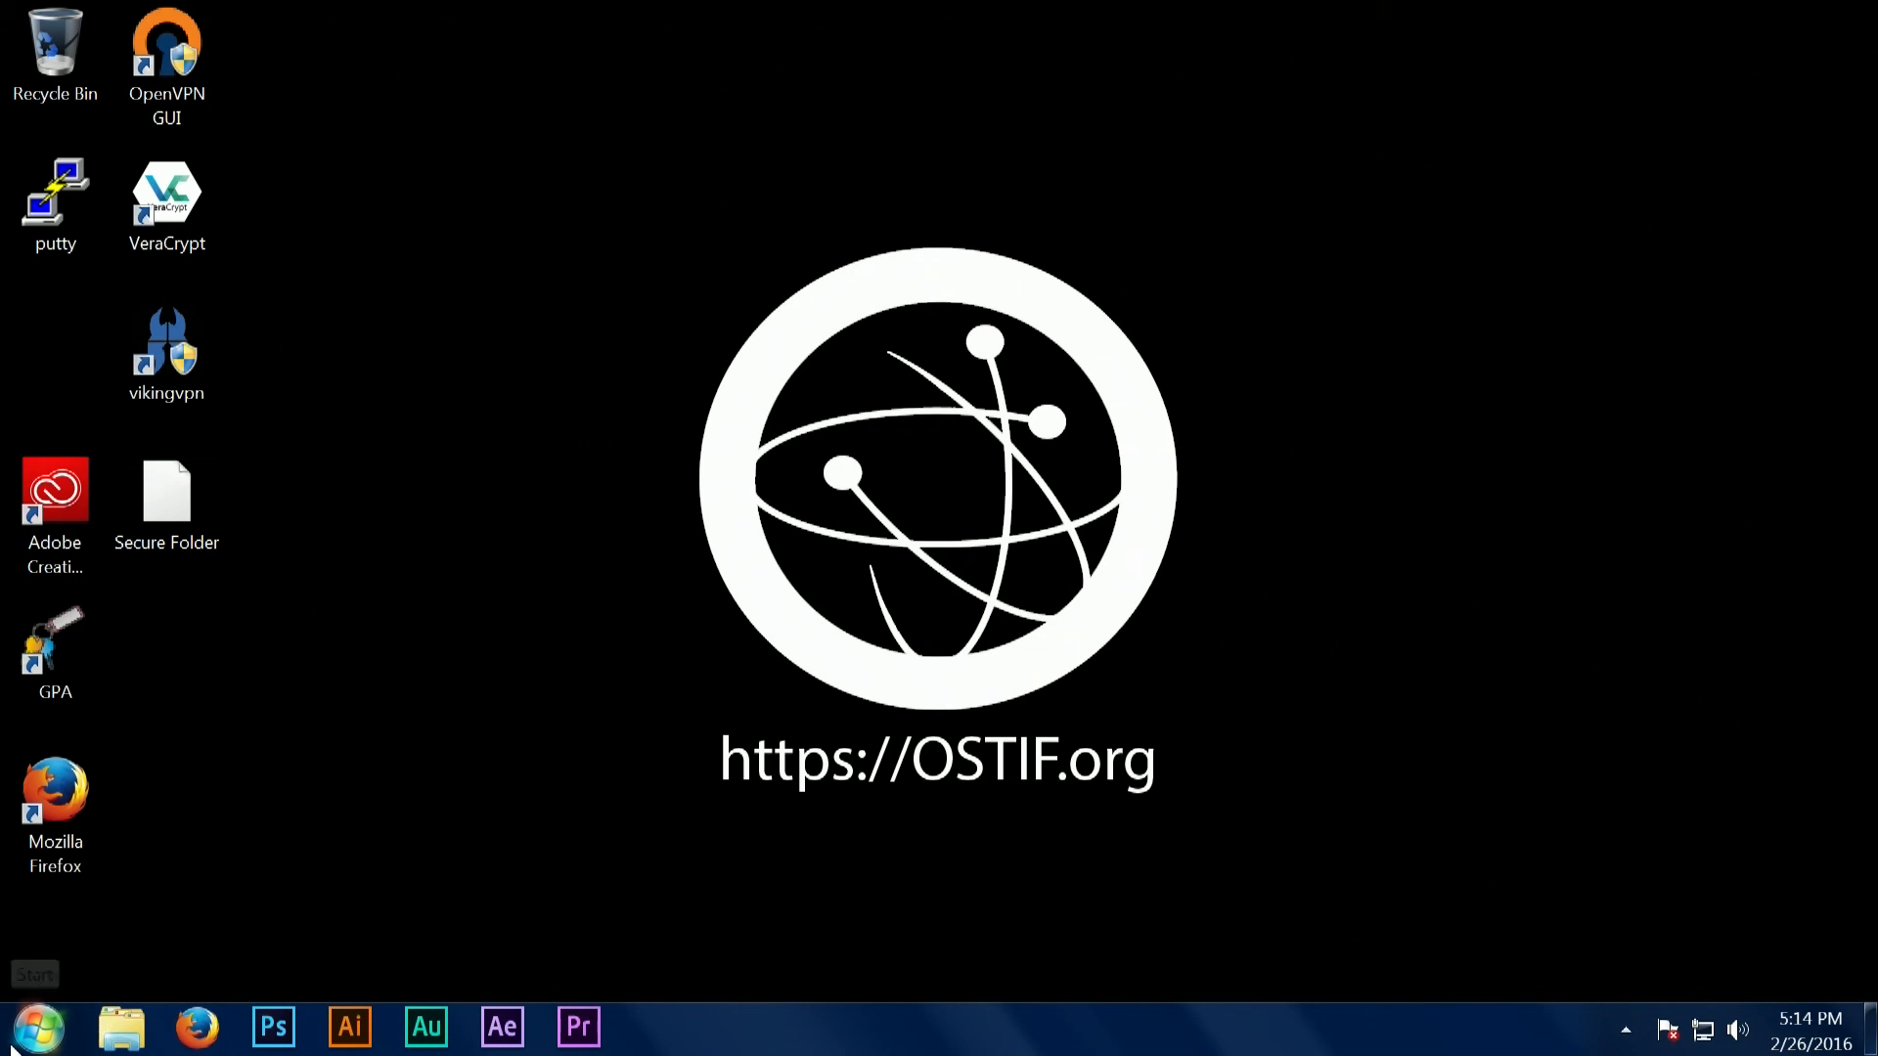
# Show the Start menu's restart, sleep and log off choices beside Shut down.
pyautogui.click(24, 1029)
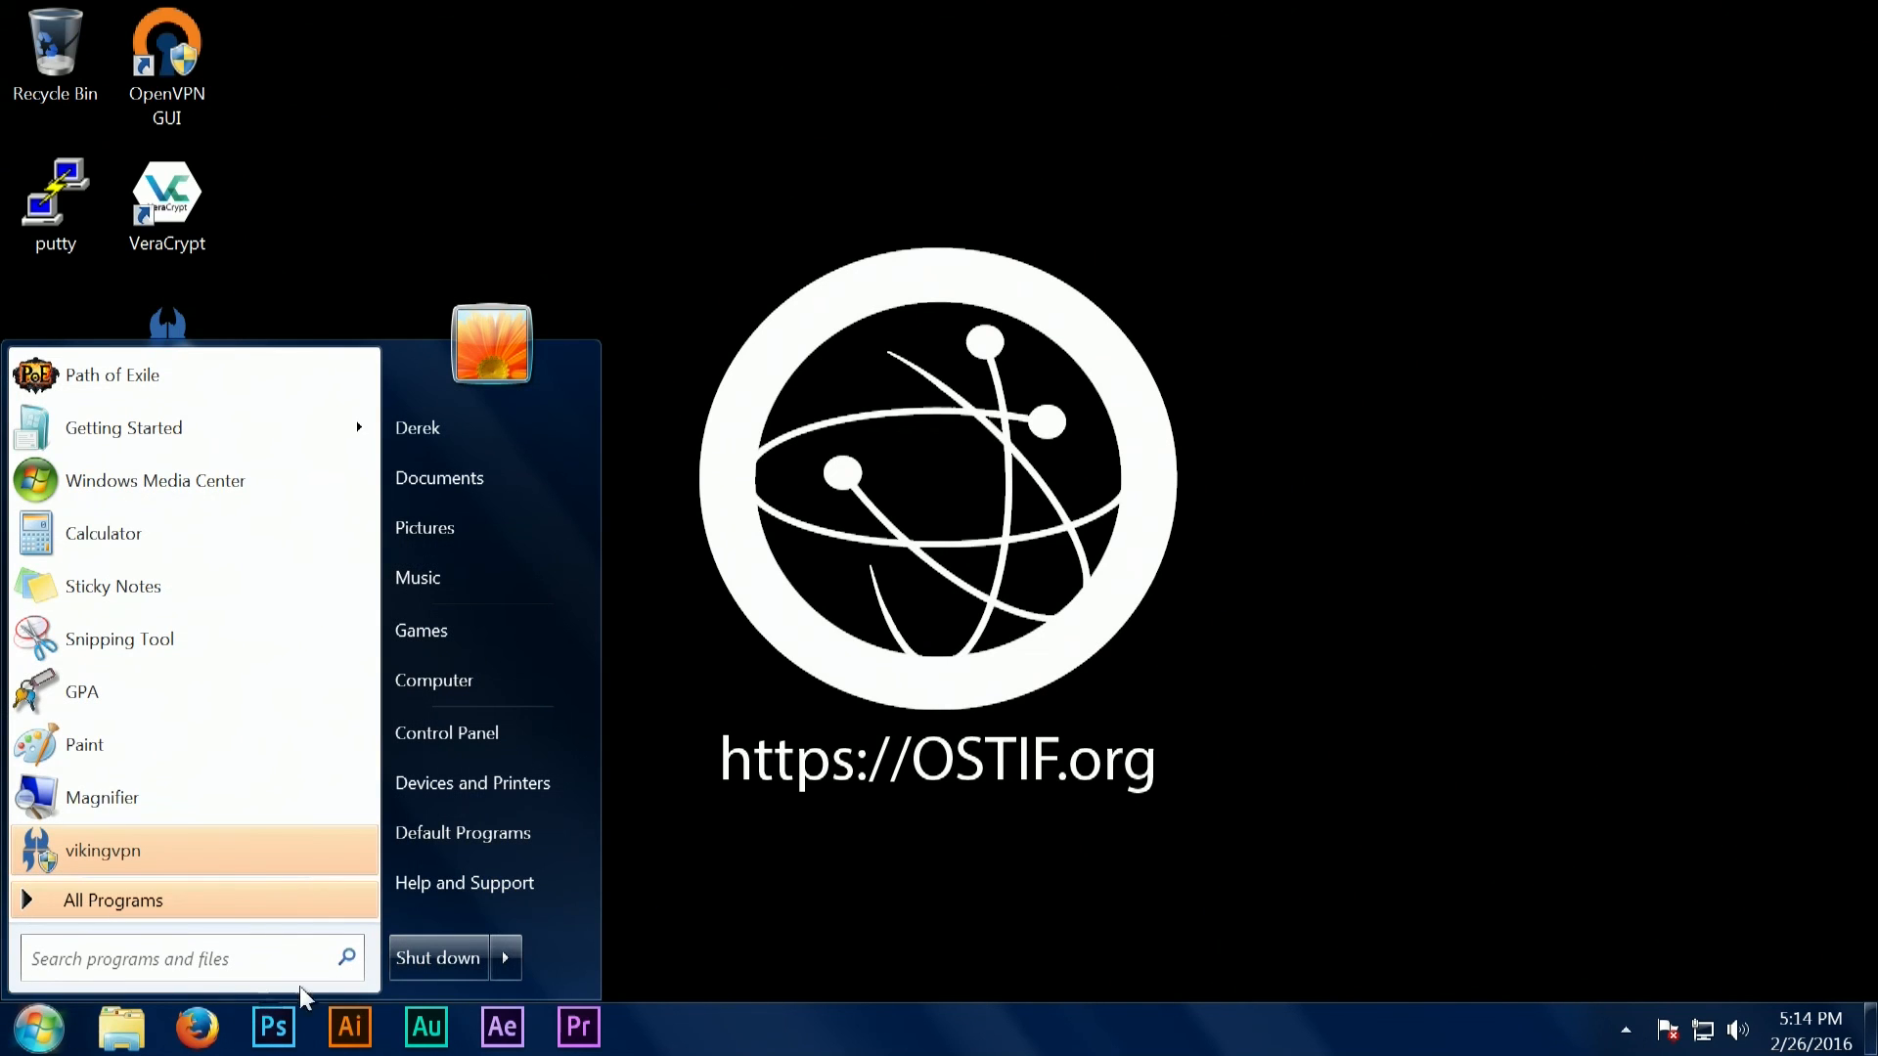
pyautogui.click(505, 959)
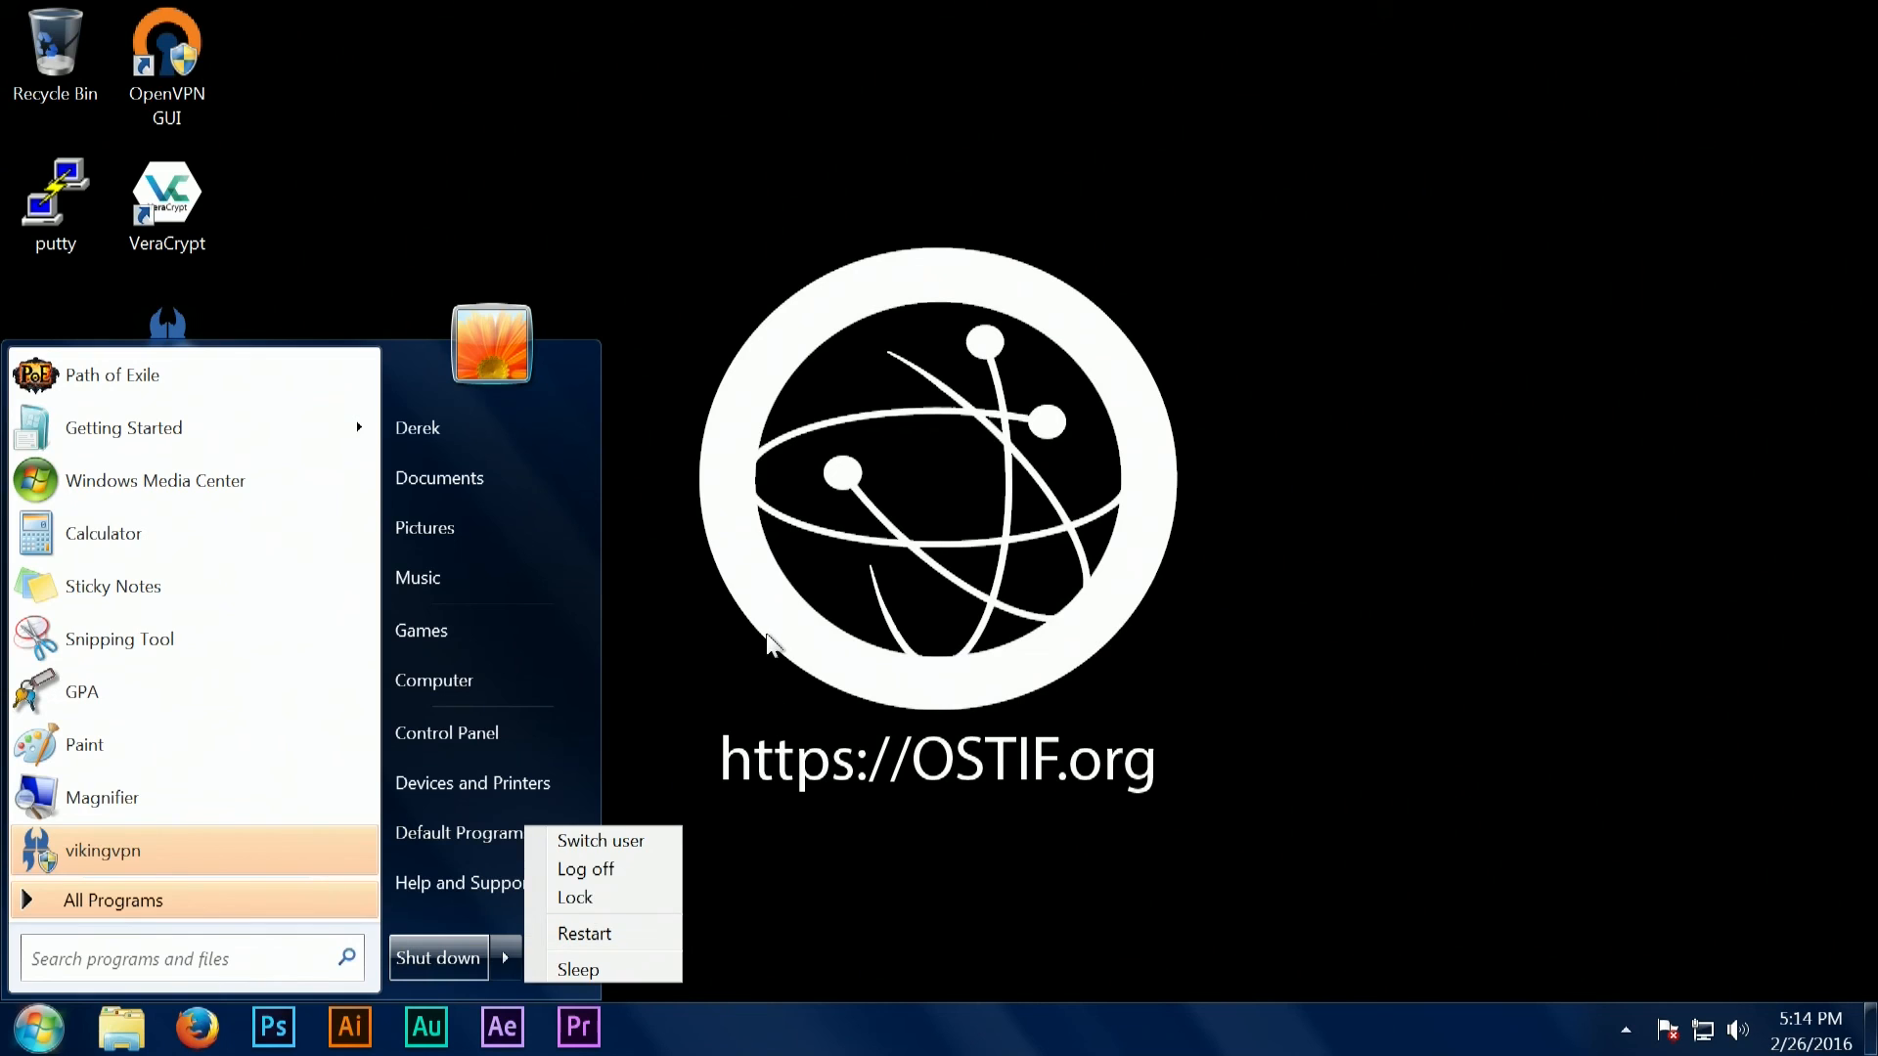